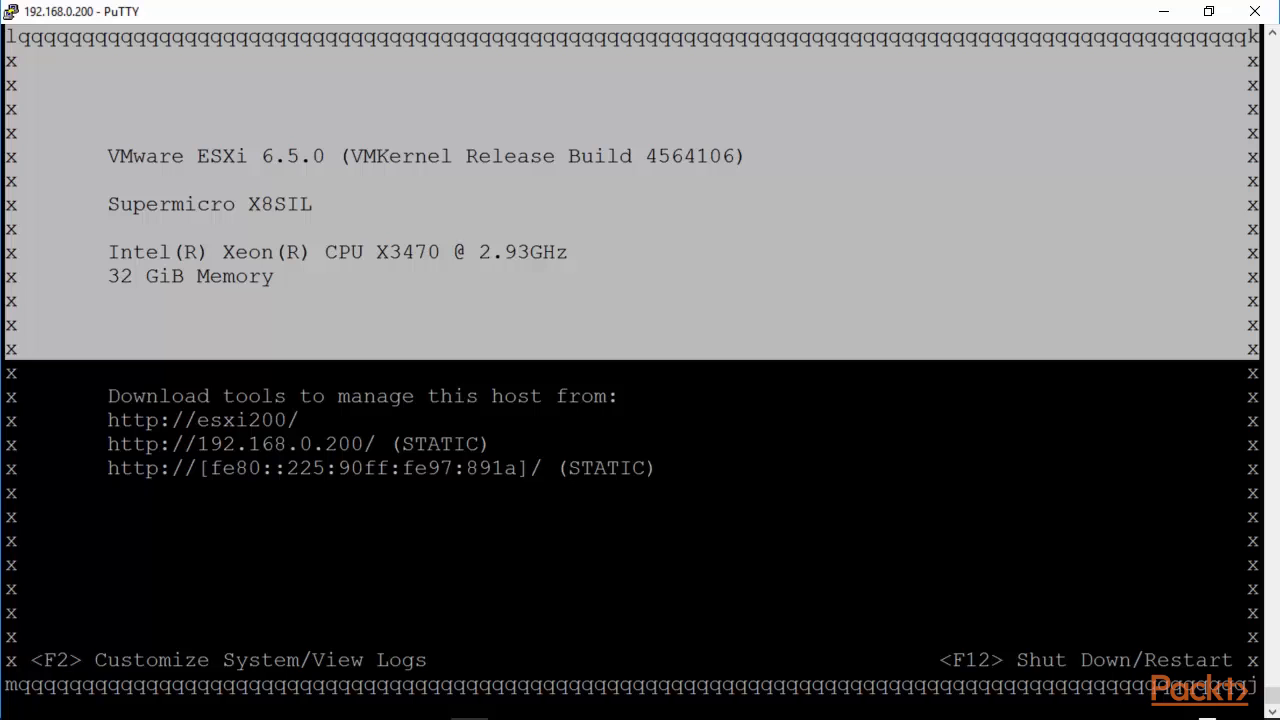
Log in to the ESXi console's System Customization as root with the password
{"action": "key", "text": "f2"}
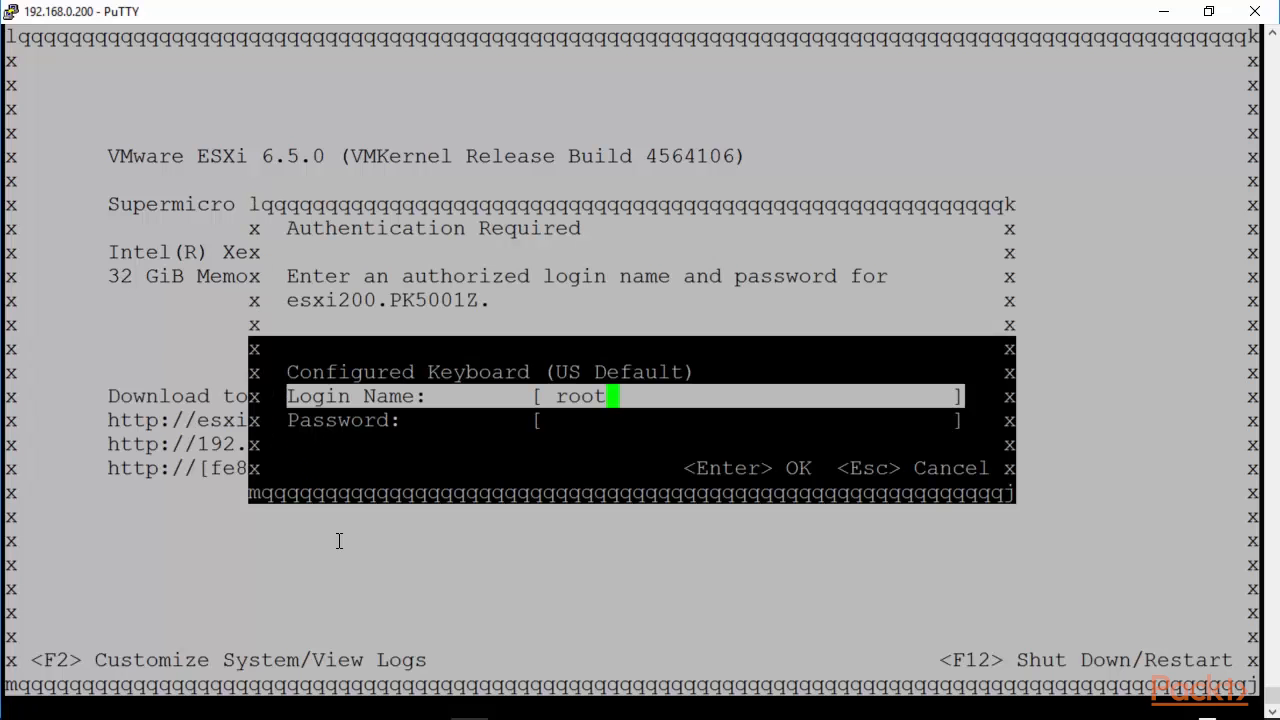
{"action": "key", "text": "Tab"}
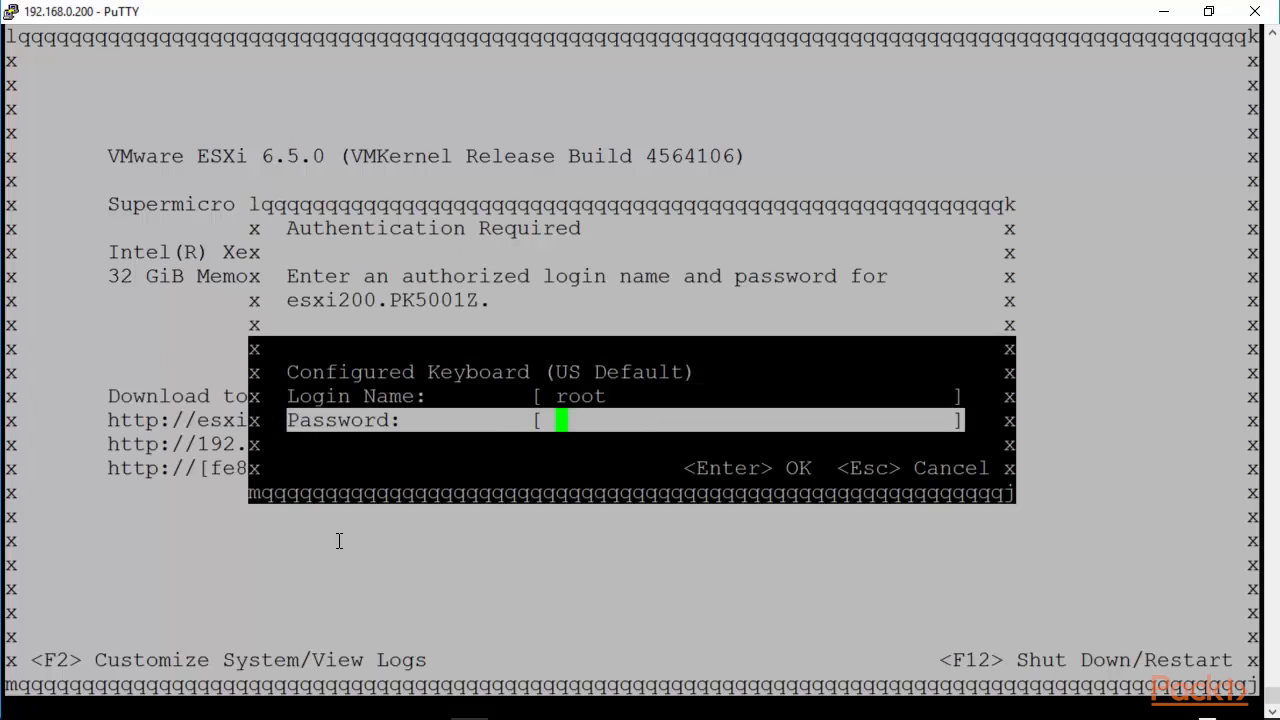
{"action": "type", "text": "*******"}
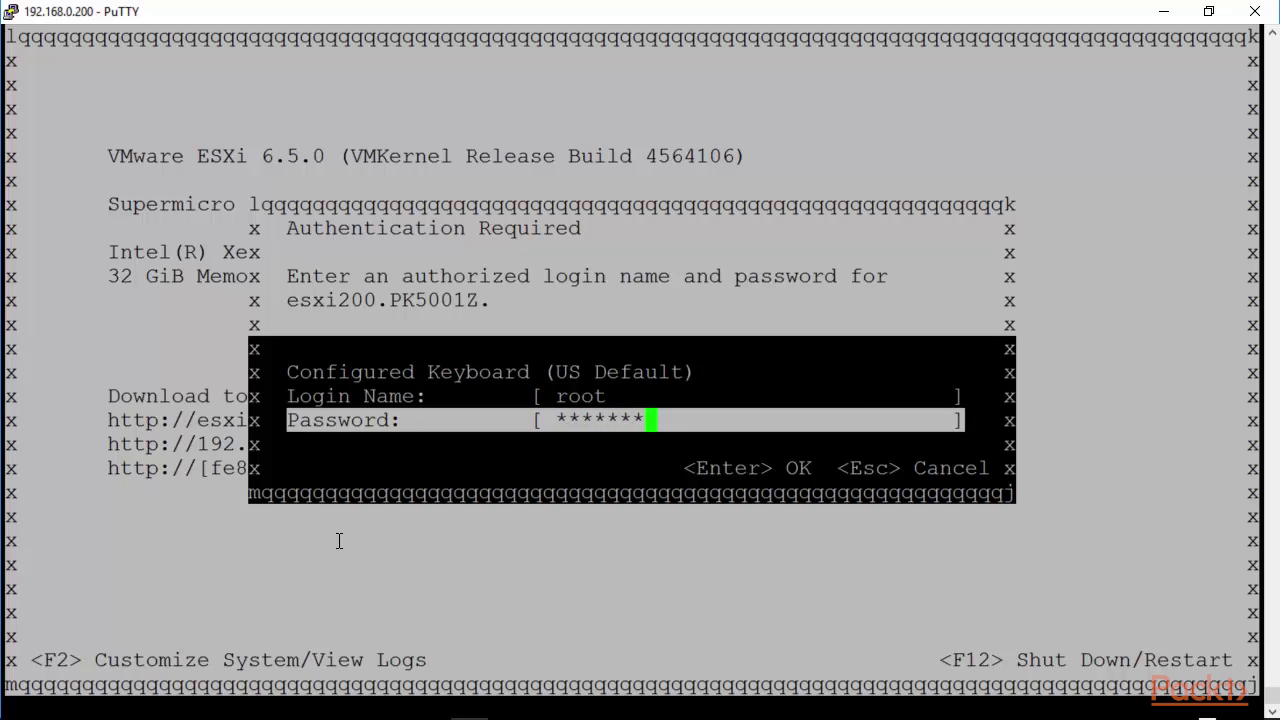
{"action": "key", "text": "Return"}
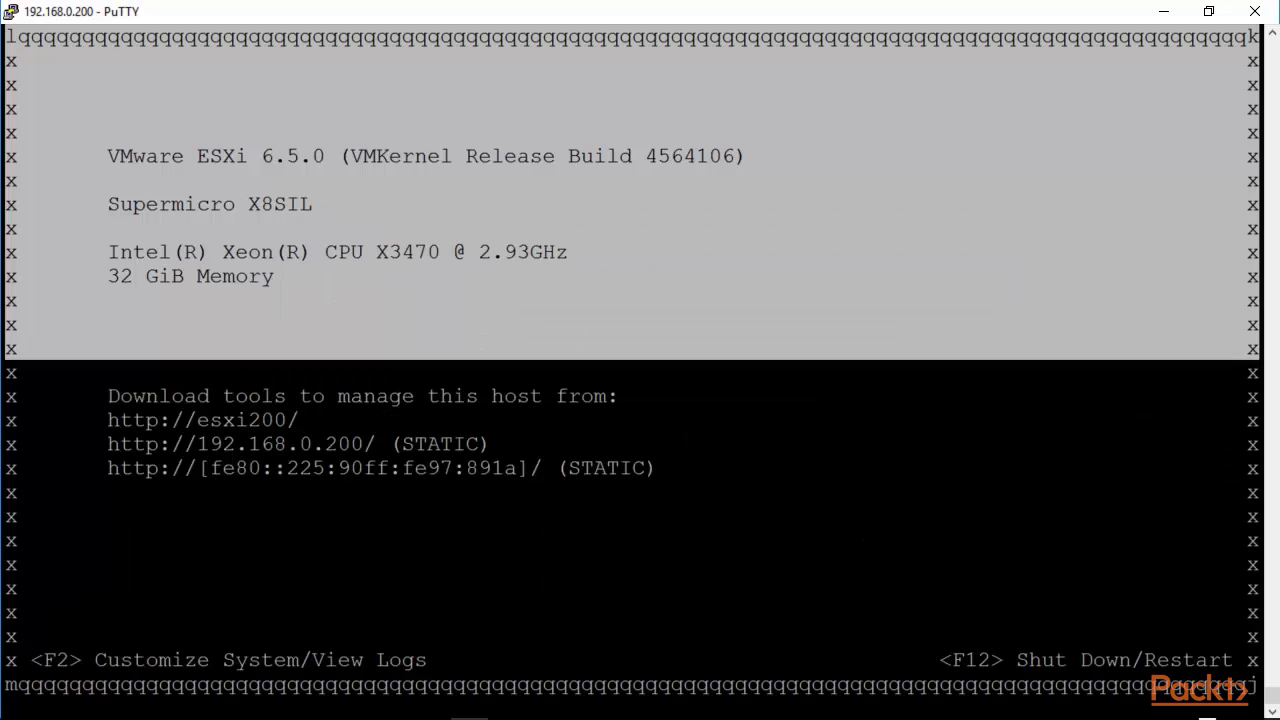
Browse the Restart and Configure Management Network options, then back to Configure Password
{"action": "key", "text": "f2"}
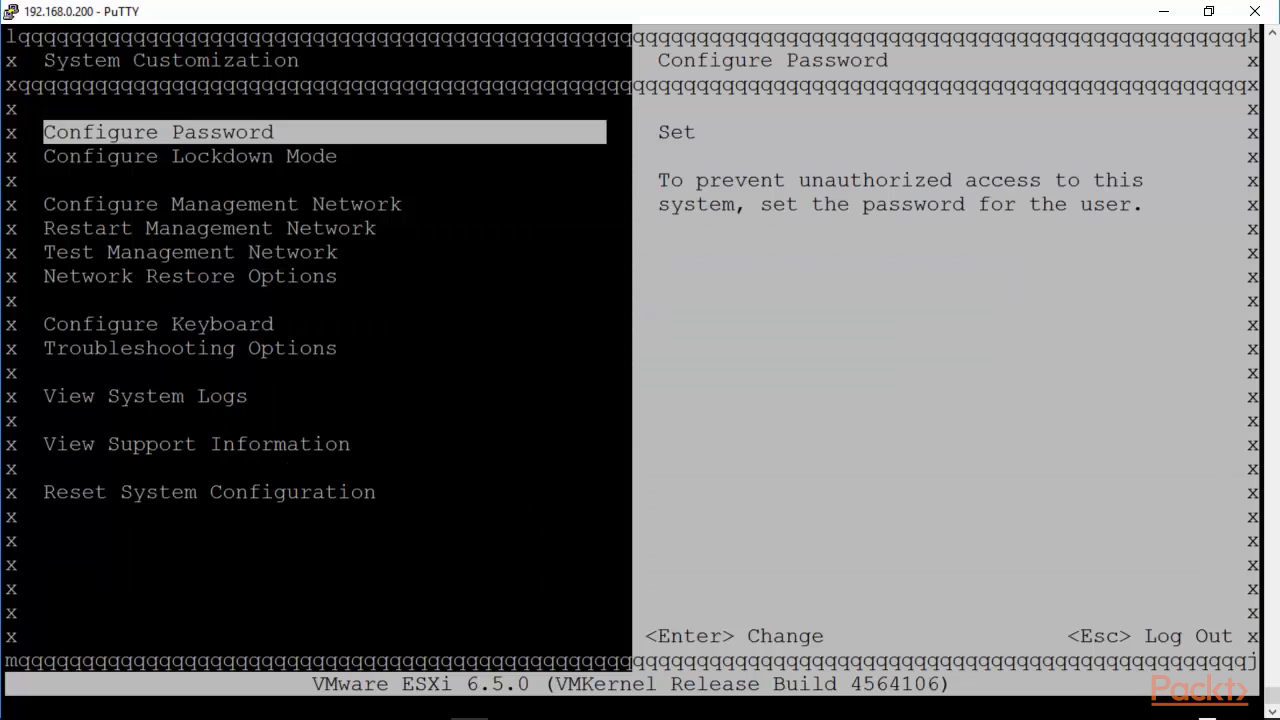
{"action": "key", "text": "Down"}
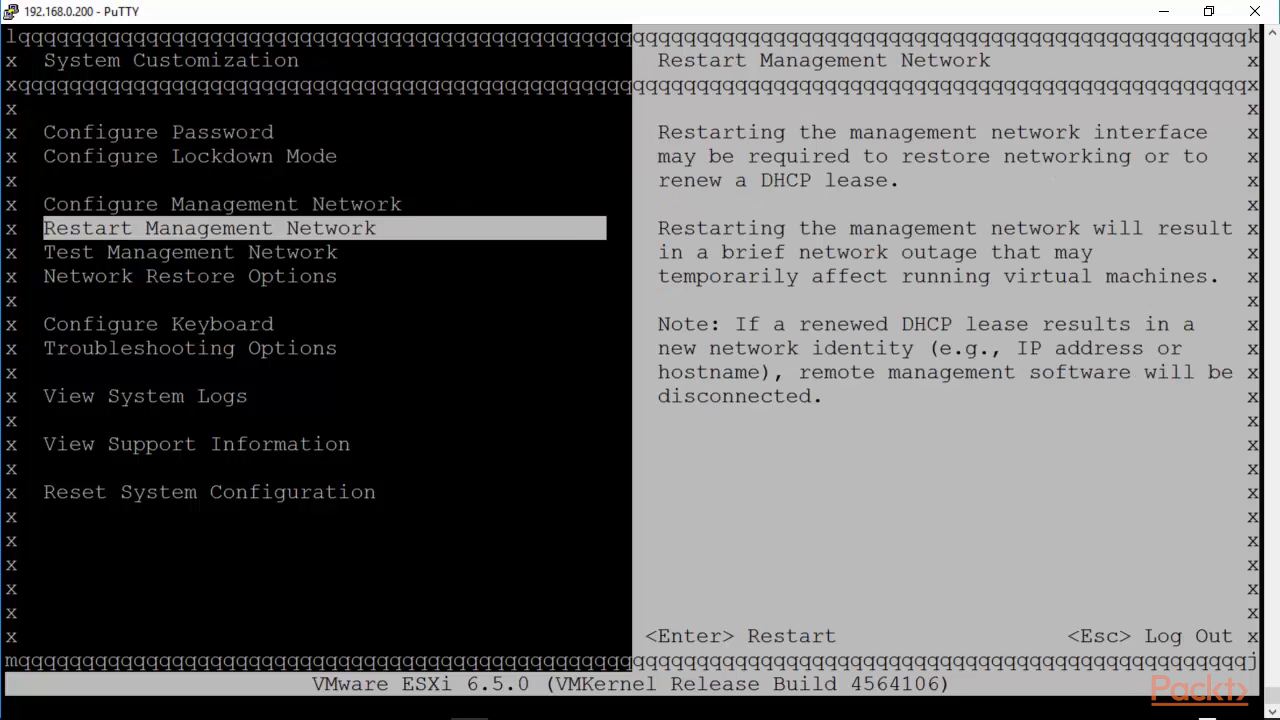
{"action": "key", "text": "Up"}
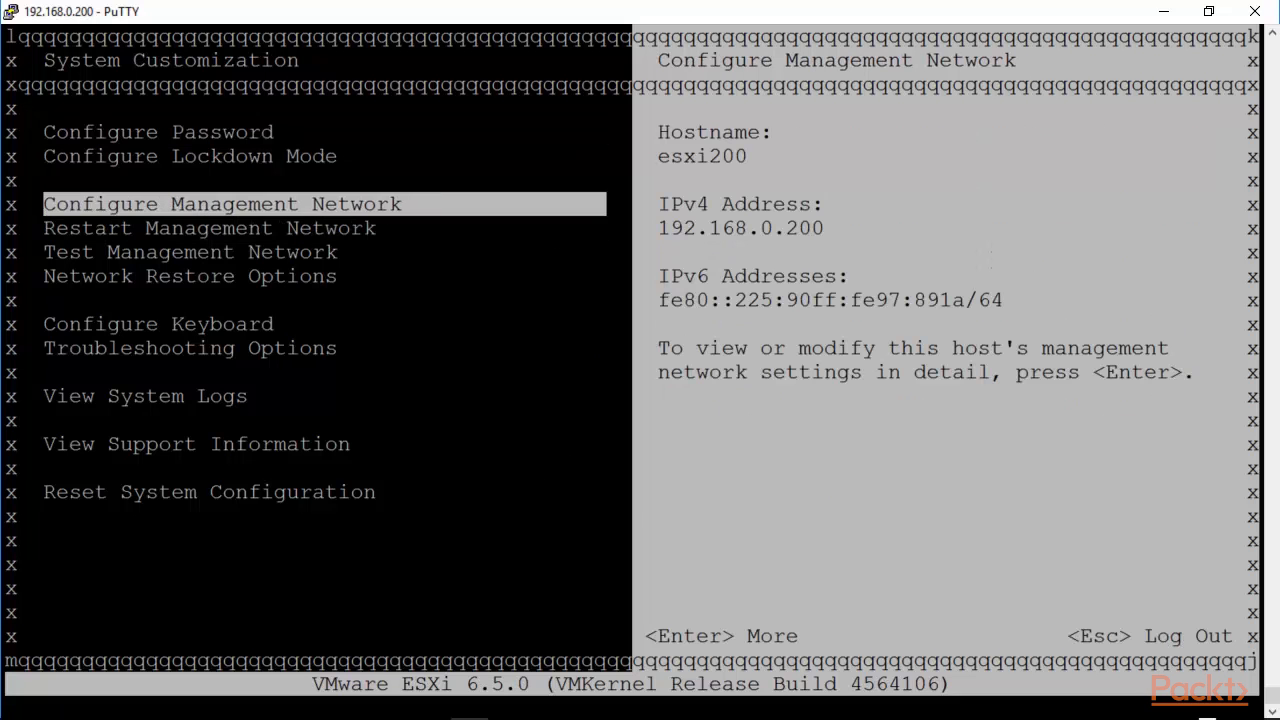
{"action": "key", "text": "Up"}
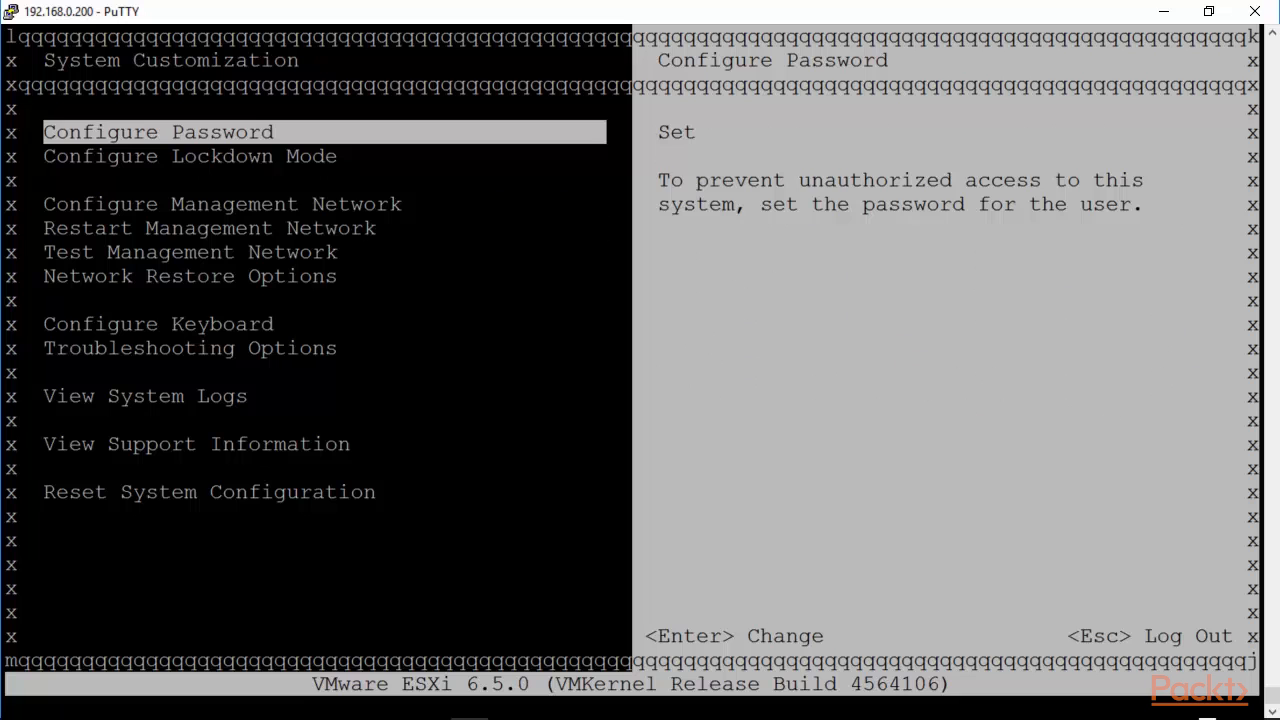
{"action": "key", "text": "down"}
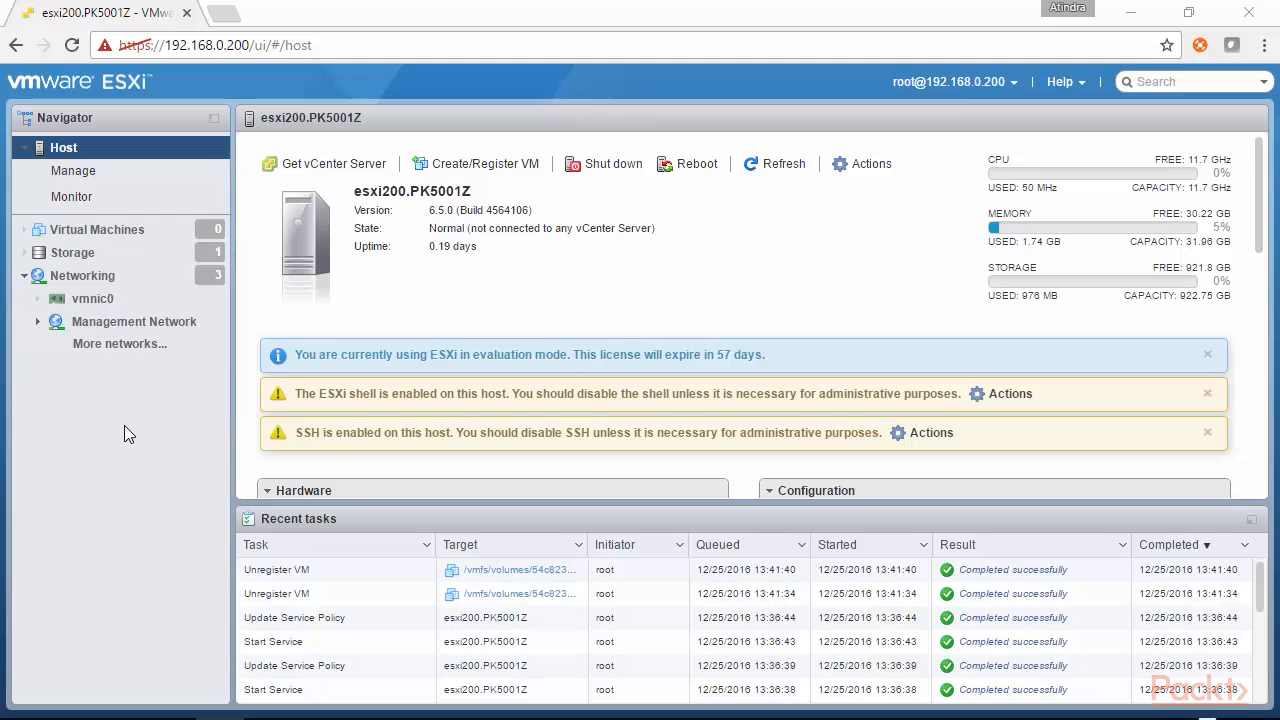
Select the host version text, then show Networking and the Management Network port group details
{"action": "double_click", "coordinate": [443, 228]}
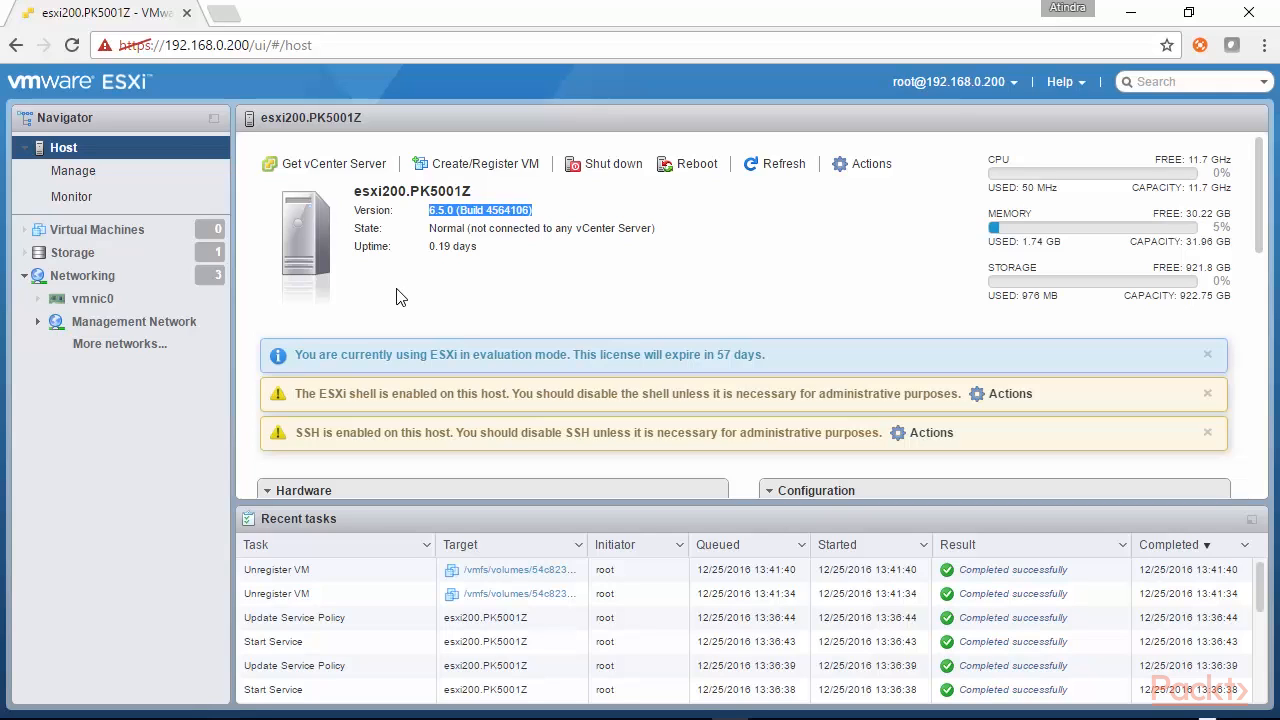
{"action": "mouse_move", "coordinate": [288, 92]}
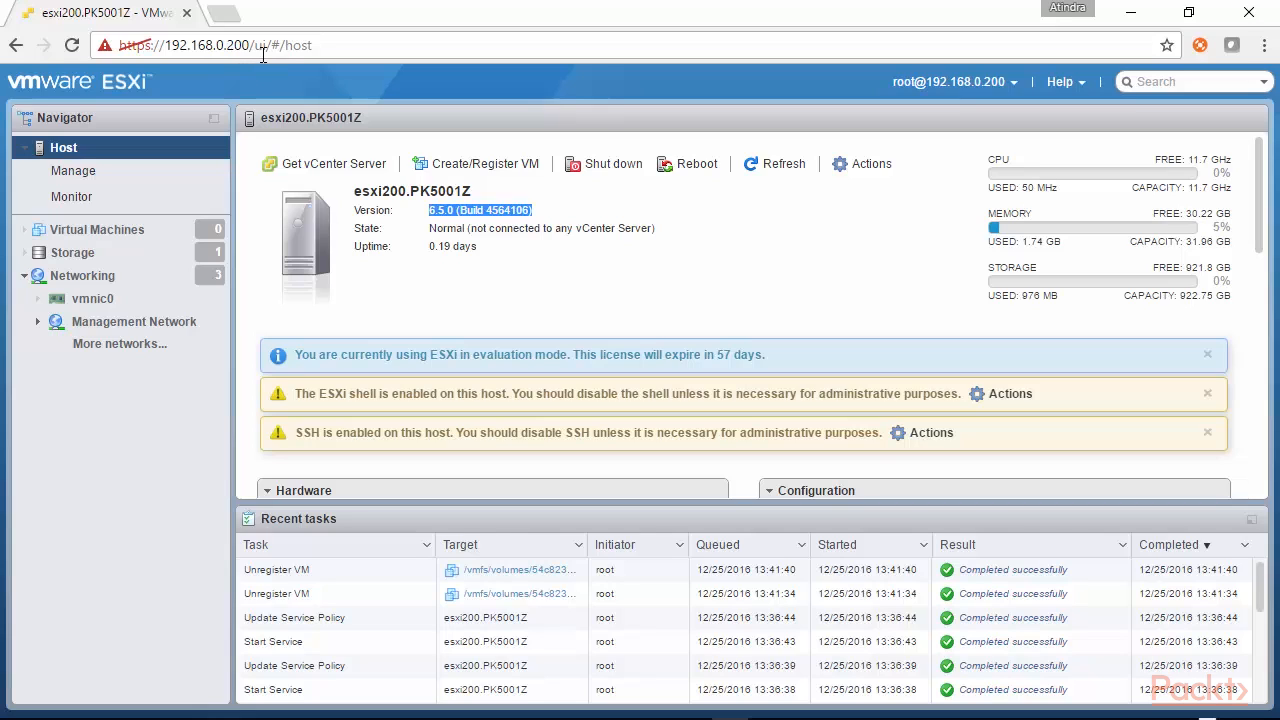
{"action": "mouse_move", "coordinate": [256, 79]}
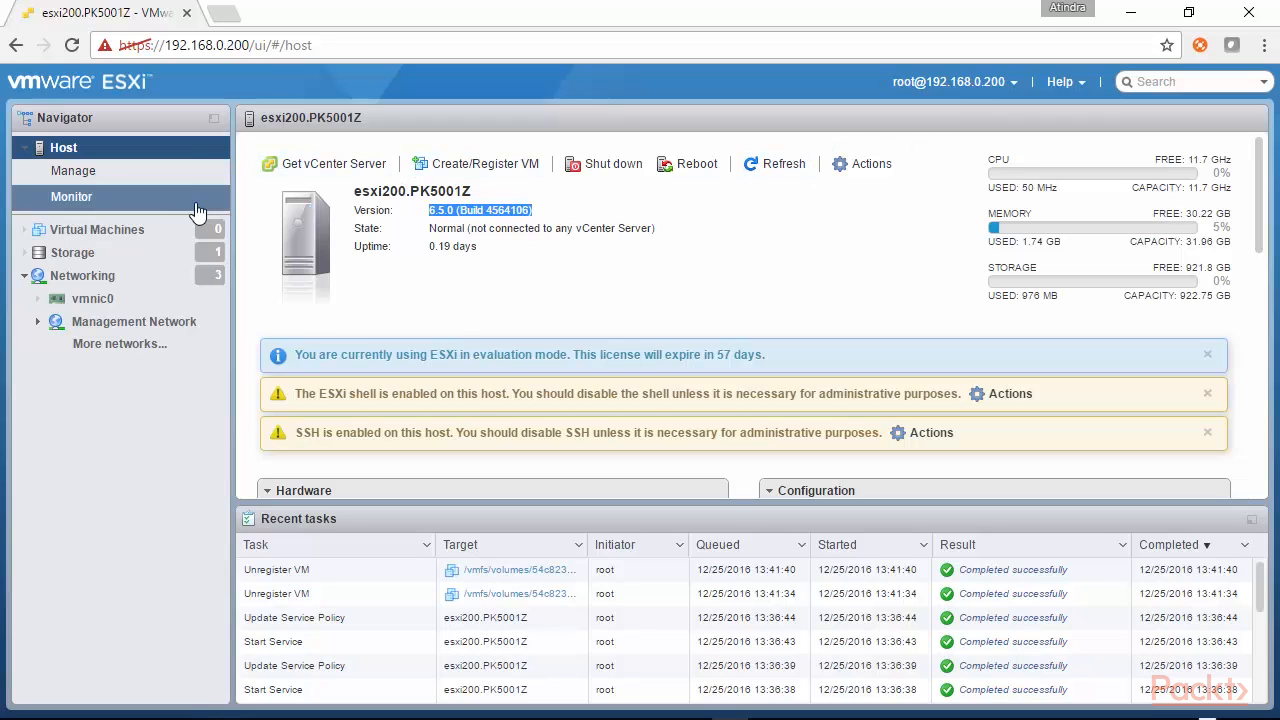
{"action": "left_click", "coordinate": [82, 275]}
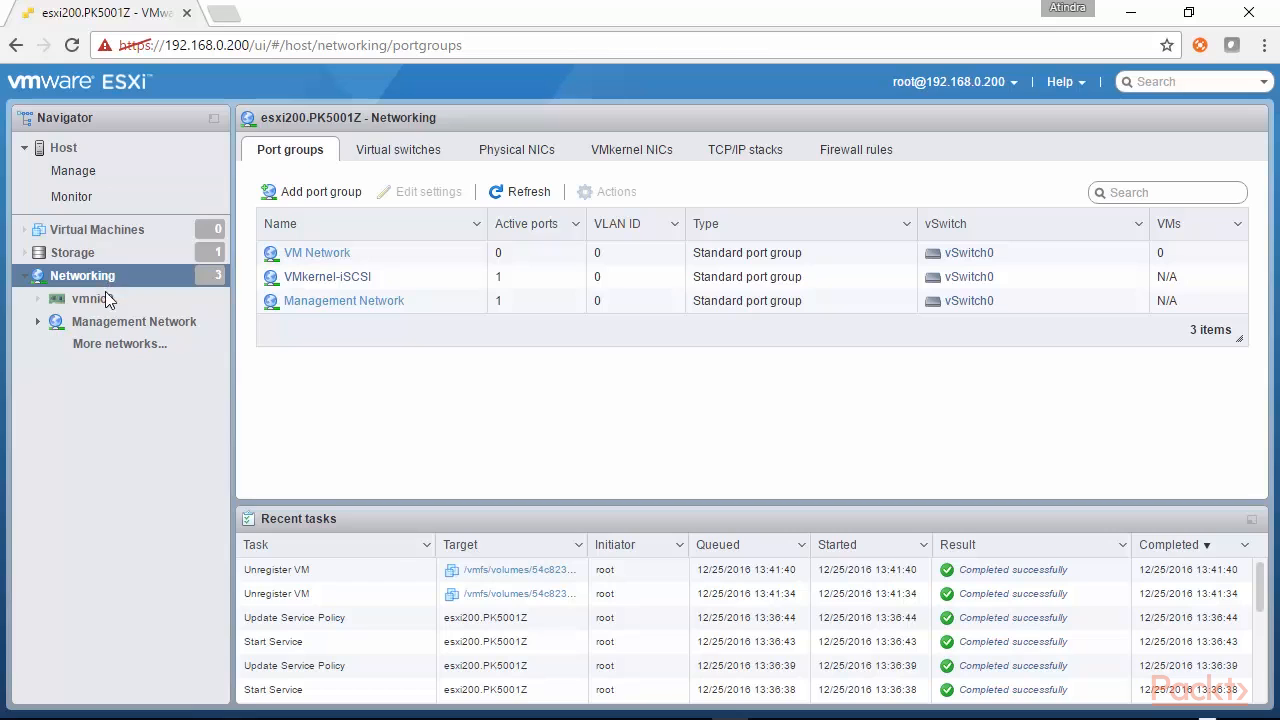
{"action": "left_click", "coordinate": [133, 321]}
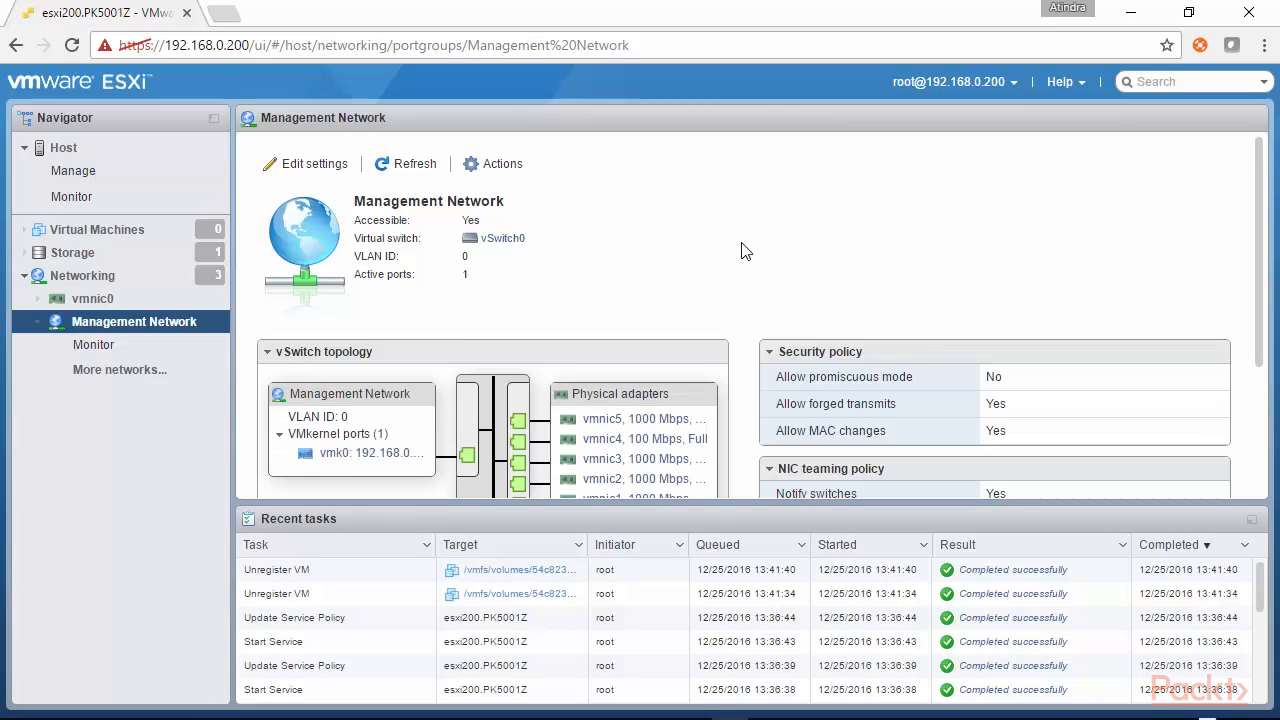
{"action": "mouse_move", "coordinate": [347, 583]}
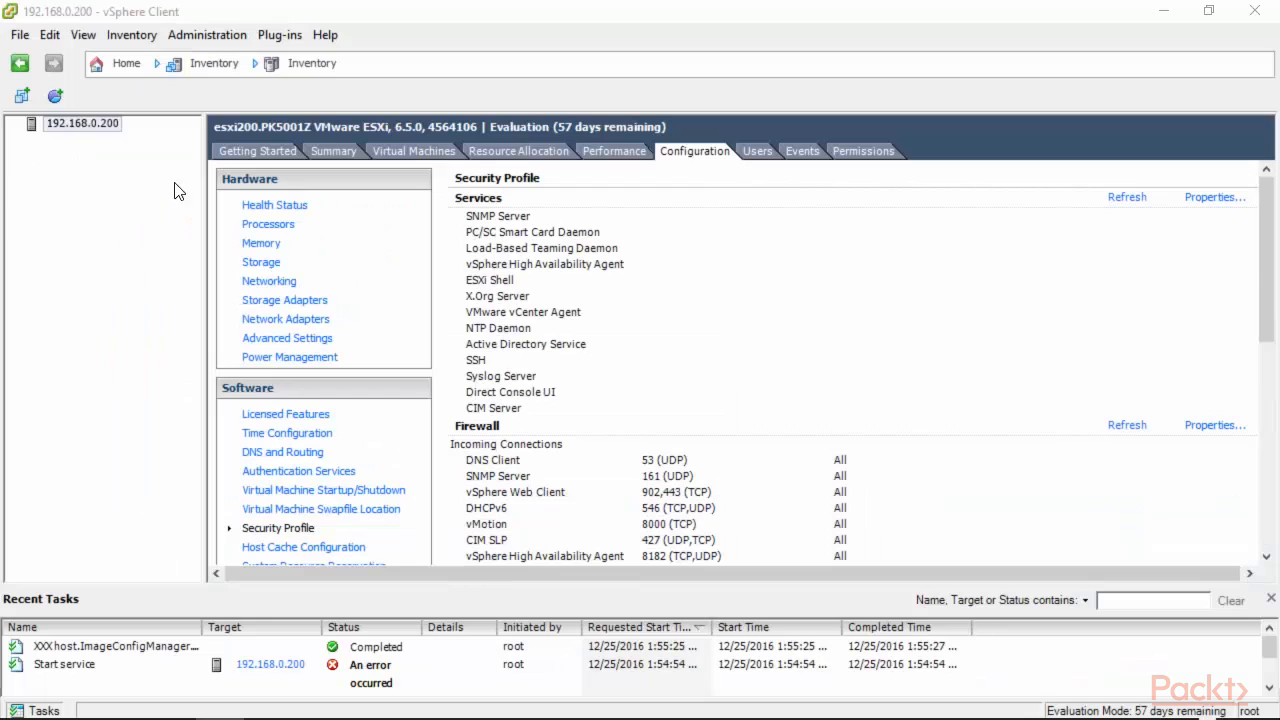
{"action": "mouse_move", "coordinate": [128, 266]}
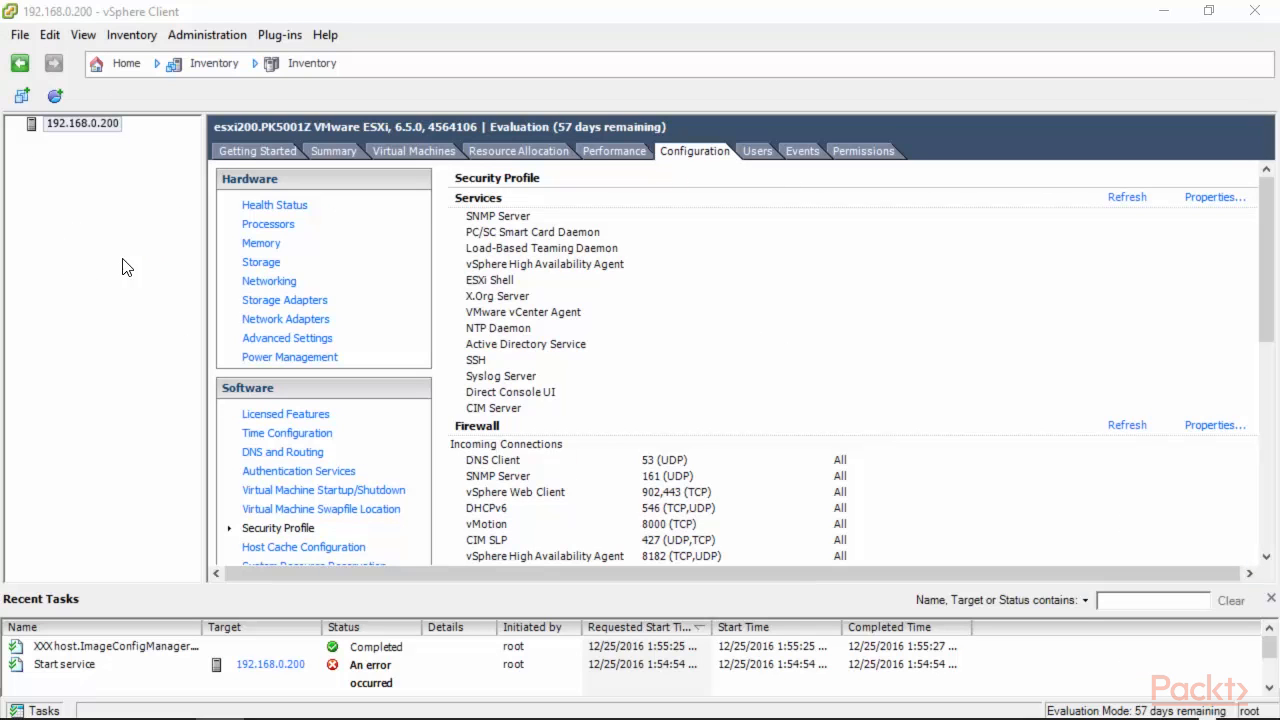
{"action": "mouse_move", "coordinate": [107, 133]}
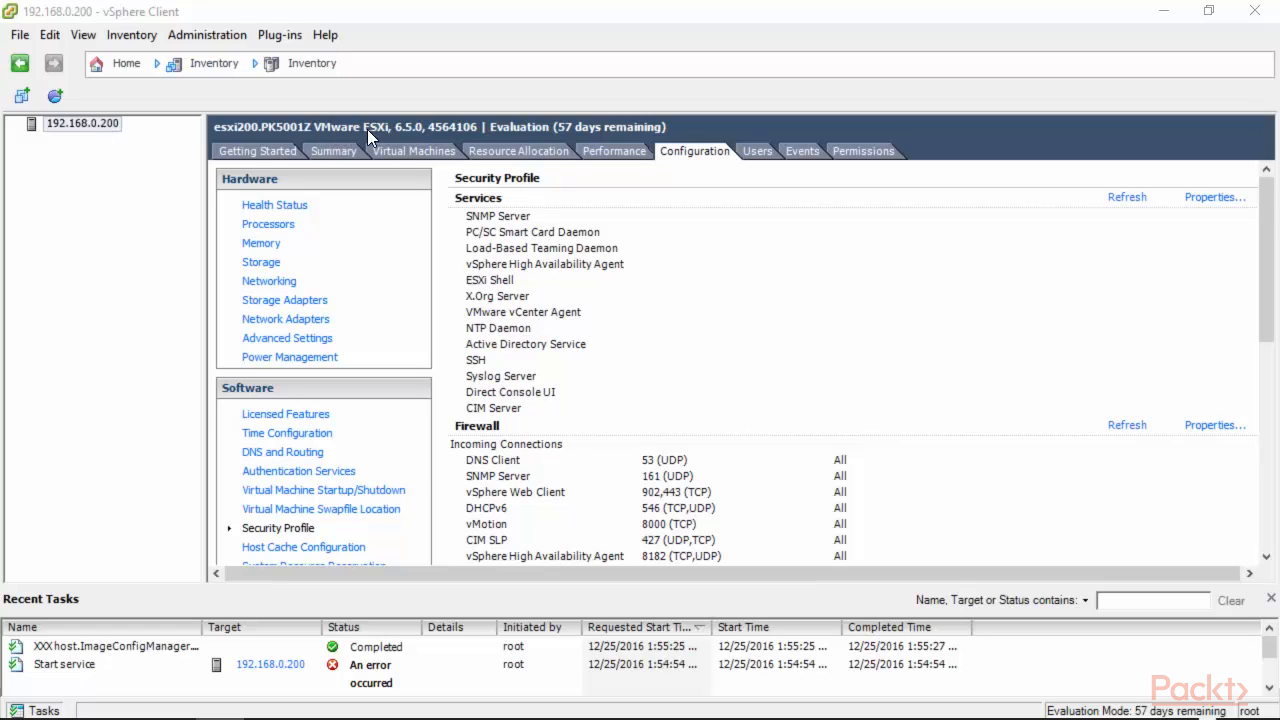
{"action": "mouse_move", "coordinate": [478, 140]}
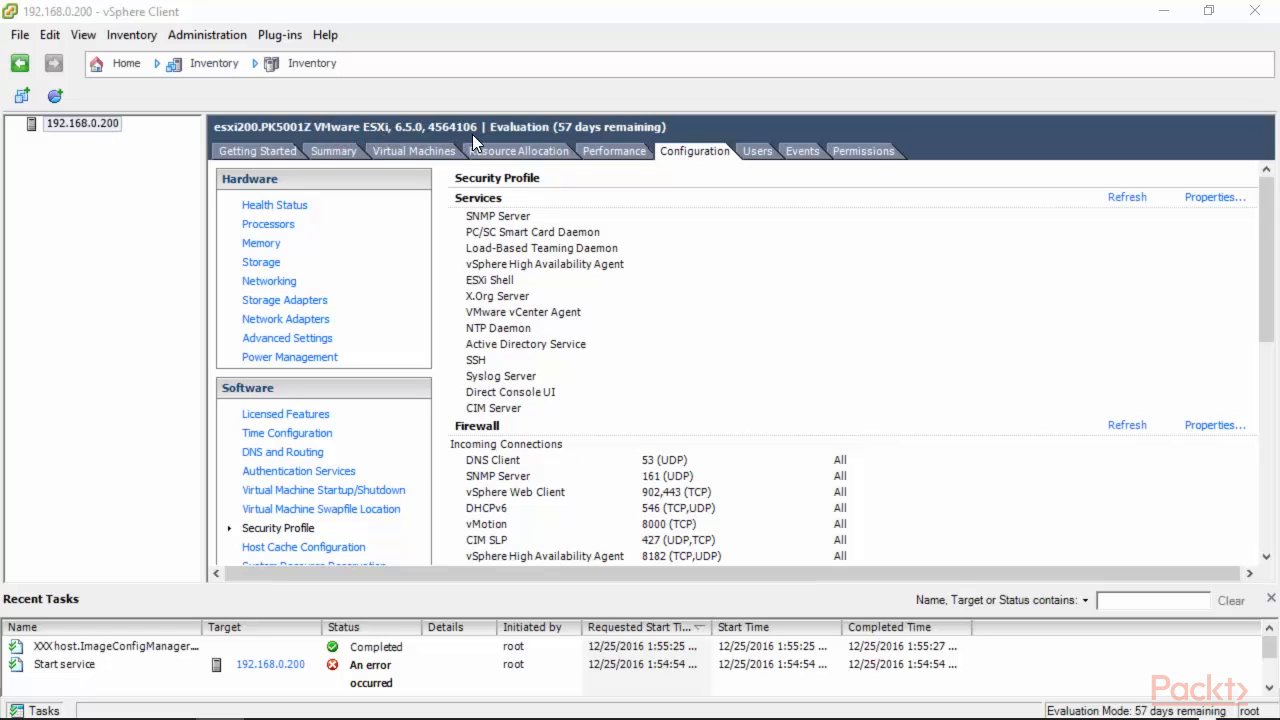
{"action": "mouse_move", "coordinate": [684, 462]}
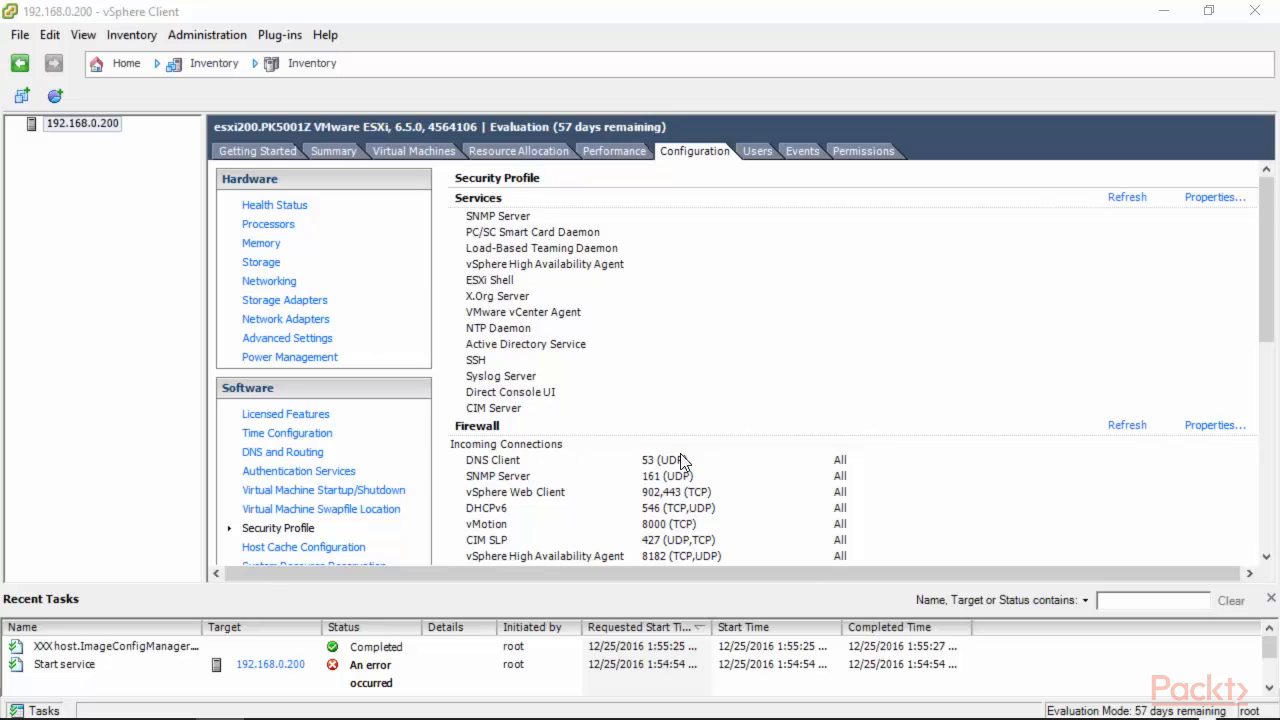
{"action": "mouse_move", "coordinate": [727, 285]}
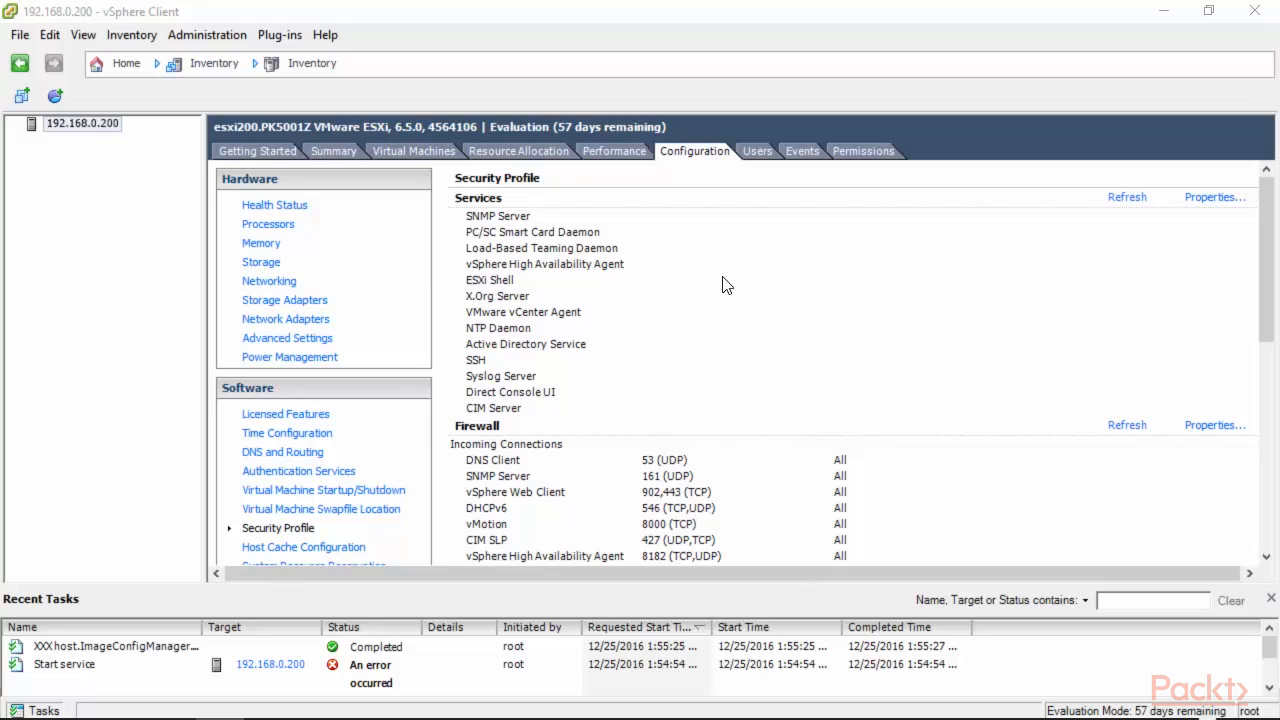
{"action": "mouse_move", "coordinate": [782, 408]}
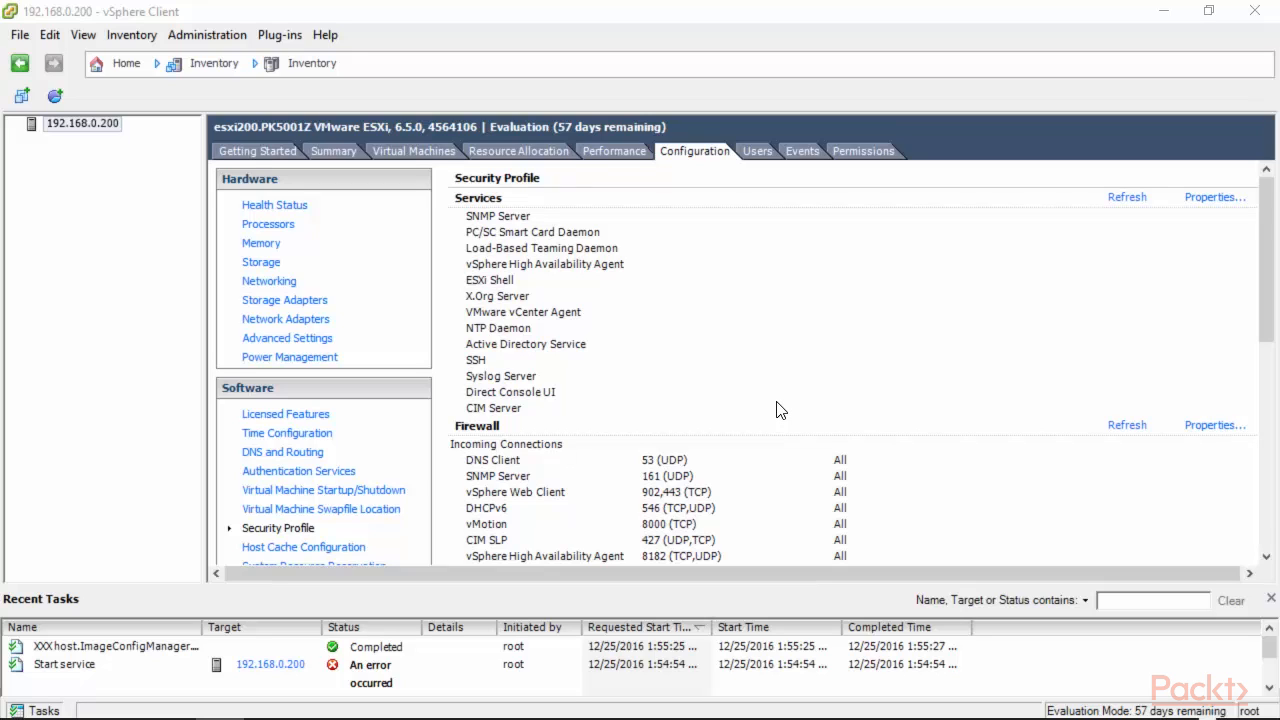
{"action": "mouse_move", "coordinate": [697, 357]}
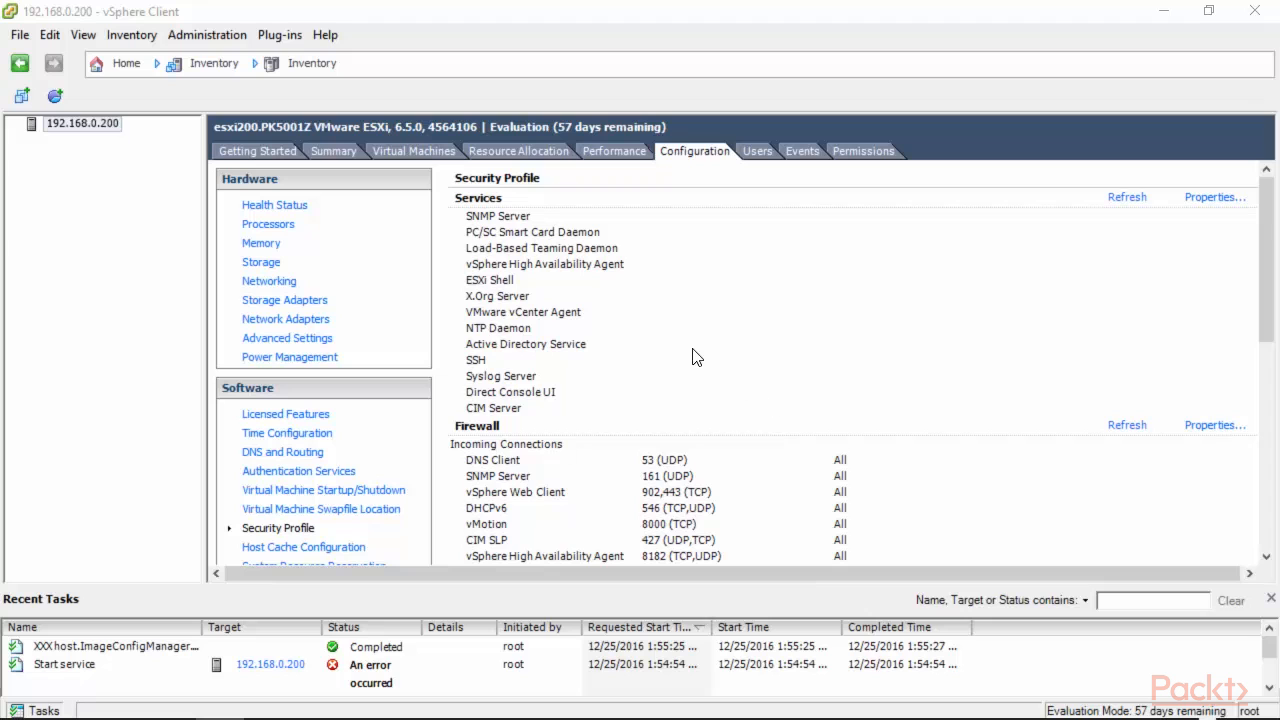
Show the host's real-time CPU chart on the Performance tab
{"action": "left_click", "coordinate": [614, 151]}
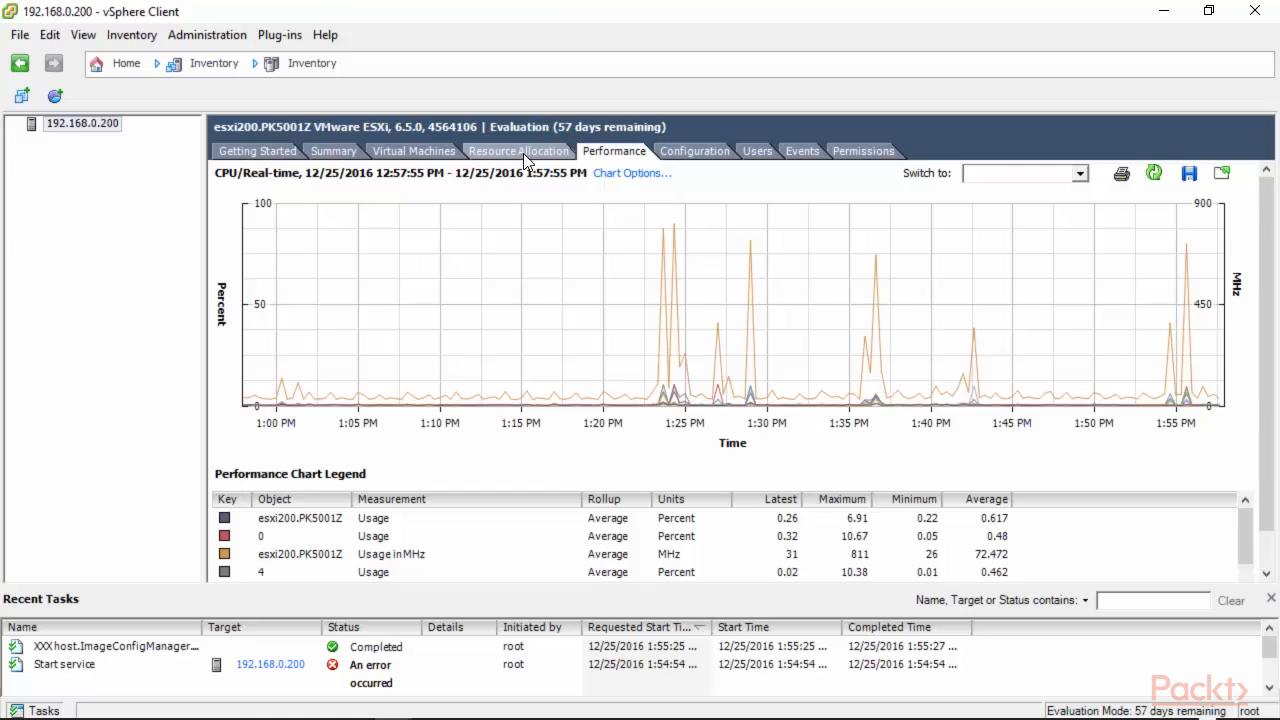
{"action": "left_click", "coordinate": [413, 150]}
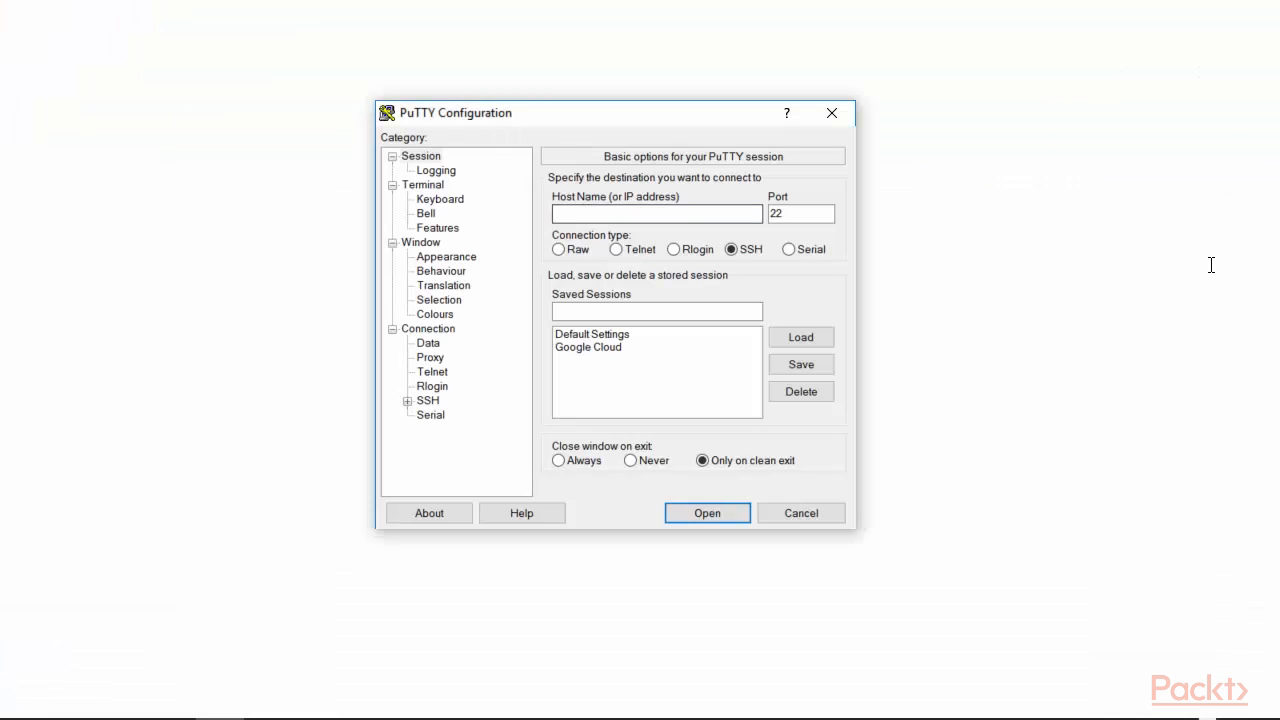
SSH to 192.168.0.200, accept the new host key, and maximize the terminal window
{"action": "type", "text": "192.168.0.200"}
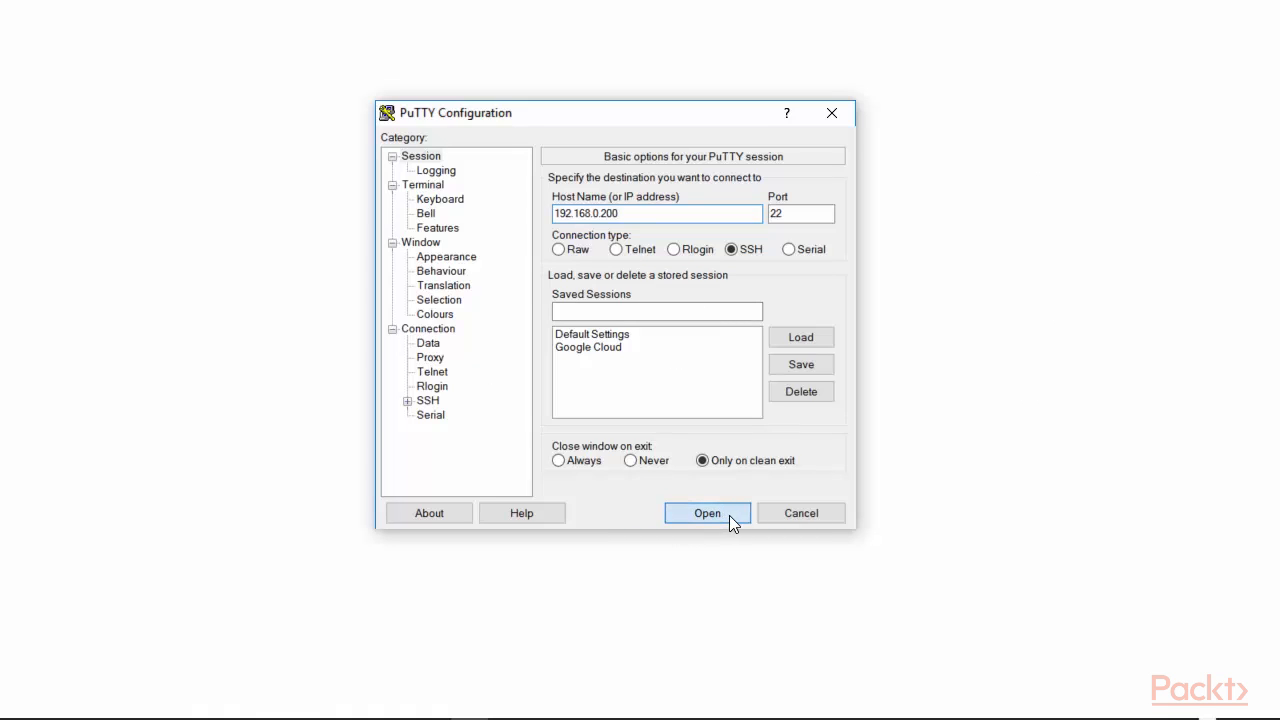
{"action": "left_click", "coordinate": [707, 512]}
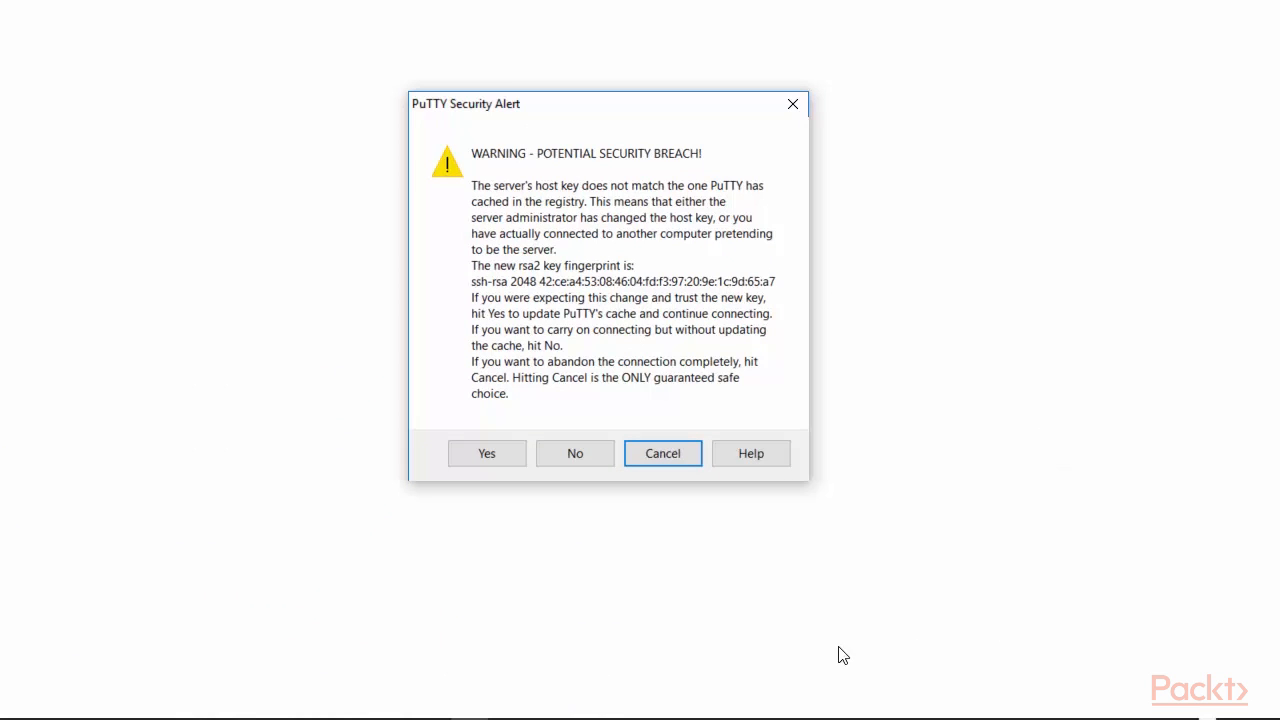
{"action": "left_click", "coordinate": [486, 453]}
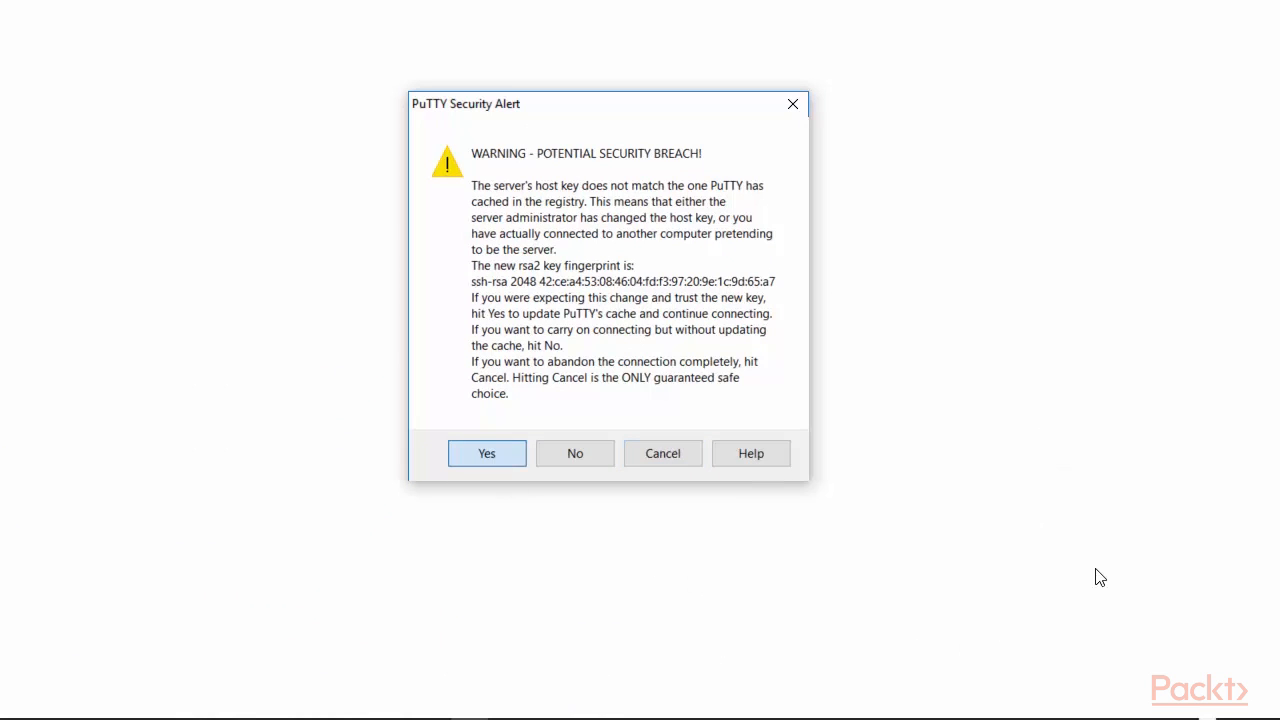
{"action": "left_click", "coordinate": [486, 453]}
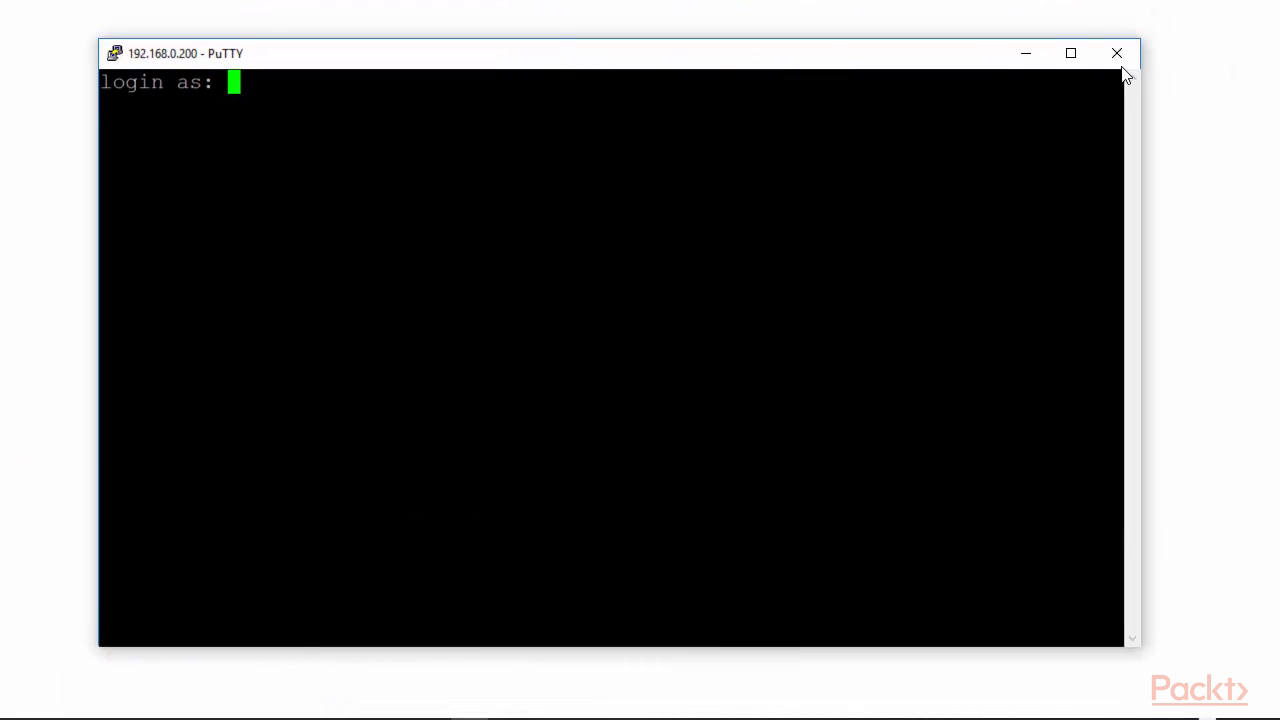
{"action": "left_click", "coordinate": [1070, 52]}
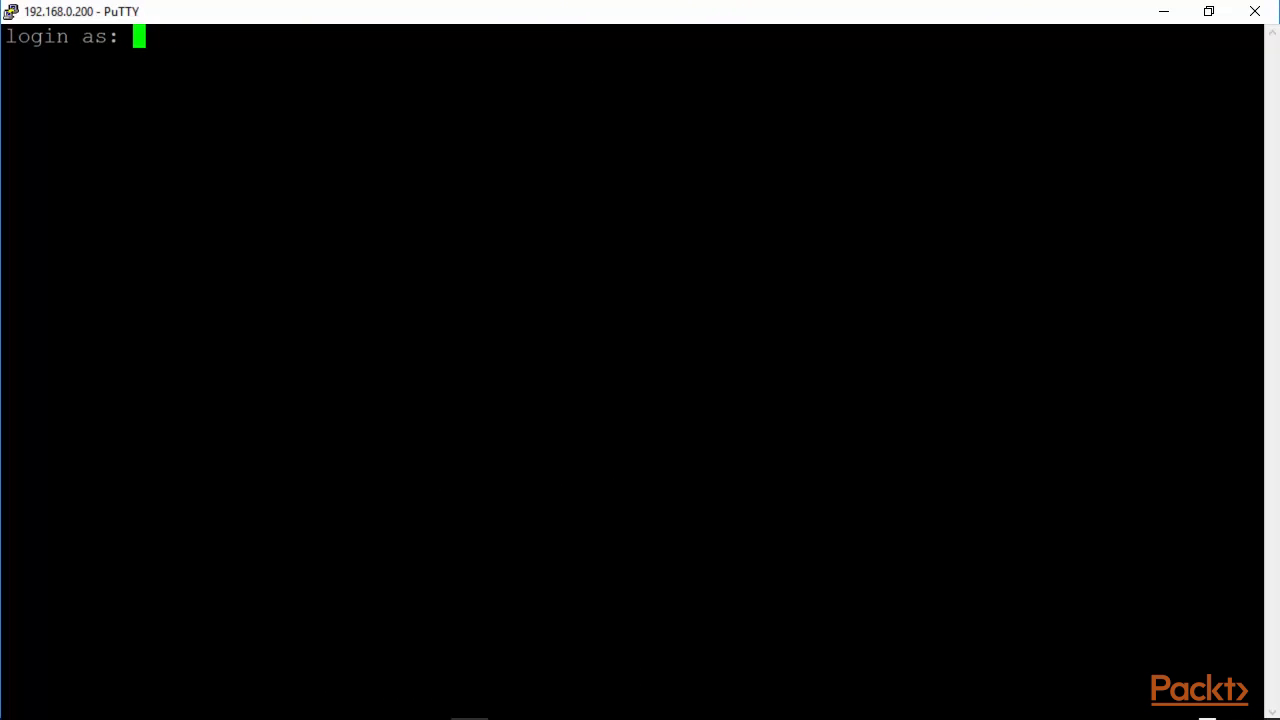
Log in as root, enter the vmfs and devices folders, then go back up
{"action": "type", "text": "root"}
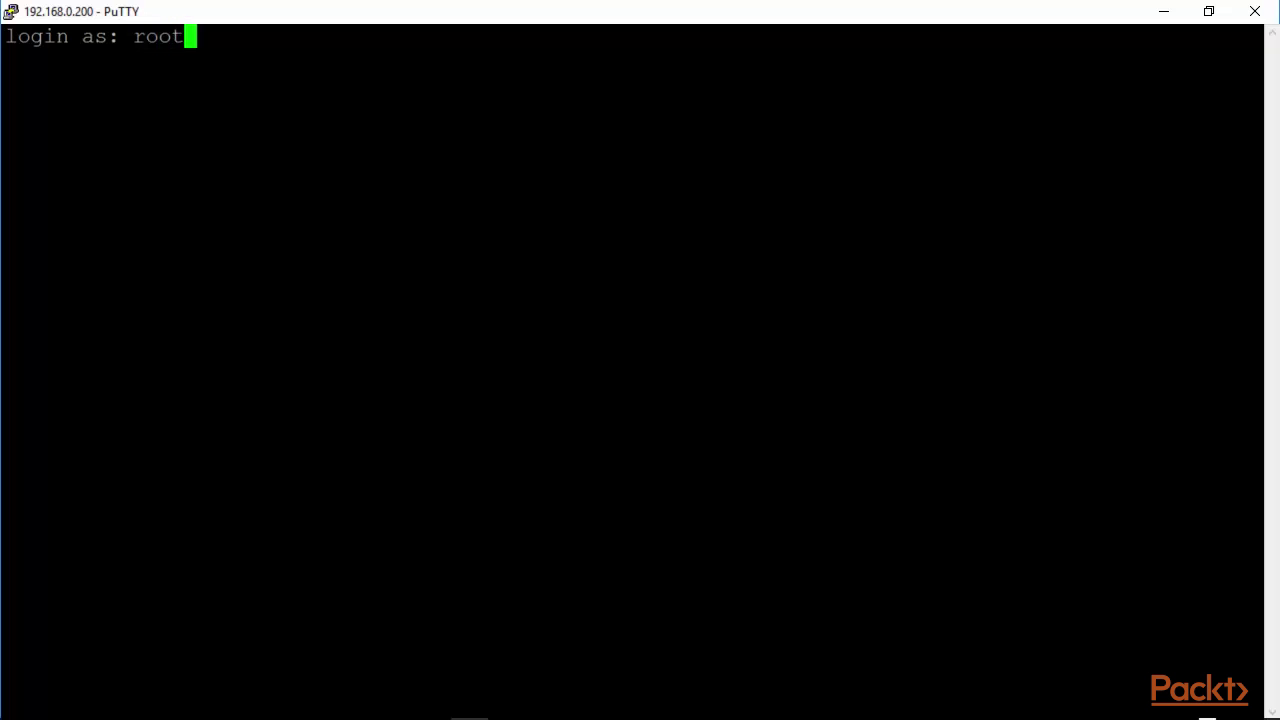
{"action": "key", "text": "Return"}
{"action": "type", "text": "ls"}
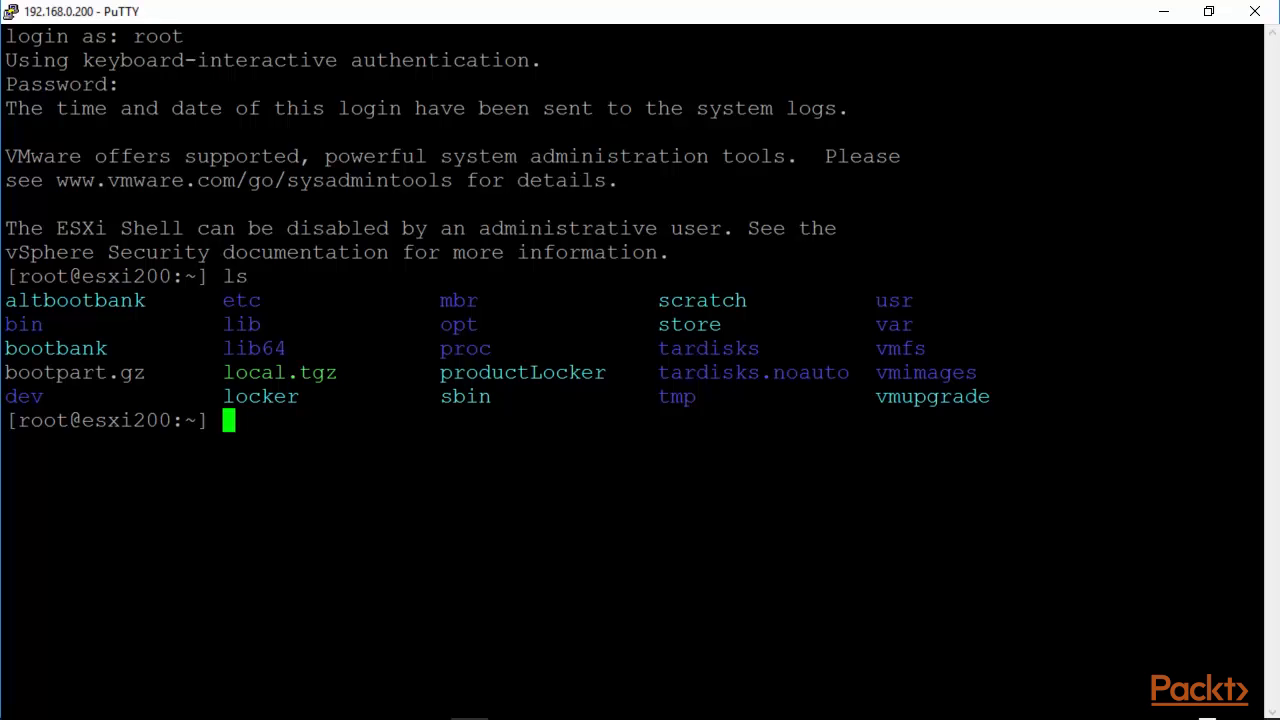
{"action": "double_click", "coordinate": [898, 348]}
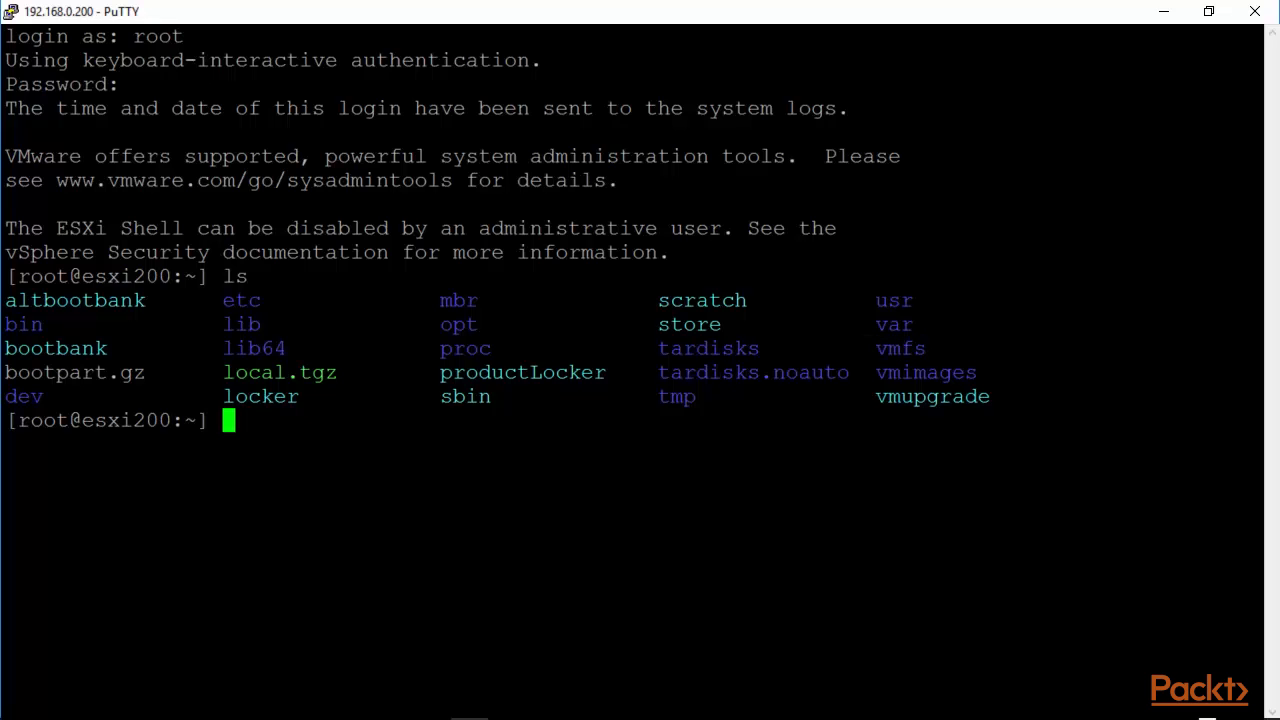
{"action": "type", "text": "cd v"}
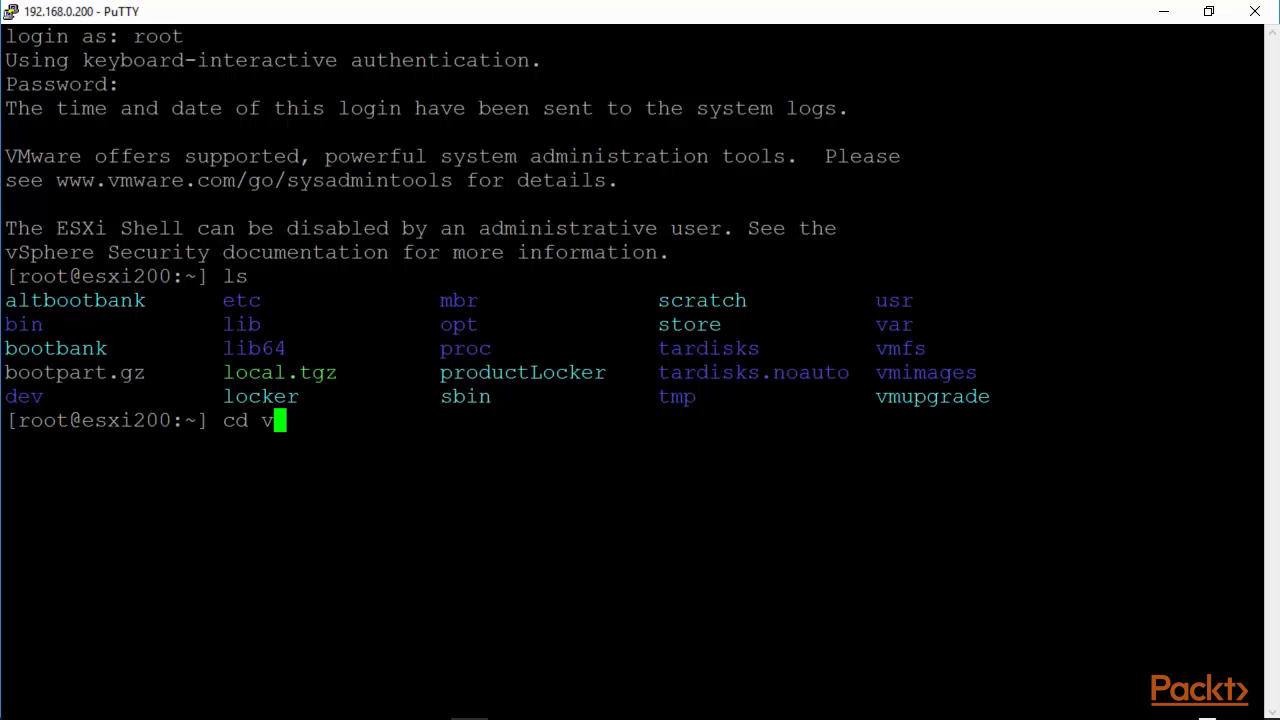
{"action": "key", "text": "Return"}
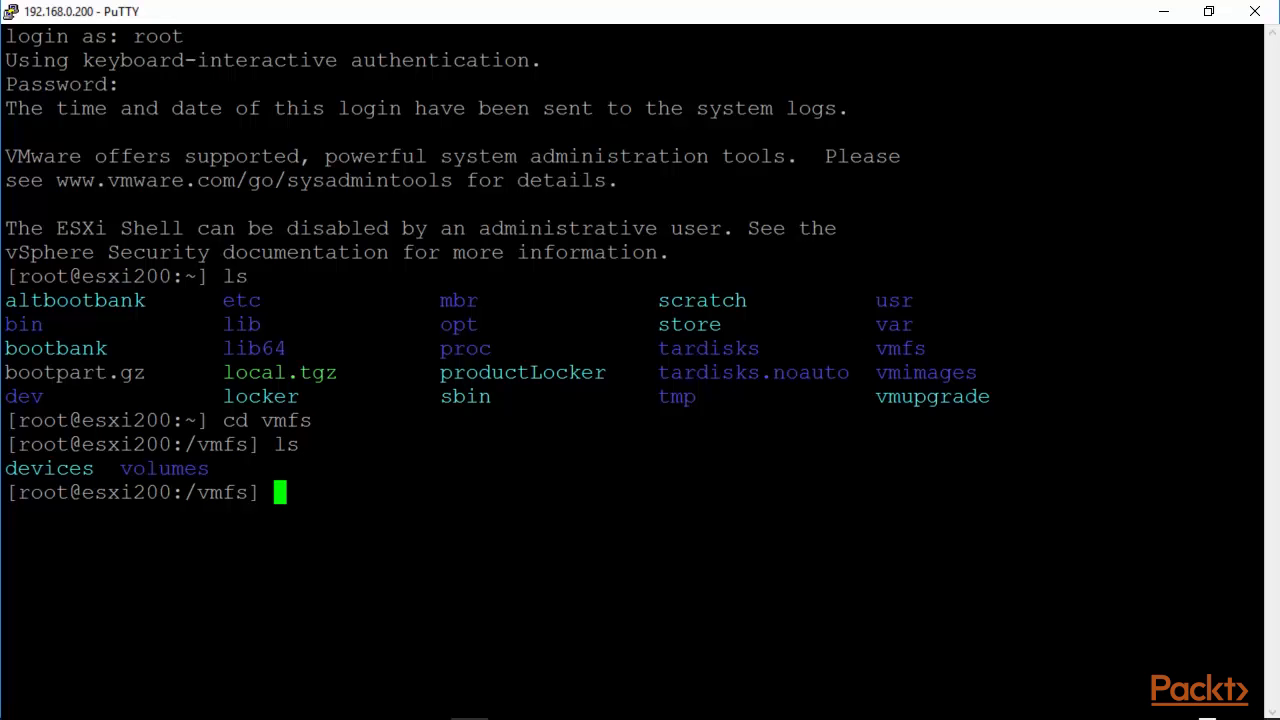
{"action": "type", "text": "c"}
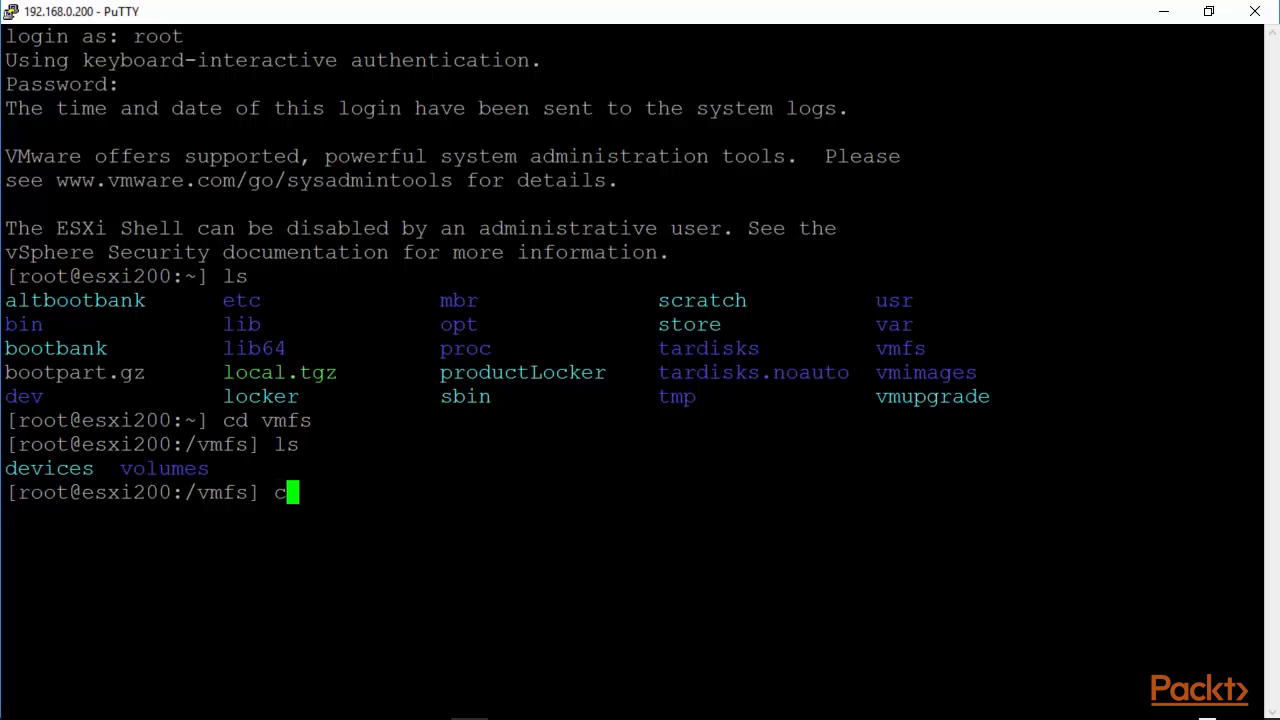
{"action": "type", "text": "d devices"}
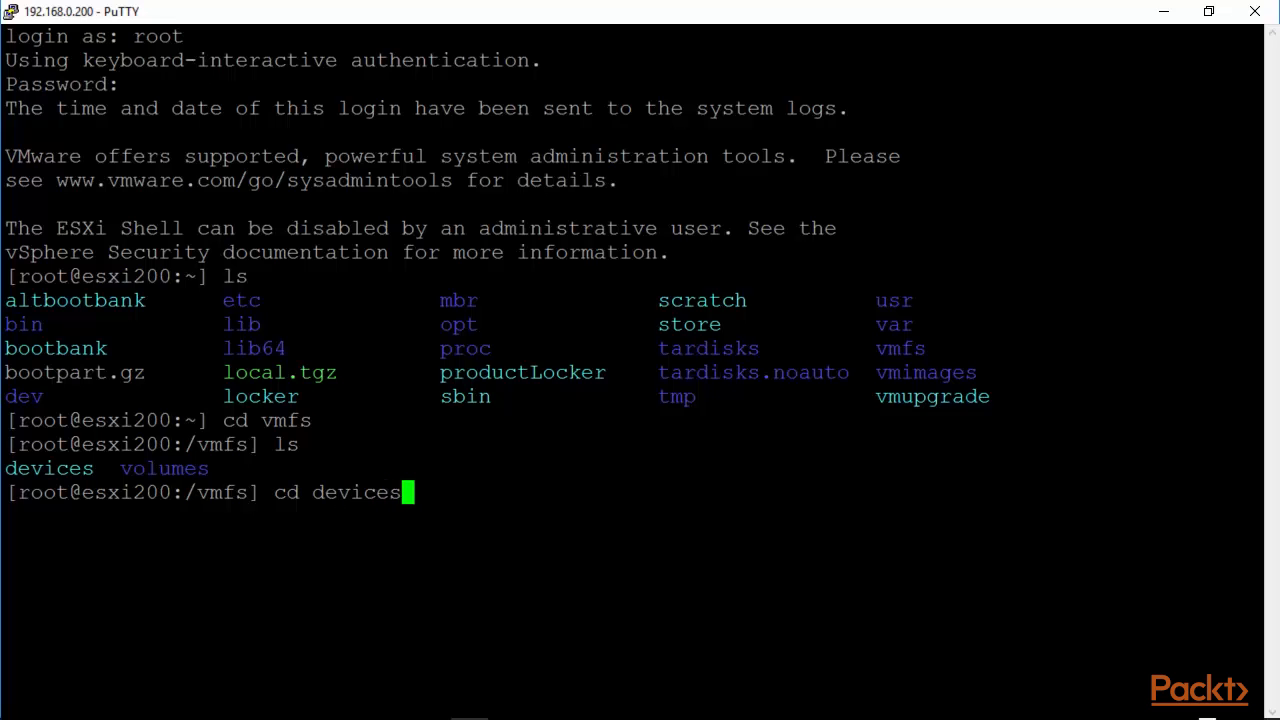
{"action": "key", "text": "Return"}
{"action": "type", "text": "ls"}
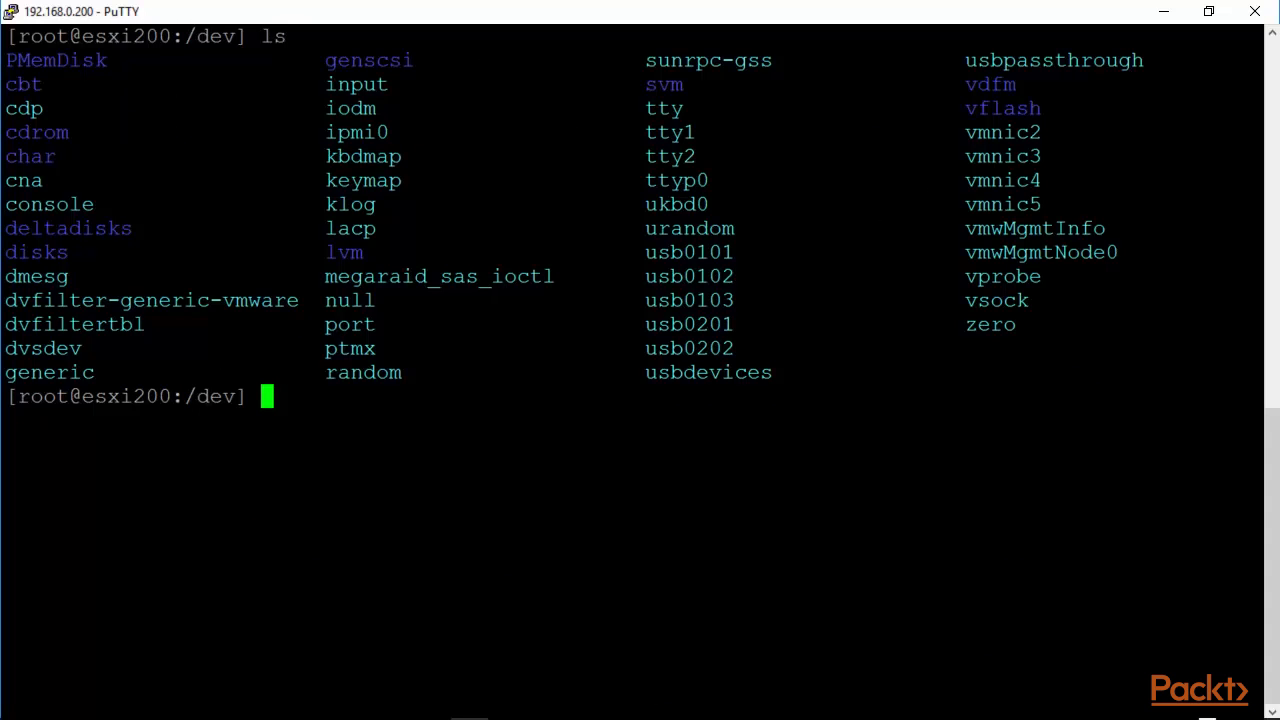
{"action": "type", "text": "c"}
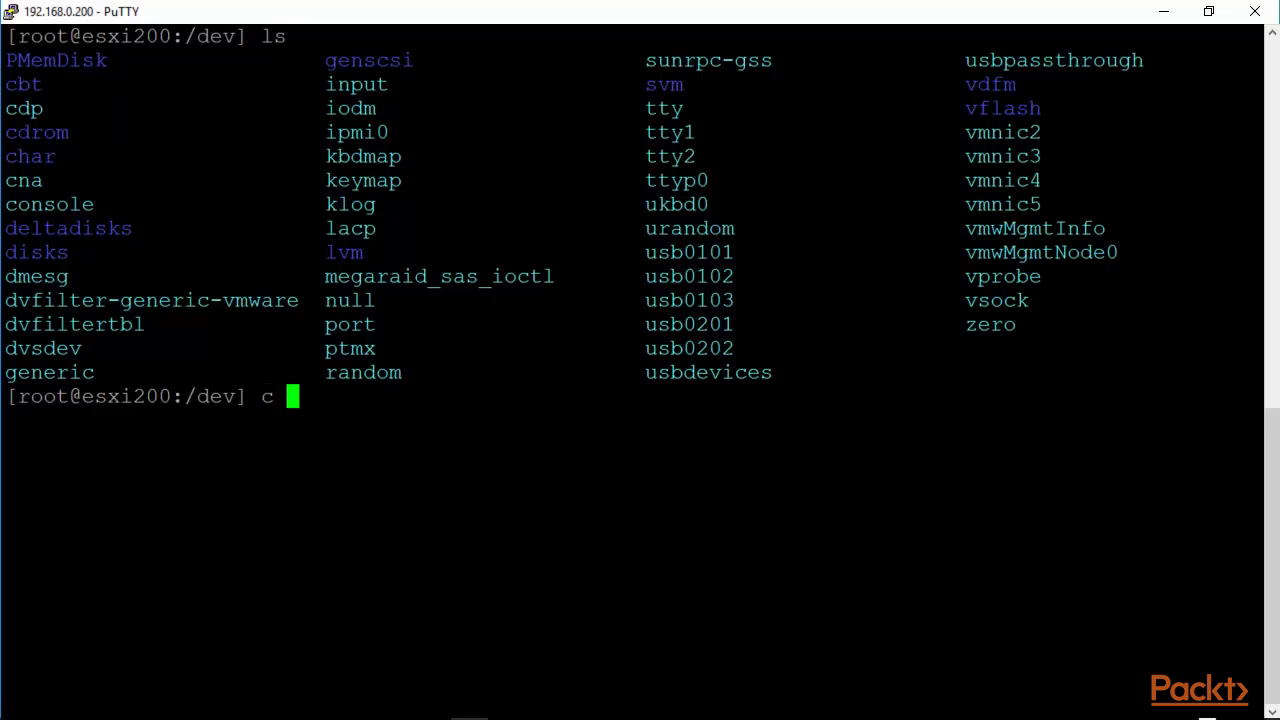
{"action": "type", "text": "d .."}
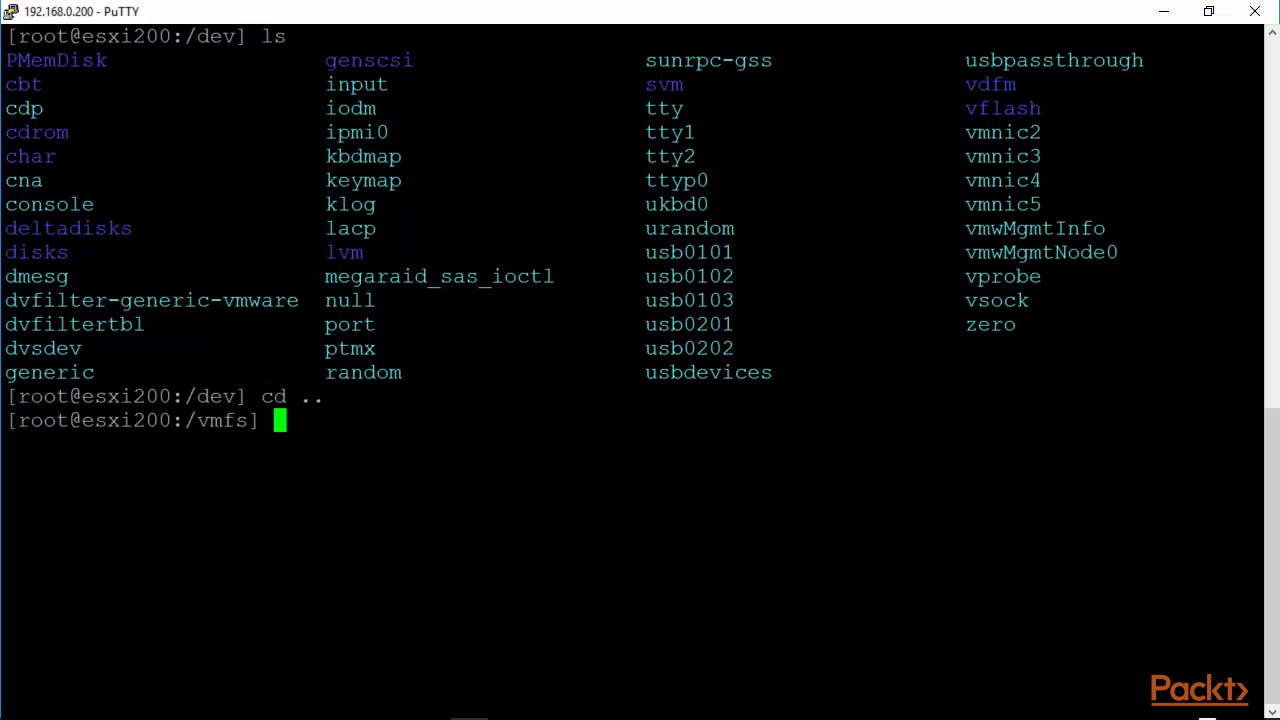
{"action": "key", "text": "Return"}
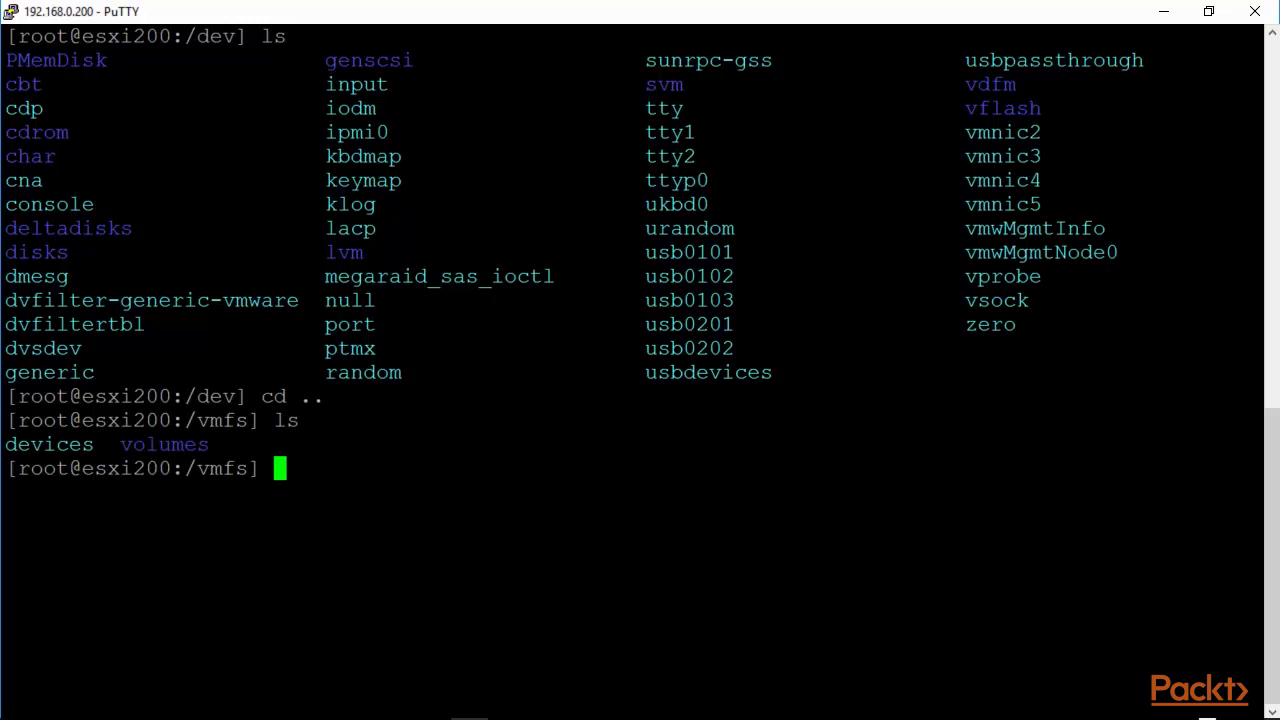
Move to /vmfs/volumes and enter the datastore1 (2) datastore after a quoting retry
{"action": "type", "text": "cd"}
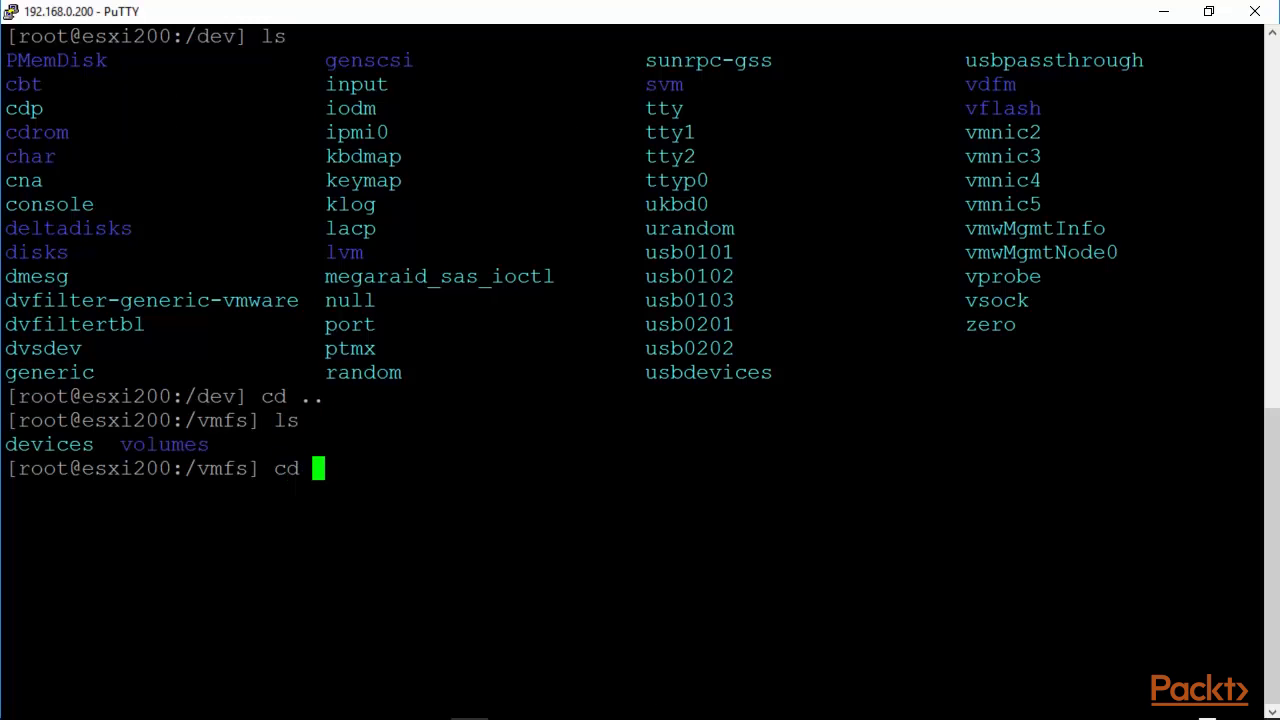
{"action": "type", "text": "/vmfs/volumes"}
{"action": "type", "text": "ls"}
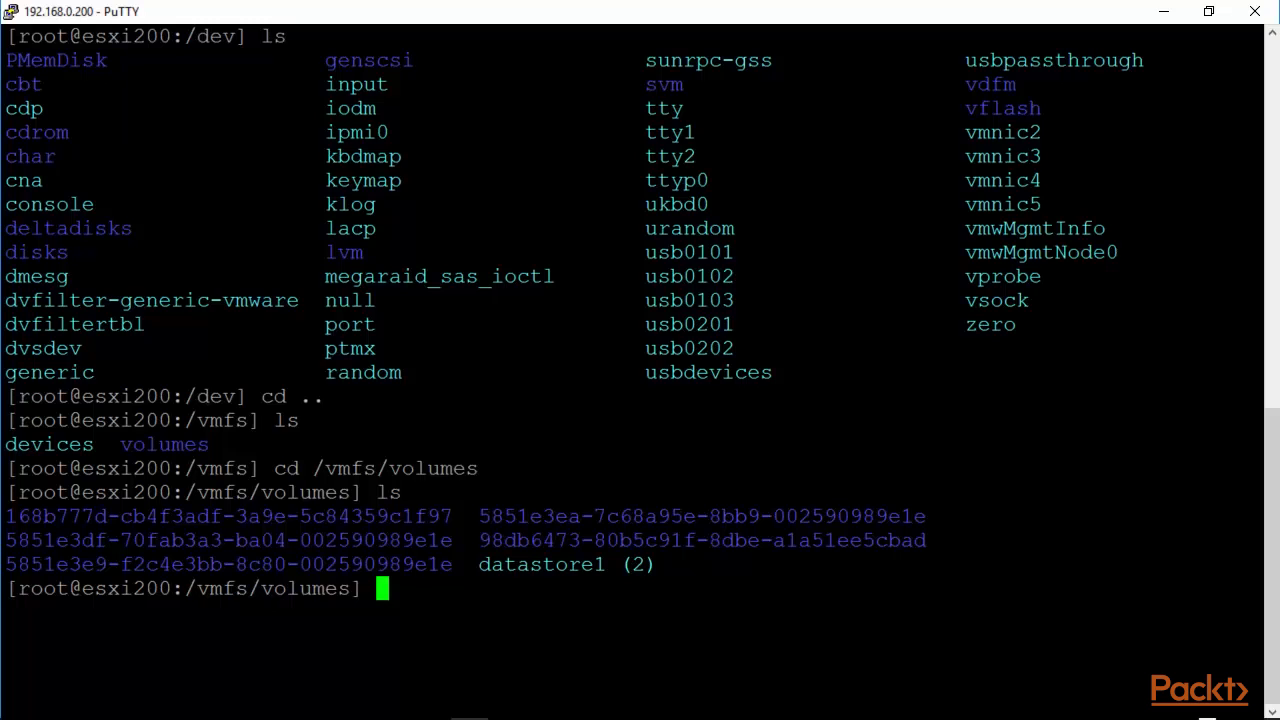
{"action": "type", "text": "cd"}
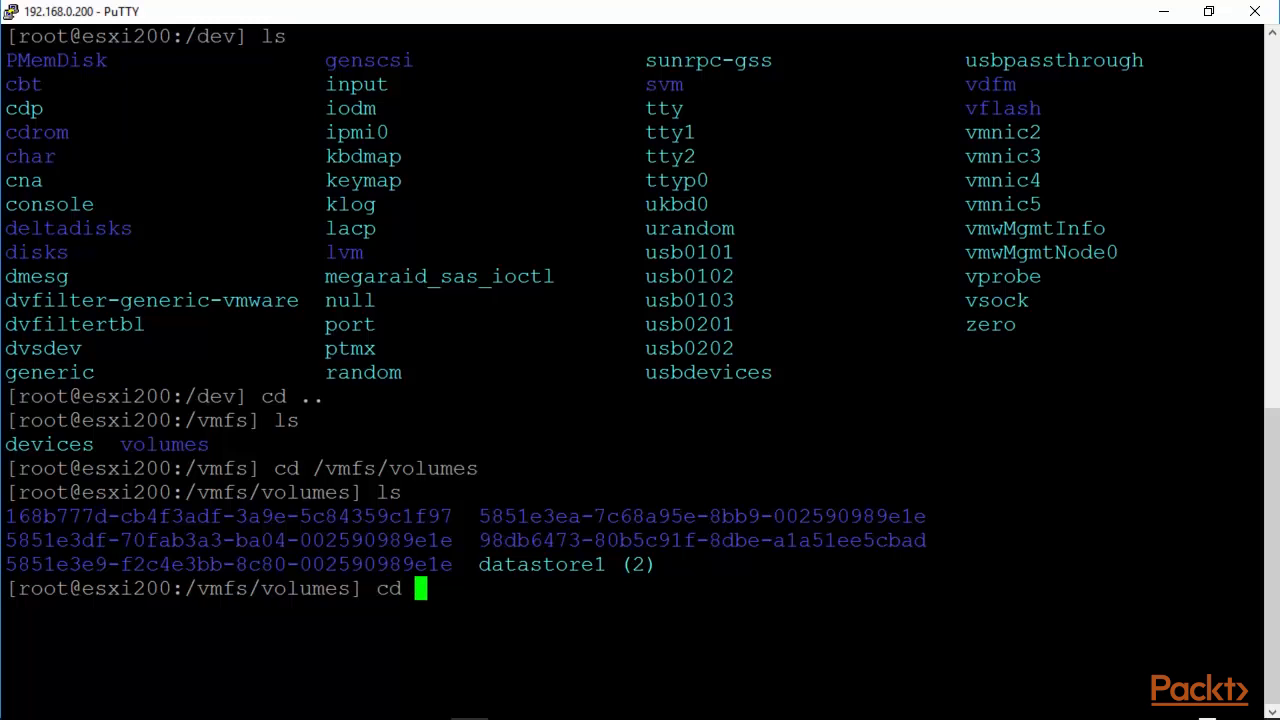
{"action": "type", "text": "\""}
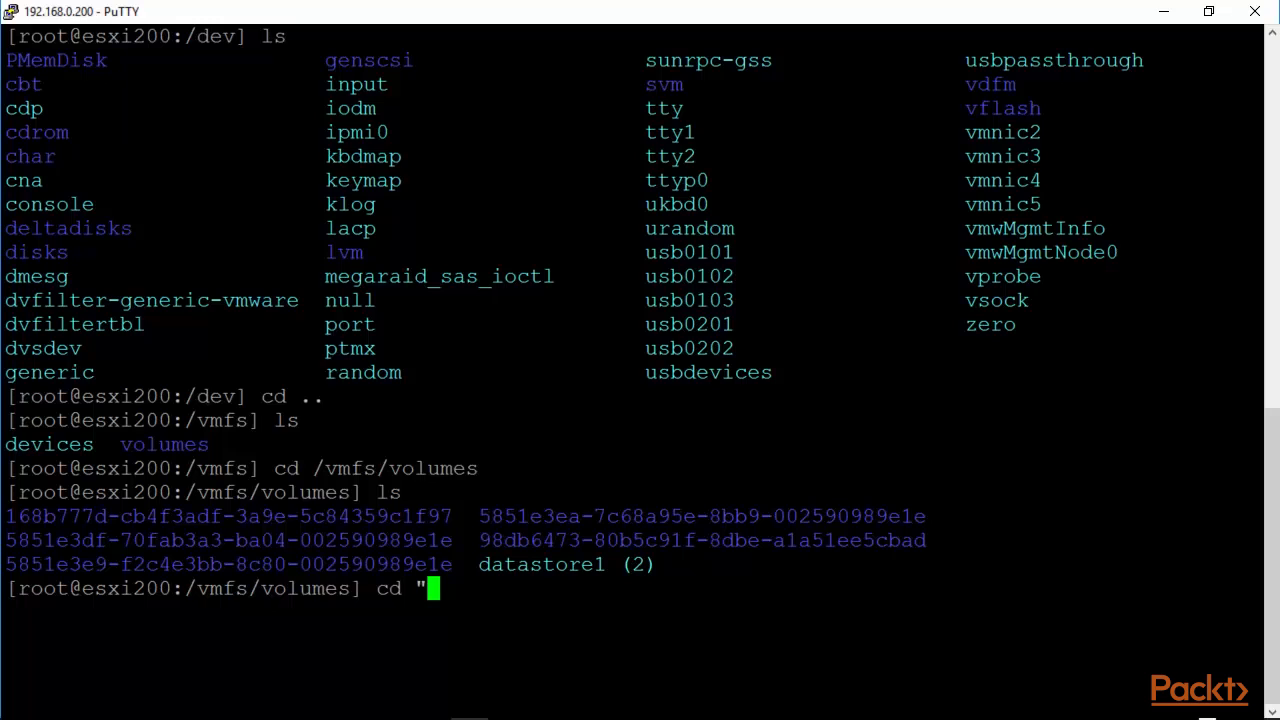
{"action": "type", "text": "datastore1\\ \\(2\\)/"}
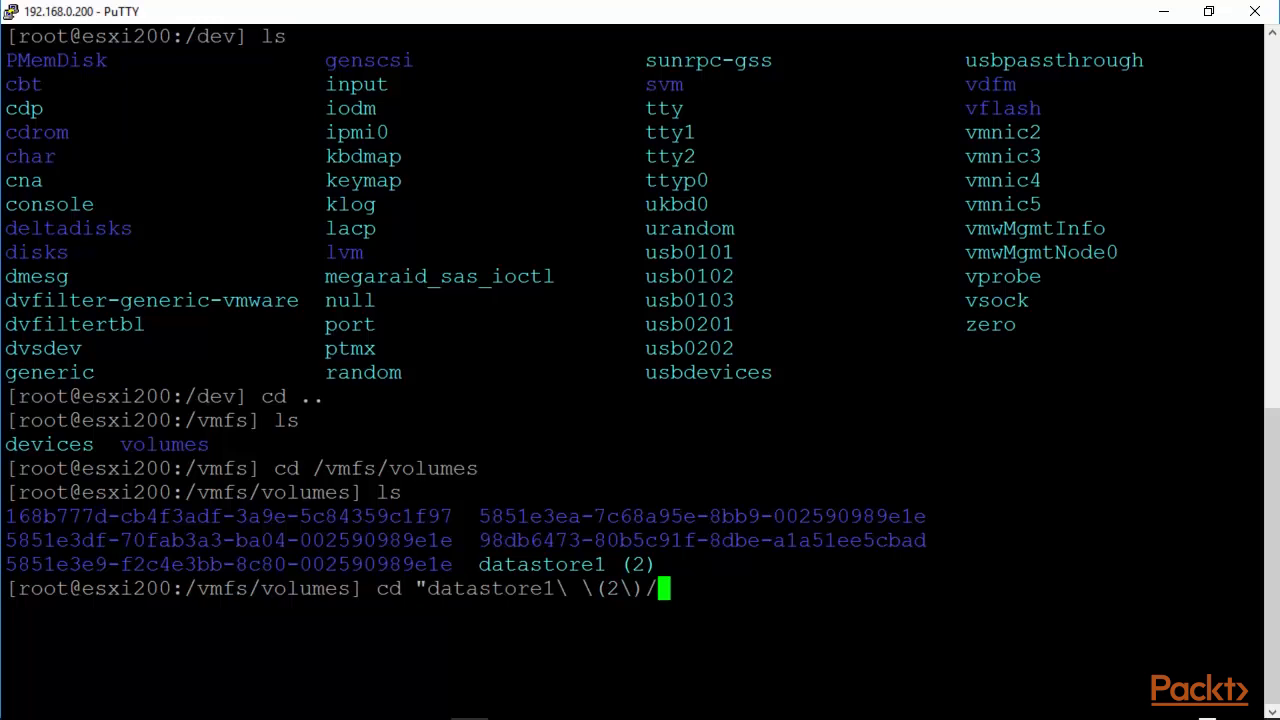
{"action": "key", "text": "Return"}
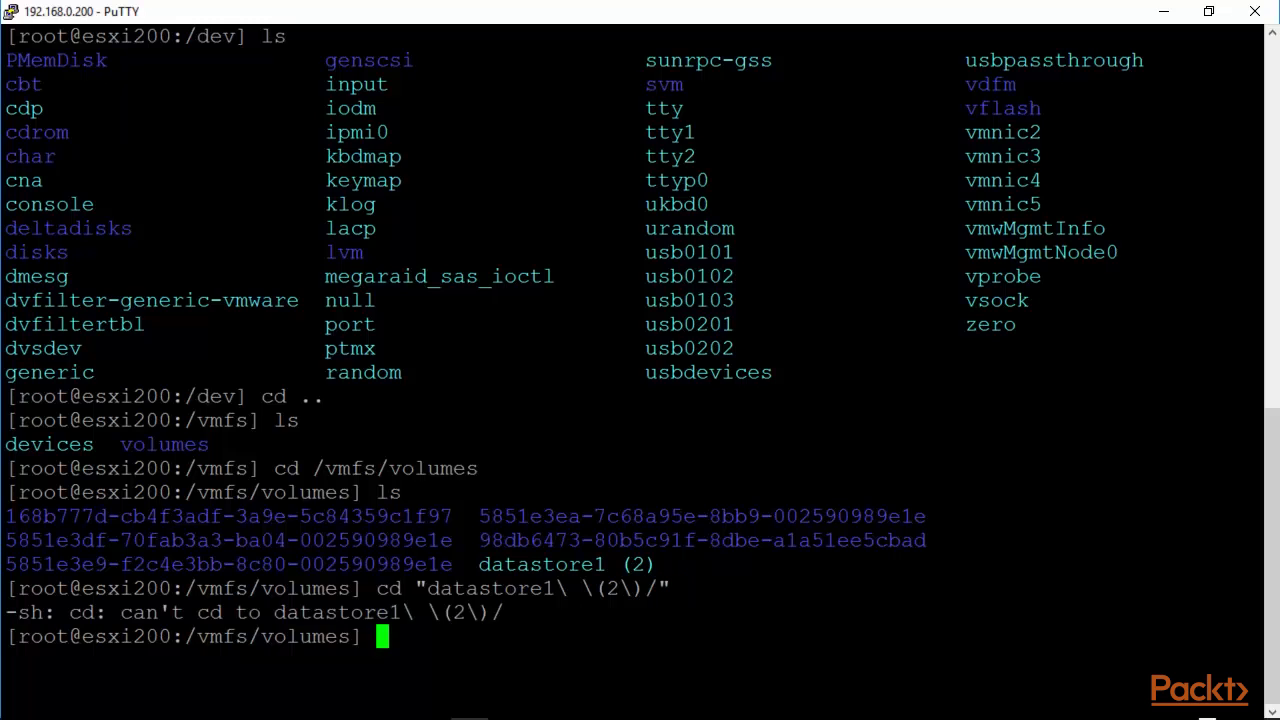
{"action": "type", "text": "cd \"datastore1\\ \\(2\\)/\""}
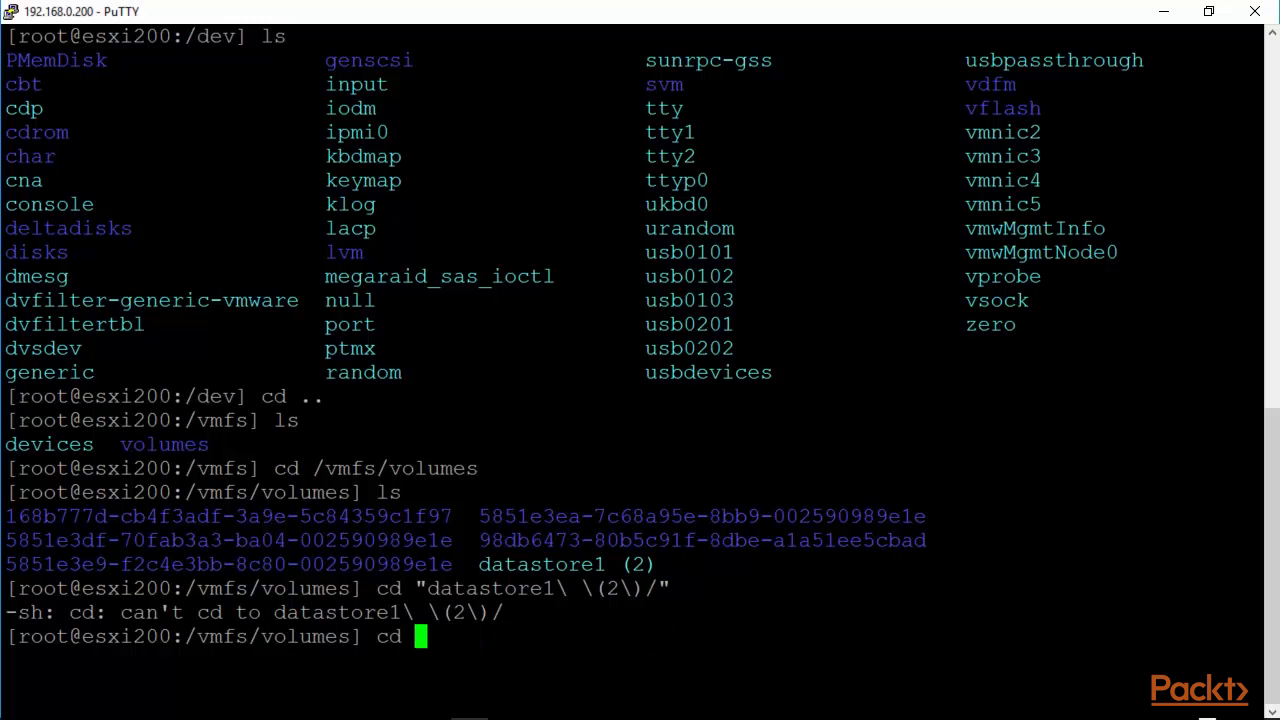
{"action": "type", "text": "datastore1\\ \\(2\\)/"}
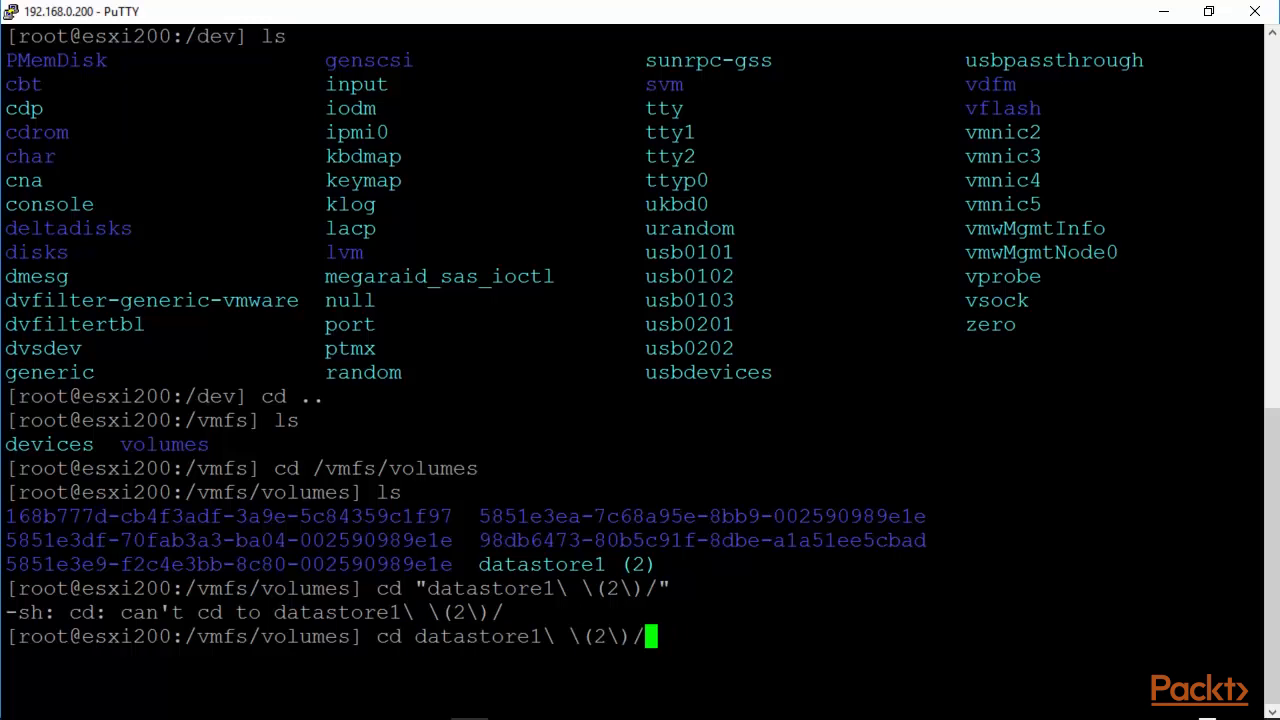
{"action": "key", "text": "Return"}
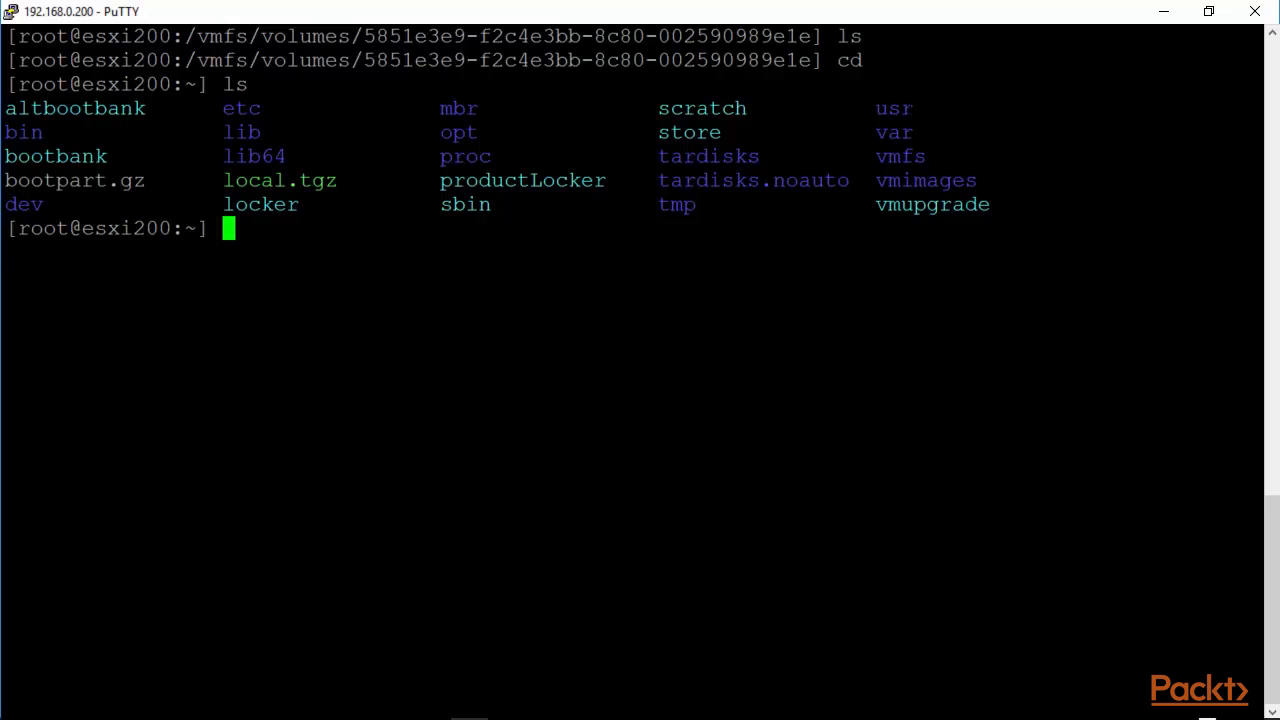
Change into /var/log and run tail -20 on vmkernel.log
{"action": "type", "text": "cd /var/log"}
{"action": "type", "text": "ls"}
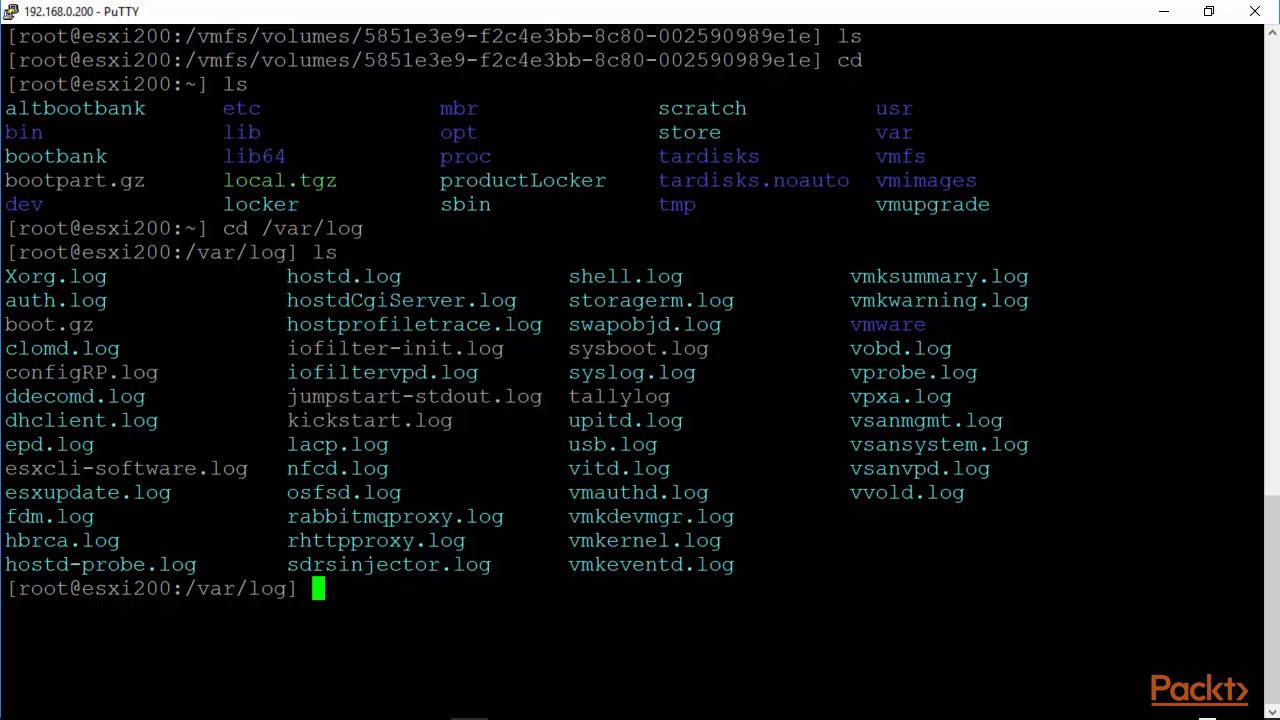
{"action": "type", "text": "t"}
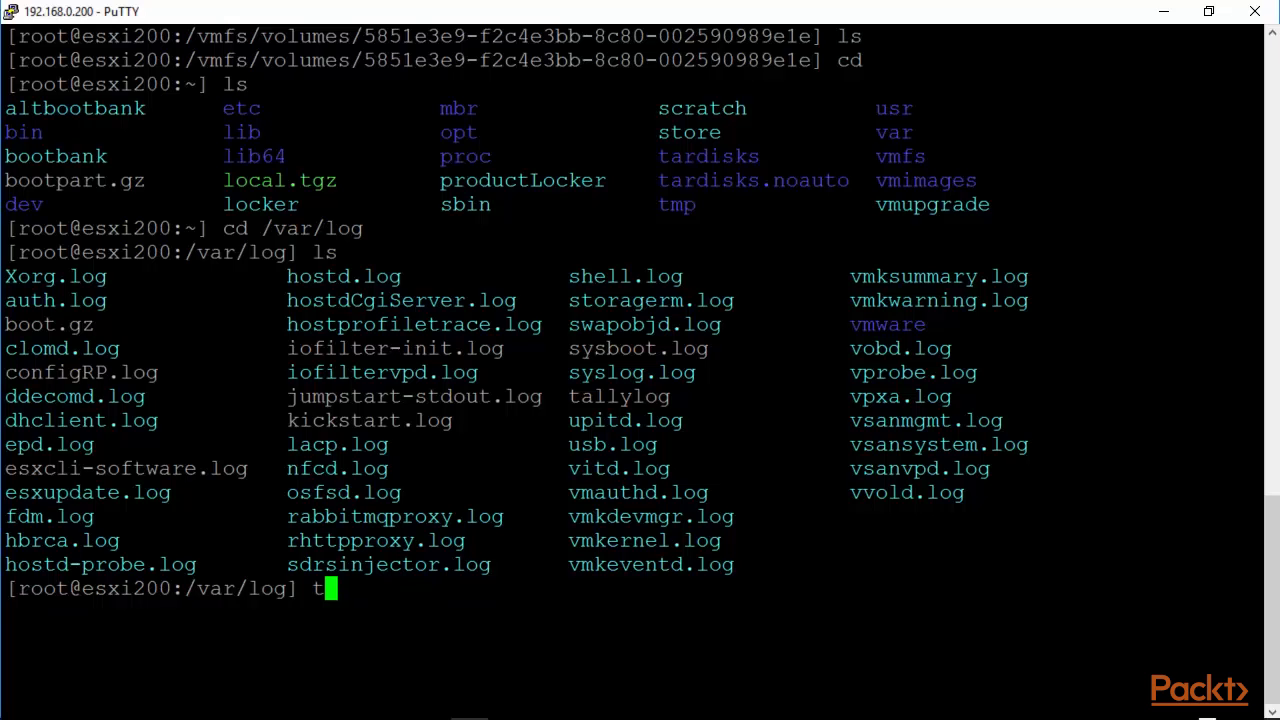
{"action": "type", "text": "ail -20"}
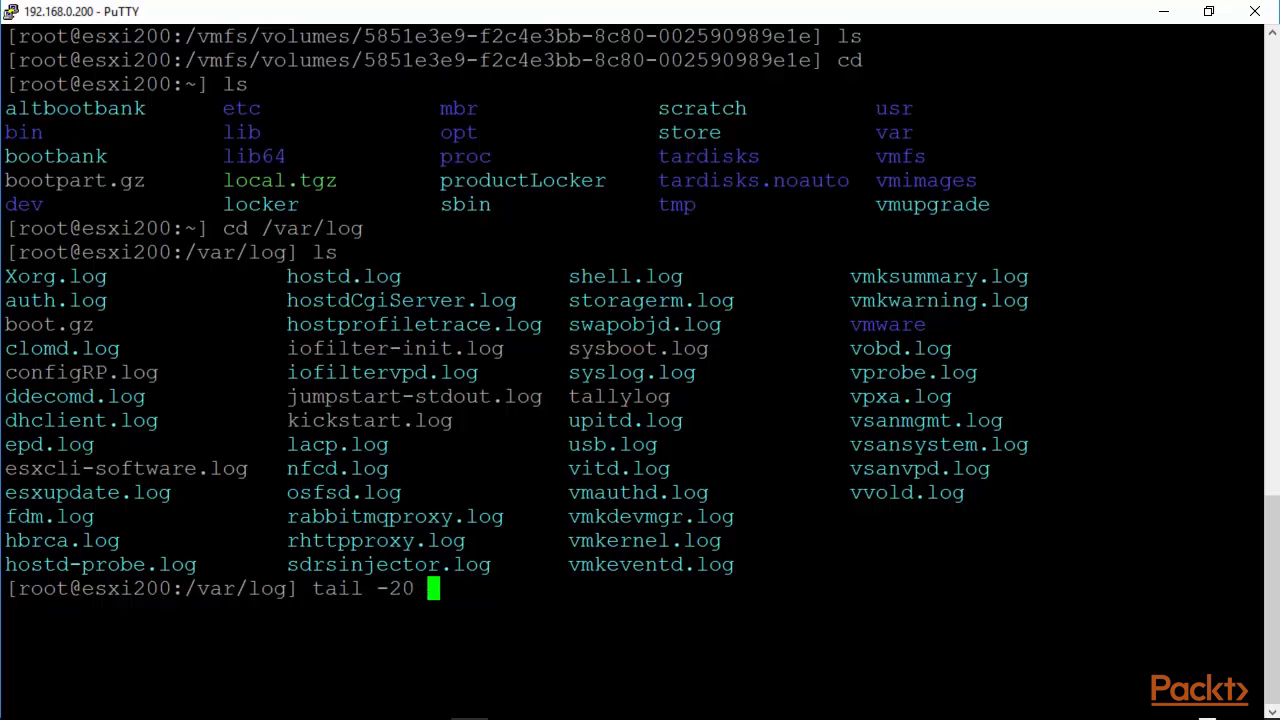
{"action": "type", "text": "v"}
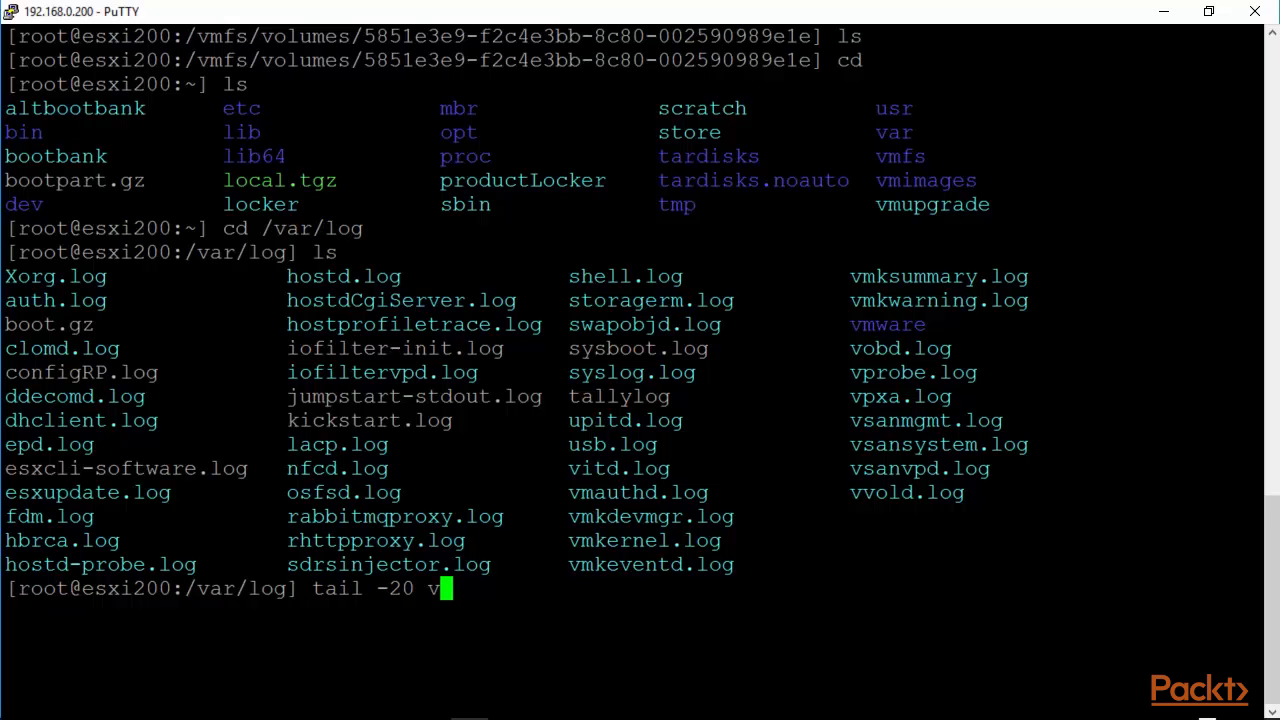
{"action": "type", "text": "mker"}
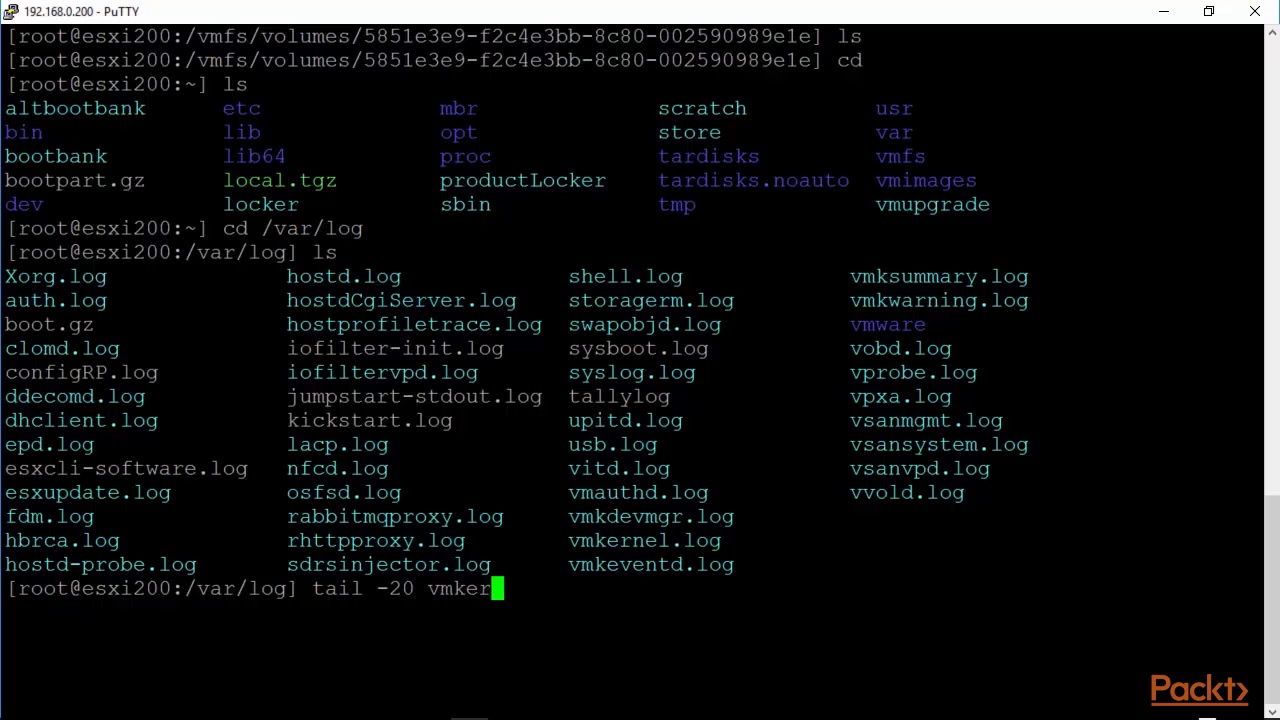
{"action": "key", "text": "Return"}
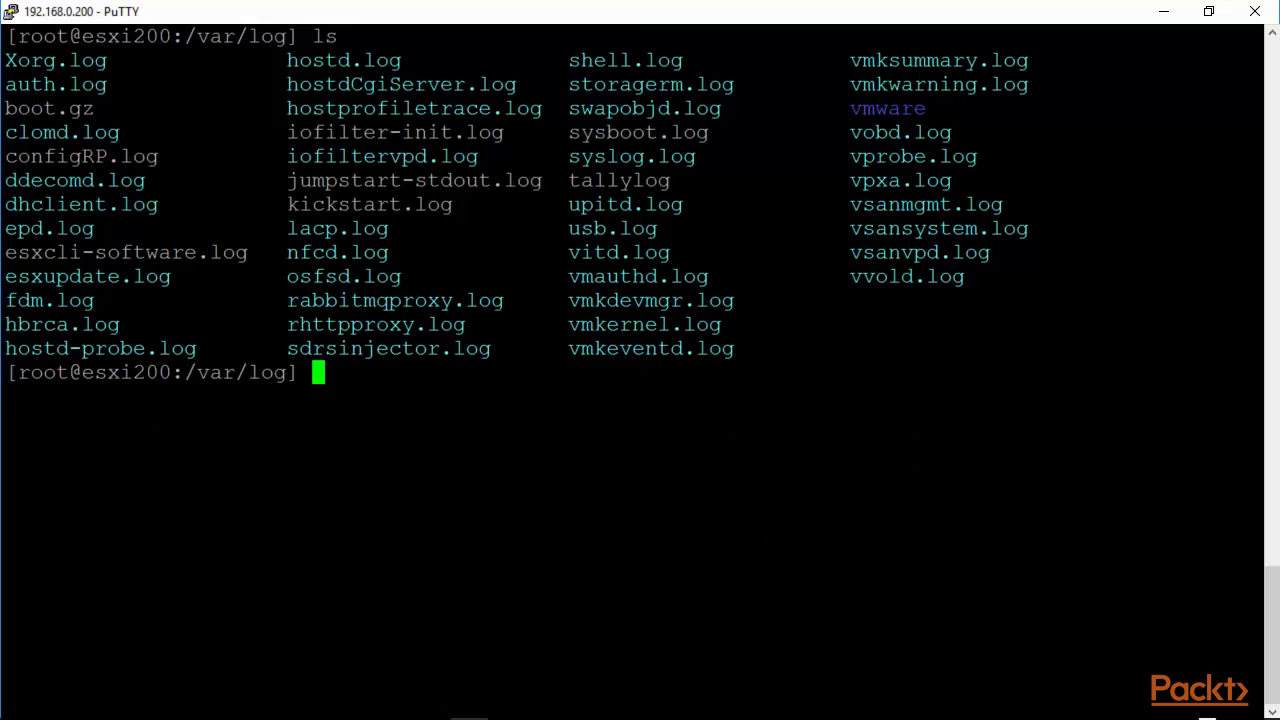
Run tail -20 vmksummary.log at the /var/log prompt
{"action": "type", "text": "ta"}
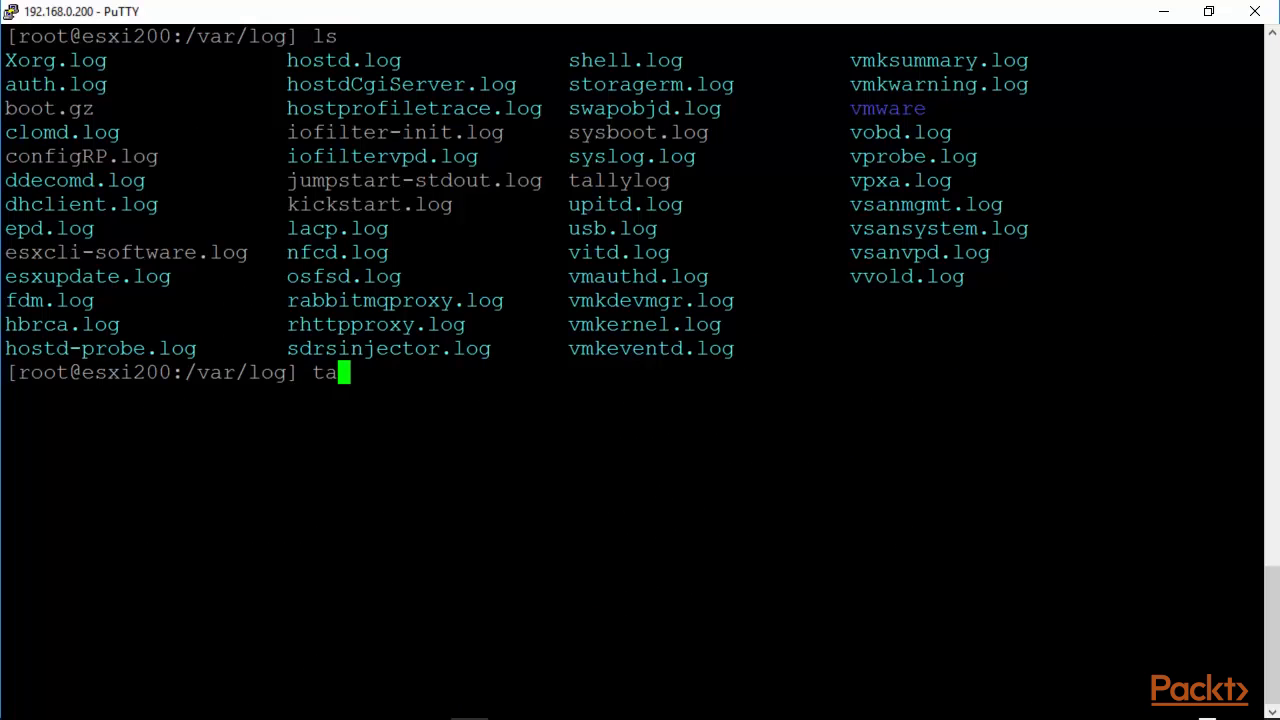
{"action": "type", "text": "il -20"}
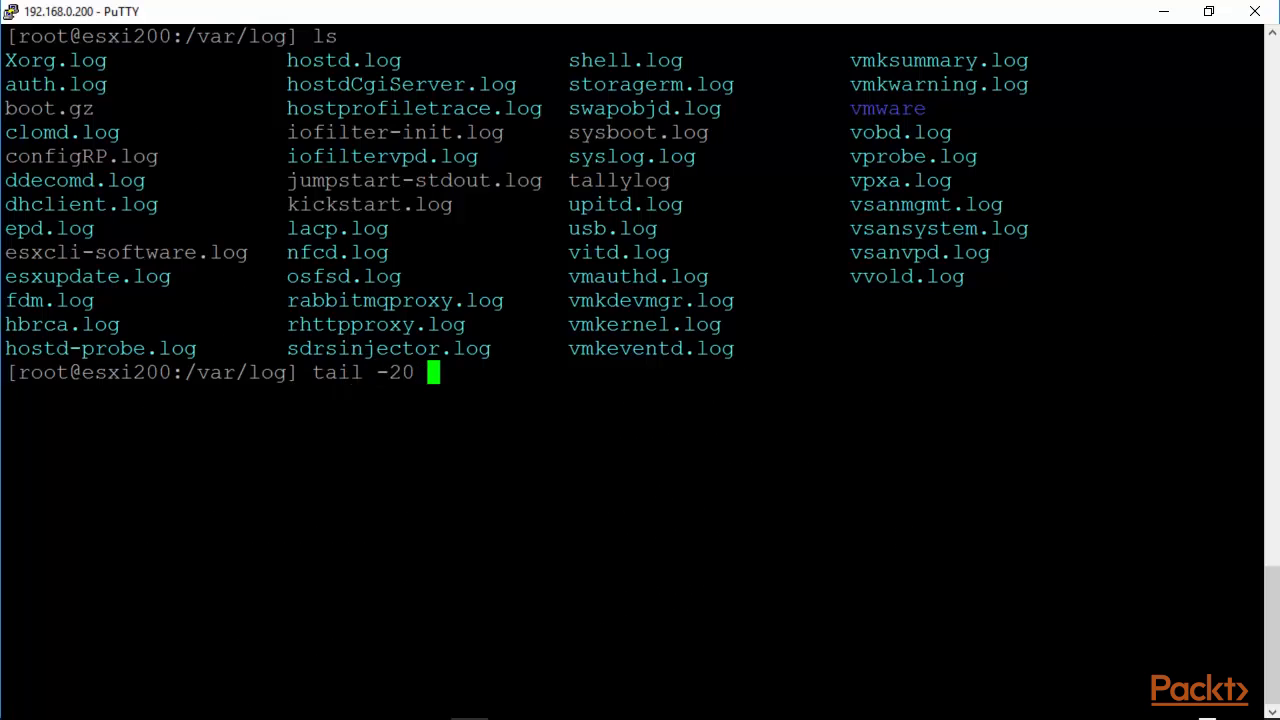
{"action": "type", "text": "vmksu"}
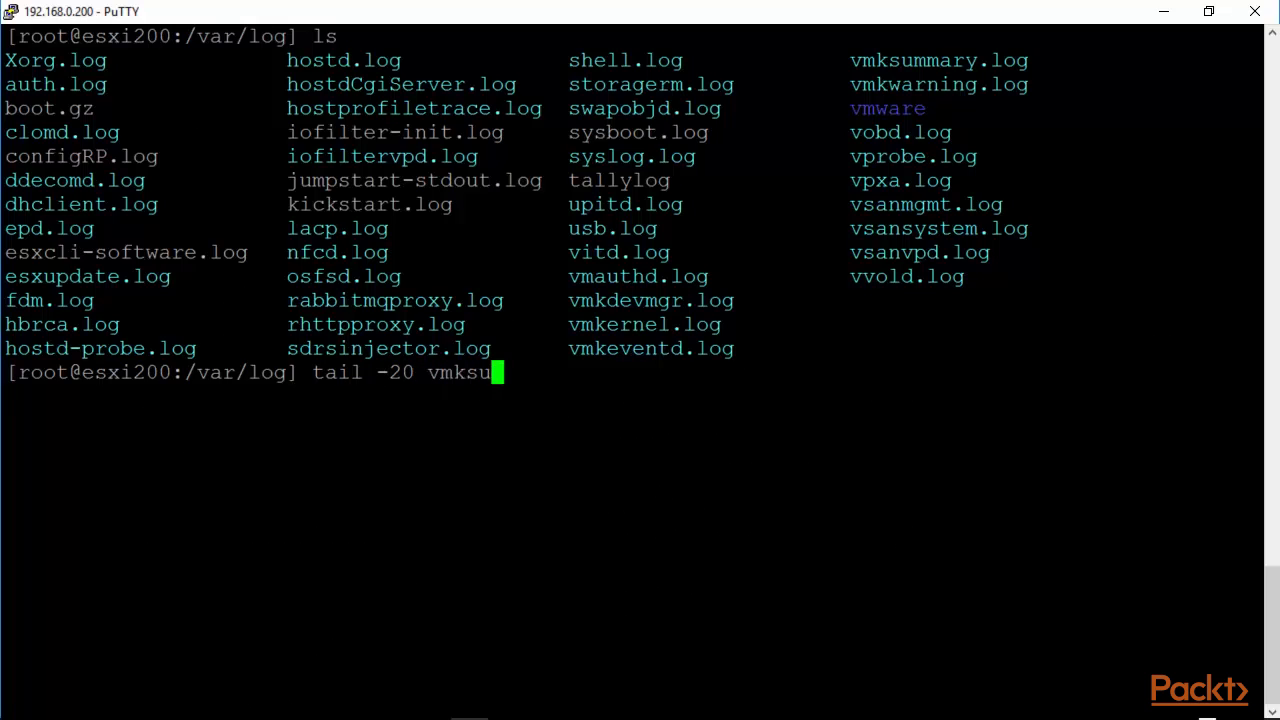
{"action": "key", "text": "Return"}
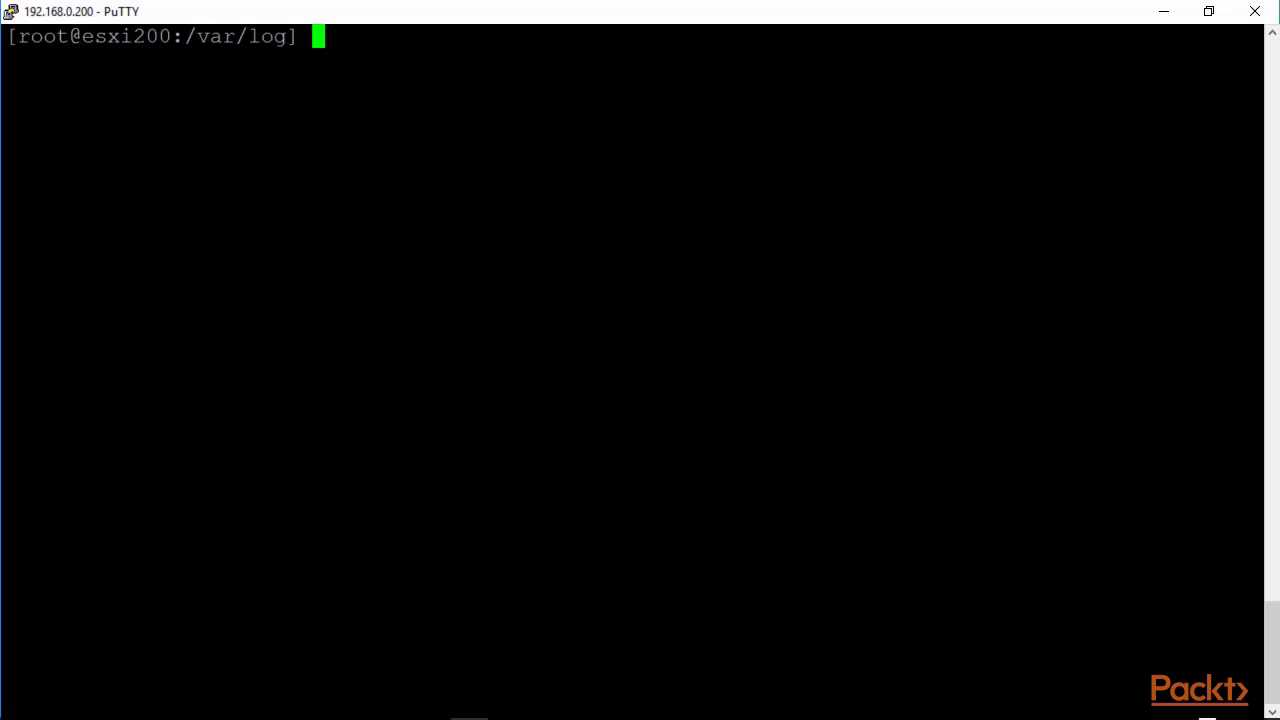
Run esxcli to list its available namespaces
{"action": "type", "text": "esx"}
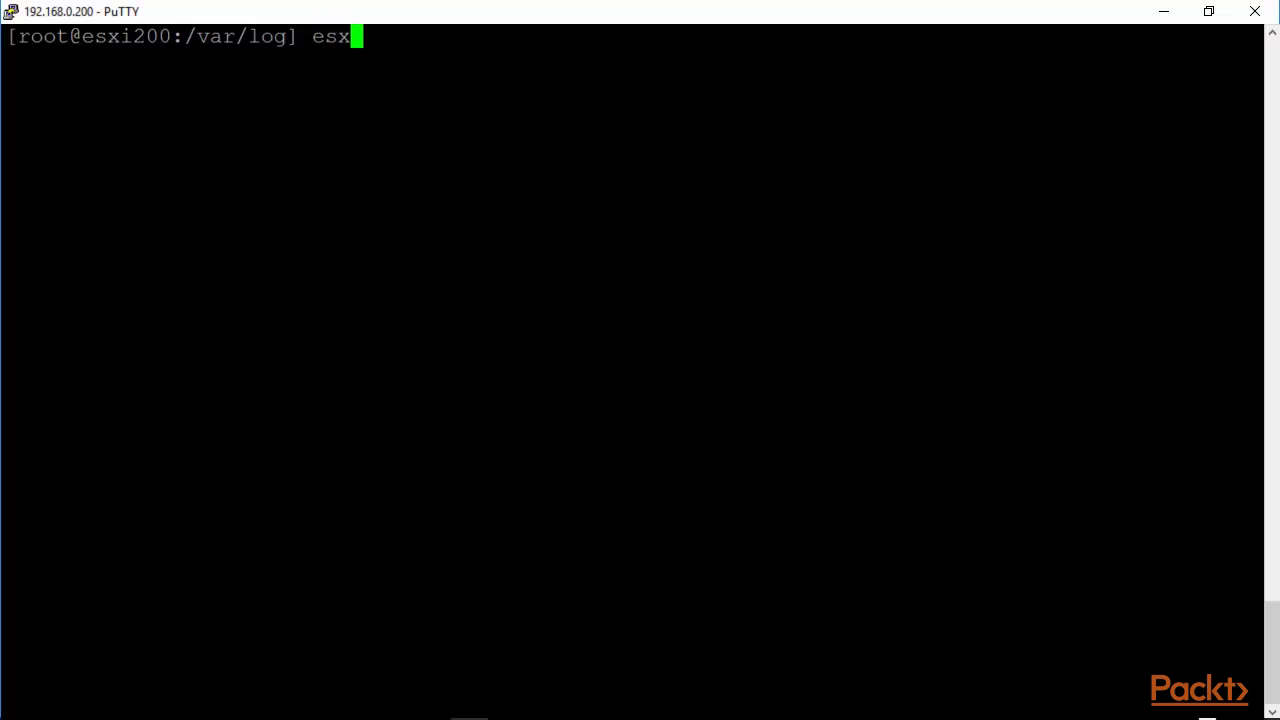
{"action": "type", "text": "cli"}
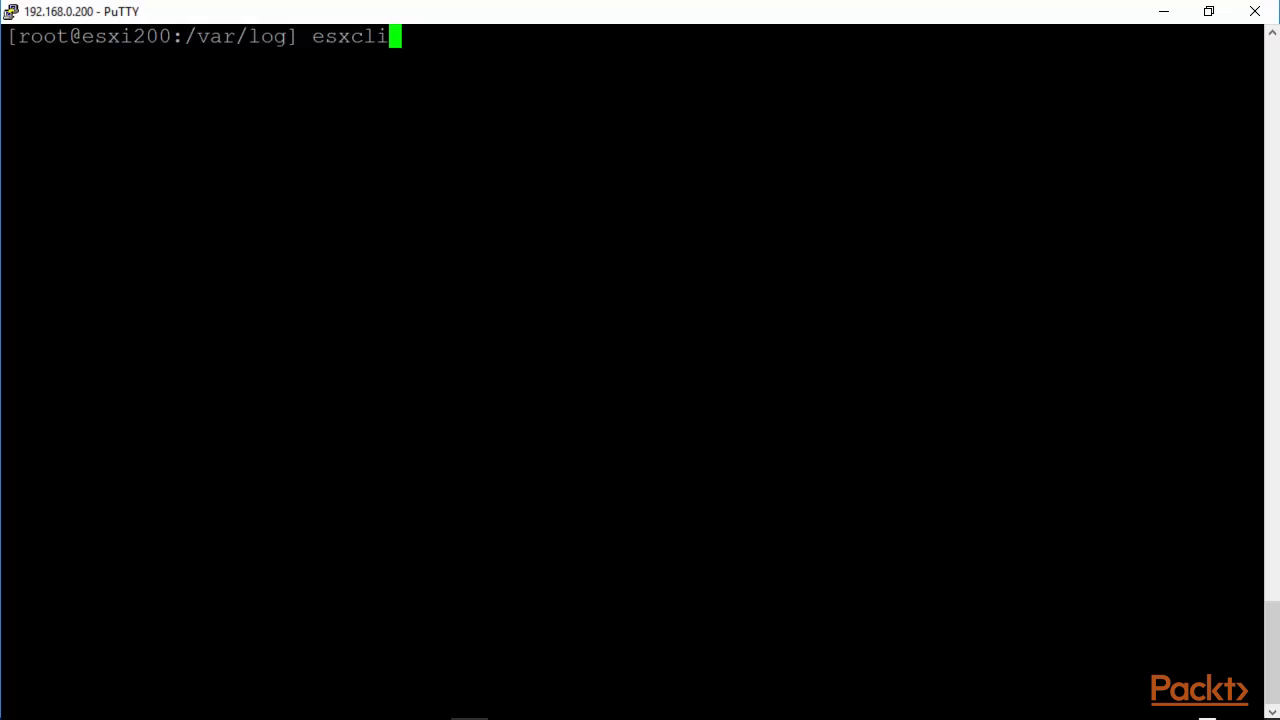
{"action": "key", "text": "Return"}
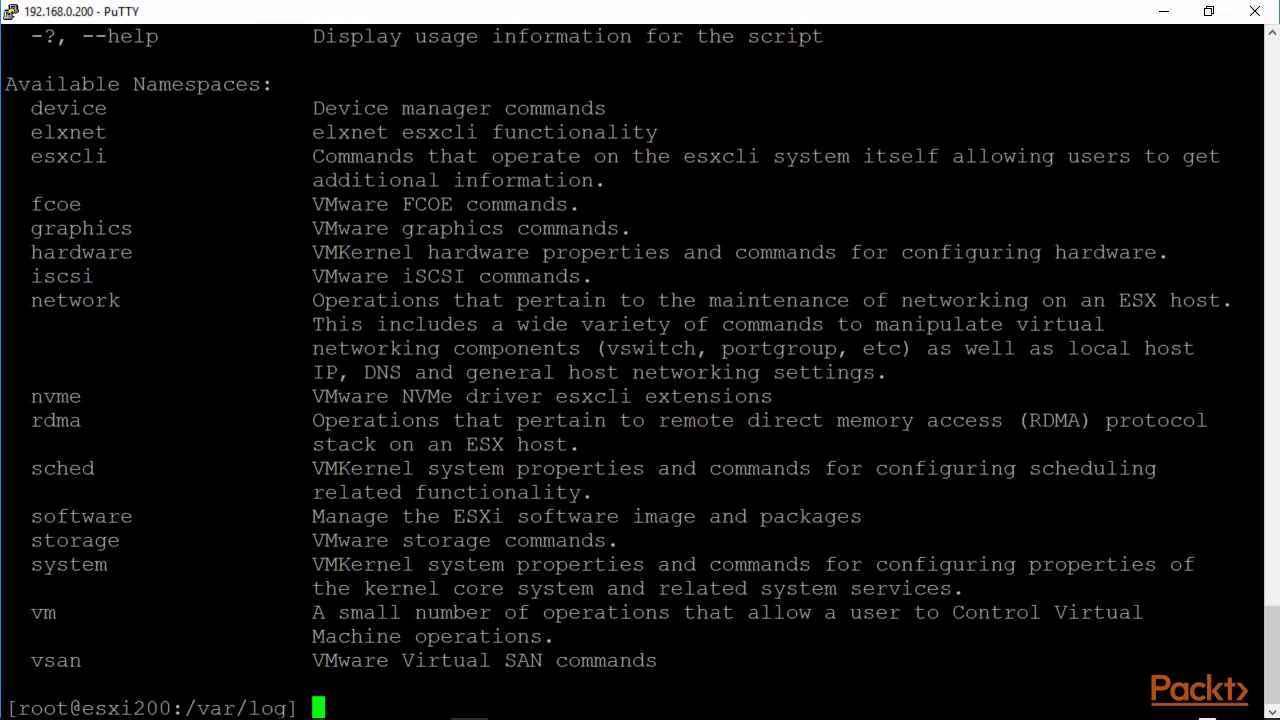
{"action": "double_click", "coordinate": [67, 156]}
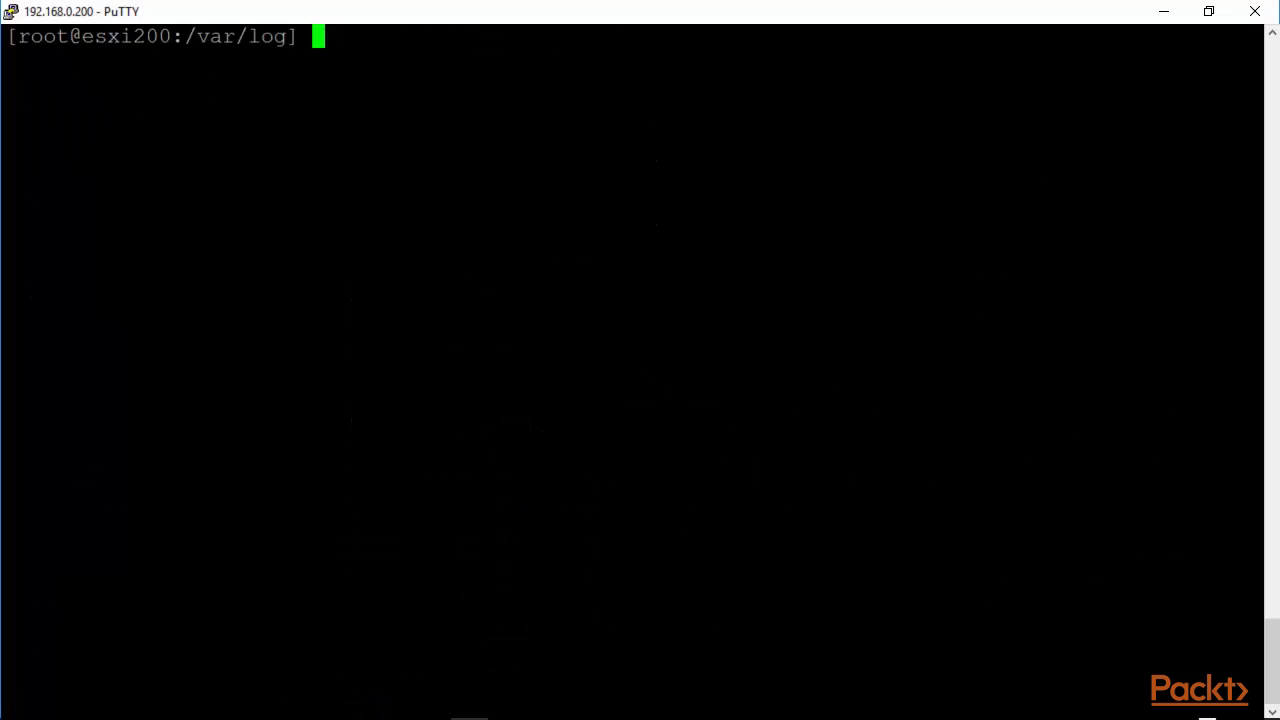
Run 'esxcli esxcli', 'esxcli esxcli command', then 'esxcli esxcli command list'
{"action": "type", "text": "esxcli e"}
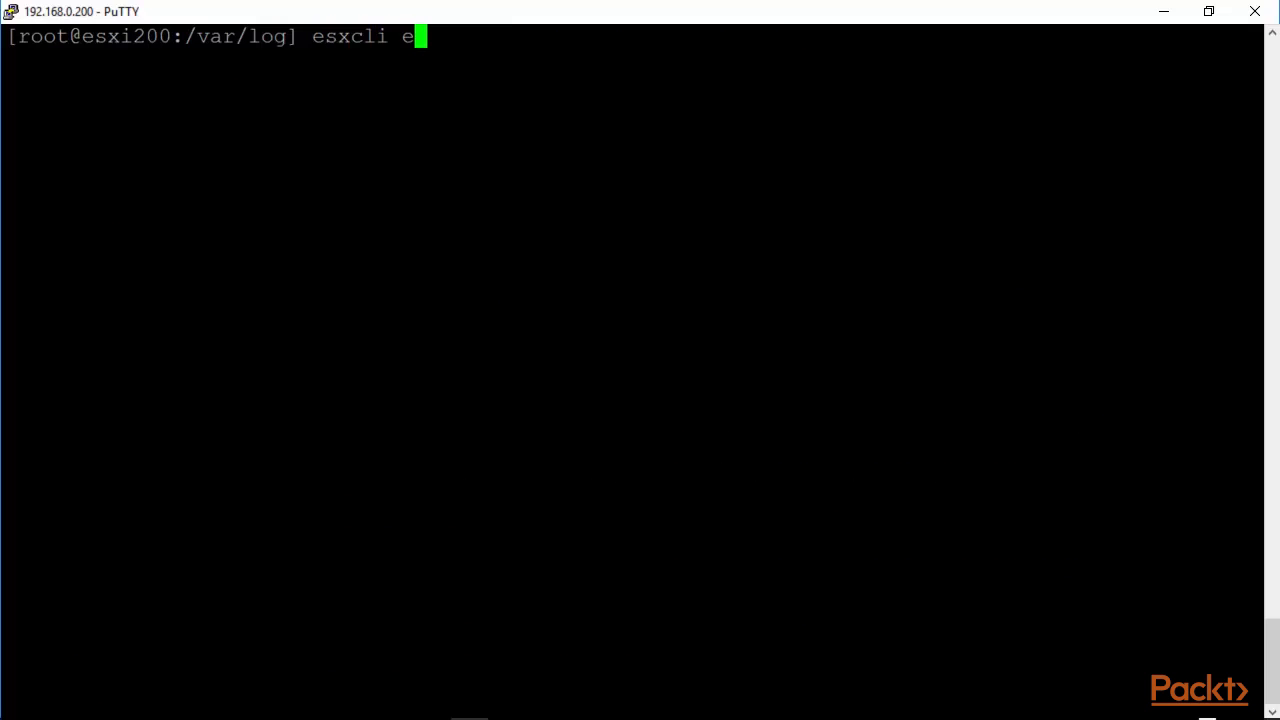
{"action": "key", "text": "Return"}
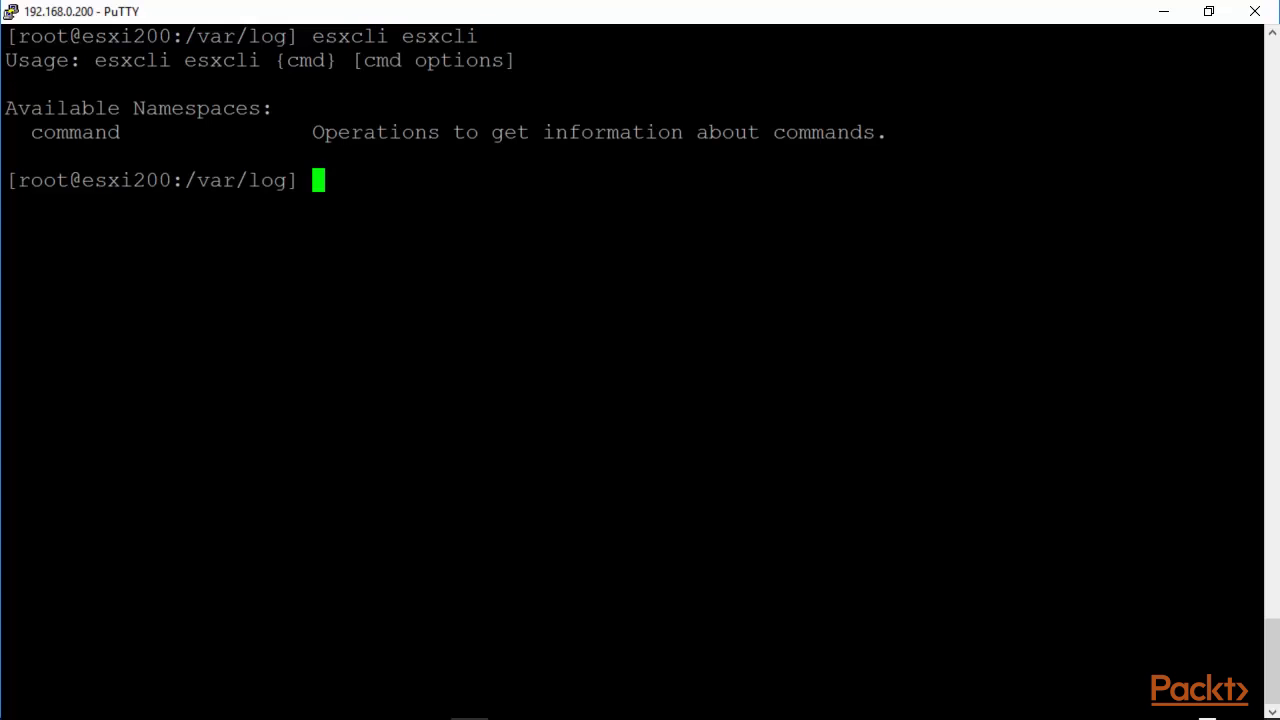
{"action": "type", "text": "esxcli esxcli com"}
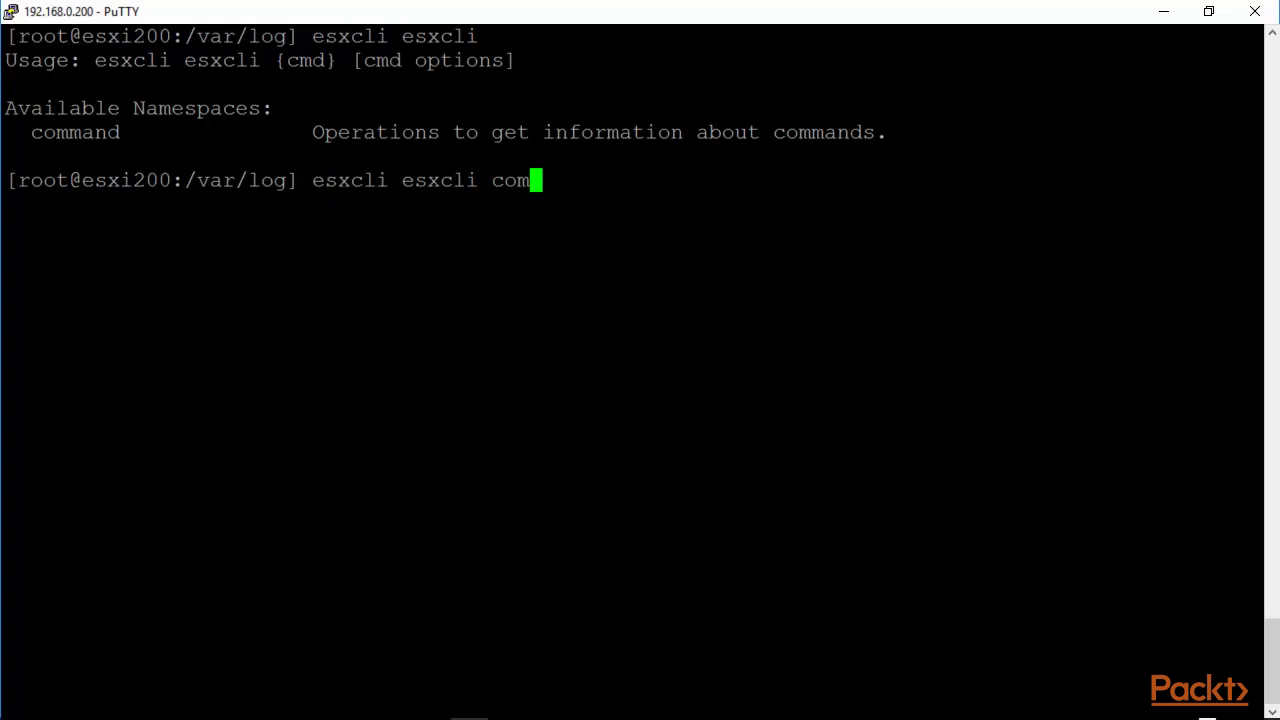
{"action": "key", "text": "Return"}
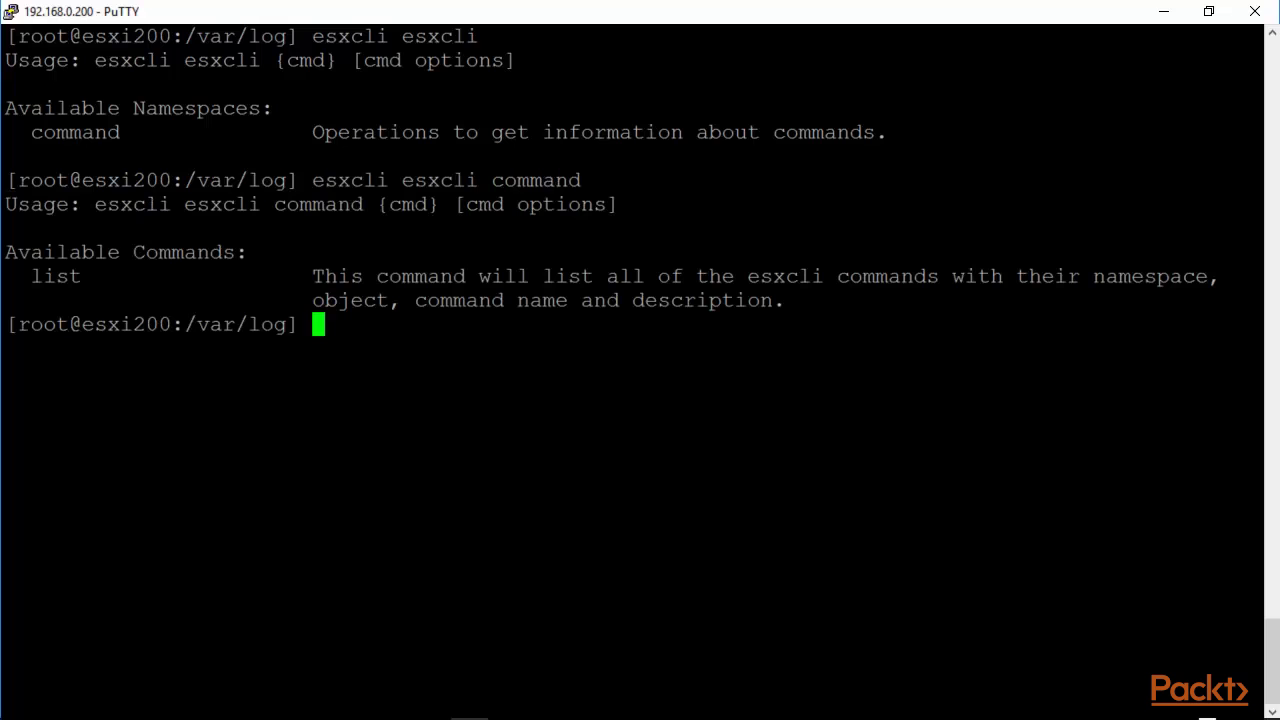
{"action": "type", "text": "esxcli esxcli command l"}
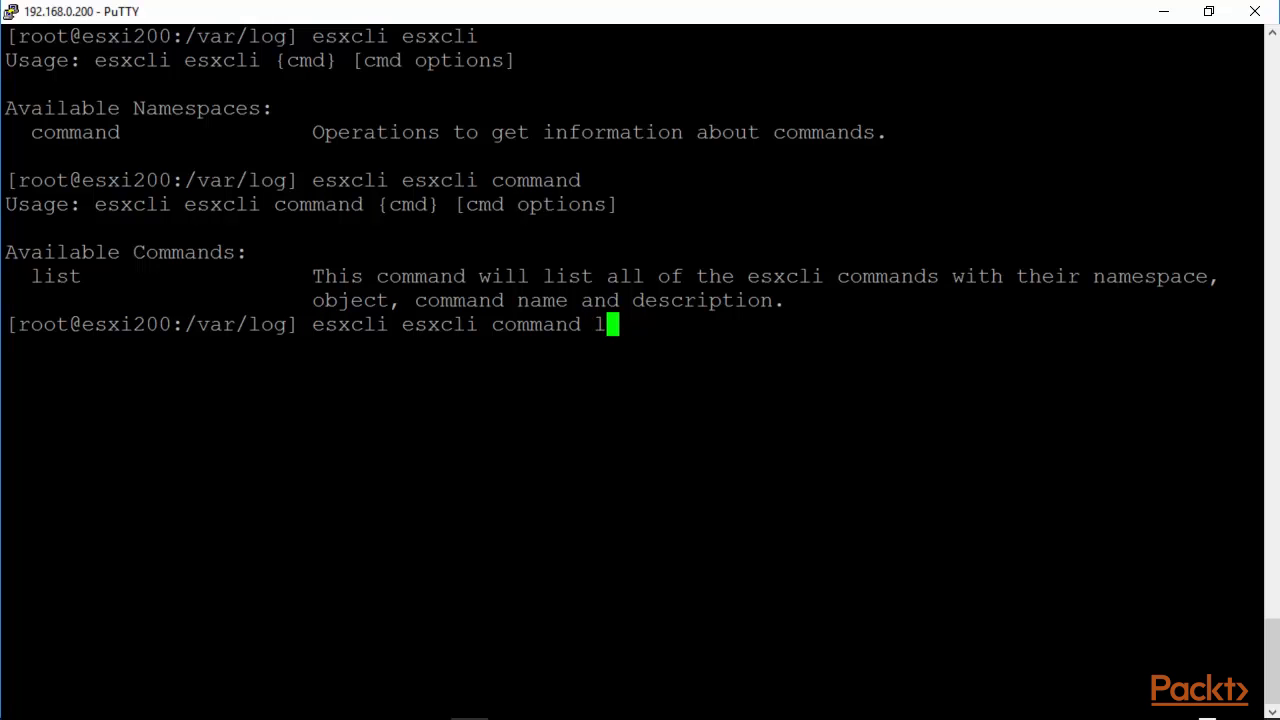
{"action": "key", "text": "Return"}
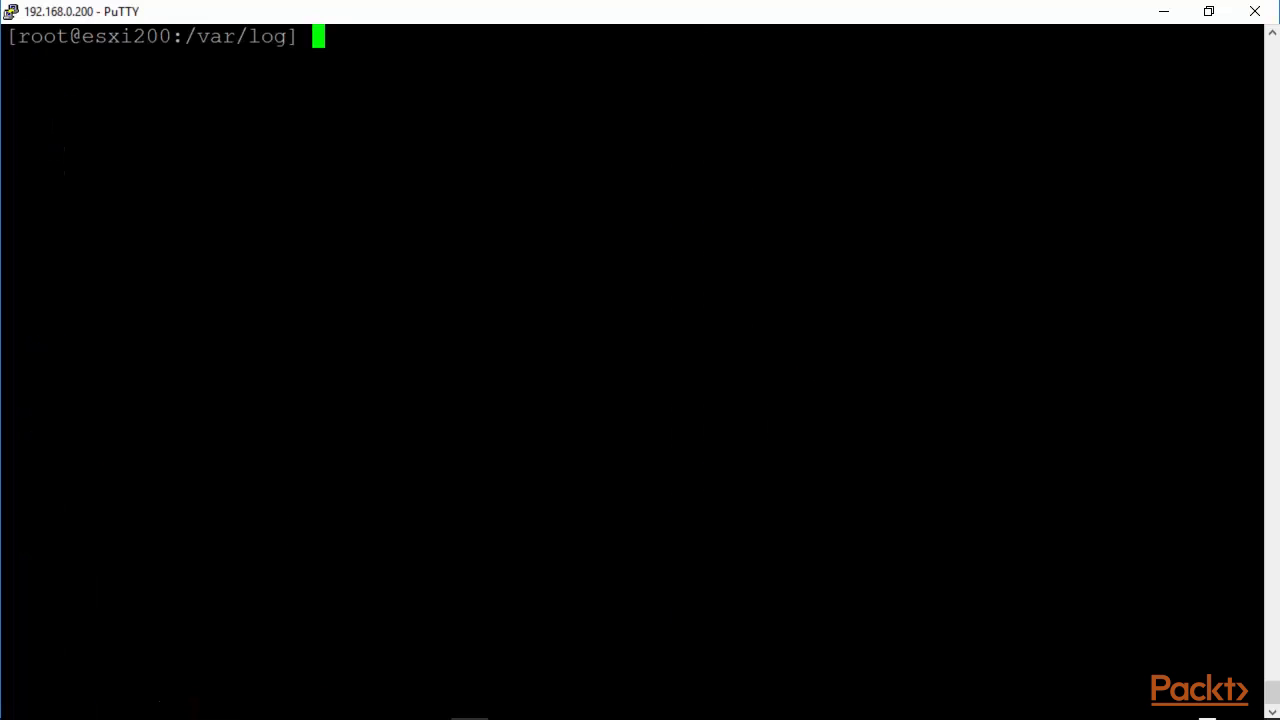
Show the top-level esxcli namespaces and the esxcli network namespace help
{"action": "type", "text": "esxcli"}
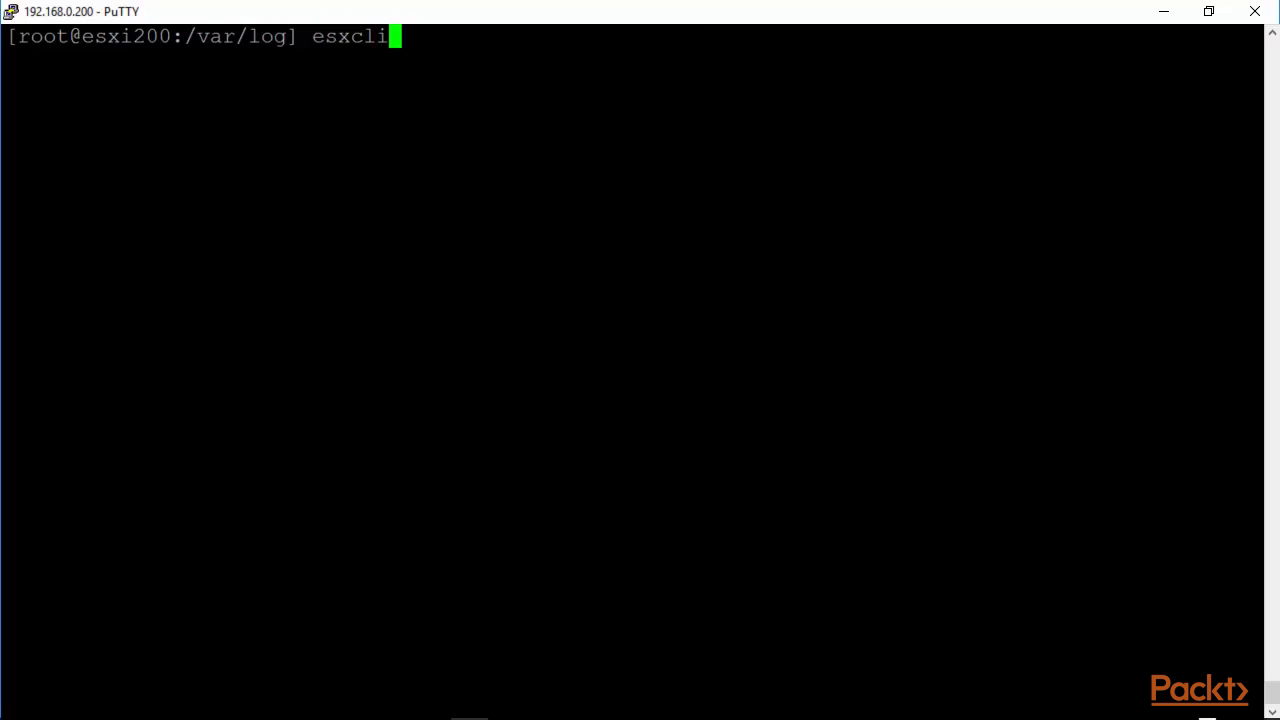
{"action": "key", "text": "Return"}
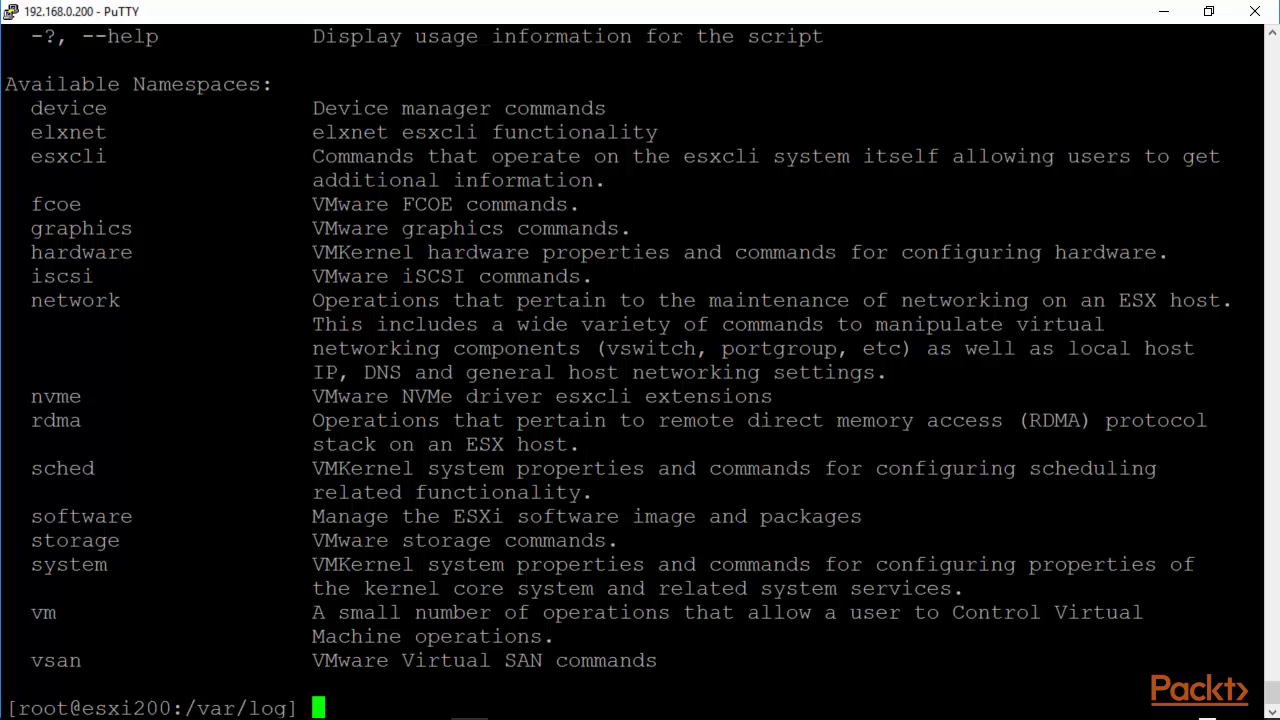
{"action": "type", "text": "e"}
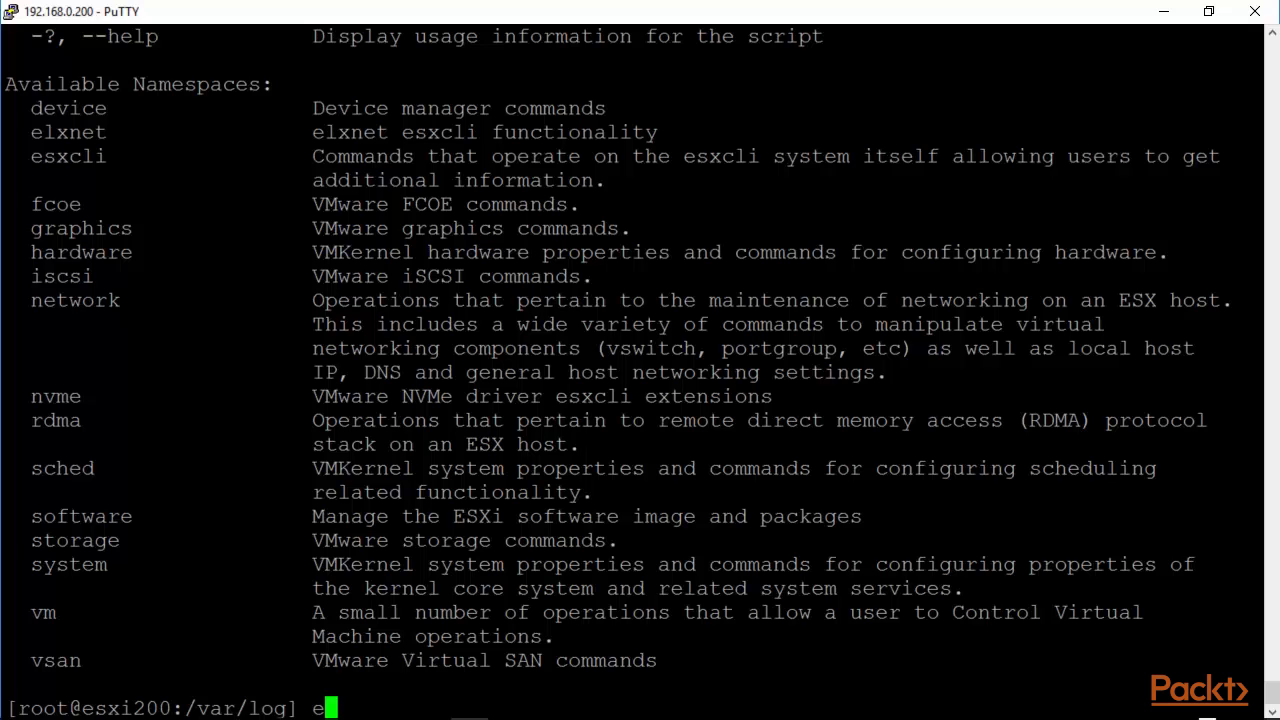
{"action": "type", "text": "sxcli net"}
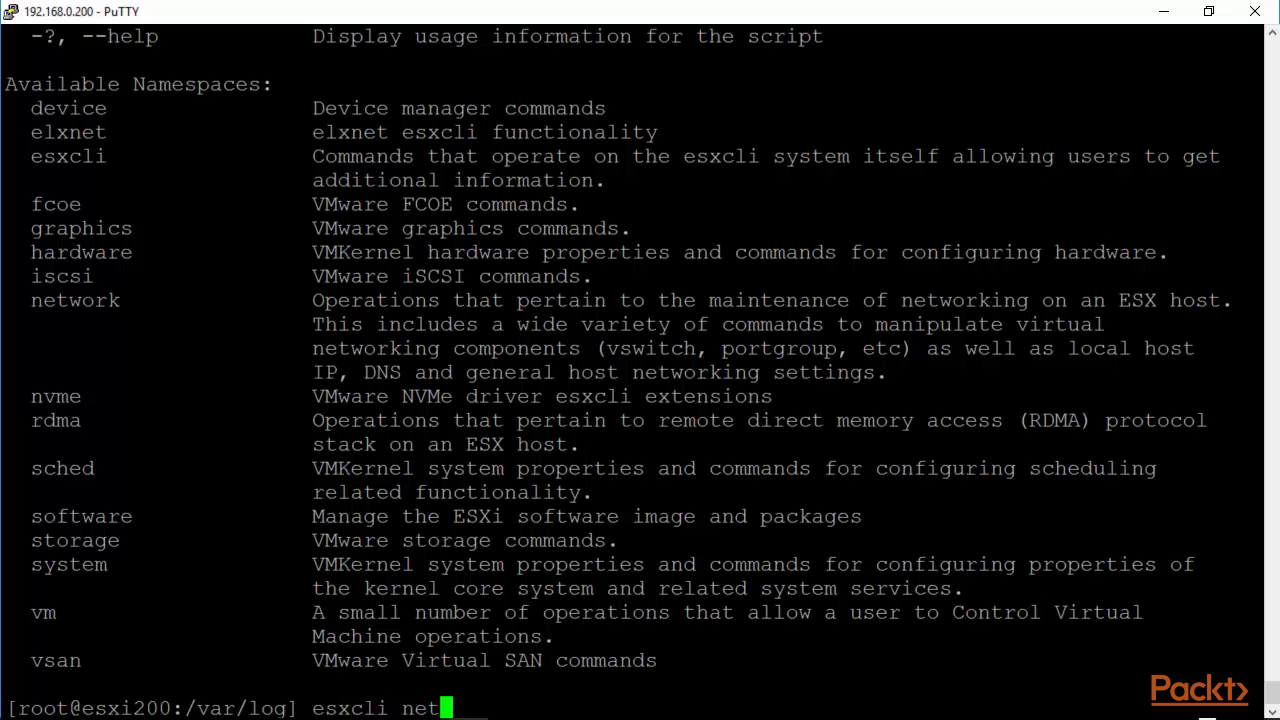
{"action": "key", "text": "Return"}
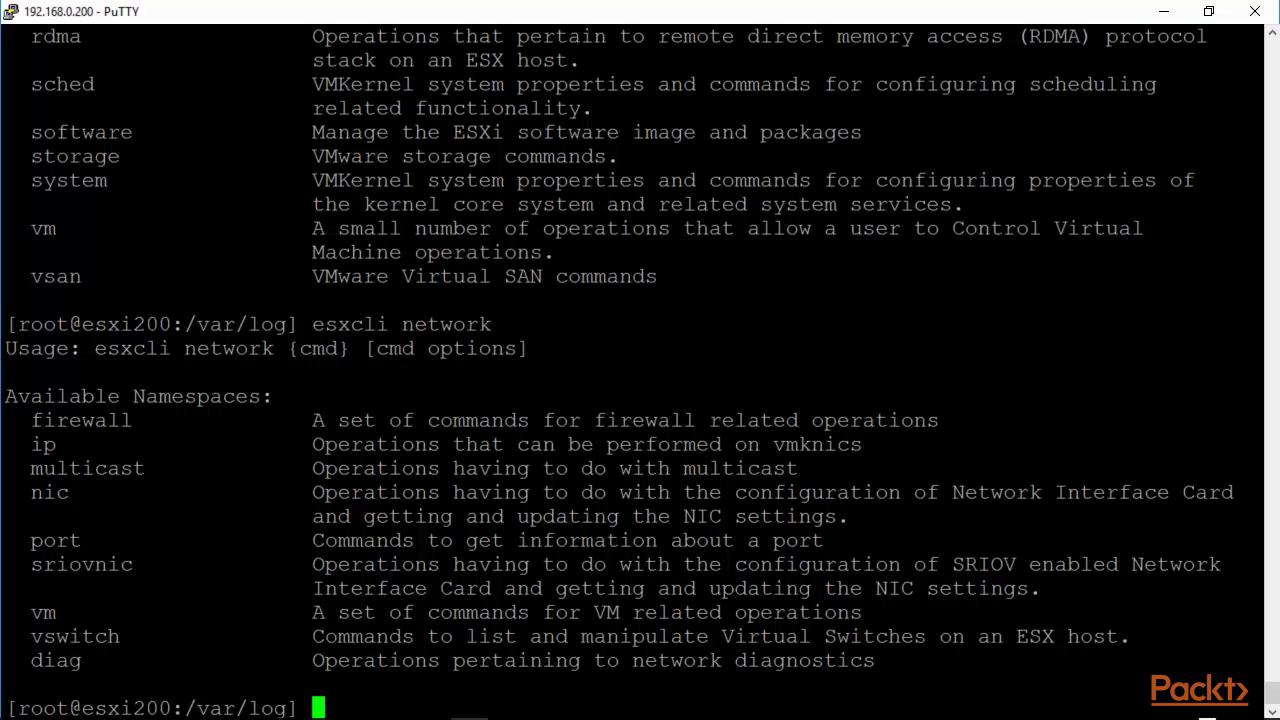
Show the esxcli network nic help and run 'esxcli network nic list'
{"action": "type", "text": "esxcli network nic"}
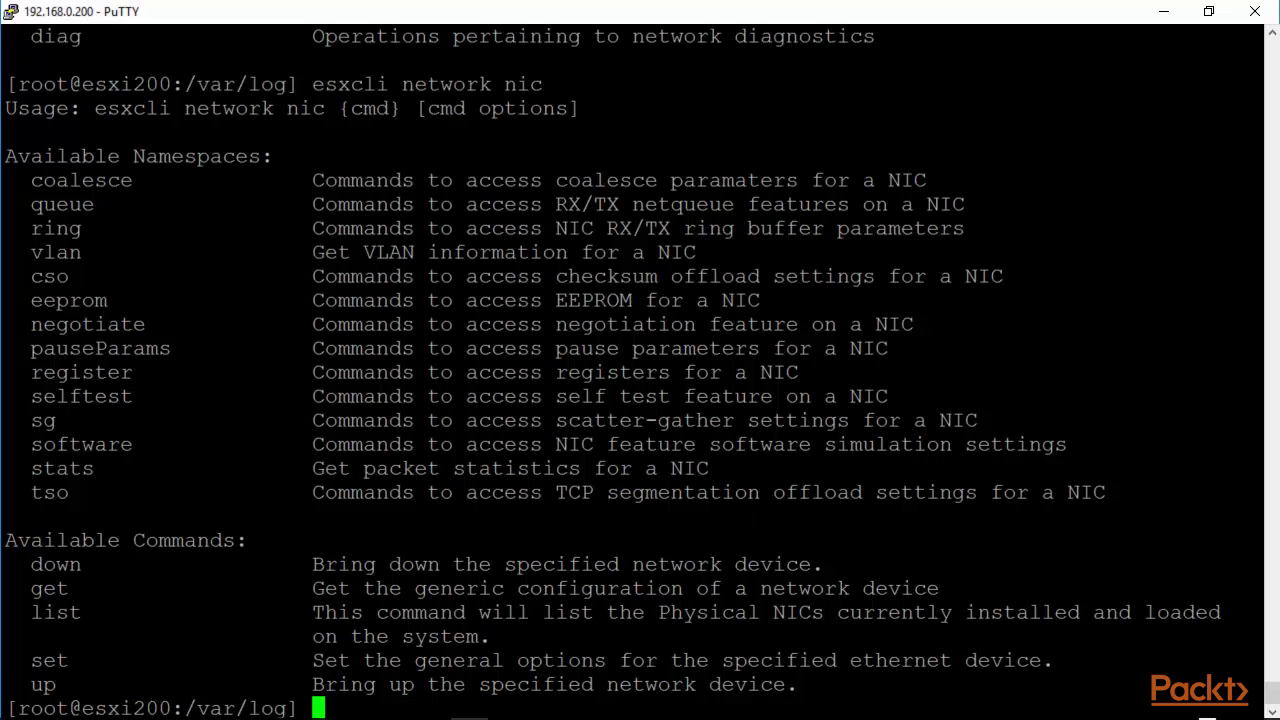
{"action": "type", "text": "esxcli network nic"}
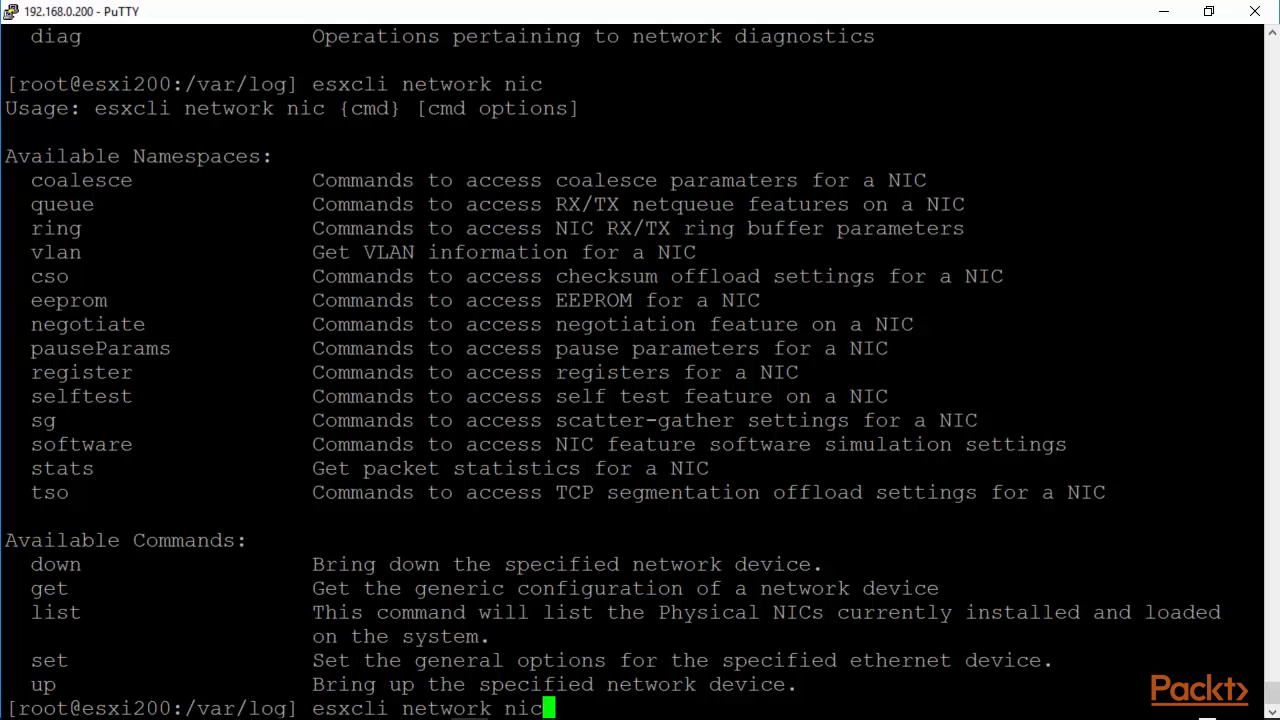
{"action": "type", "text": "list"}
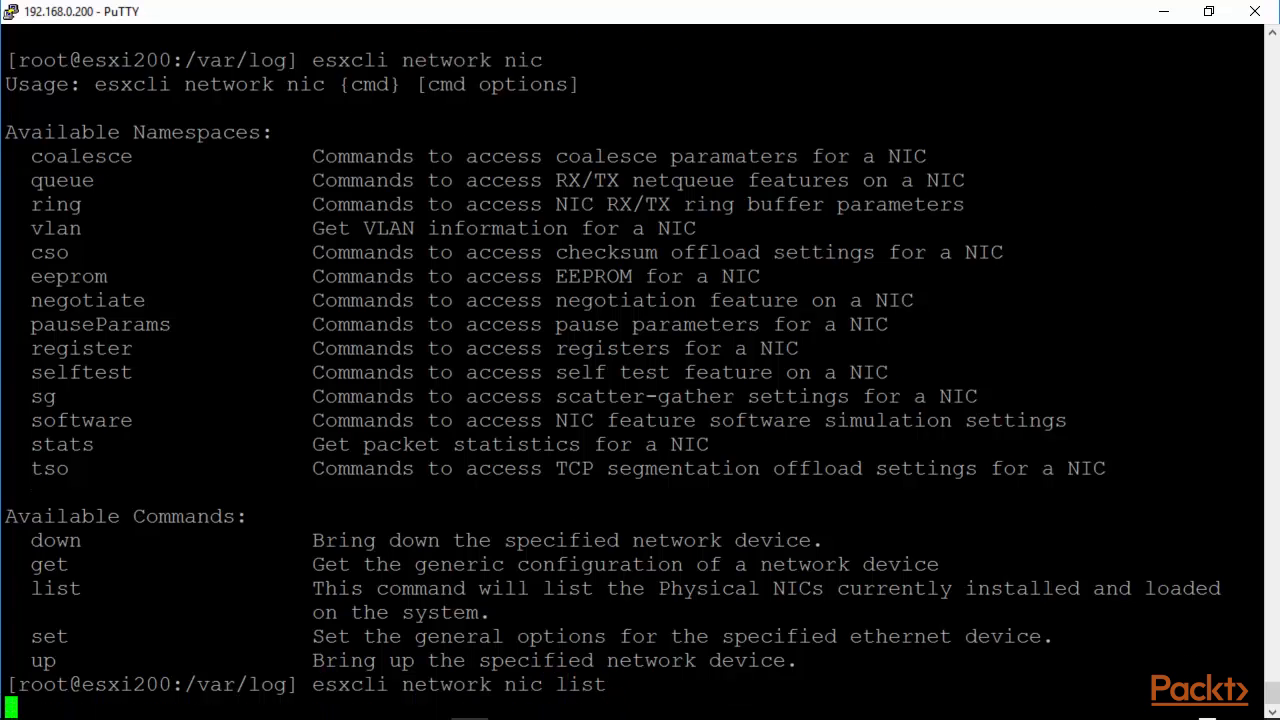
{"action": "key", "text": "Return"}
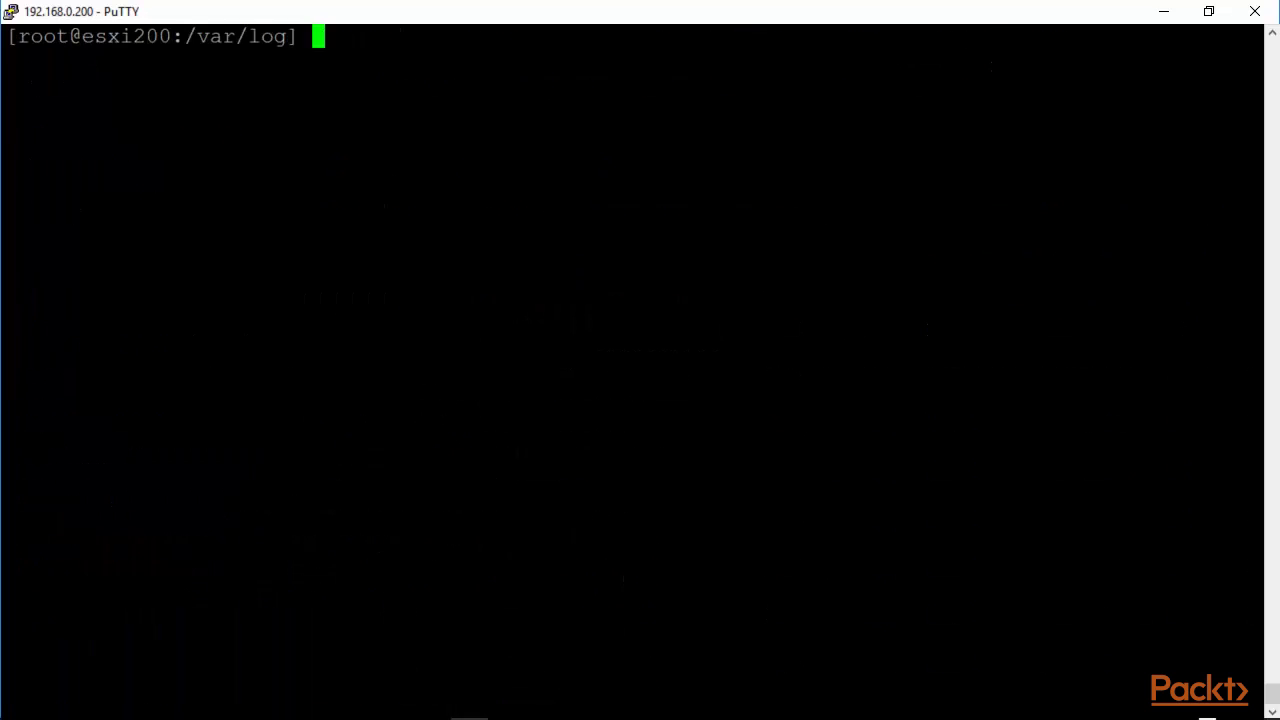
Run 'esxcli system' and mark snmp in its output
{"action": "type", "text": "esxcli"}
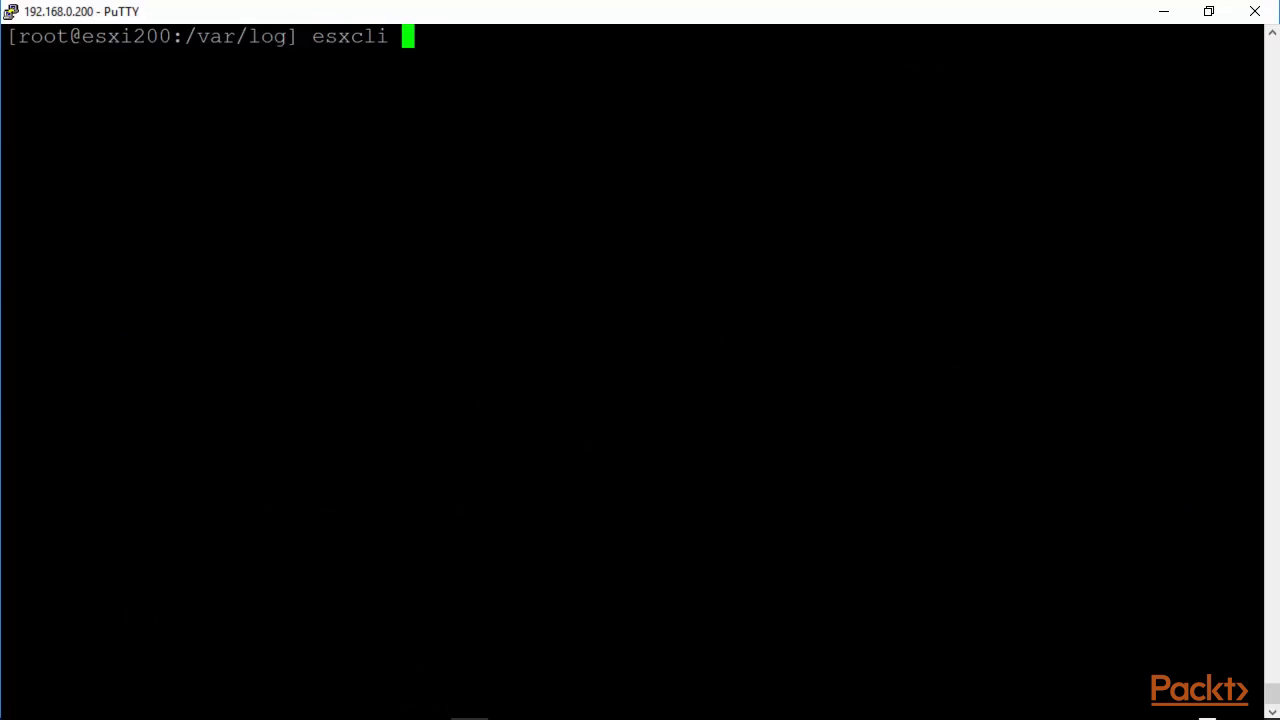
{"action": "type", "text": "system"}
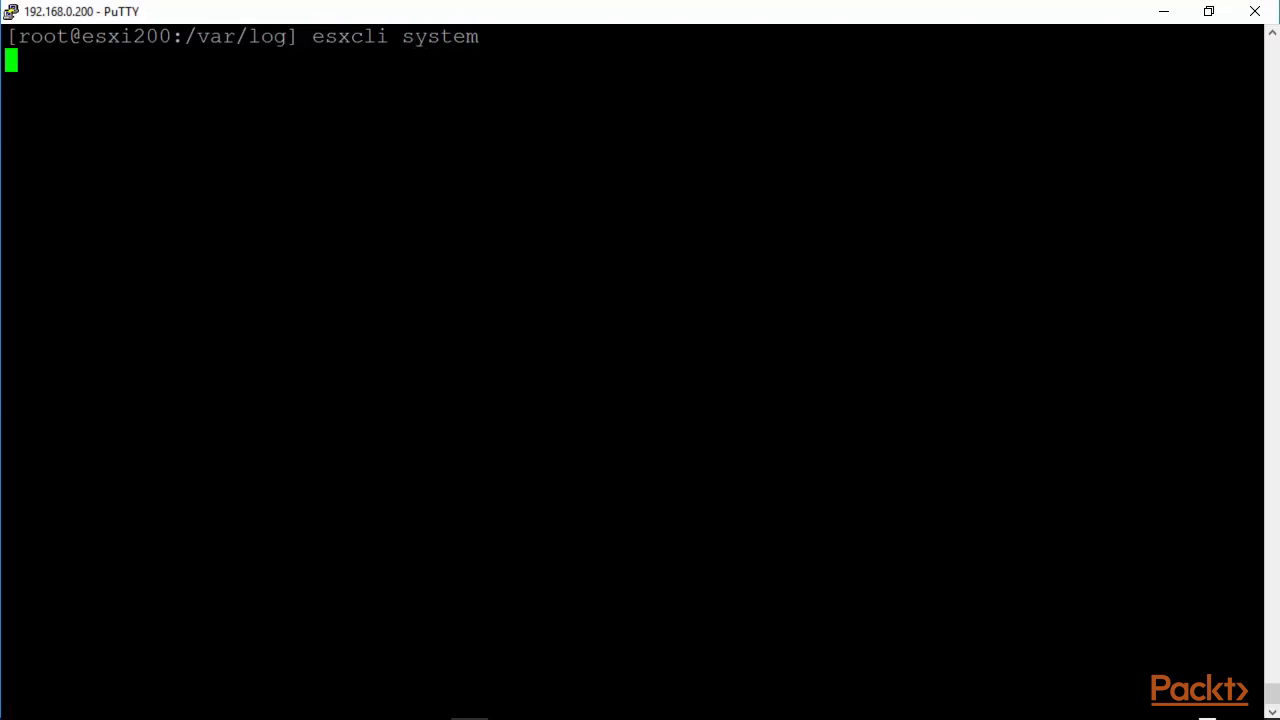
{"action": "key", "text": "Return"}
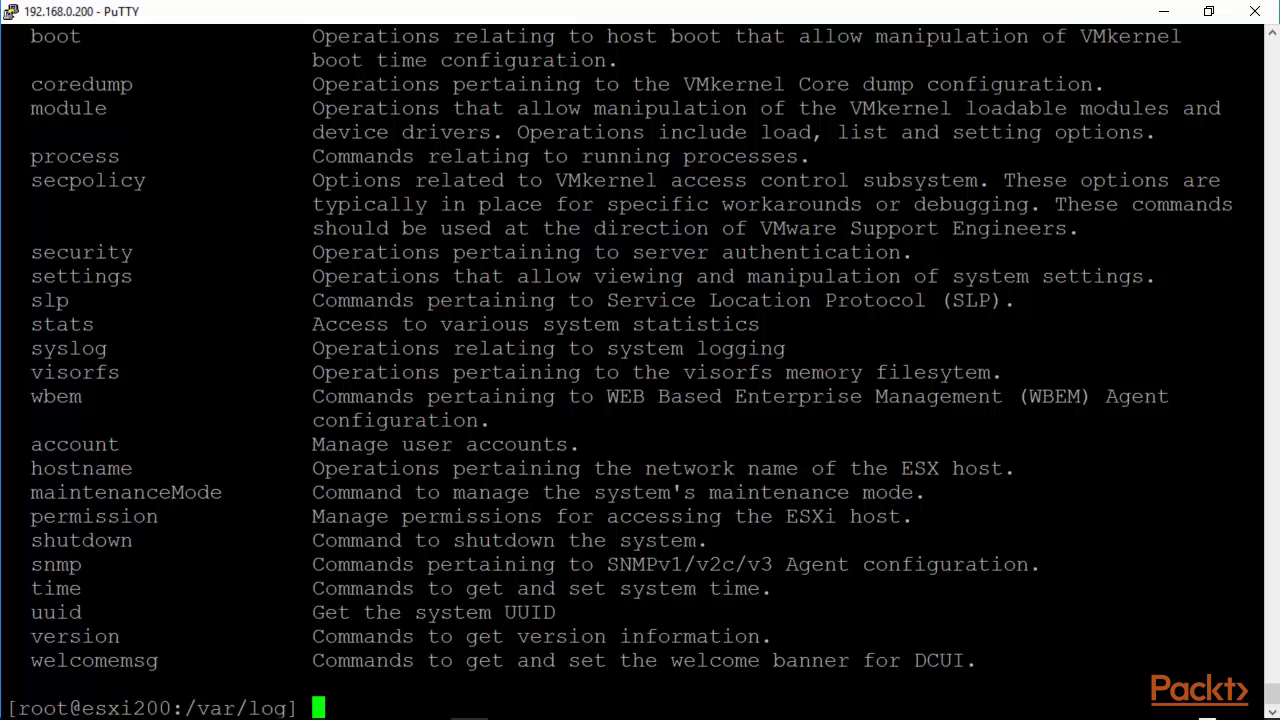
{"action": "double_click", "coordinate": [56, 564]}
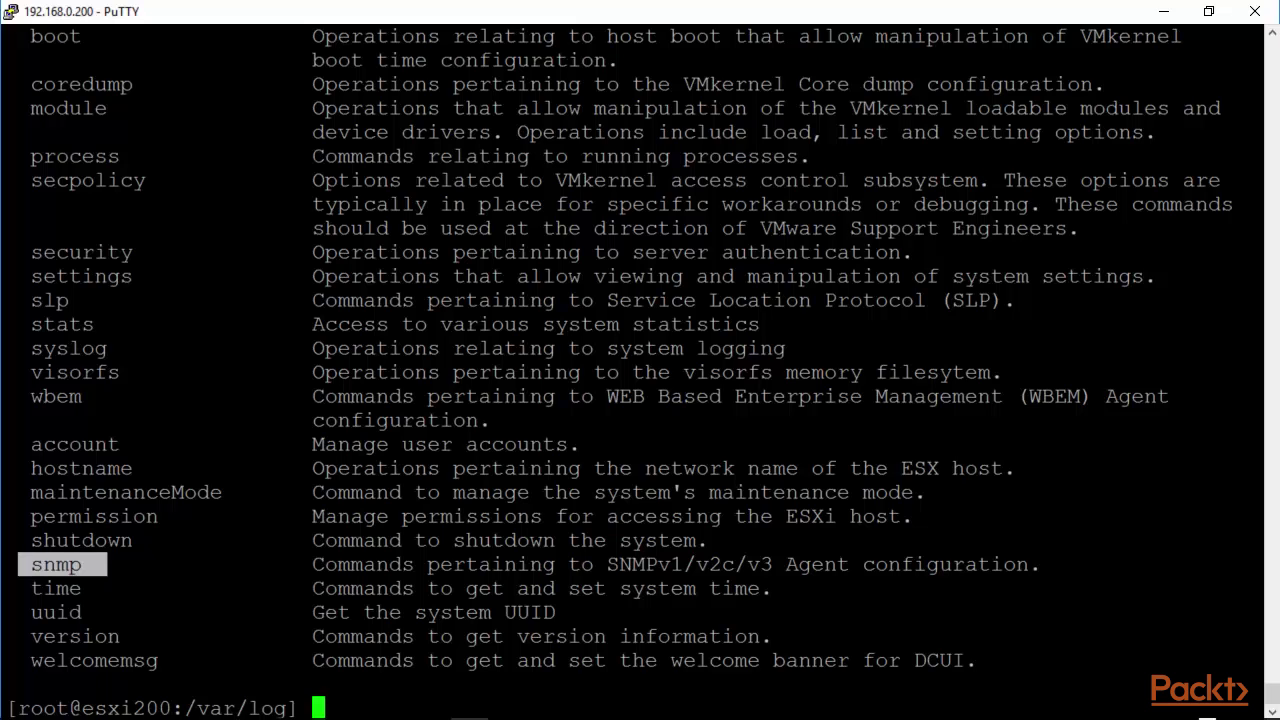
{"action": "mouse_move", "coordinate": [68, 347]}
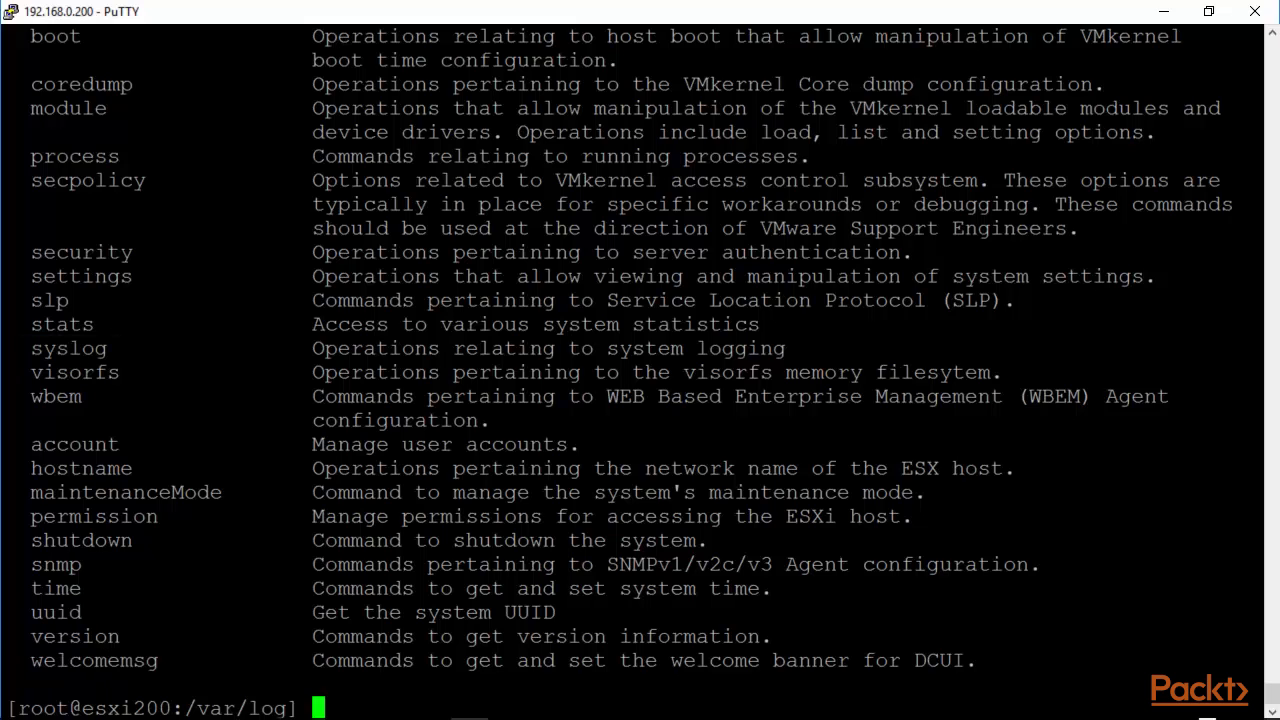
Show the esxcli system version subcommands and get the ESXi 6.5.0 build, then clear
{"action": "type", "text": "esxcli system"}
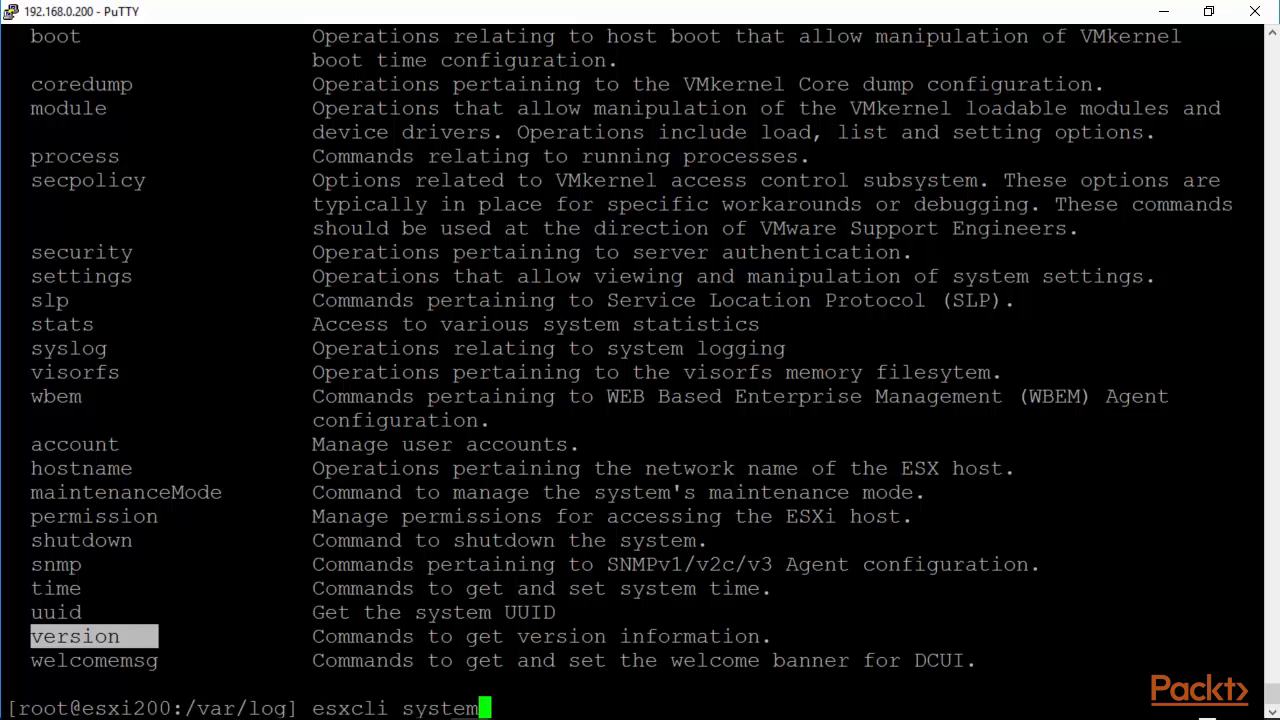
{"action": "type", "text": "vers"}
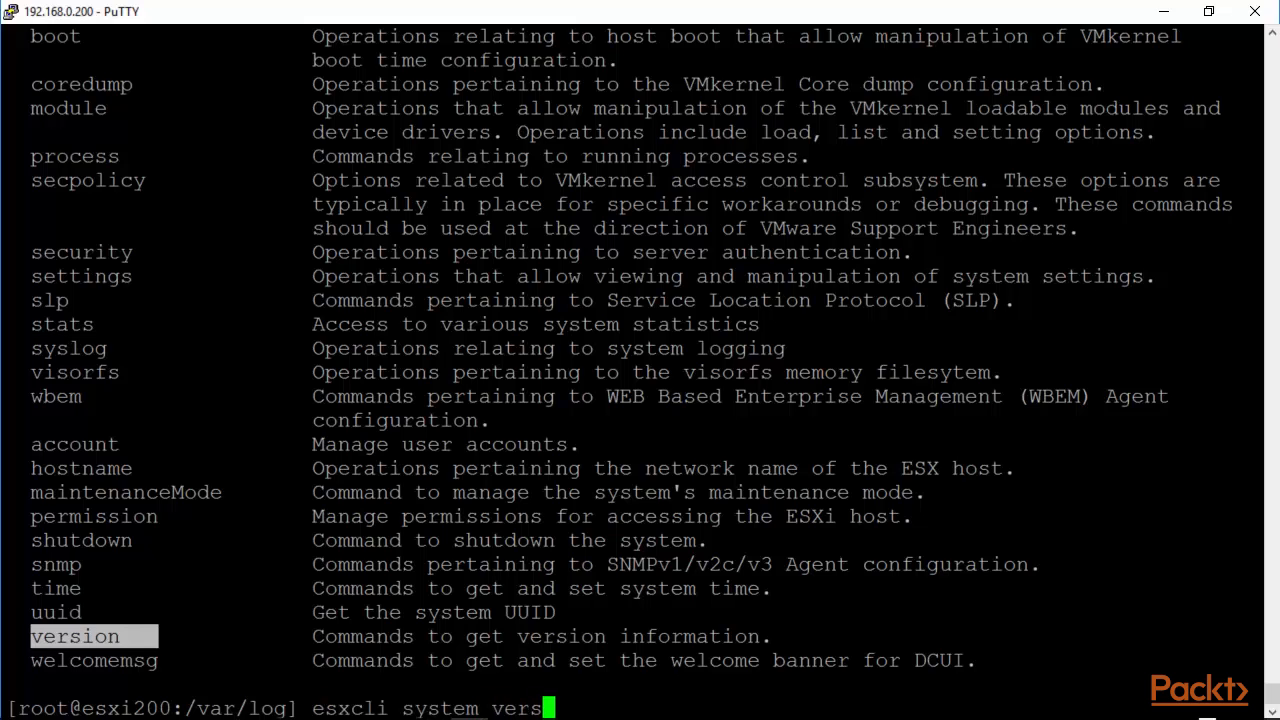
{"action": "key", "text": "Return"}
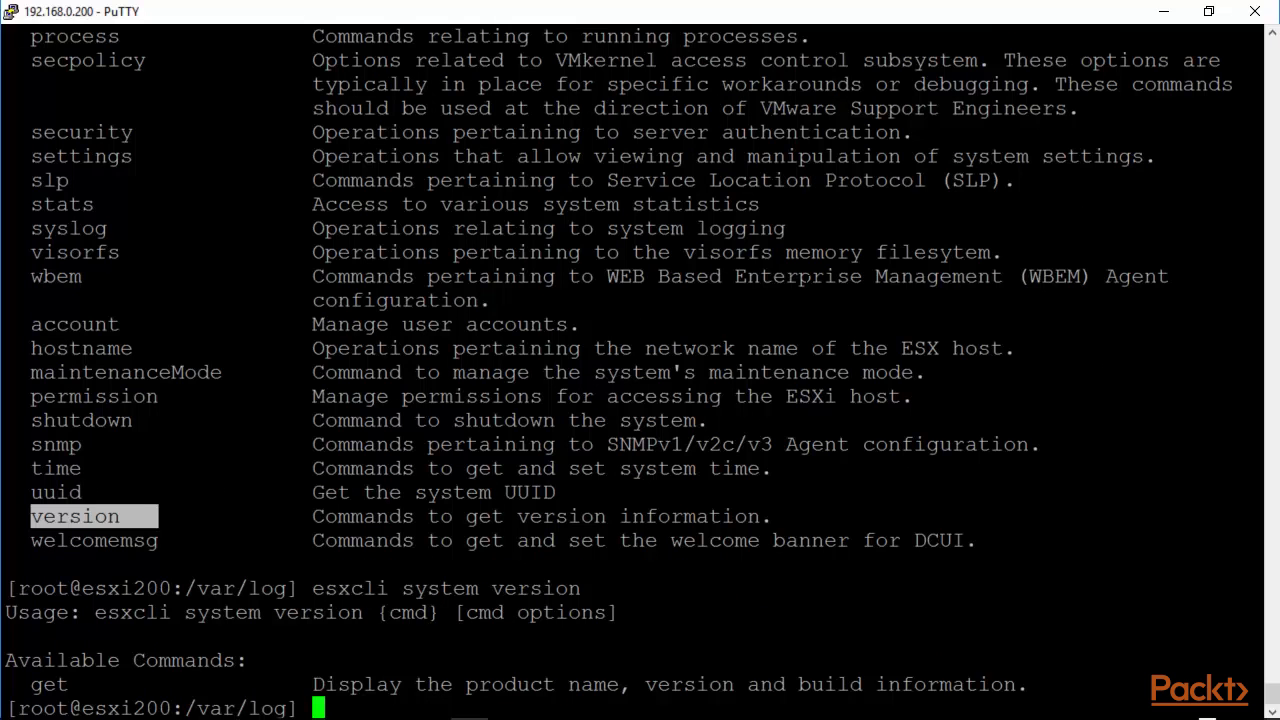
{"action": "type", "text": "esxcli system version get"}
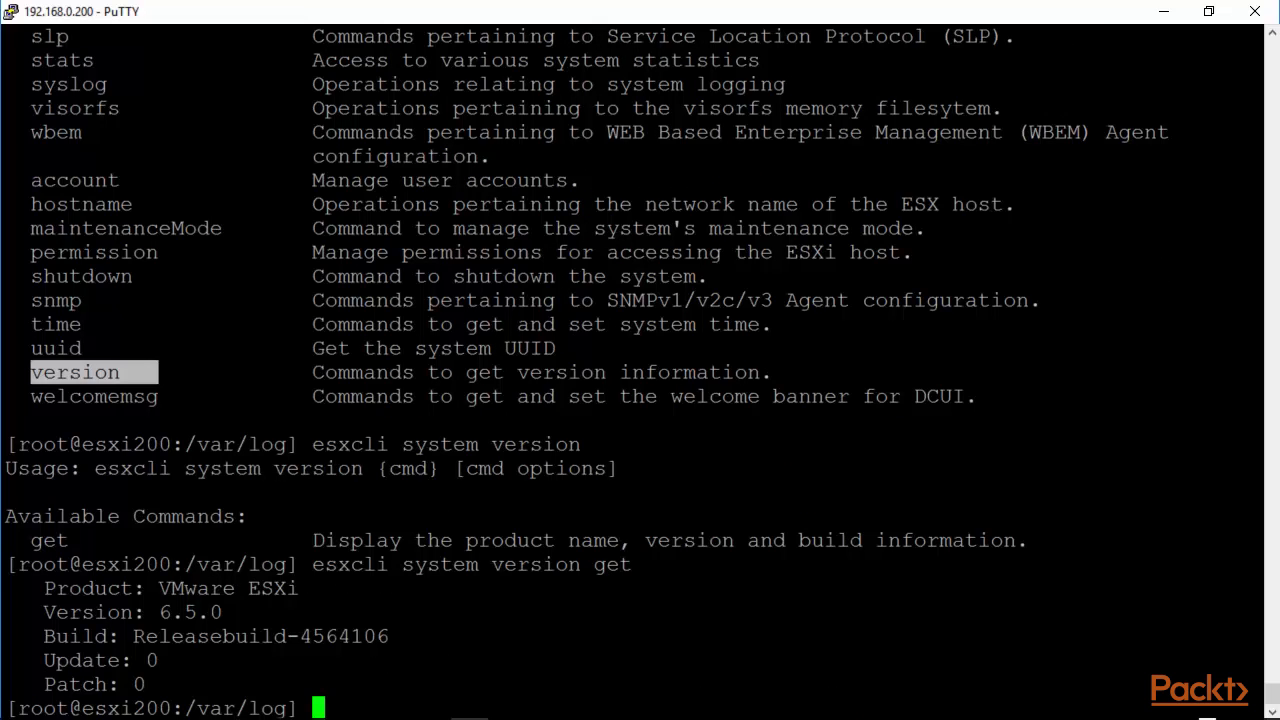
{"action": "type", "text": "clear"}
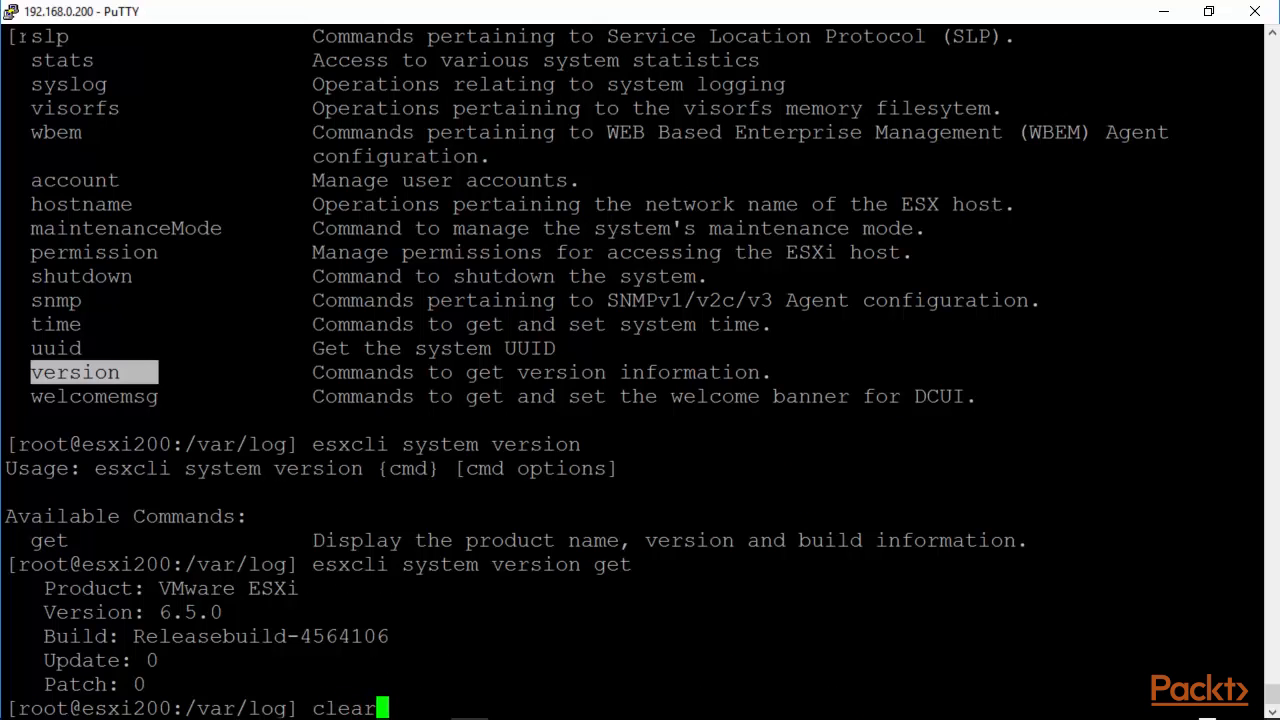
Clear the screen, show the 'esxcli software' namespaces, then relist top-level esxcli namespaces
{"action": "key", "text": "Return"}
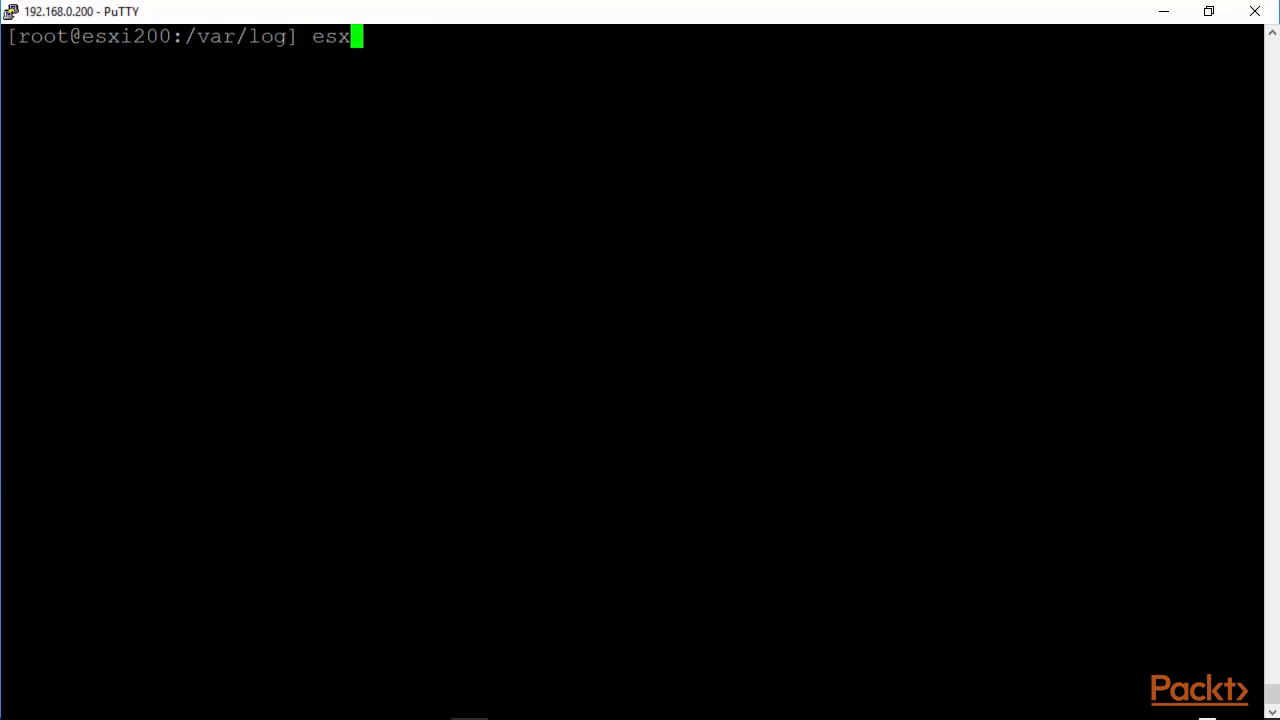
{"action": "type", "text": "cli soft"}
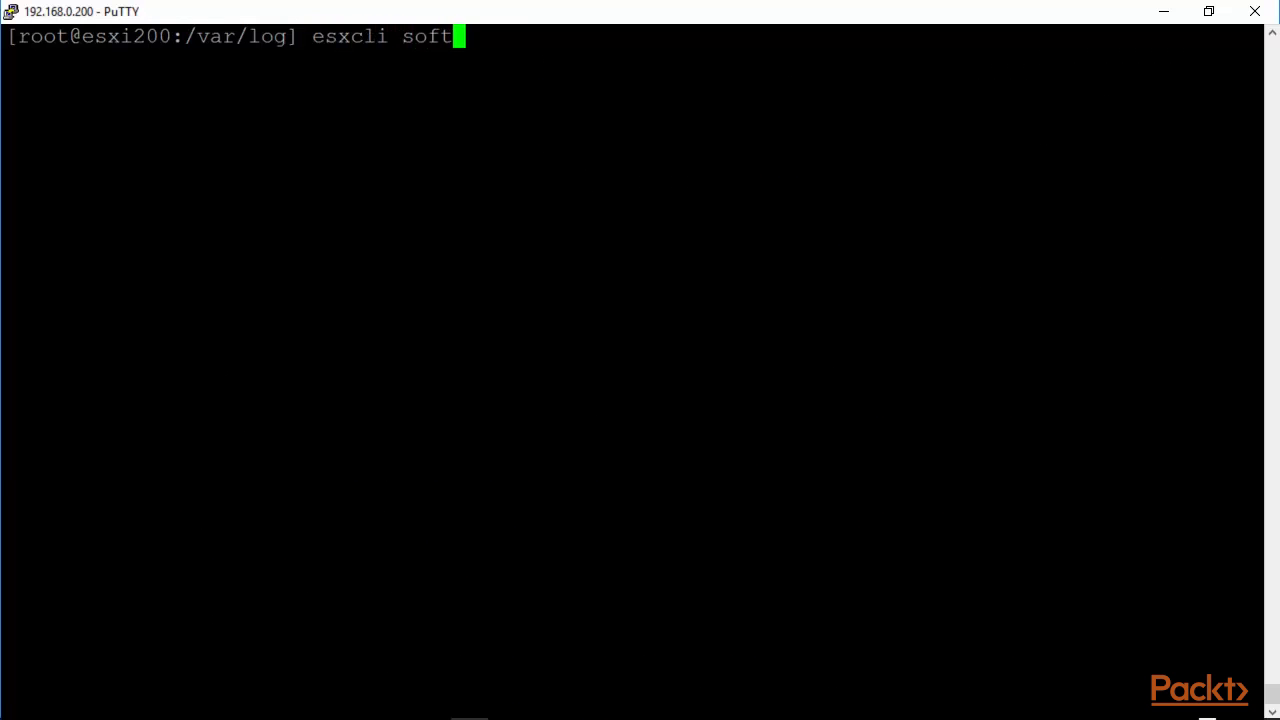
{"action": "key", "text": "Return"}
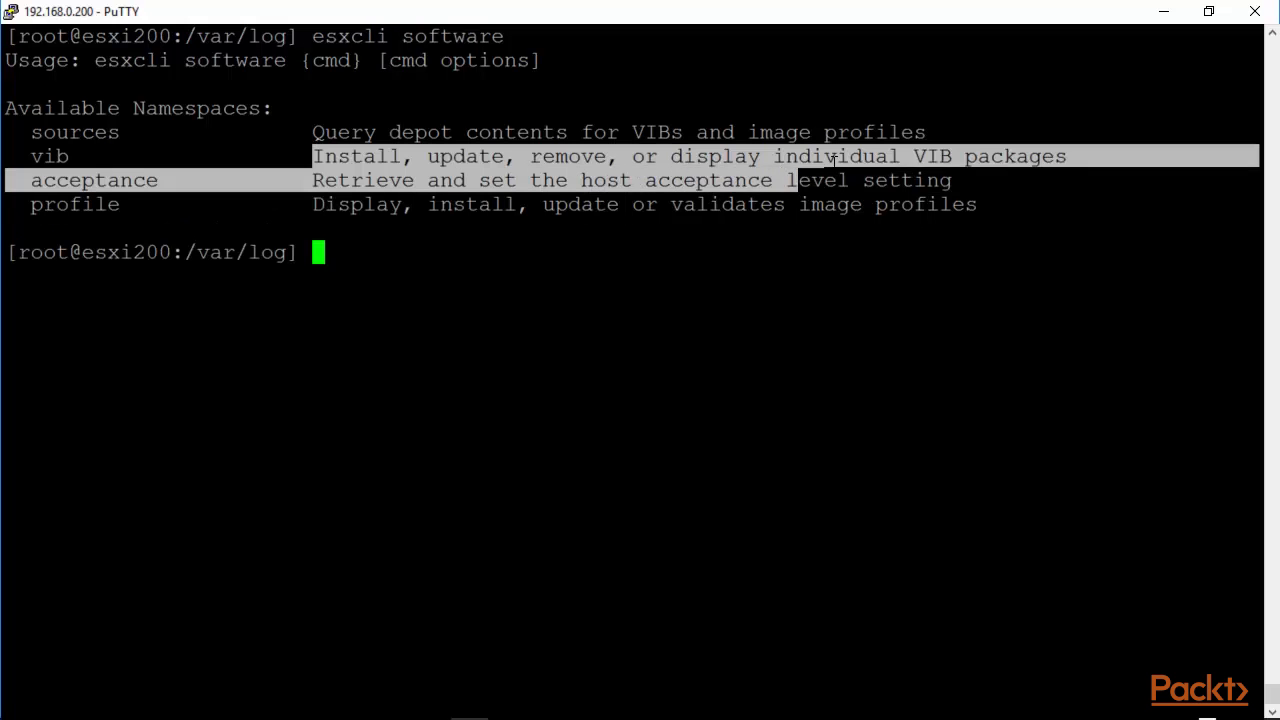
{"action": "mouse_move", "coordinate": [1113, 156]}
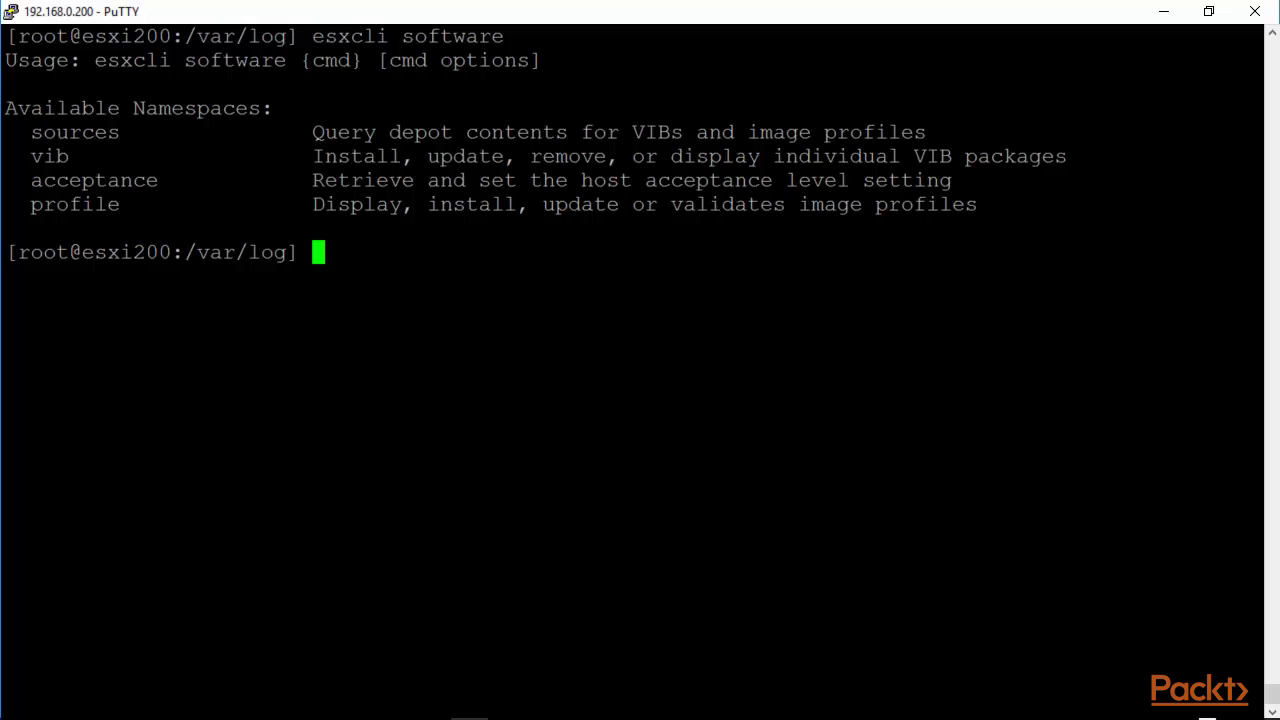
{"action": "type", "text": "esx"}
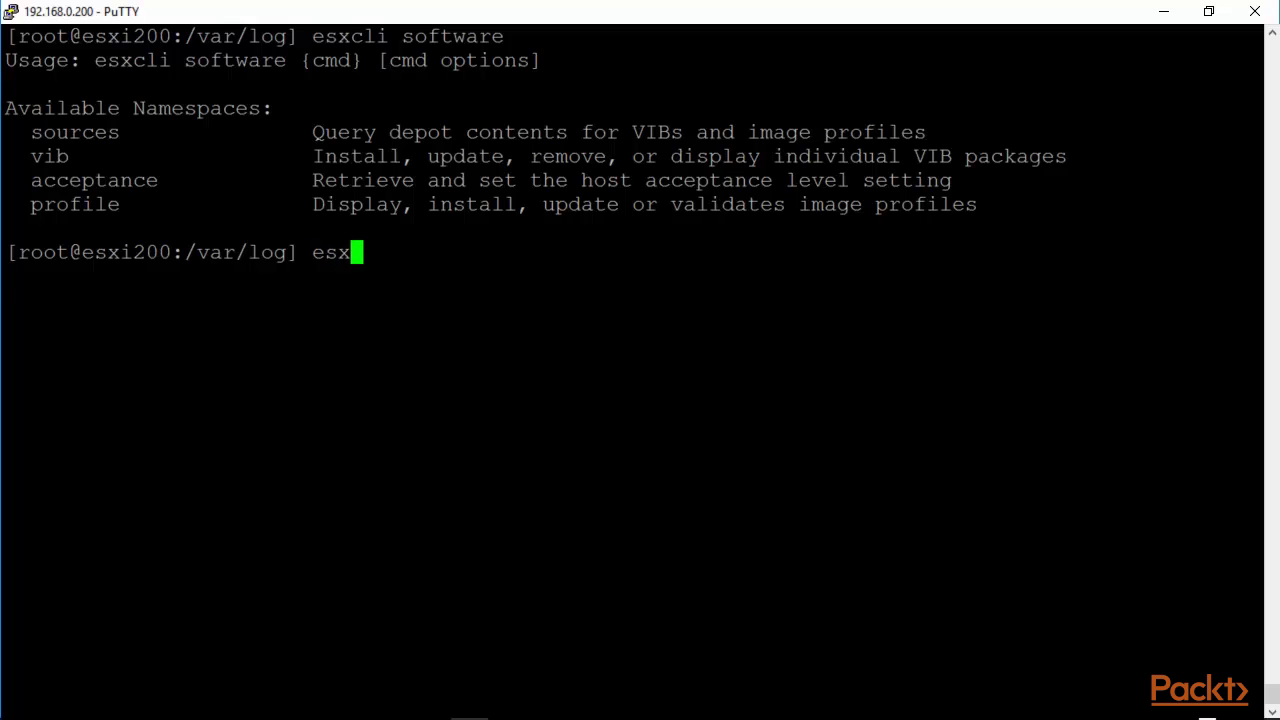
{"action": "key", "text": "Return"}
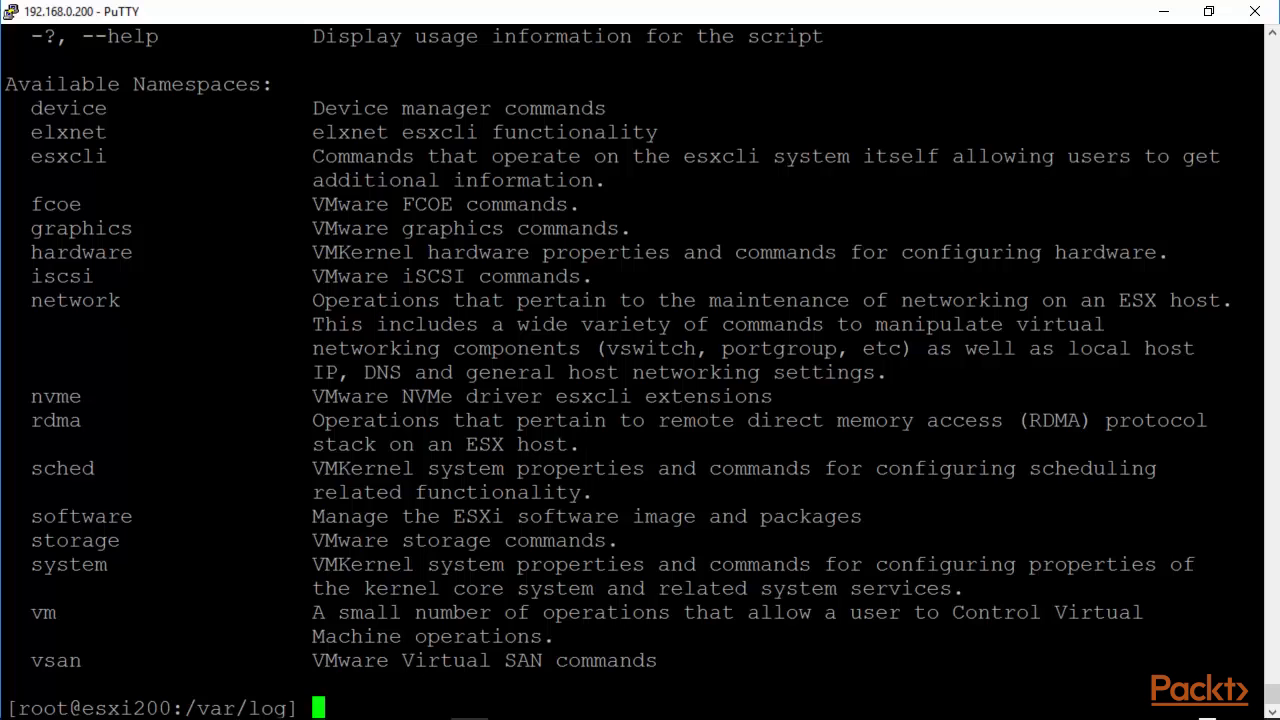
Show 'esxcli storage' namespaces, highlight the nmp description, and start typing 'esxcli storage core device list'
{"action": "type", "text": "esxcli"}
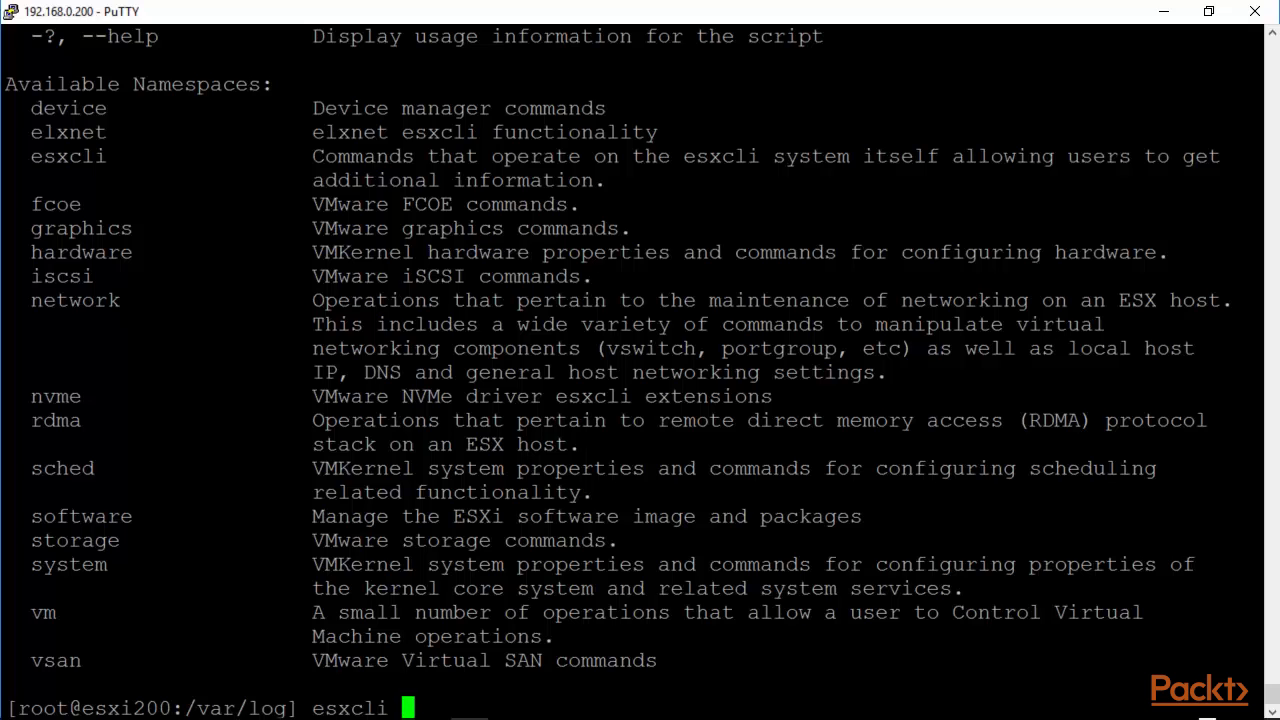
{"action": "type", "text": "storage"}
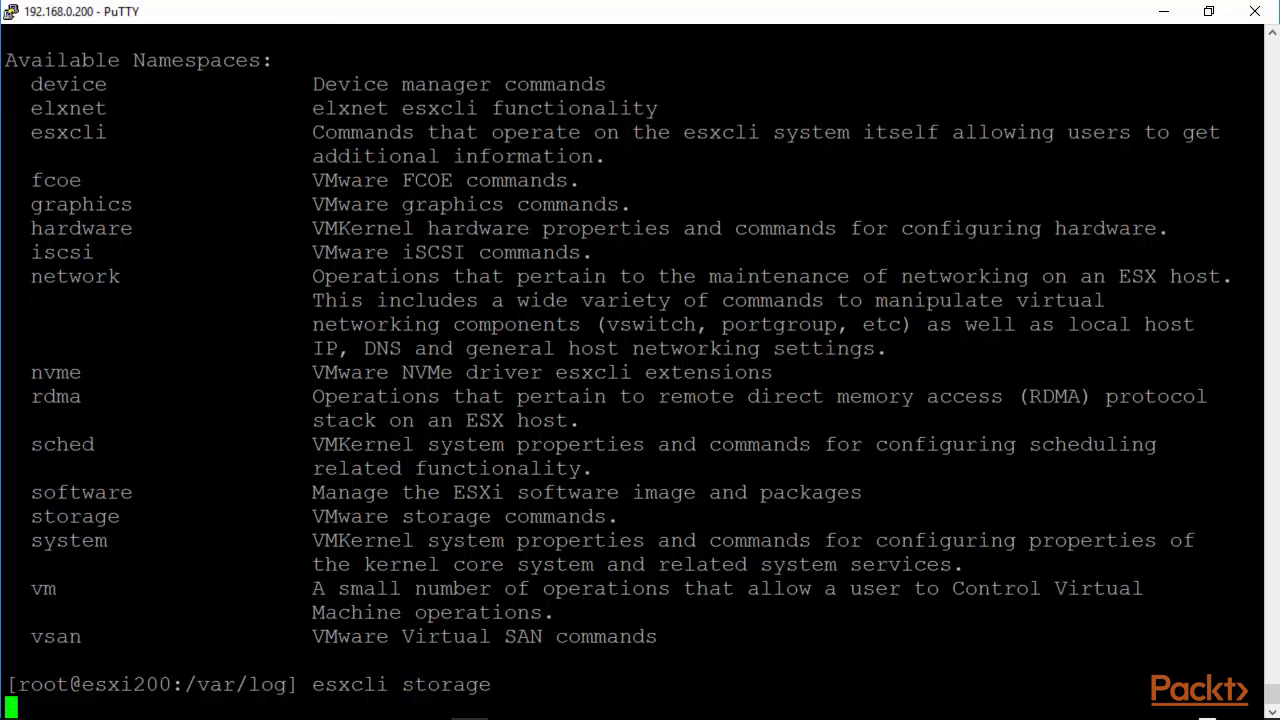
{"action": "key", "text": "Return"}
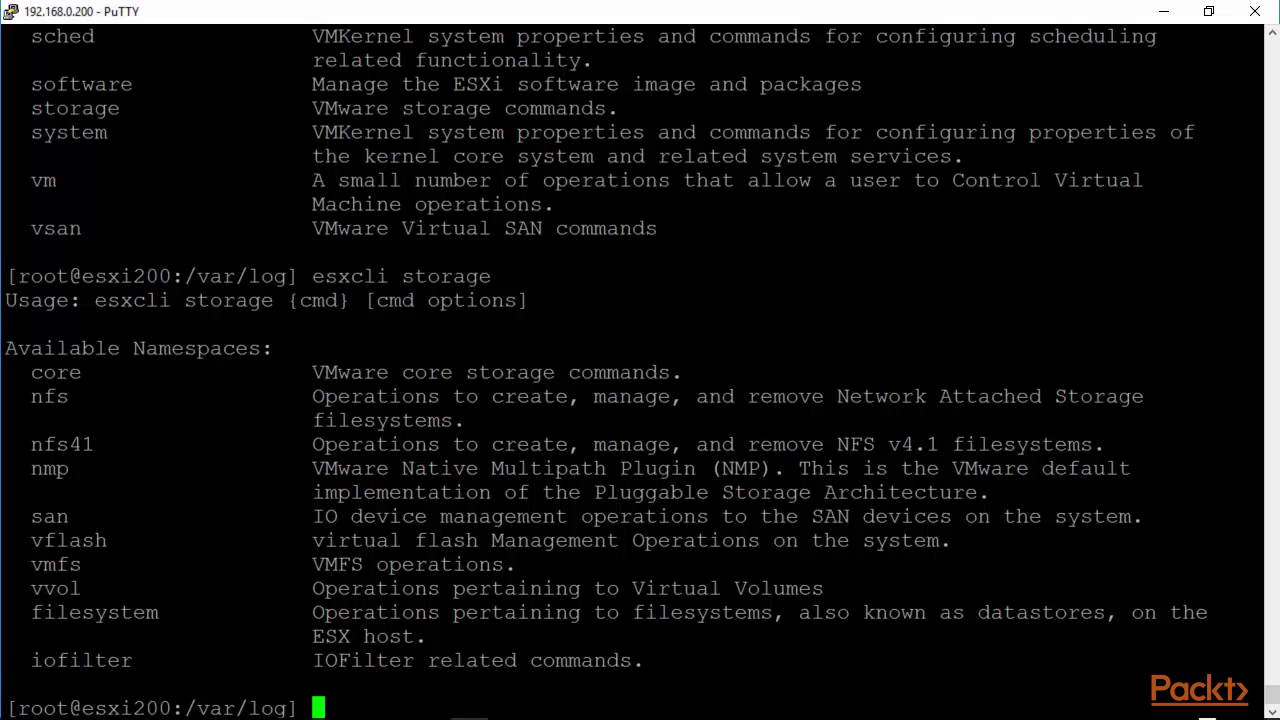
{"action": "double_click", "coordinate": [350, 468]}
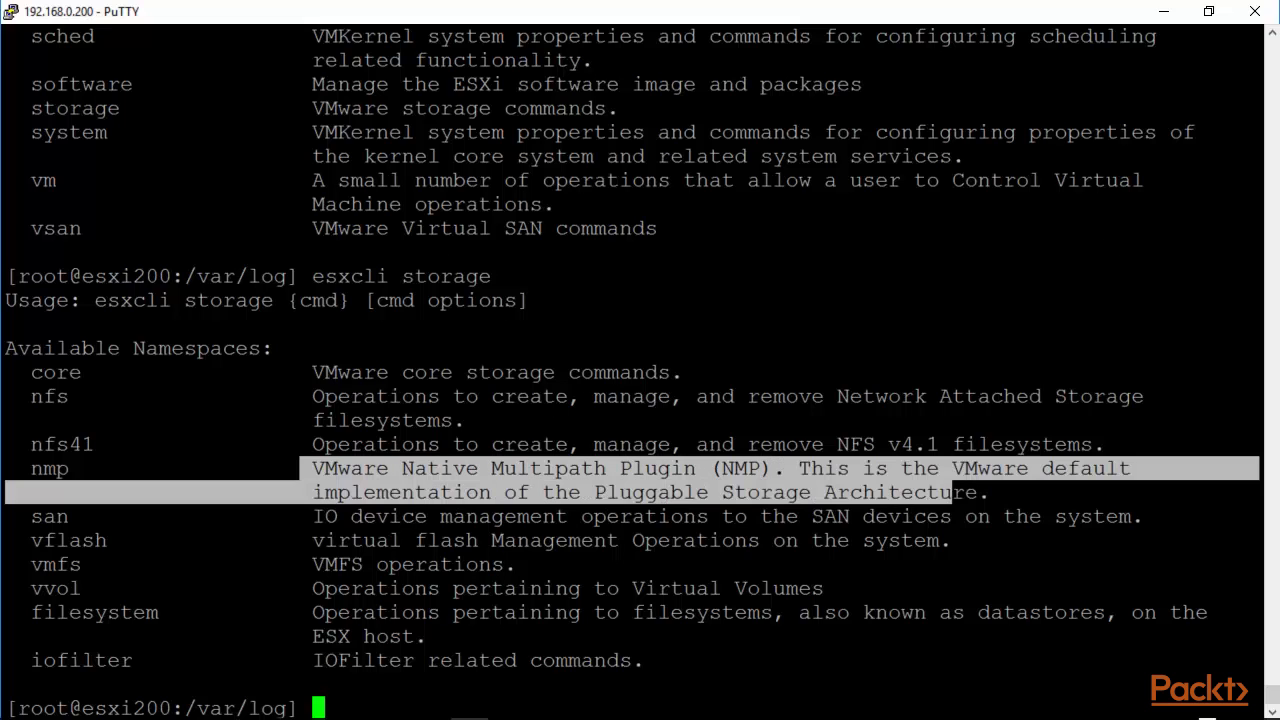
{"action": "mouse_move", "coordinate": [1042, 495]}
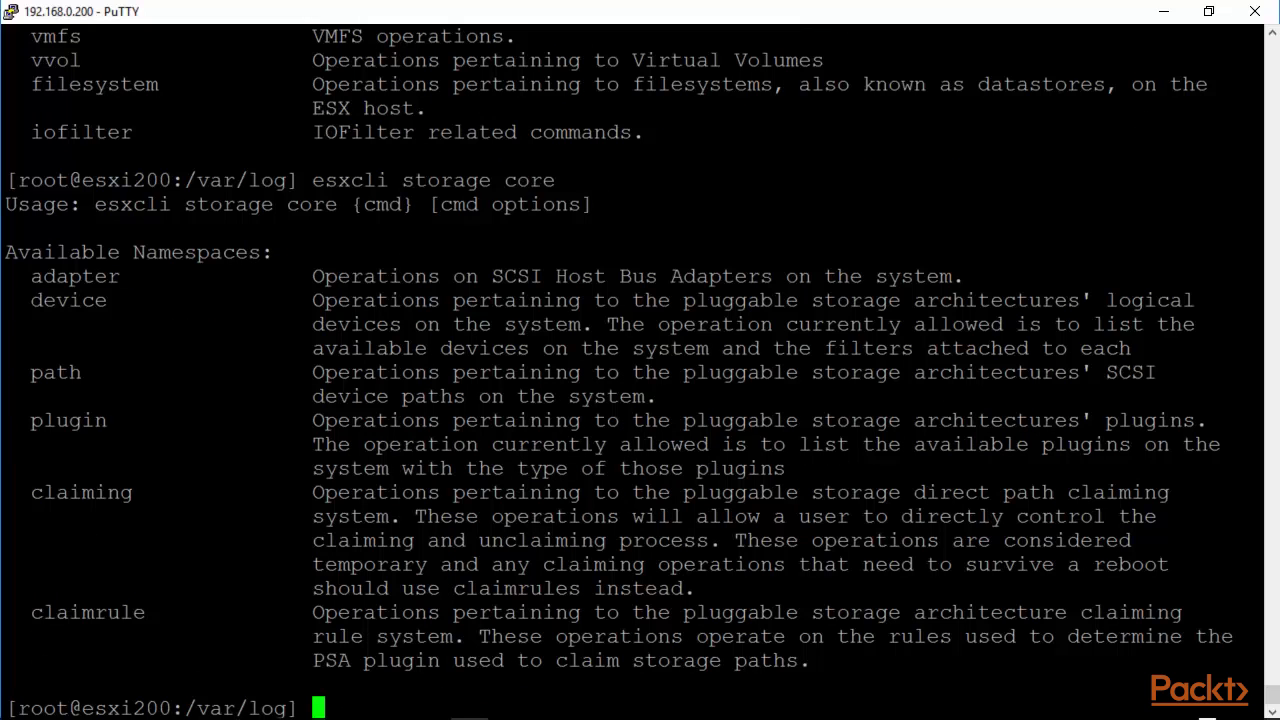
{"action": "type", "text": "esxcli storage core device list"}
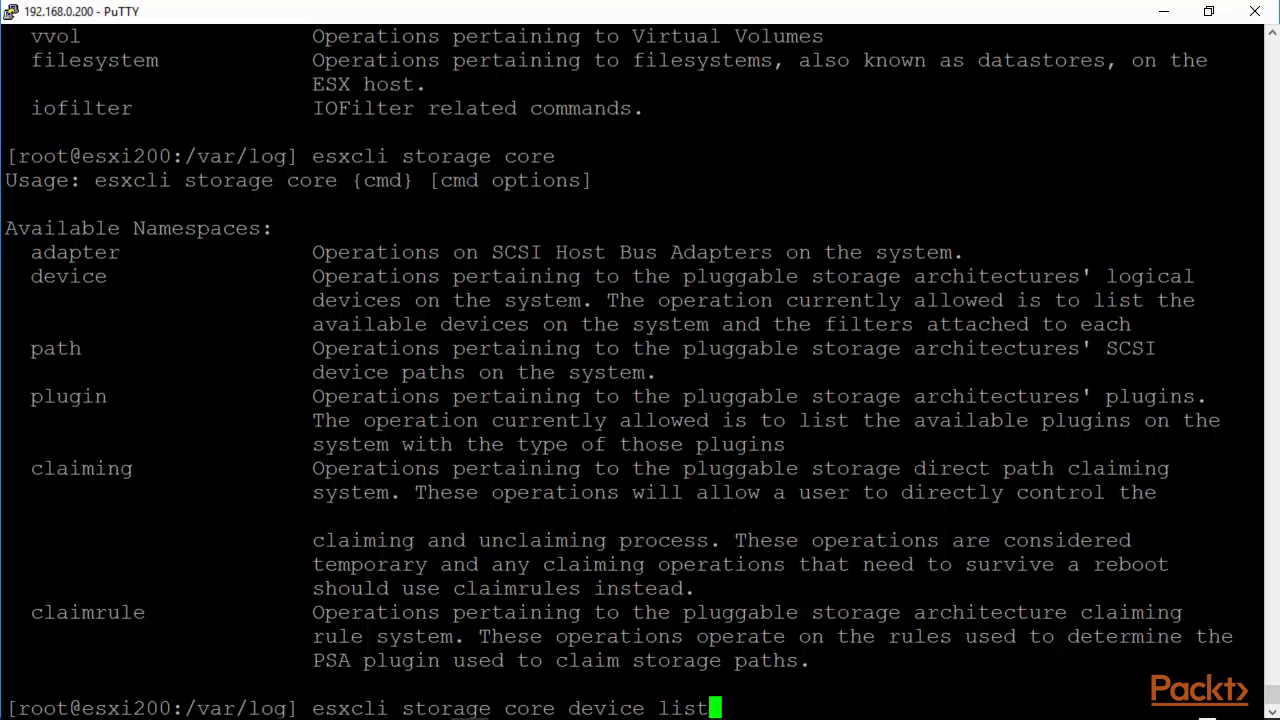
List storage core devices, page the LSI disk details through 'more', then show esxcli namespaces
{"action": "key", "text": "Return"}
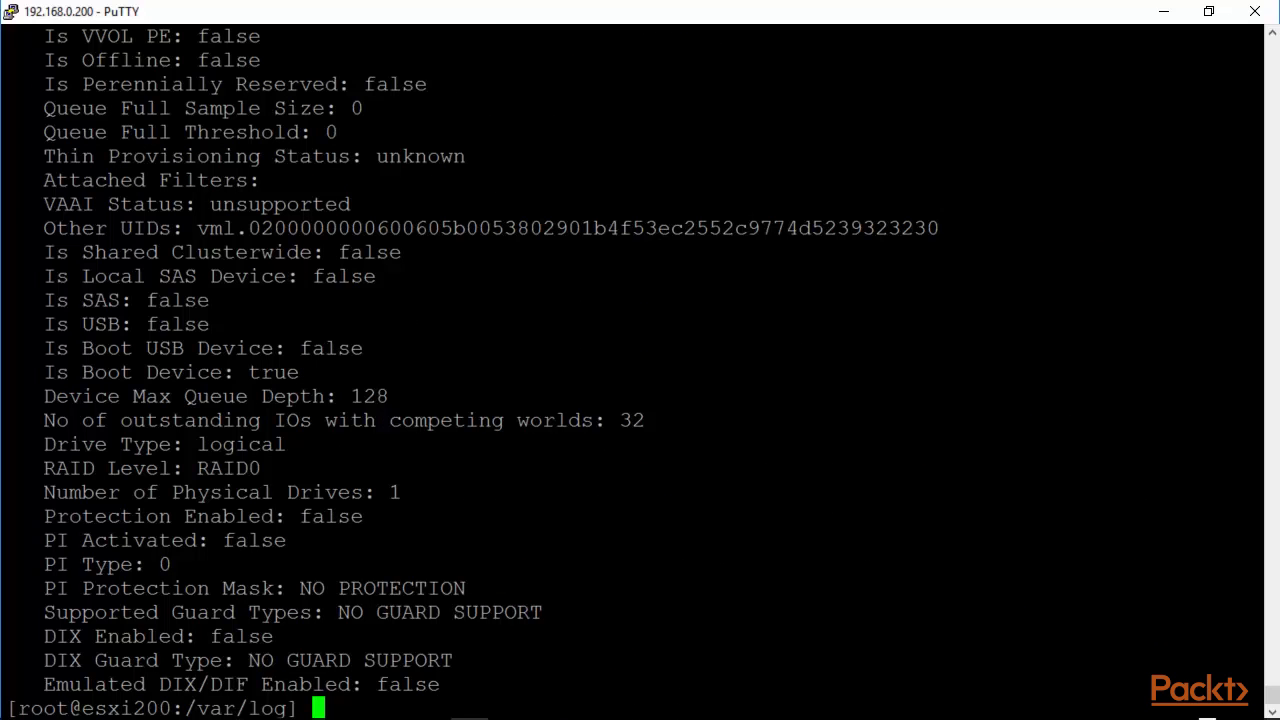
{"action": "type", "text": "esxcli storage core device list"}
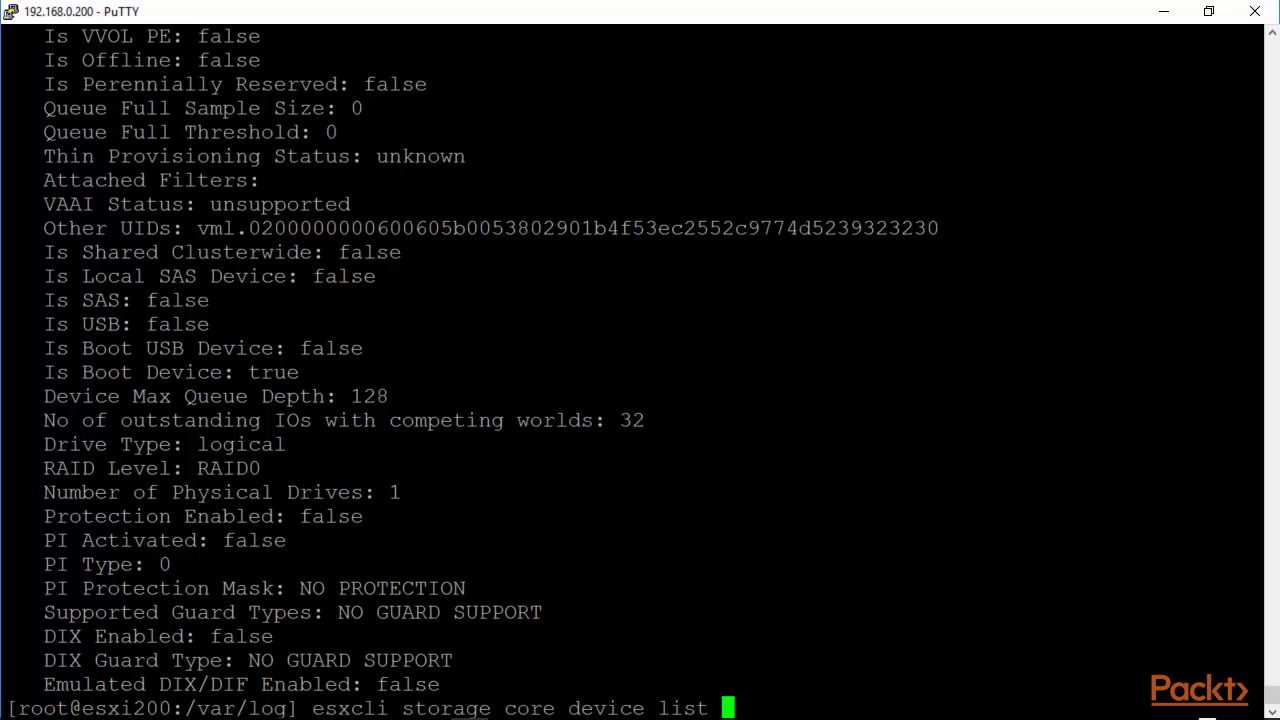
{"action": "type", "text": "| more"}
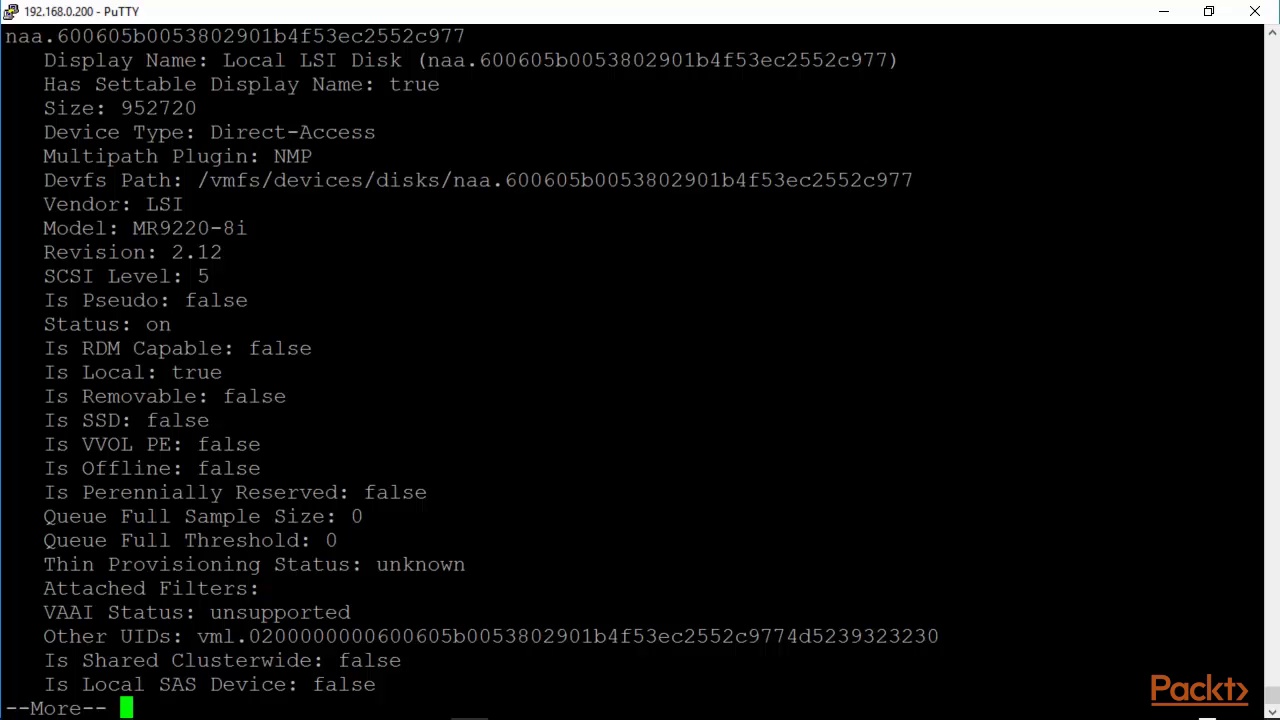
{"action": "key", "text": "Return"}
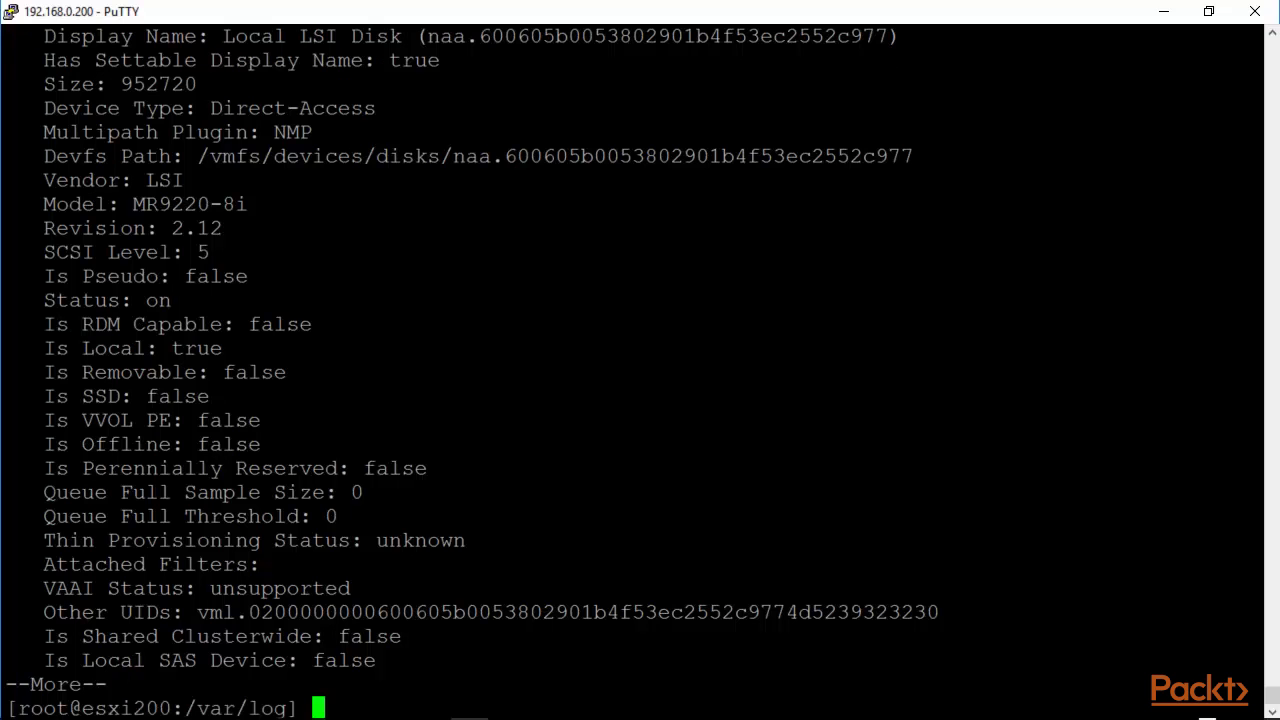
{"action": "type", "text": "esxcli"}
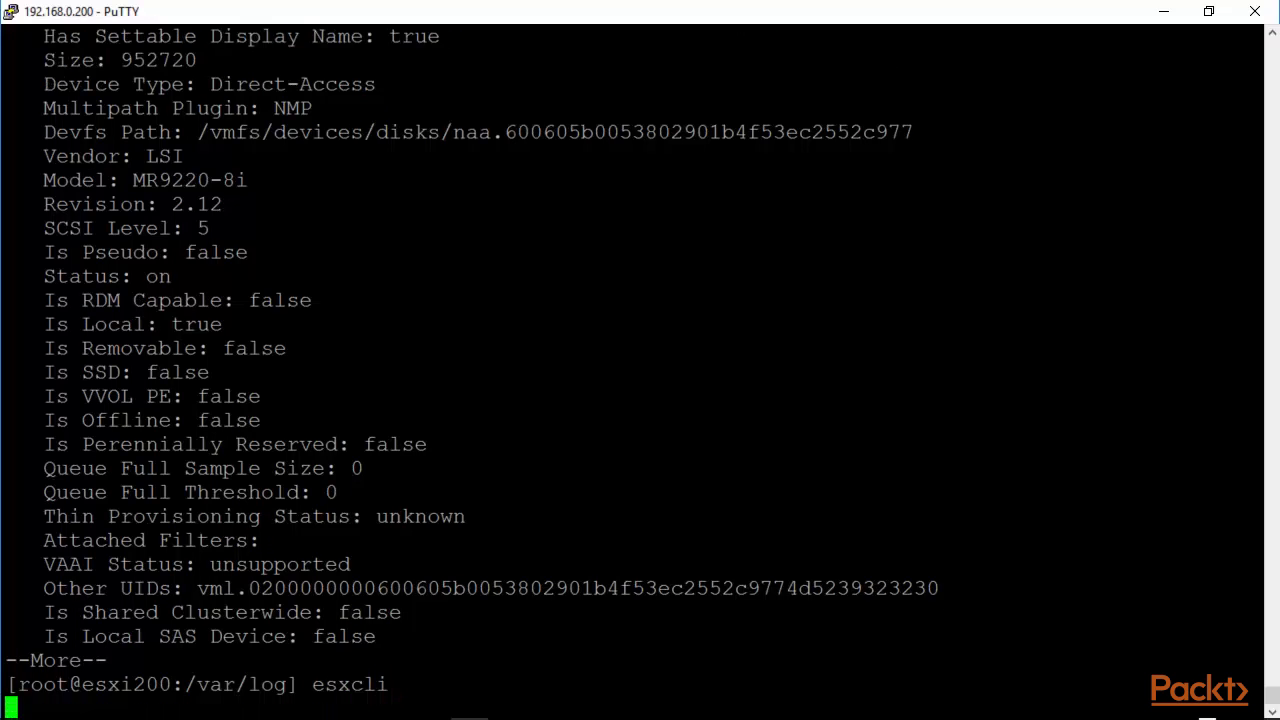
{"action": "key", "text": "Return"}
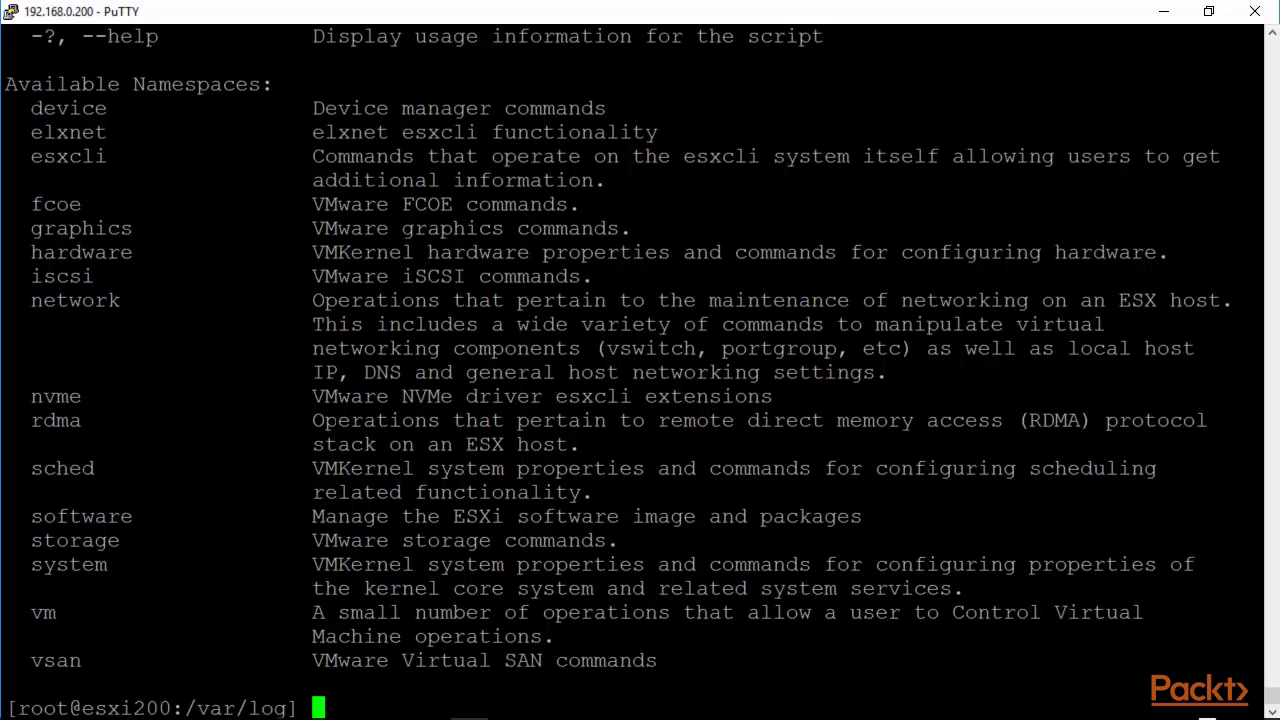
Show the 'esxcli network' and 'esxcli network vswitch' namespaces
{"action": "type", "text": "ess"}
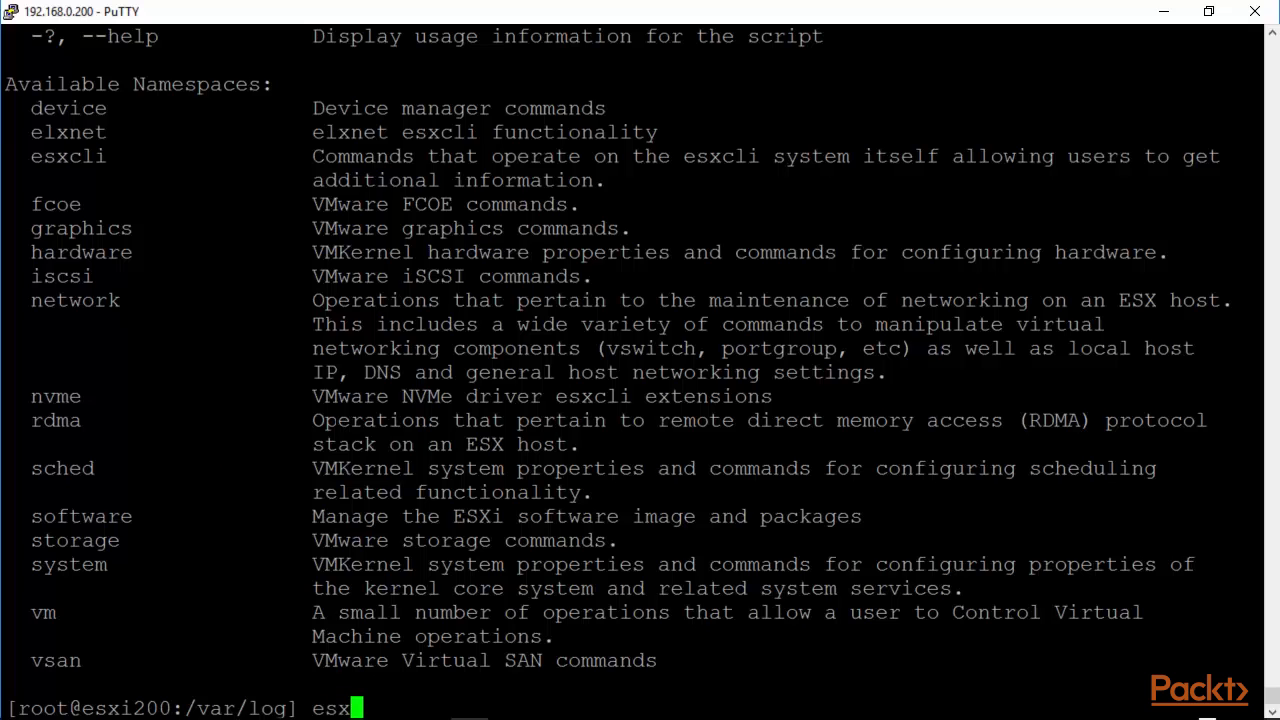
{"action": "type", "text": "cli ne"}
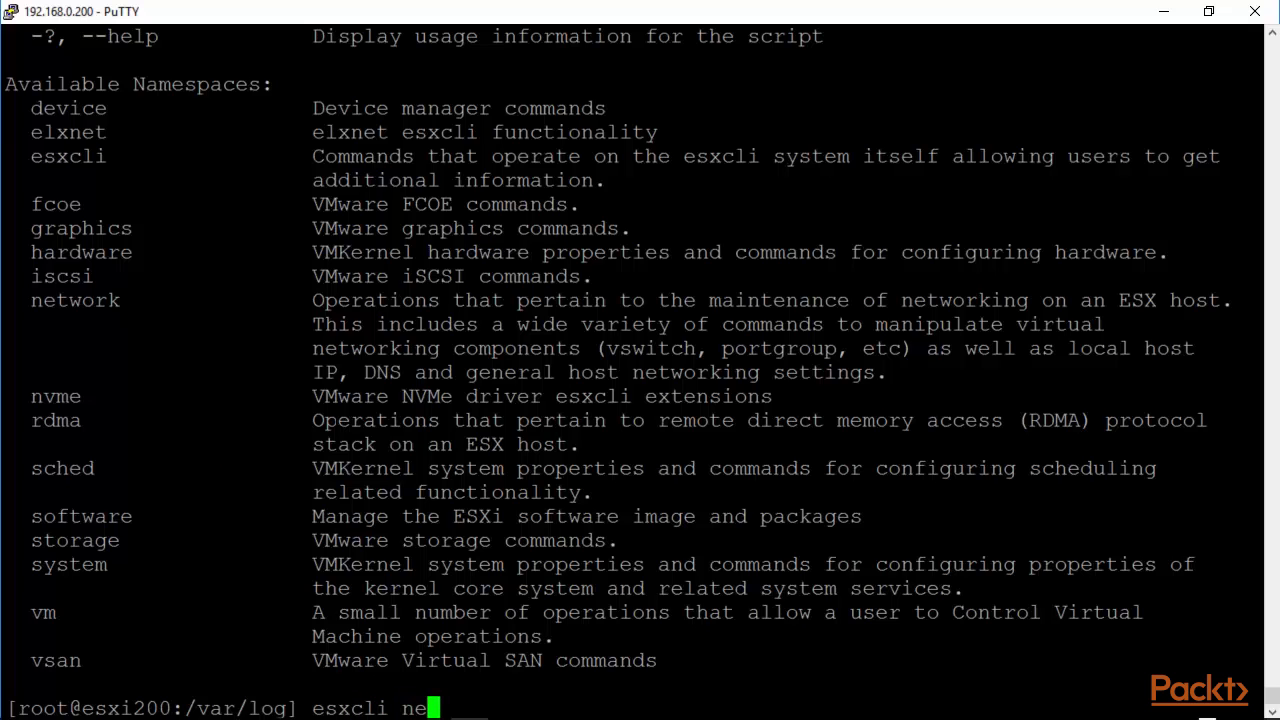
{"action": "type", "text": "twork"}
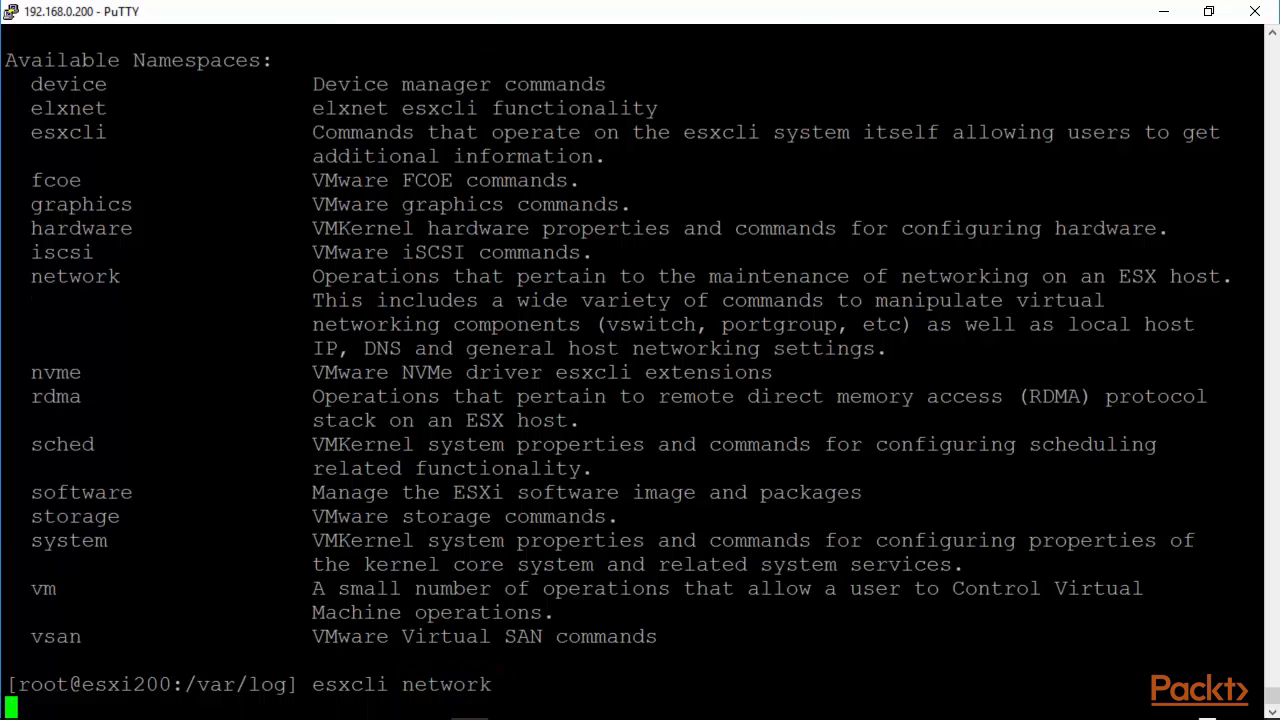
{"action": "key", "text": "Return"}
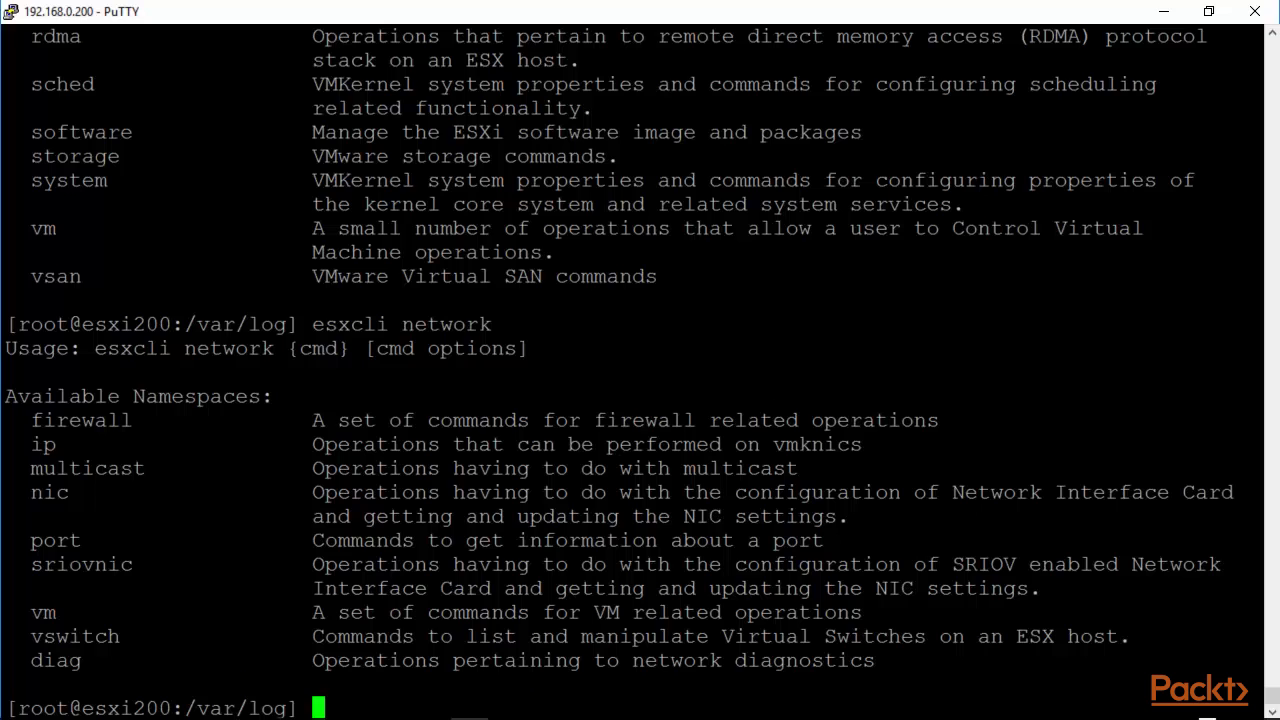
{"action": "type", "text": "esxcli network"}
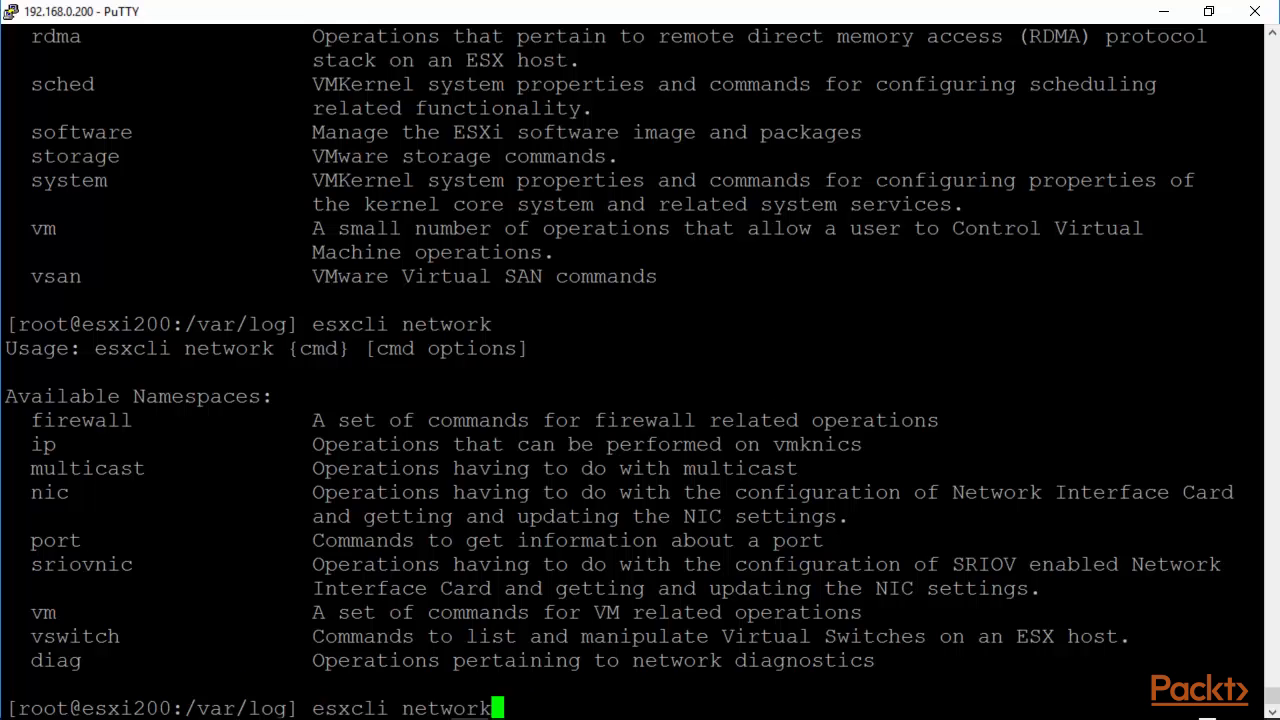
{"action": "type", "text": "vswi"}
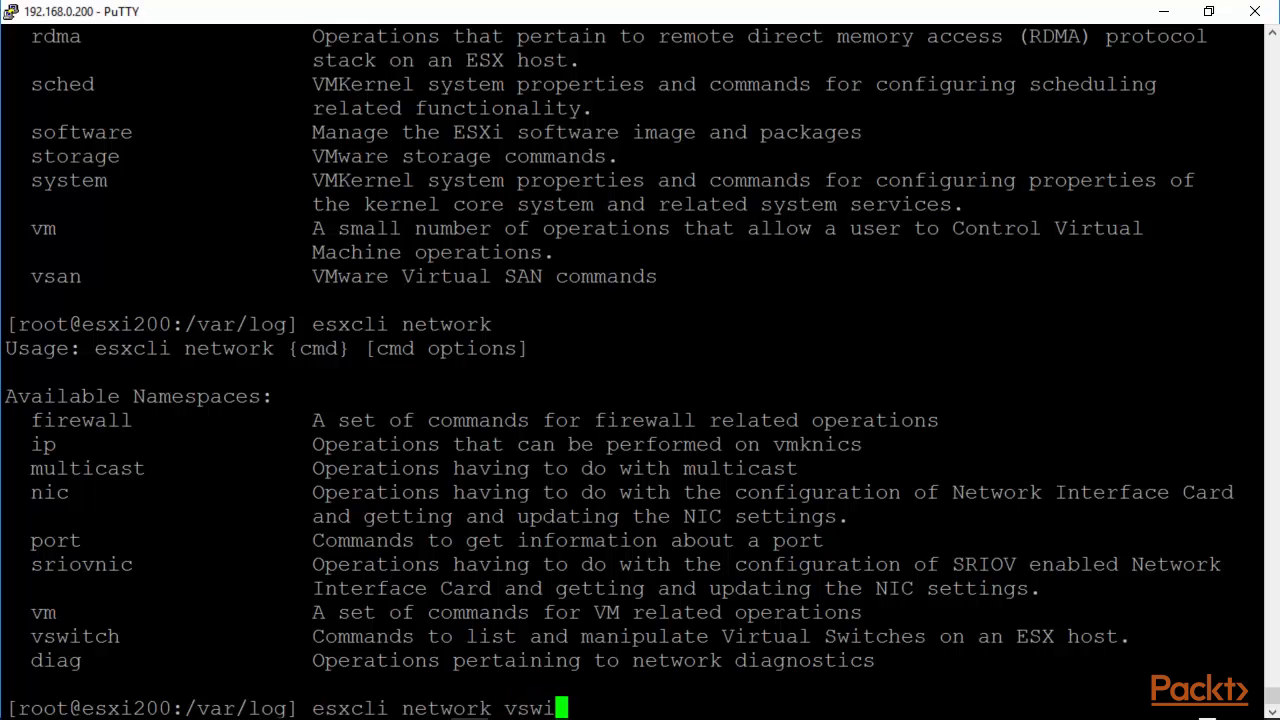
{"action": "key", "text": "Return"}
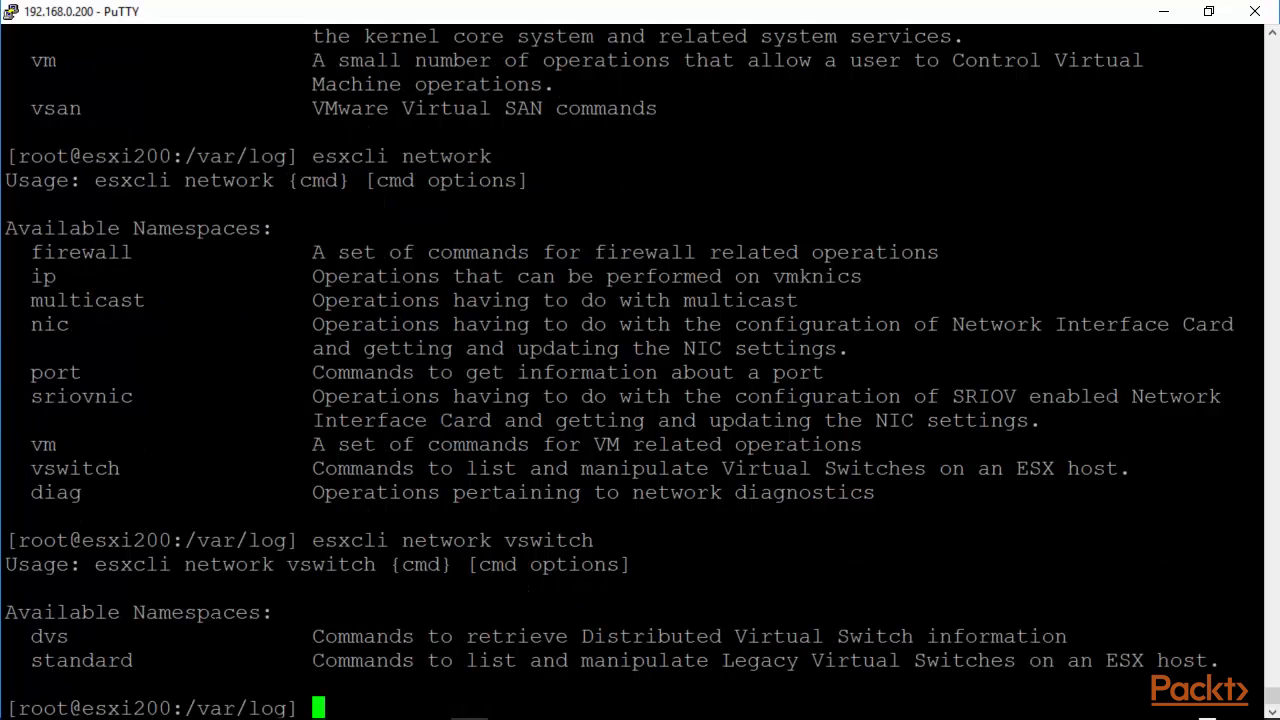
Show the 'esxcli network vswitch dvs vmware' distributed switch commands
{"action": "type", "text": "esxcli network vswitch"}
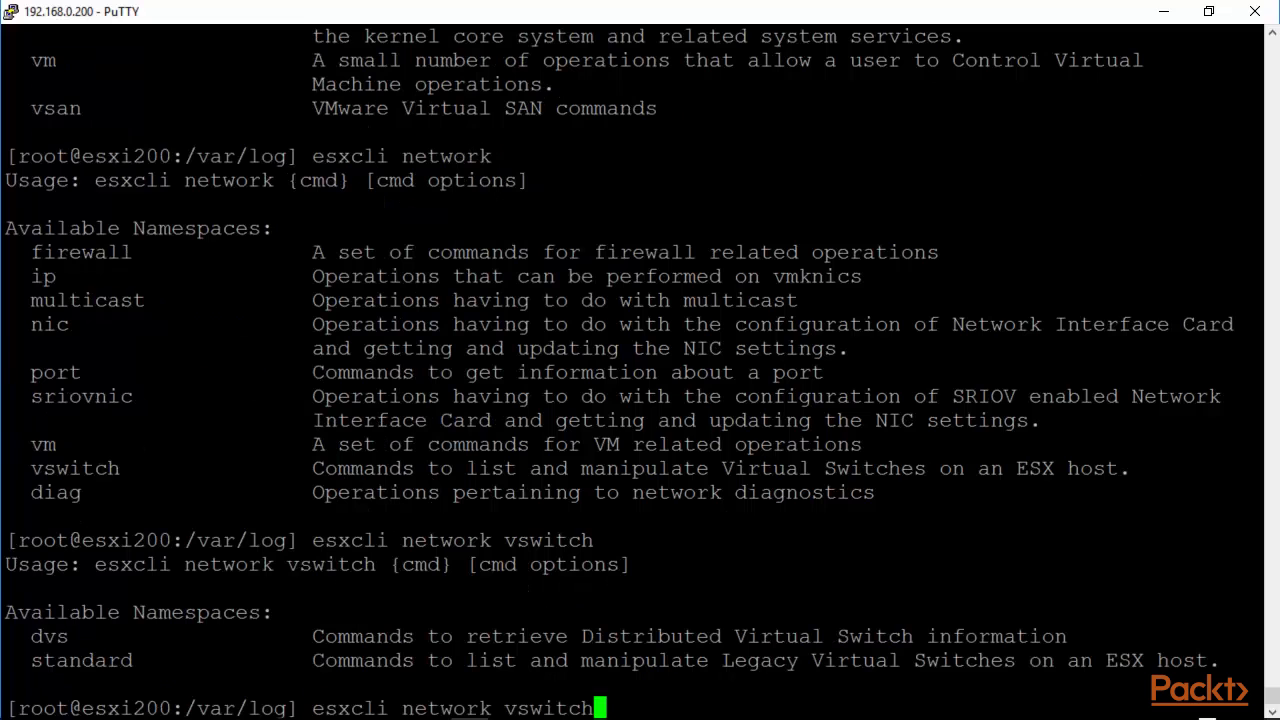
{"action": "type", "text": "dvs"}
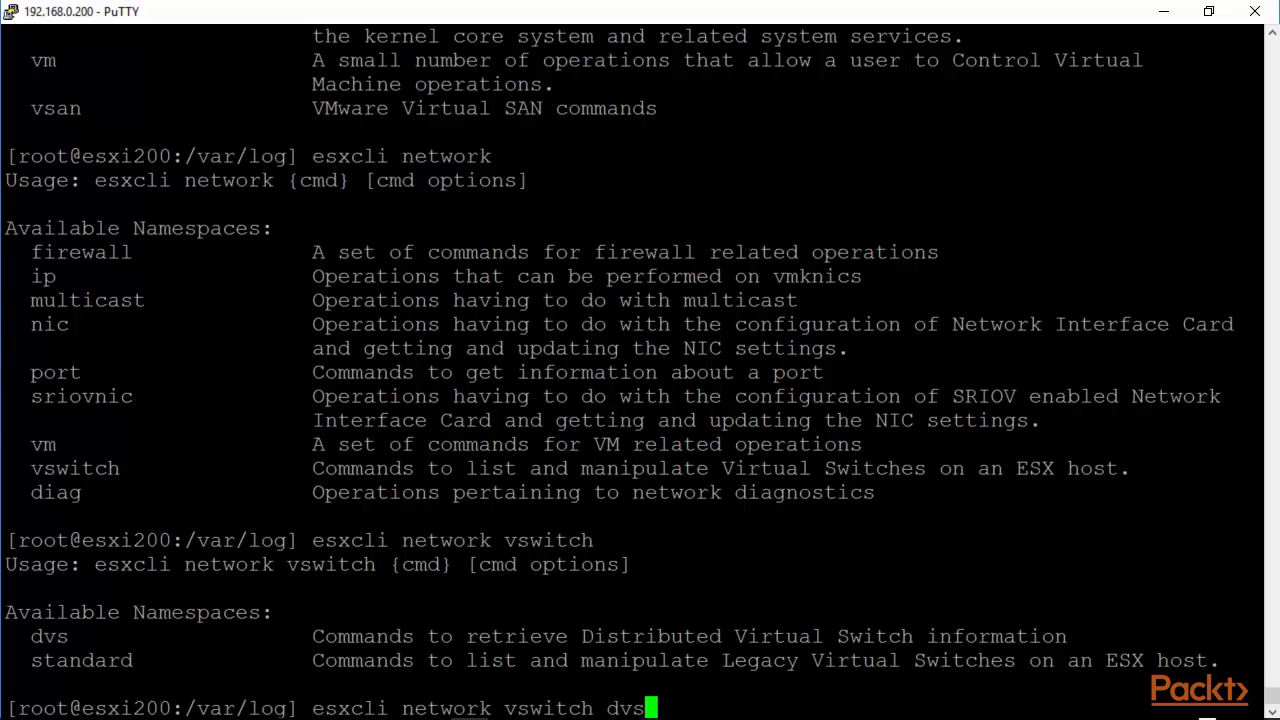
{"action": "type", "text": "list"}
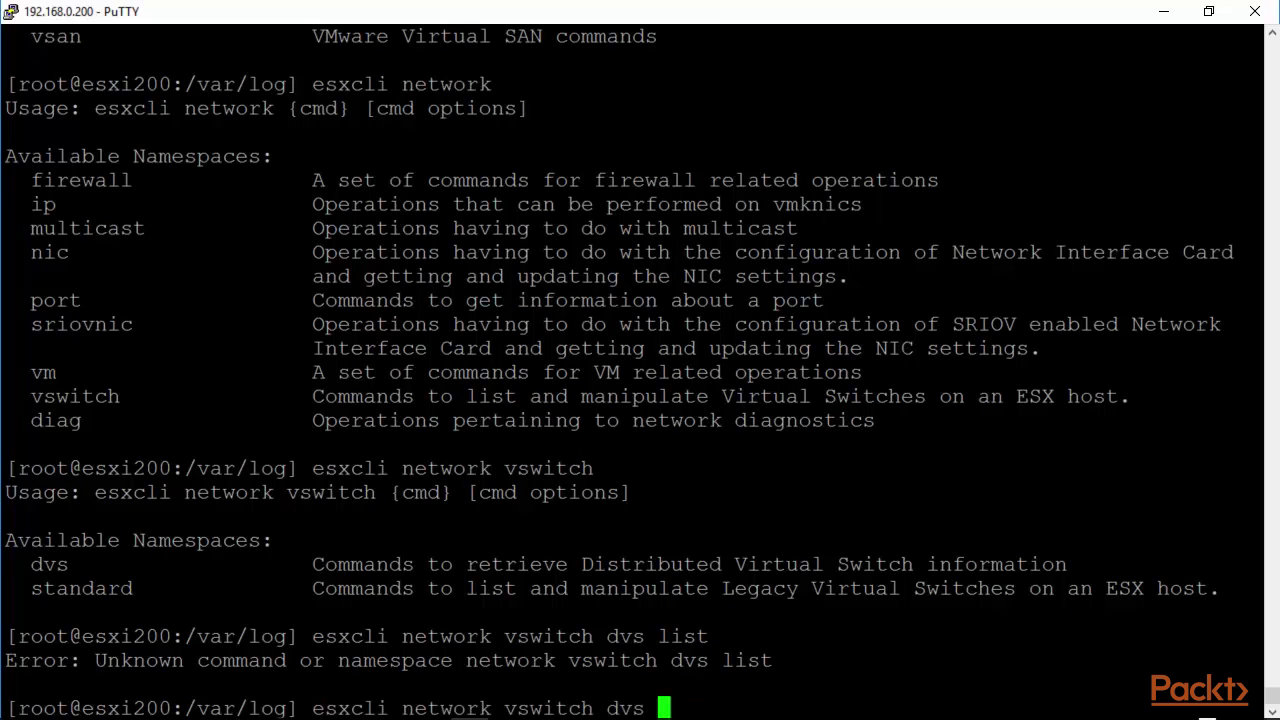
{"action": "type", "text": "vm"}
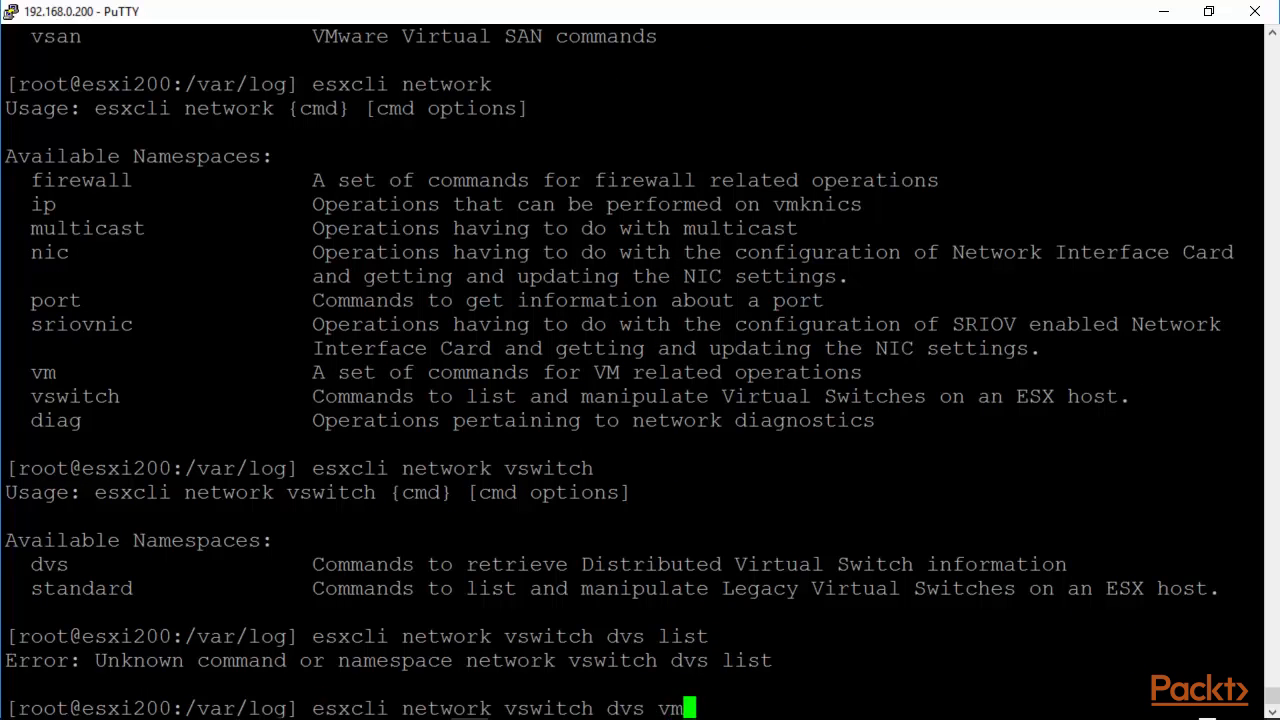
{"action": "type", "text": "ware"}
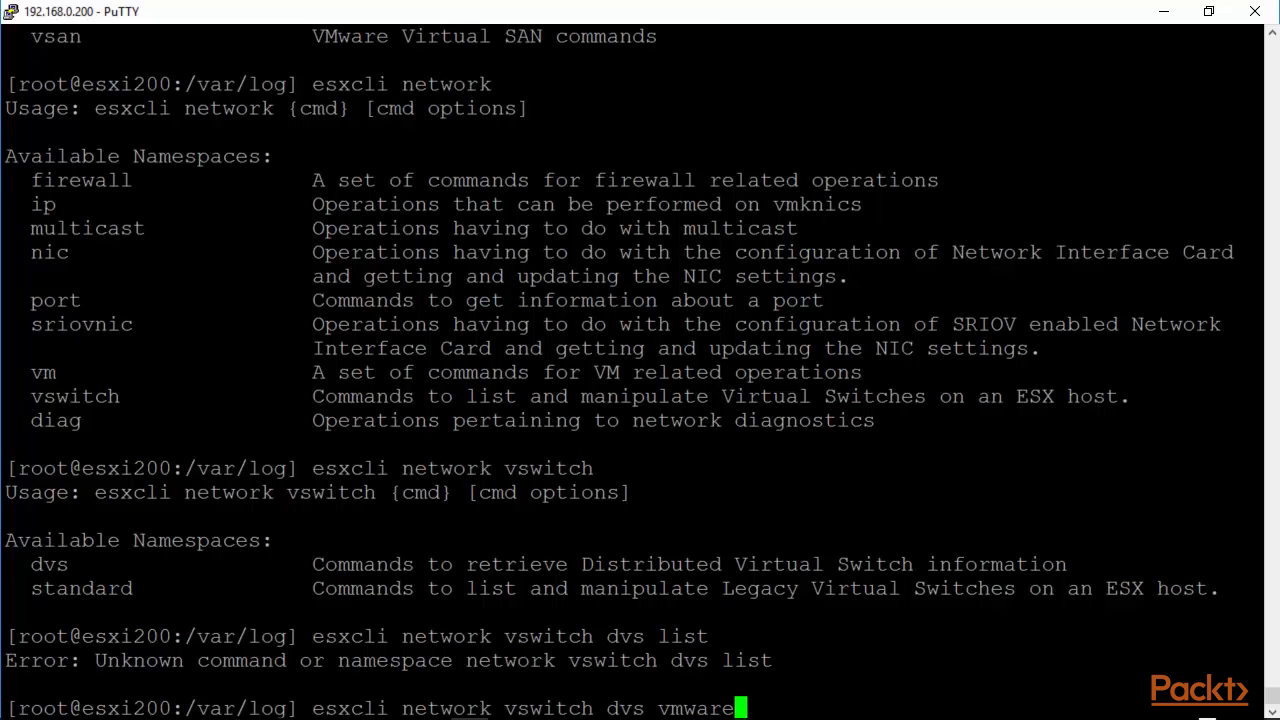
{"action": "key", "text": "Return"}
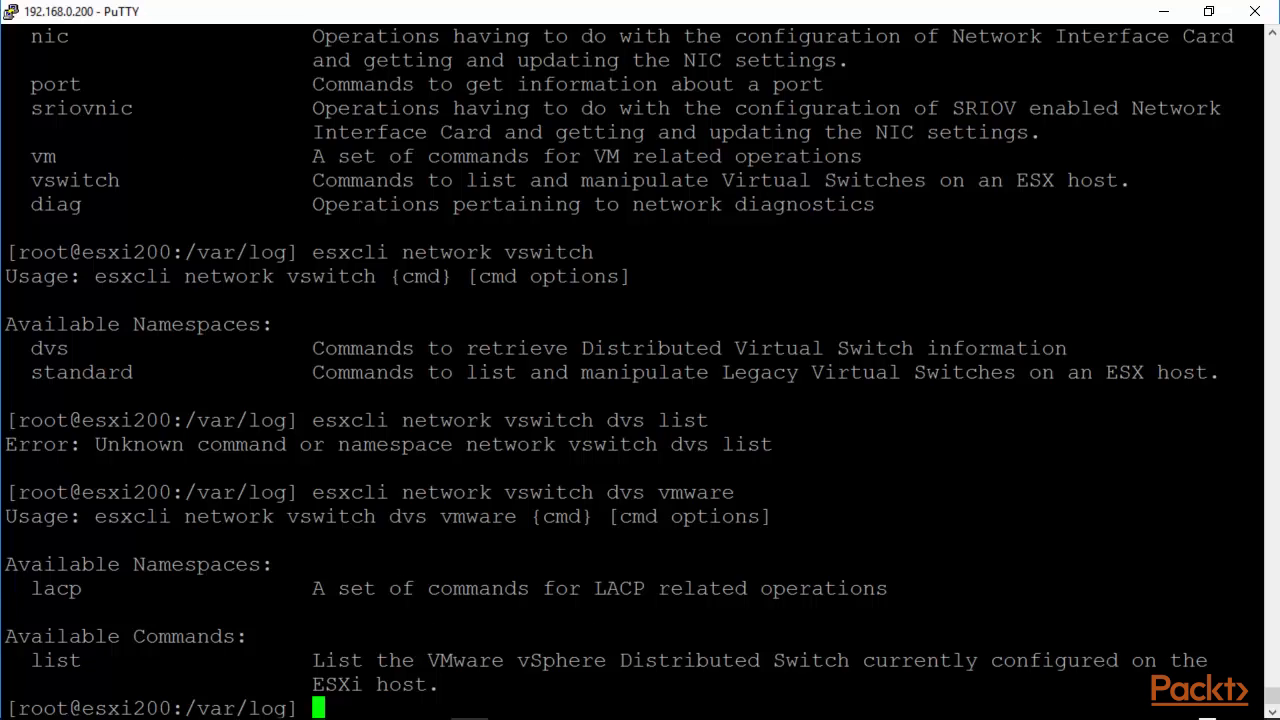
List distributed switches and standard vSwitches, showing vSwitch0's settings, then clear the screen
{"action": "type", "text": "esxcli network vswitch dvs vmware l"}
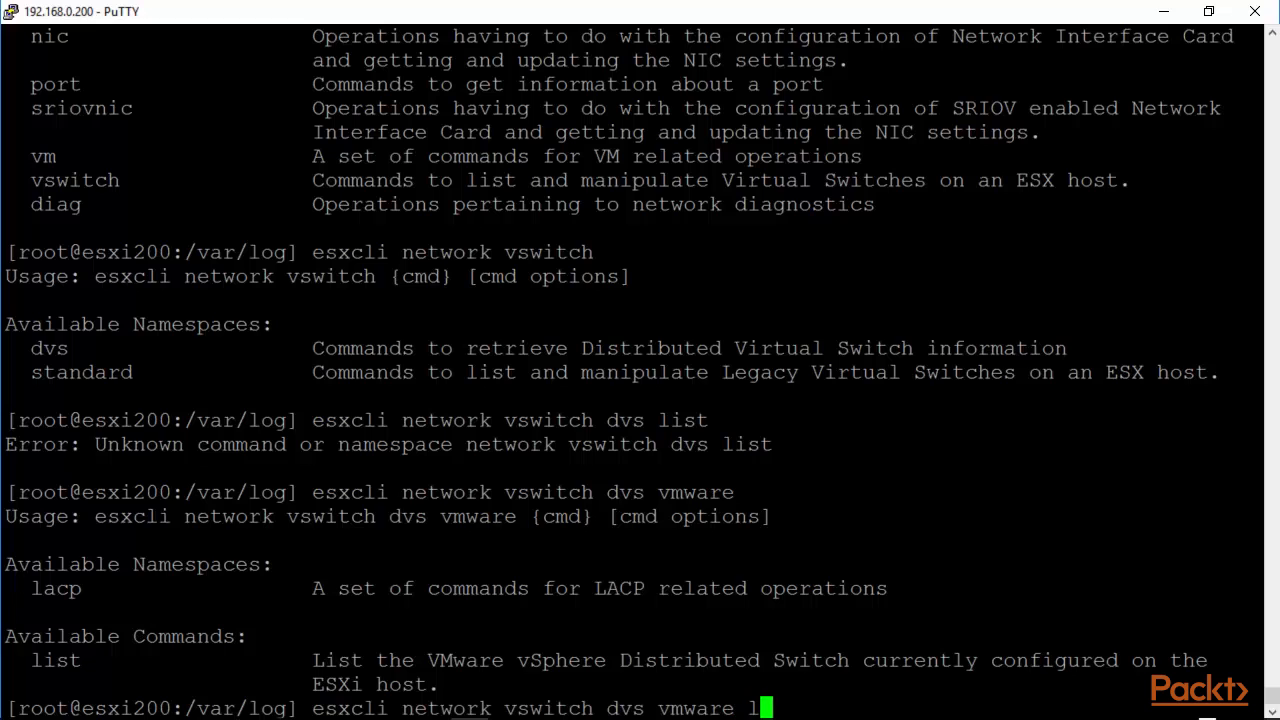
{"action": "type", "text": "ist"}
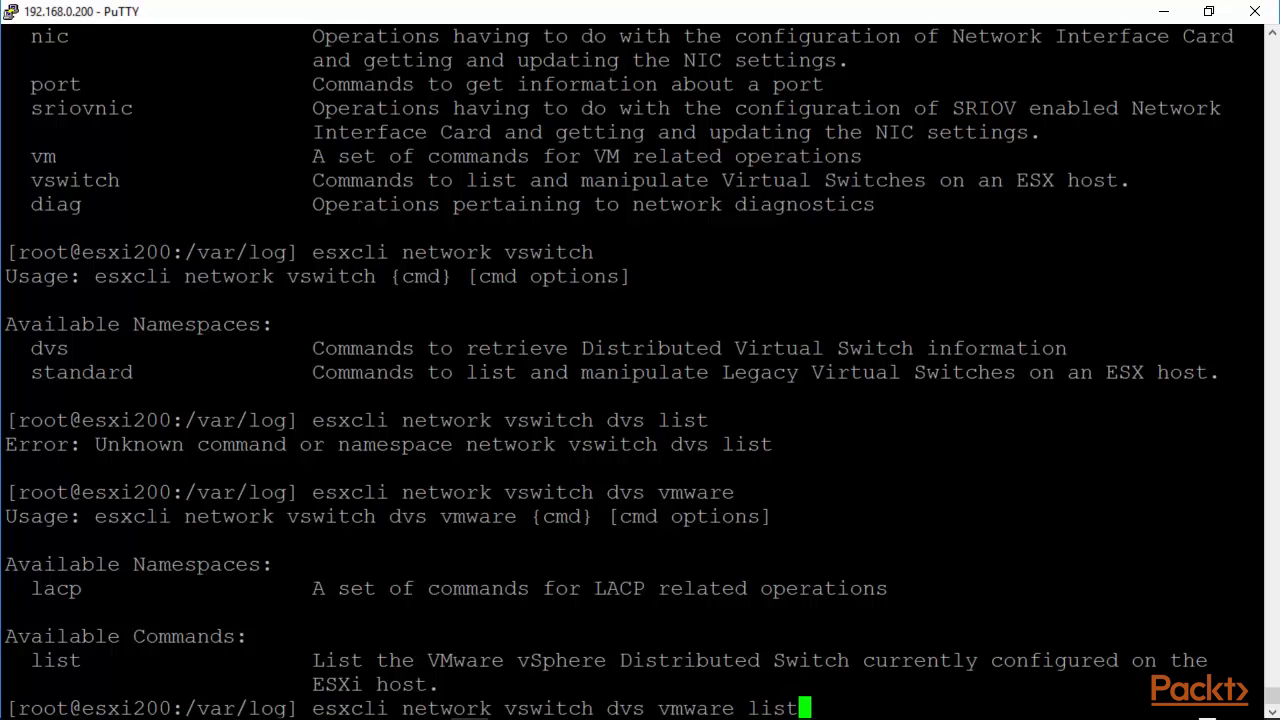
{"action": "key", "text": "Return"}
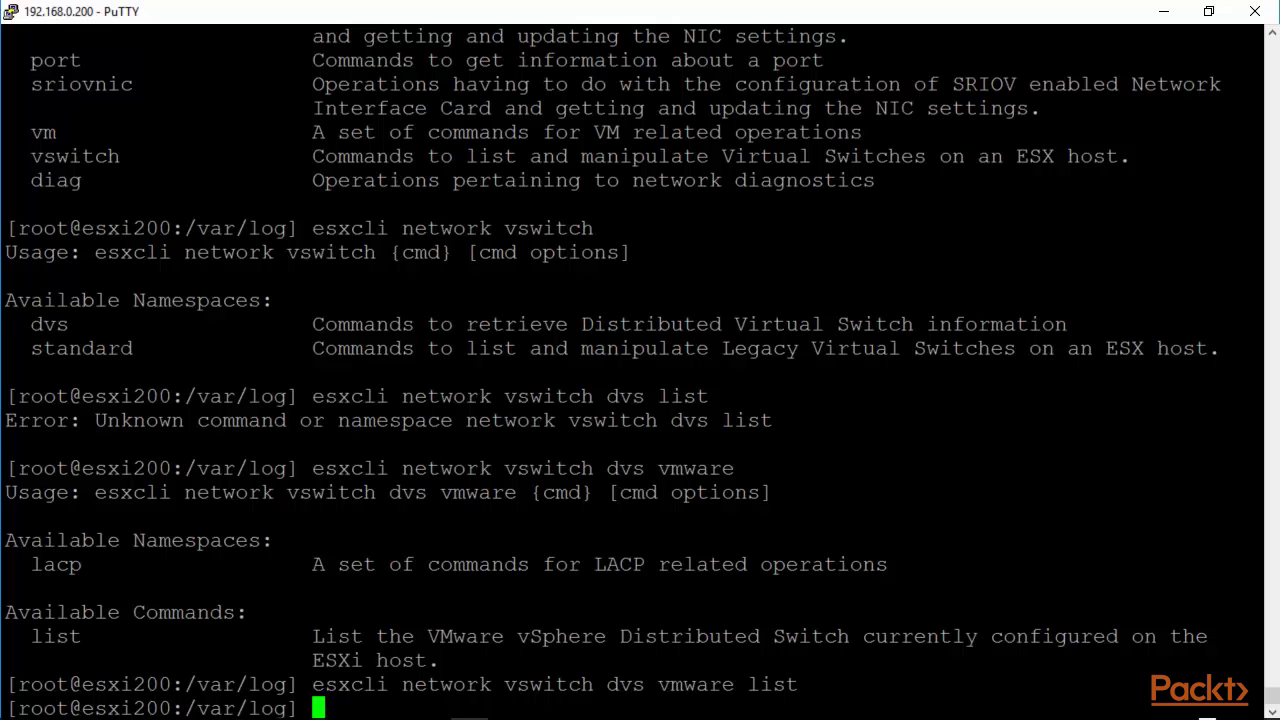
{"action": "type", "text": "esxcli network vswitch dvs vmware list"}
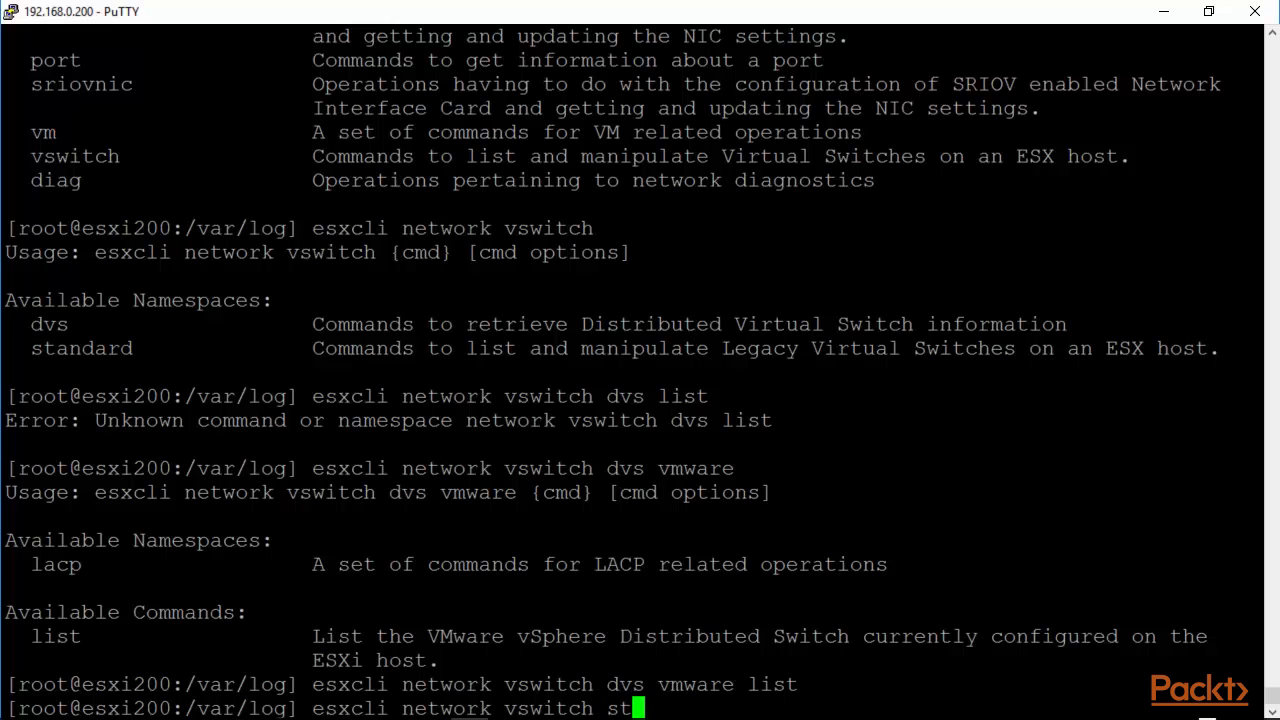
{"action": "type", "text": "andard l"}
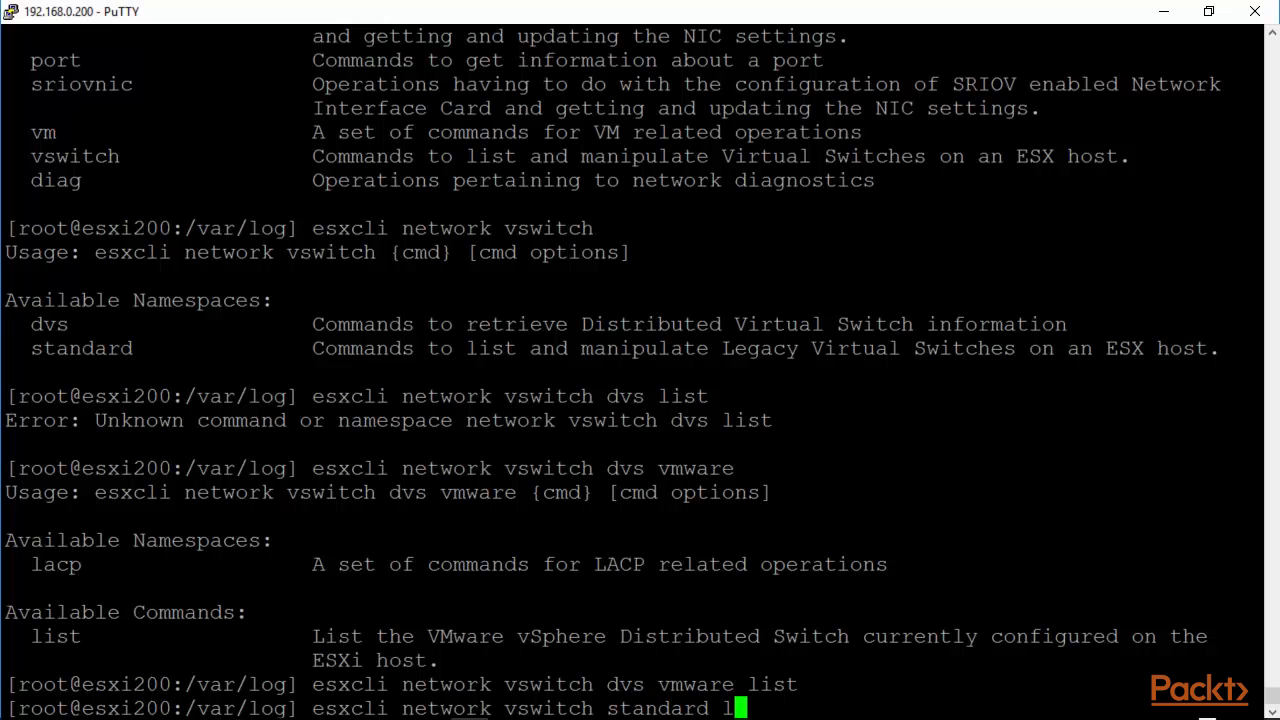
{"action": "key", "text": "Return"}
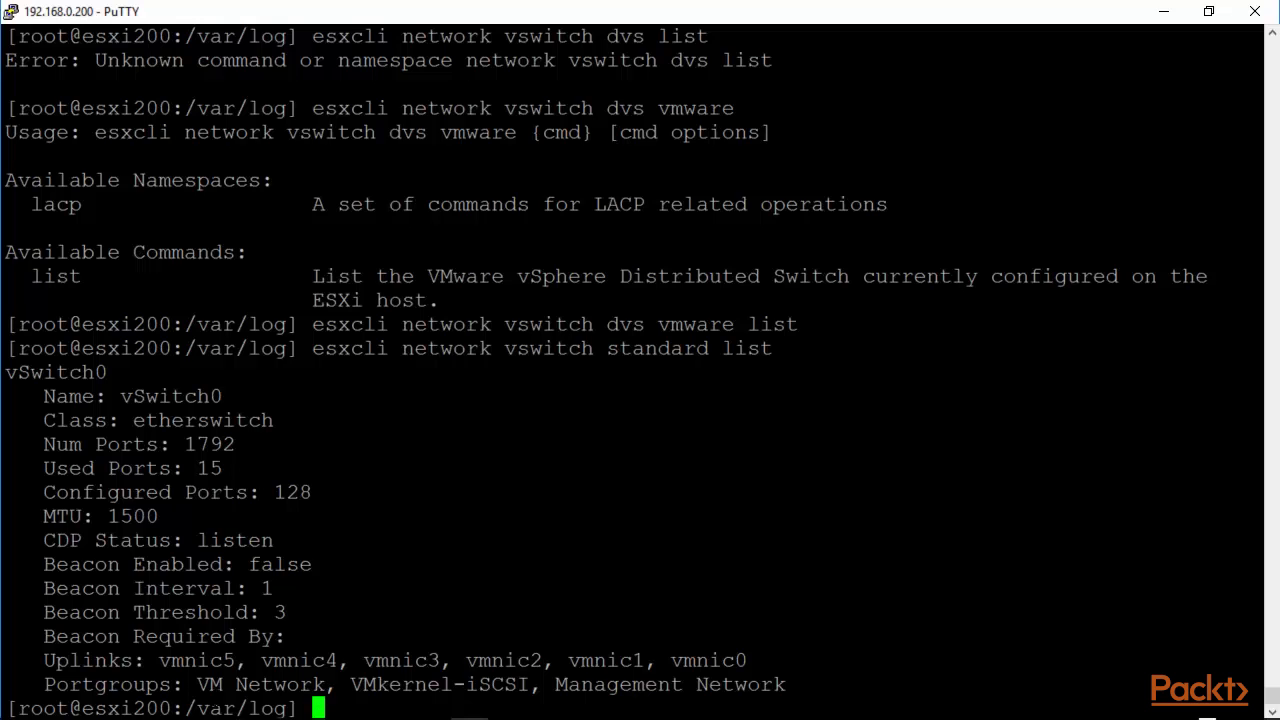
{"action": "type", "text": "clear"}
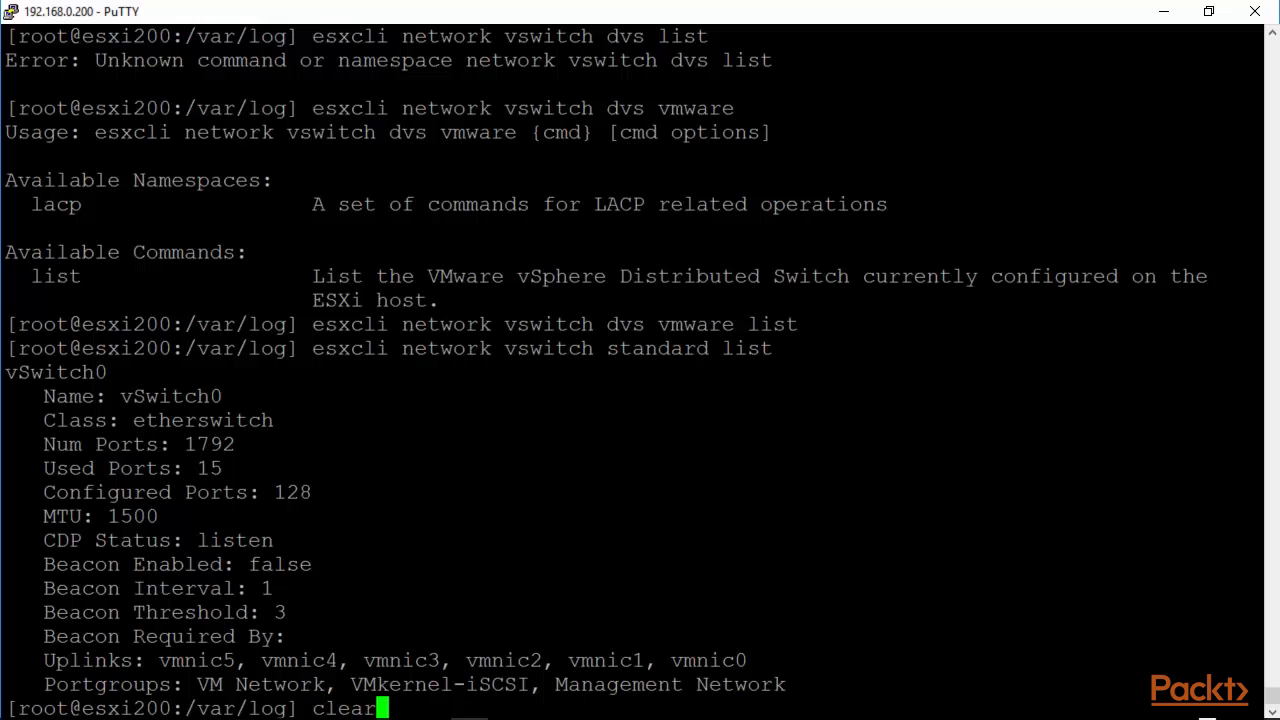
{"action": "key", "text": "Return"}
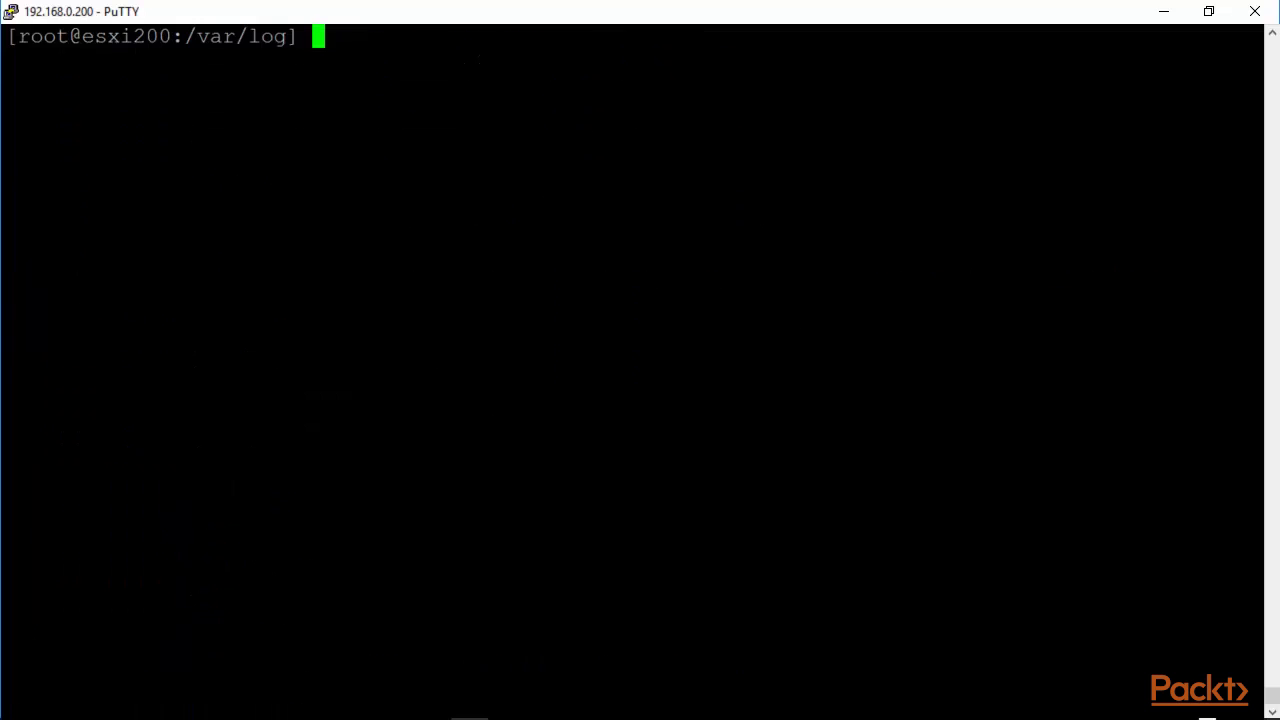
Return home with cd, Tab-complete 'esxcf' to list all esxcfg commands, and run esxcfg-nics
{"action": "type", "text": "cd"}
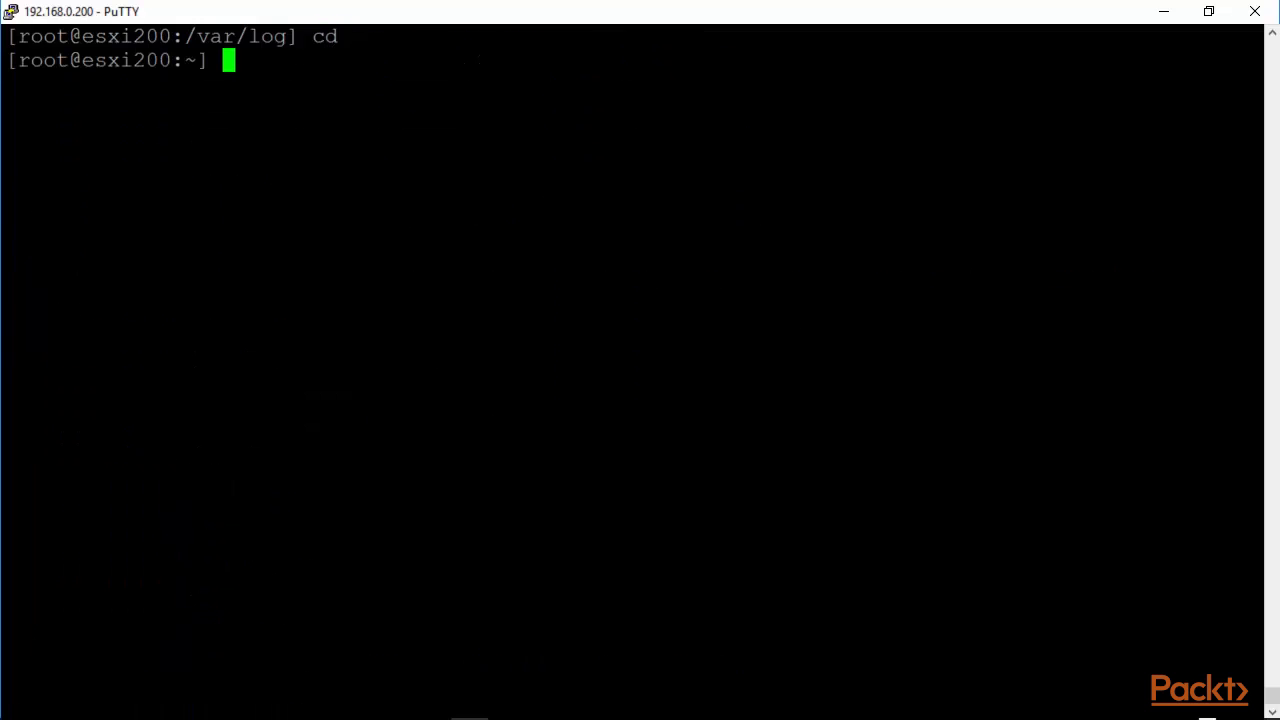
{"action": "type", "text": "esxcf"}
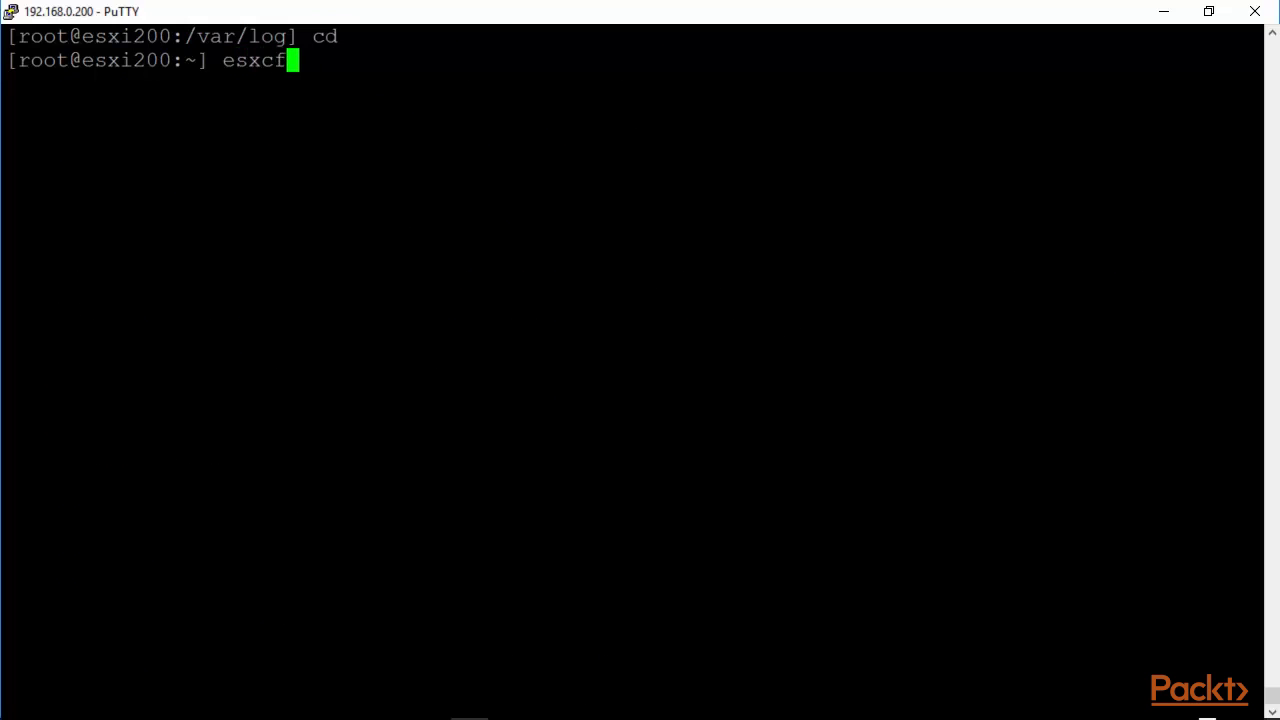
{"action": "key", "text": "Tab"}
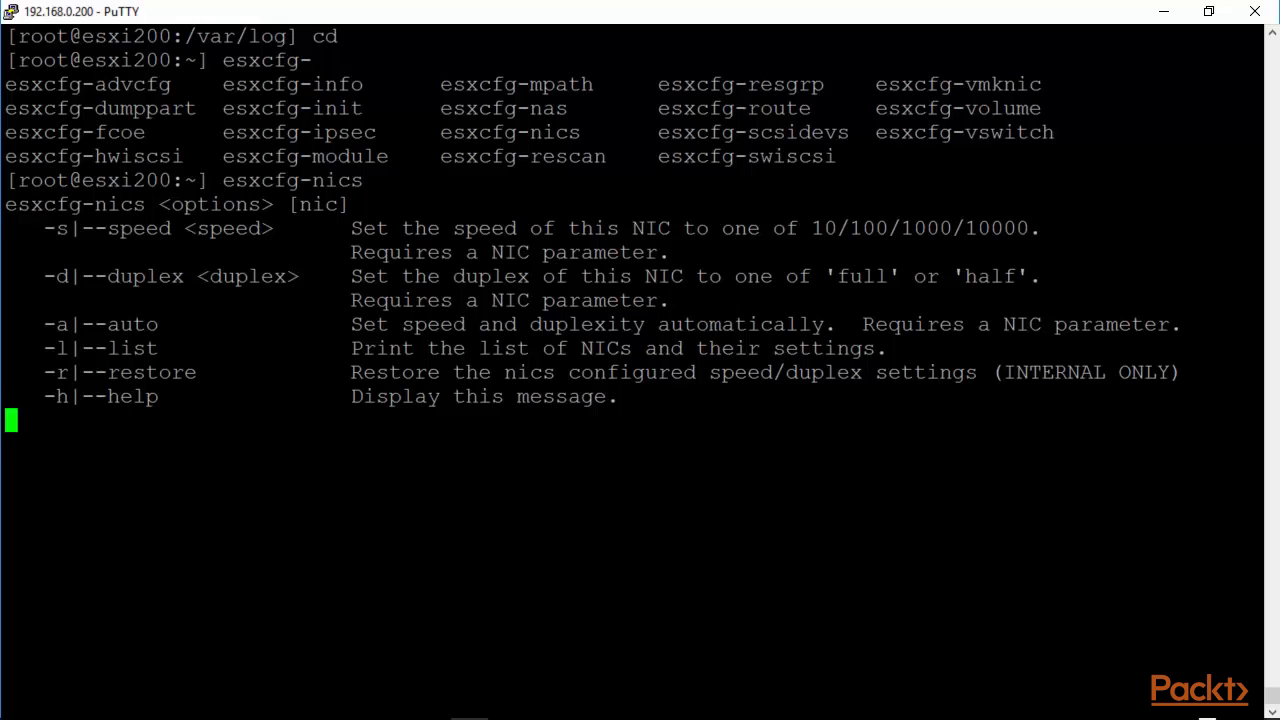
{"action": "key", "text": "Return"}
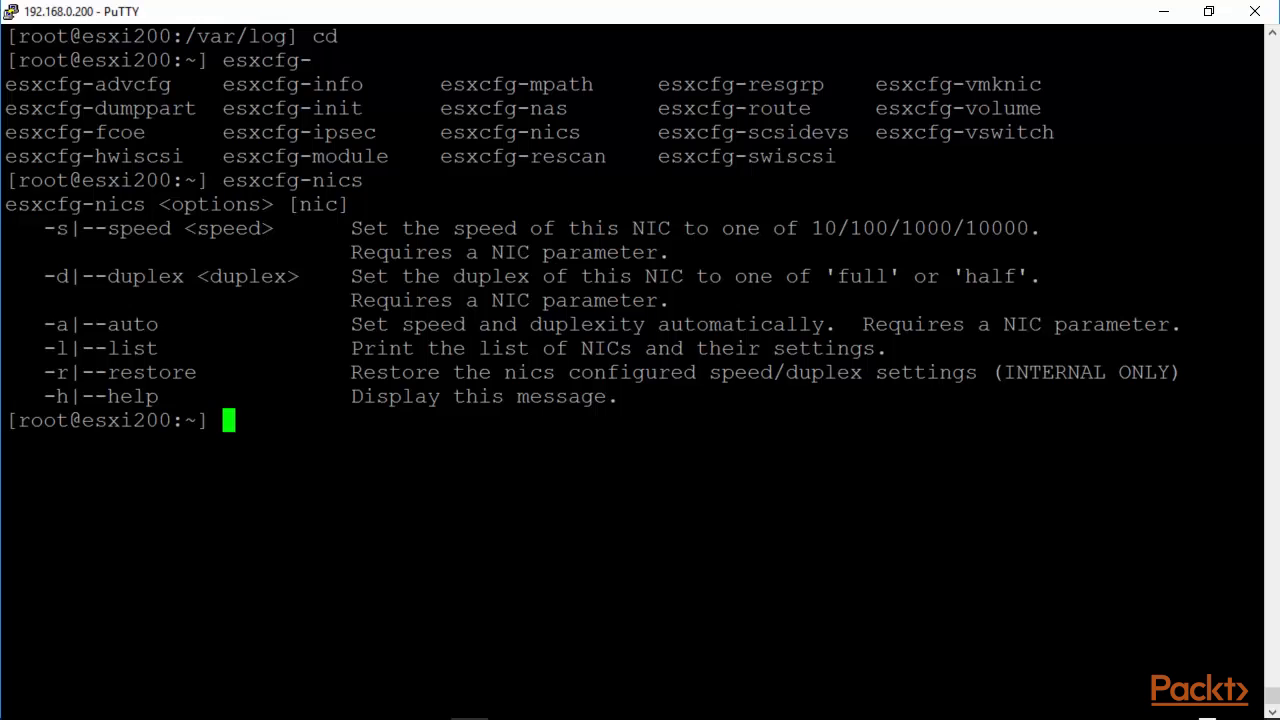
Change into /etc/vmware and list its contents
{"action": "type", "text": "cd"}
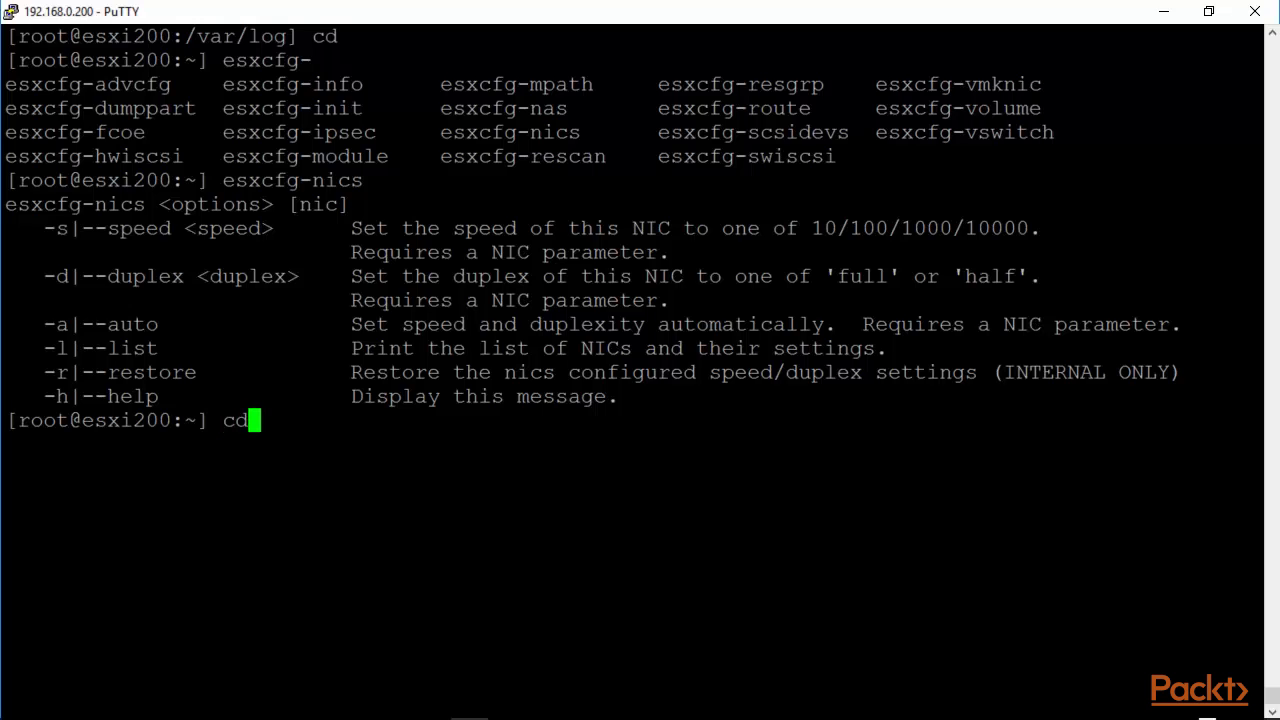
{"action": "type", "text": "/e"}
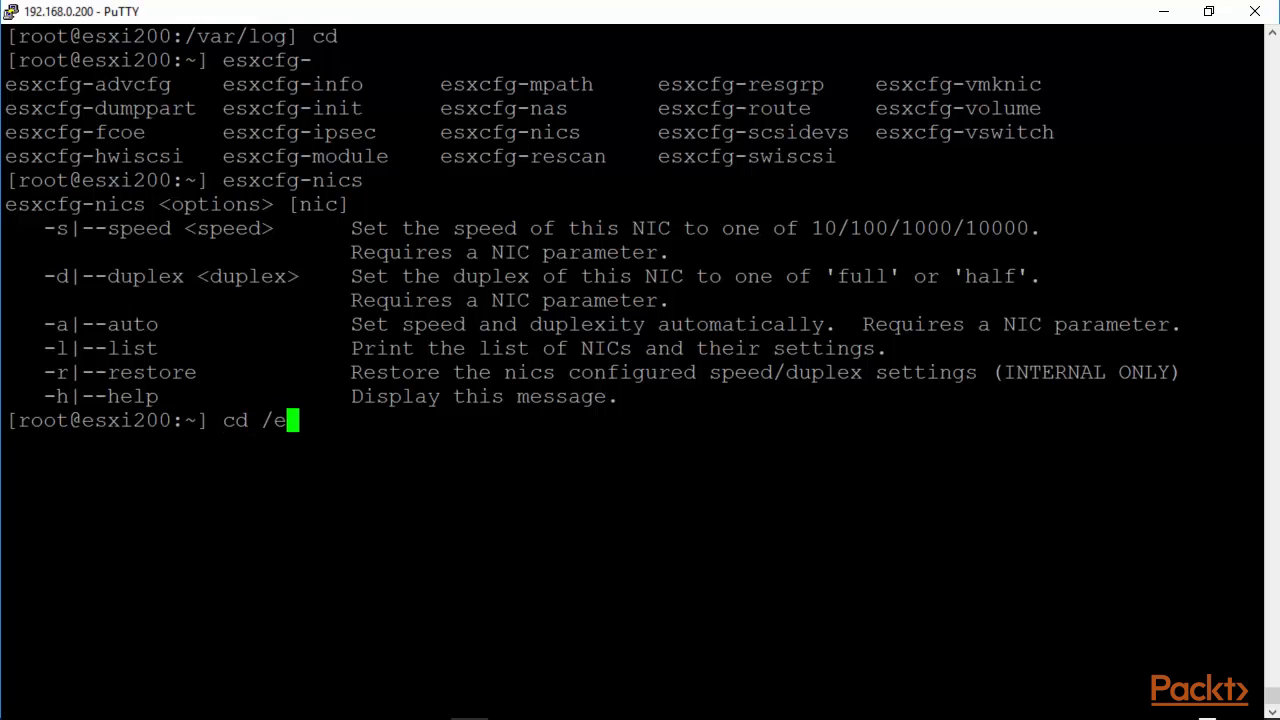
{"action": "type", "text": "tc/v"}
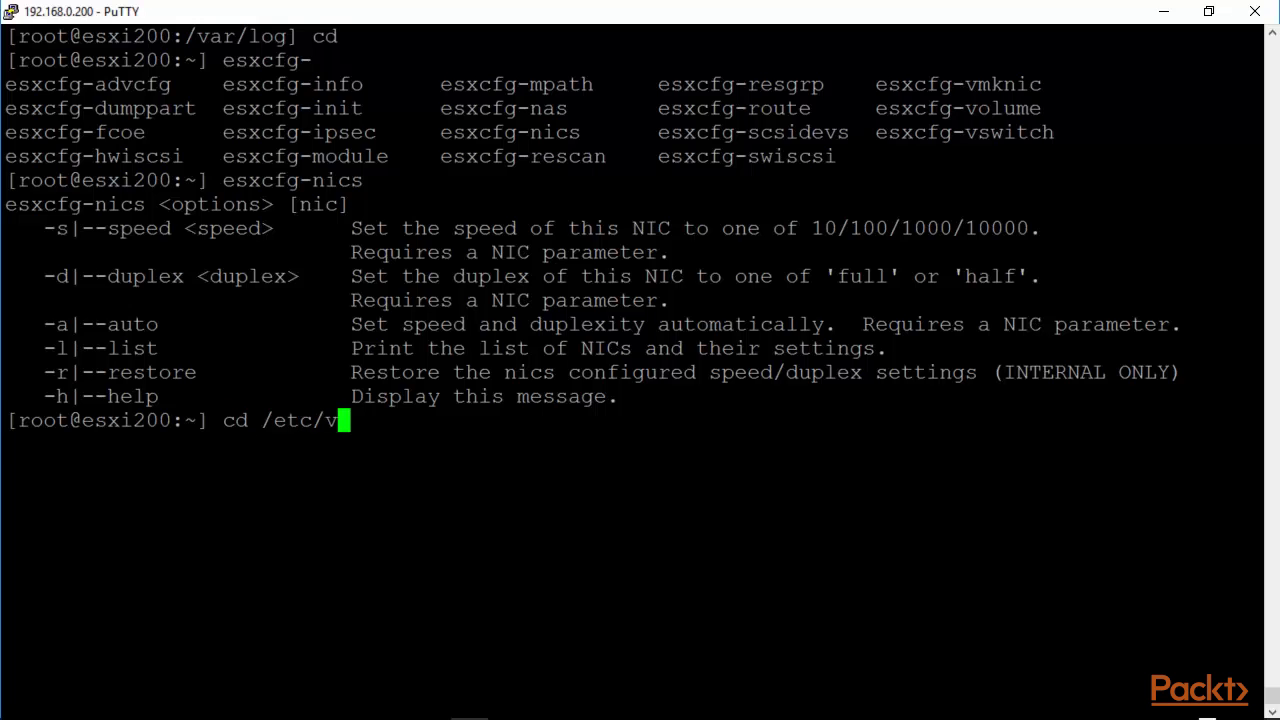
{"action": "type", "text": "mw"}
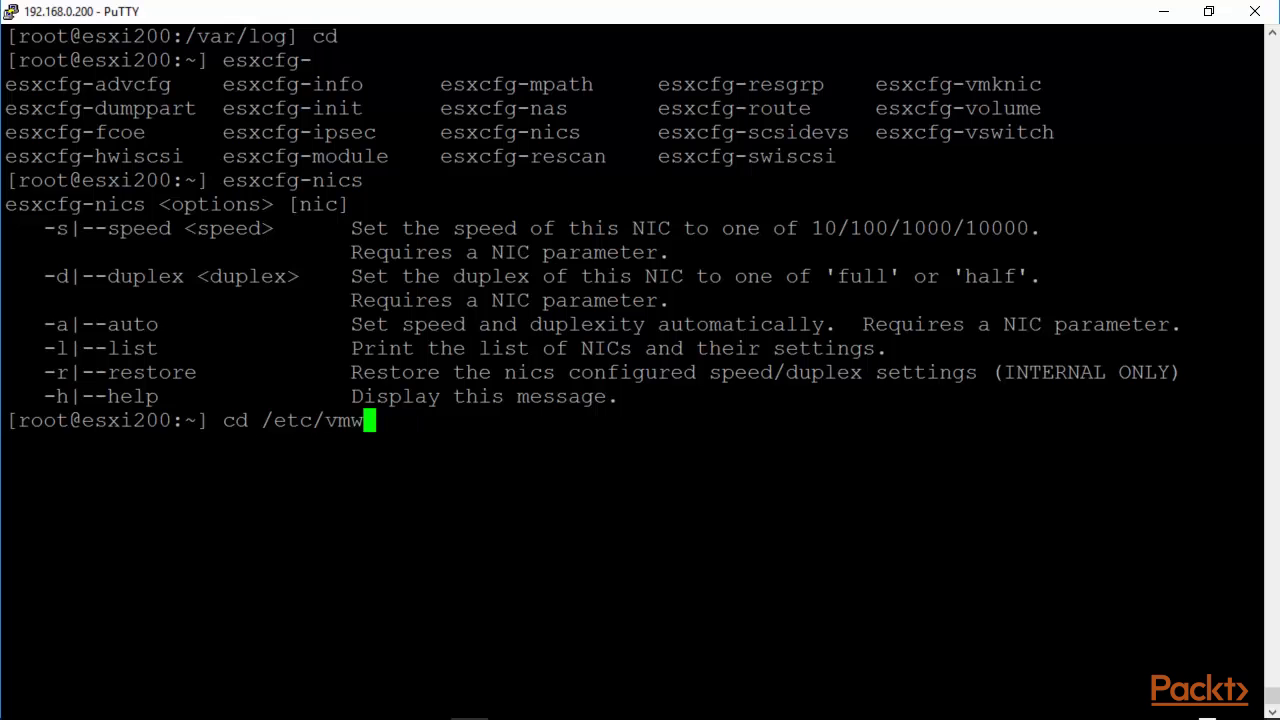
{"action": "key", "text": "Return"}
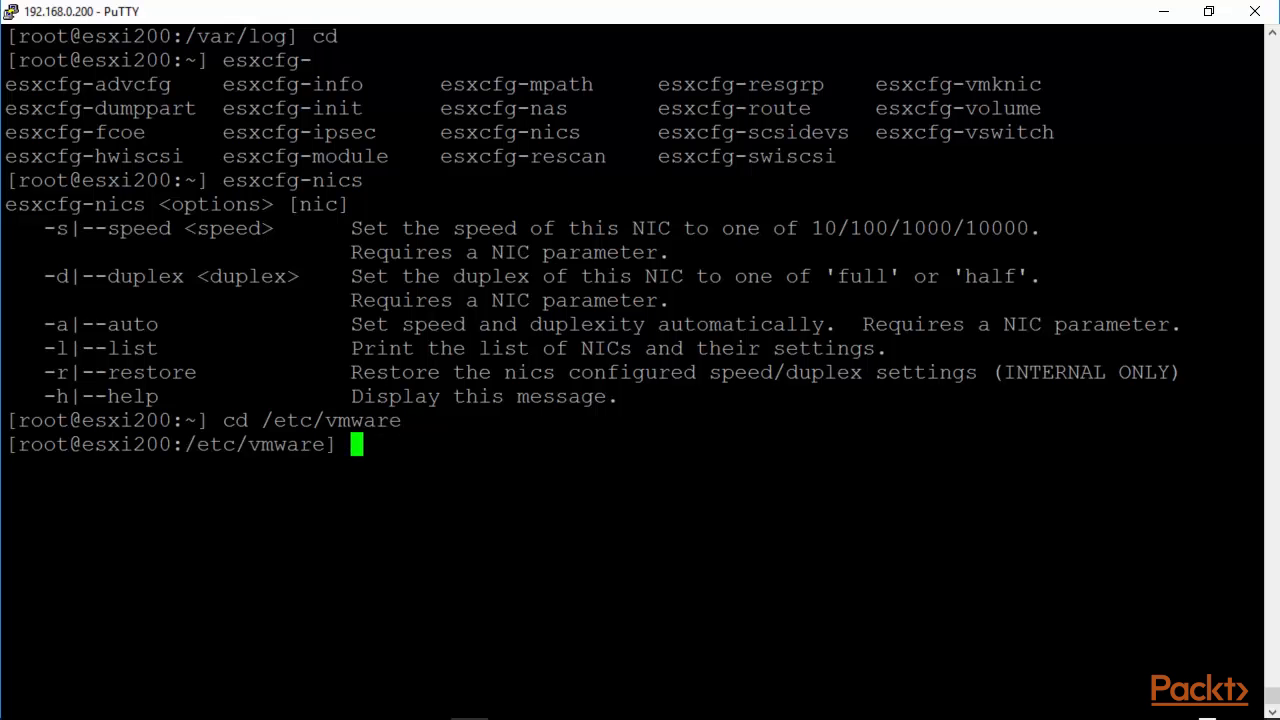
{"action": "type", "text": "ls"}
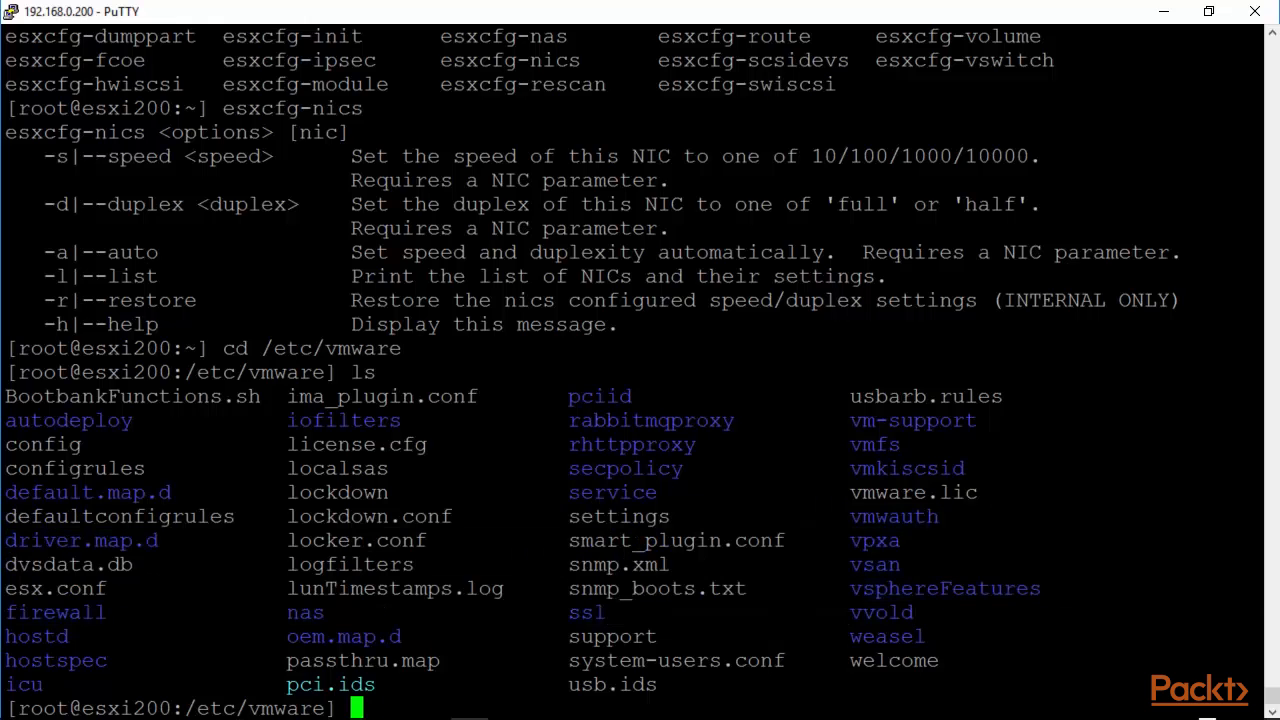
Browse the firewall and ssl subfolders of /etc/vmware
{"action": "type", "text": "cd fire"}
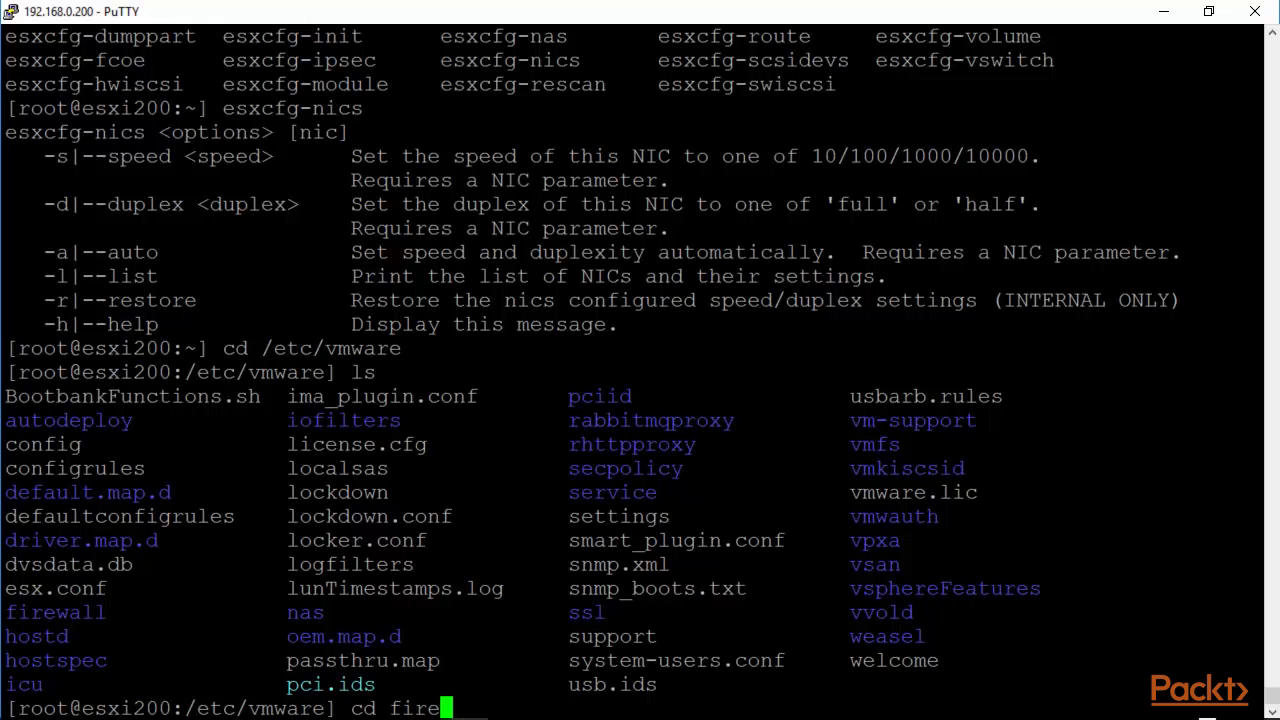
{"action": "key", "text": "Return"}
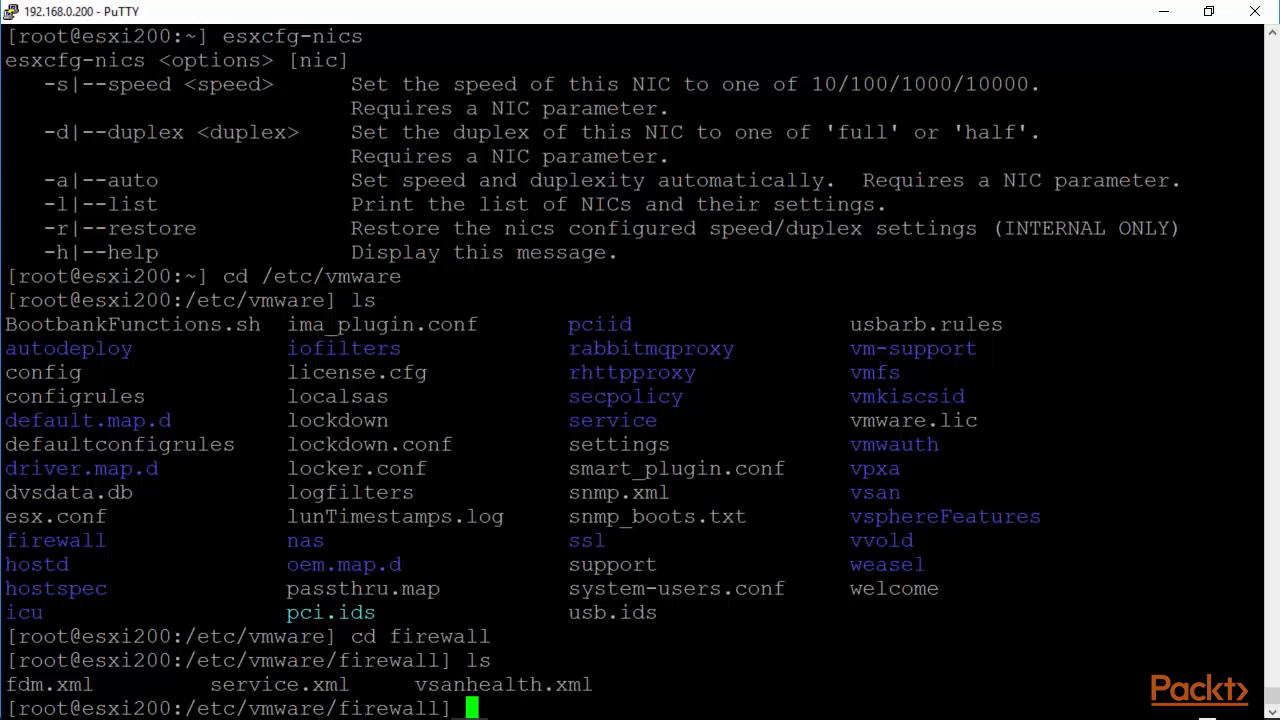
{"action": "type", "text": "cd ../ss"}
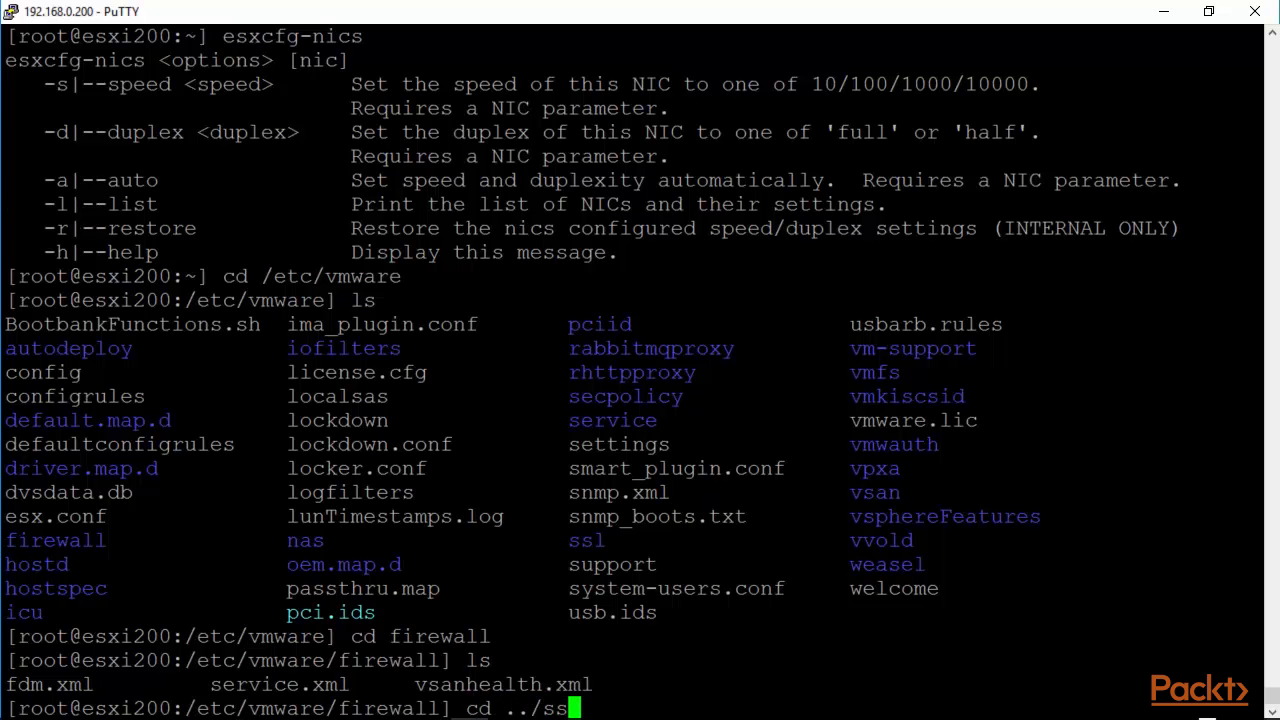
{"action": "key", "text": "Return"}
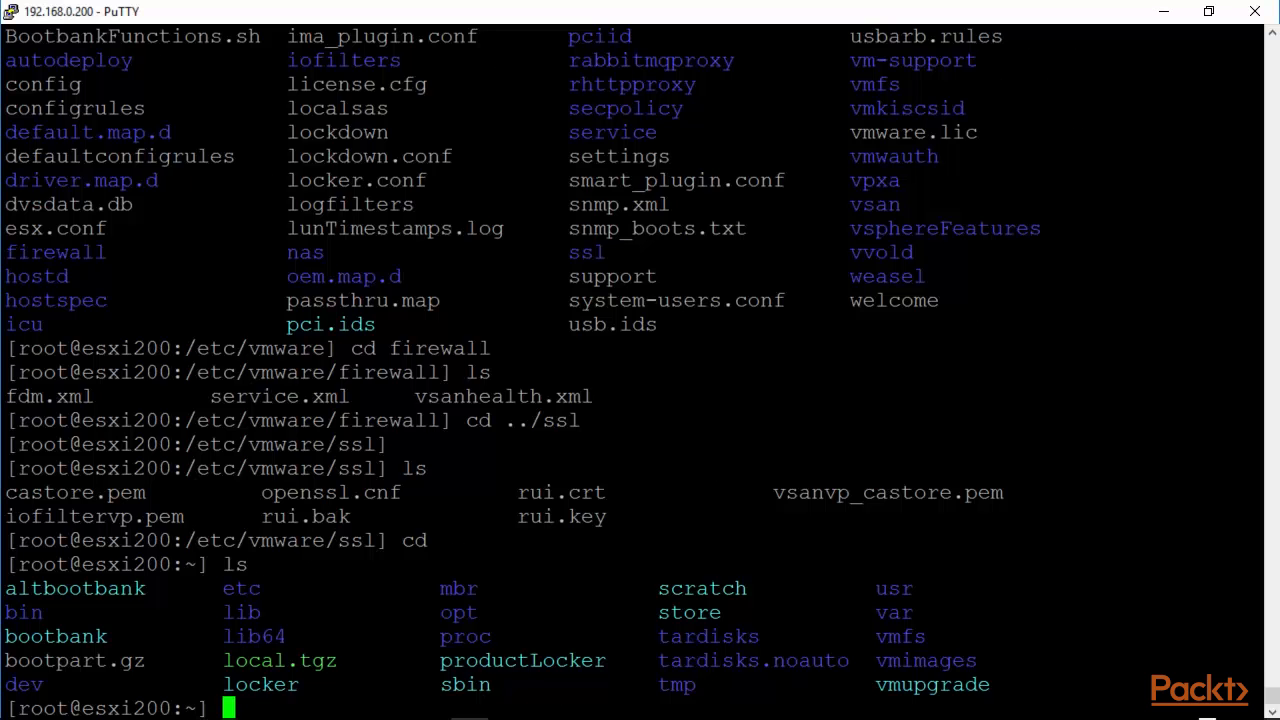
Move into /bin, list its tools, and show '/sbin/vmdumper -h' help options
{"action": "type", "text": "cd s"}
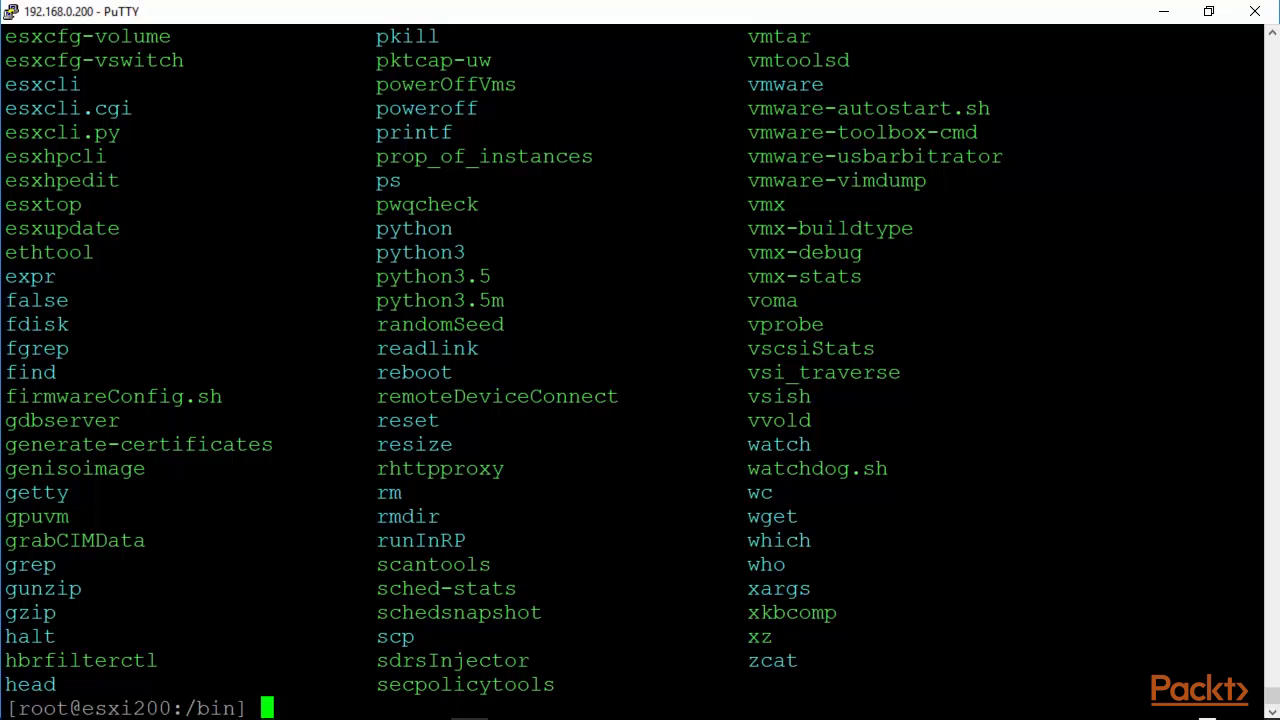
{"action": "double_click", "coordinate": [810, 348]}
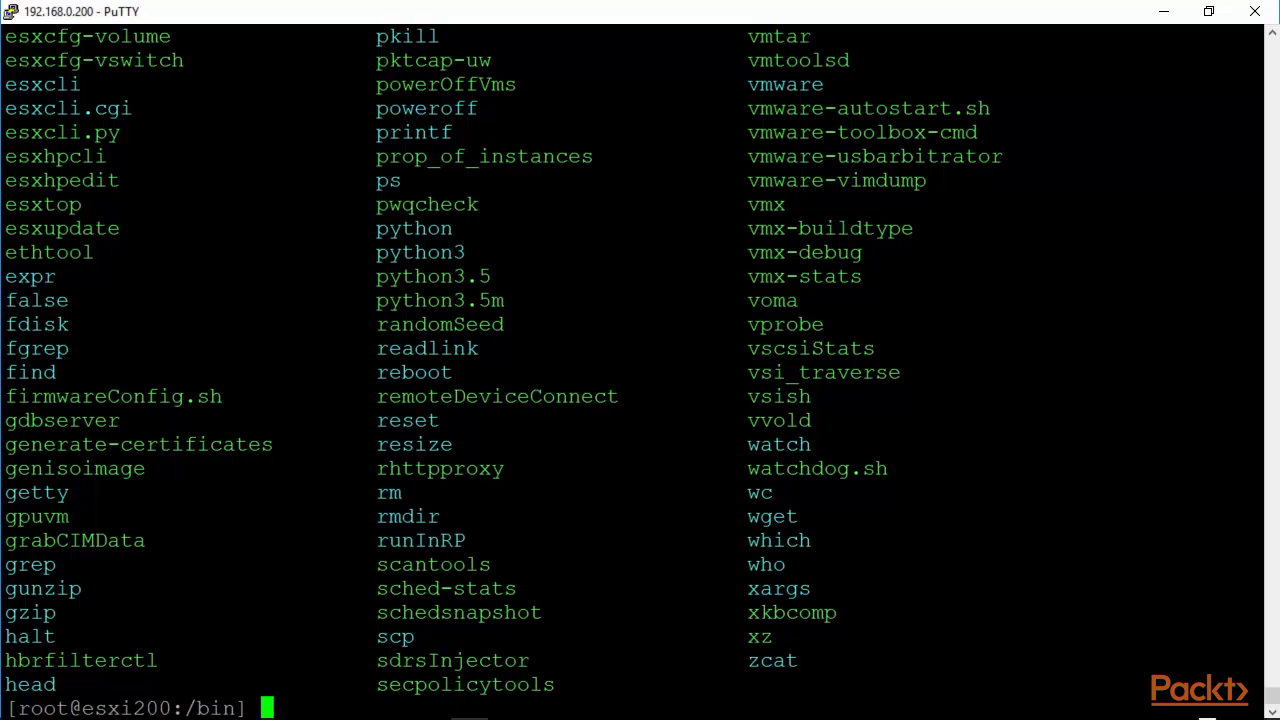
{"action": "type", "text": "/sbin"}
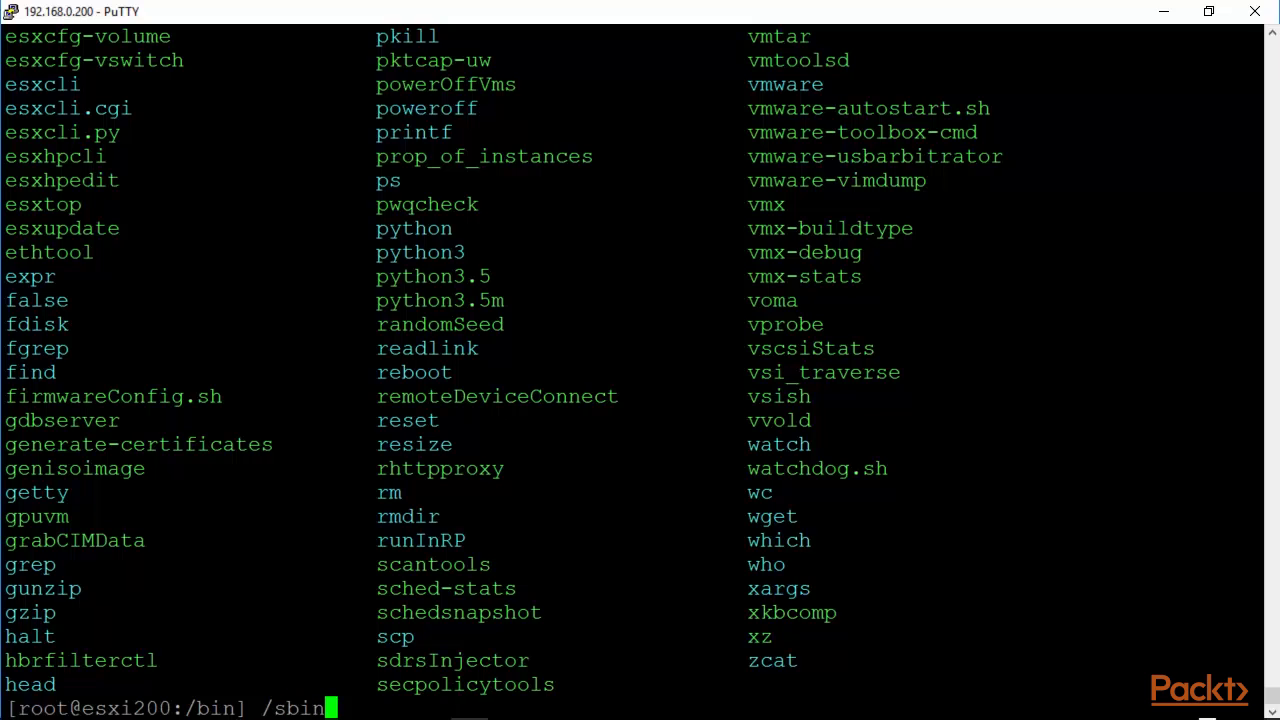
{"action": "type", "text": "/vmdumper -"}
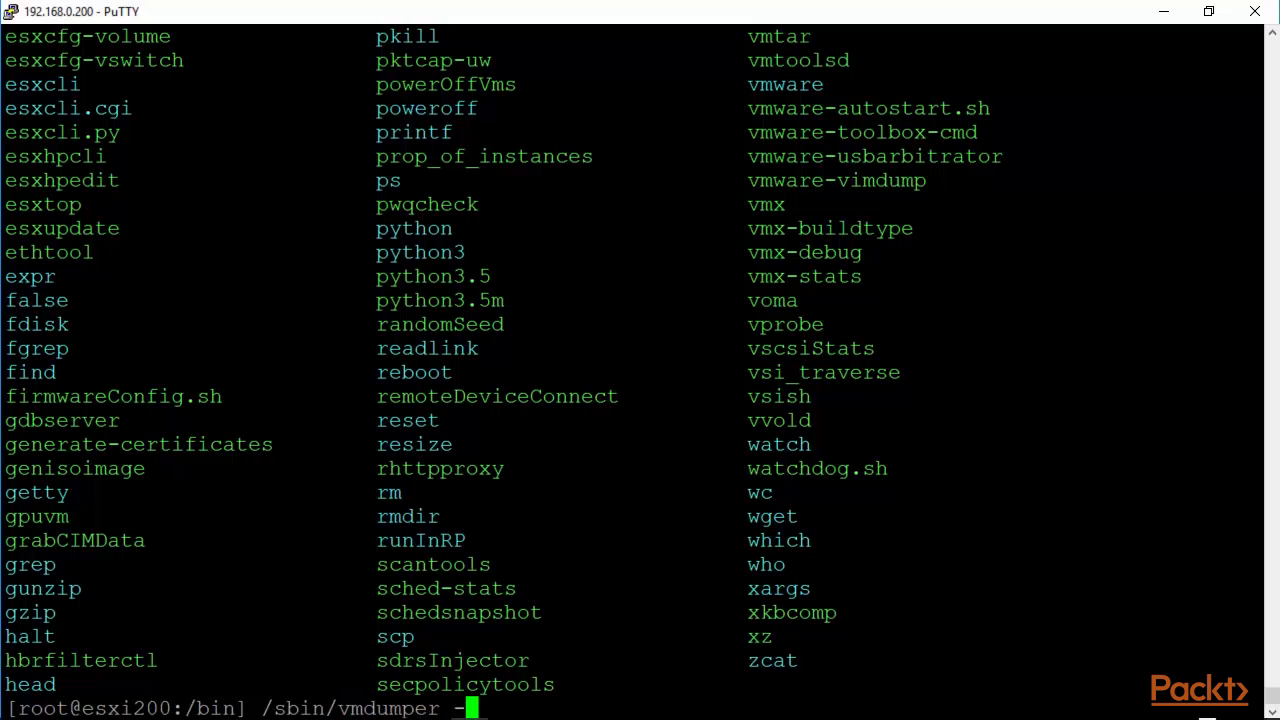
{"action": "key", "text": "Return"}
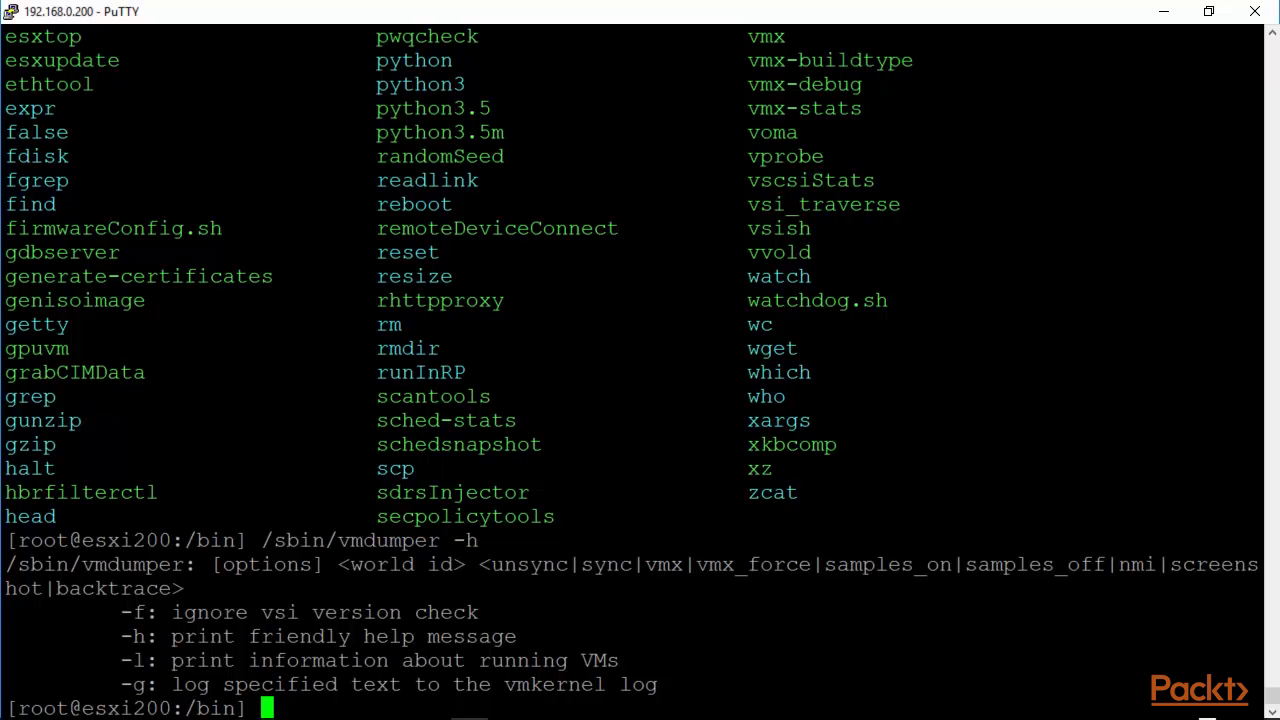
{"action": "double_click", "coordinate": [400, 564]}
{"action": "type", "text": "."}
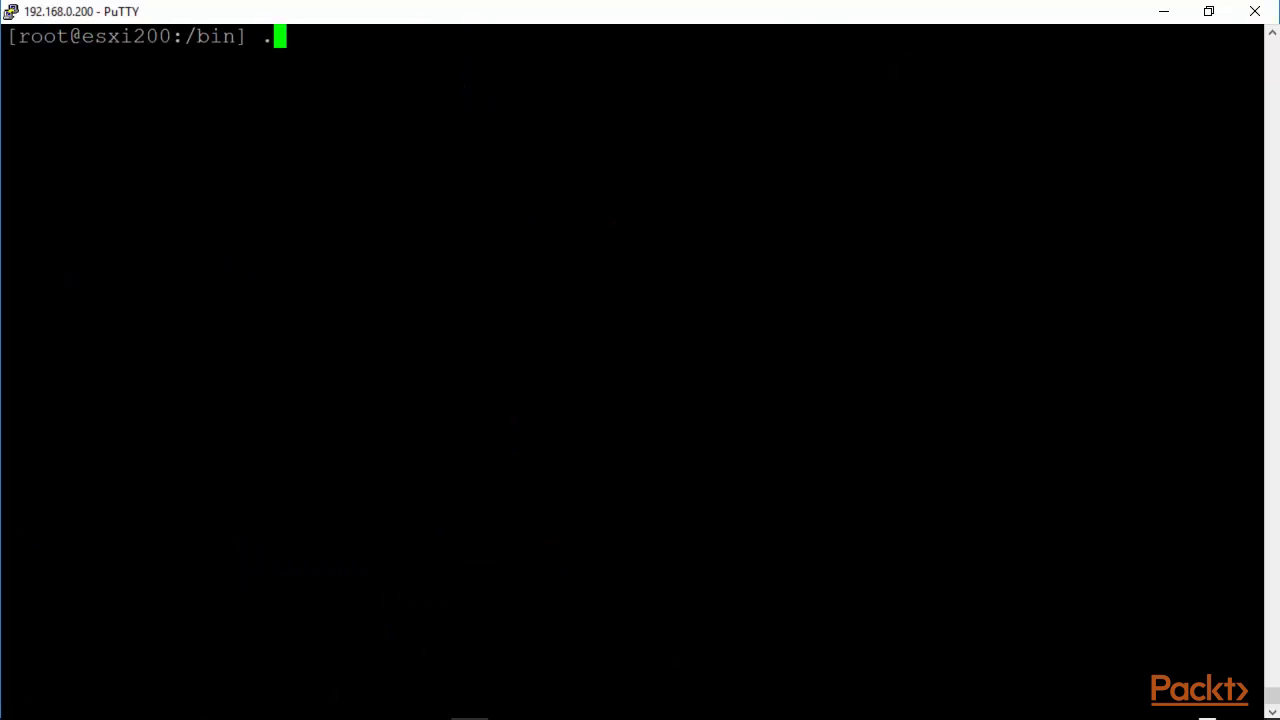
Launch ./vsish, list its help commands, and explore with ls
{"action": "type", "text": "/vsi"}
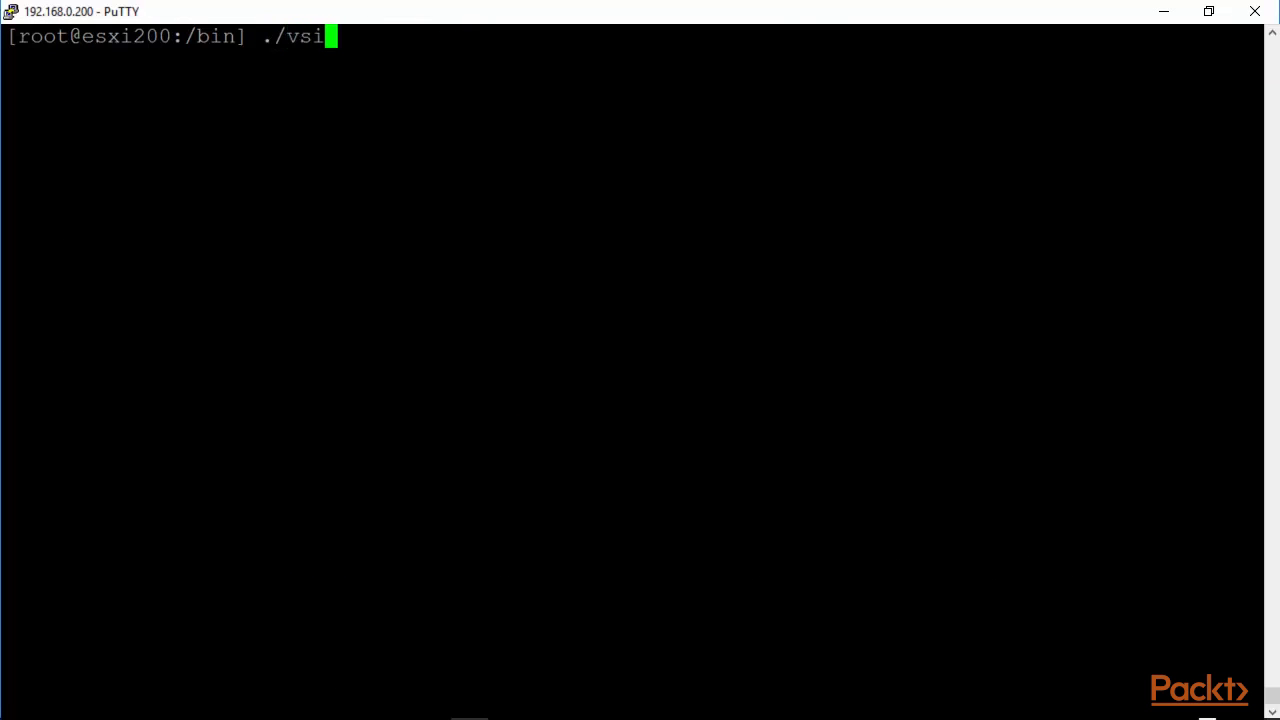
{"action": "key", "text": "Return"}
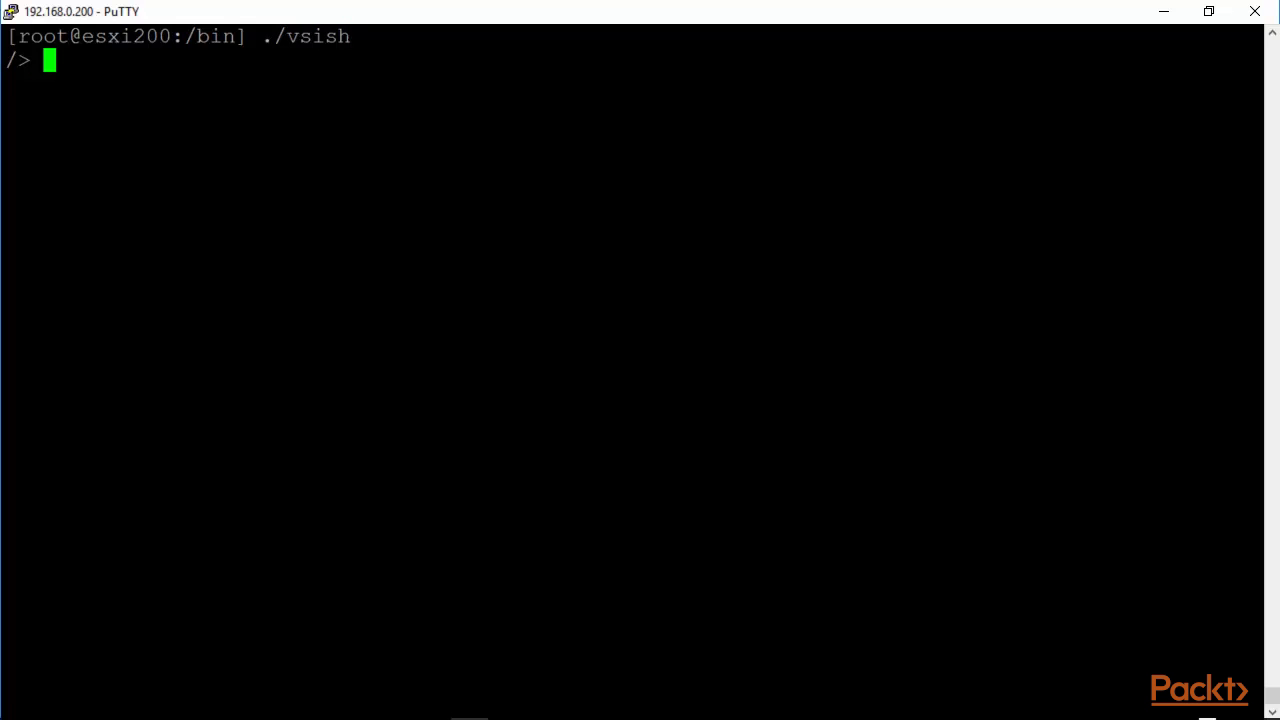
{"action": "type", "text": "help"}
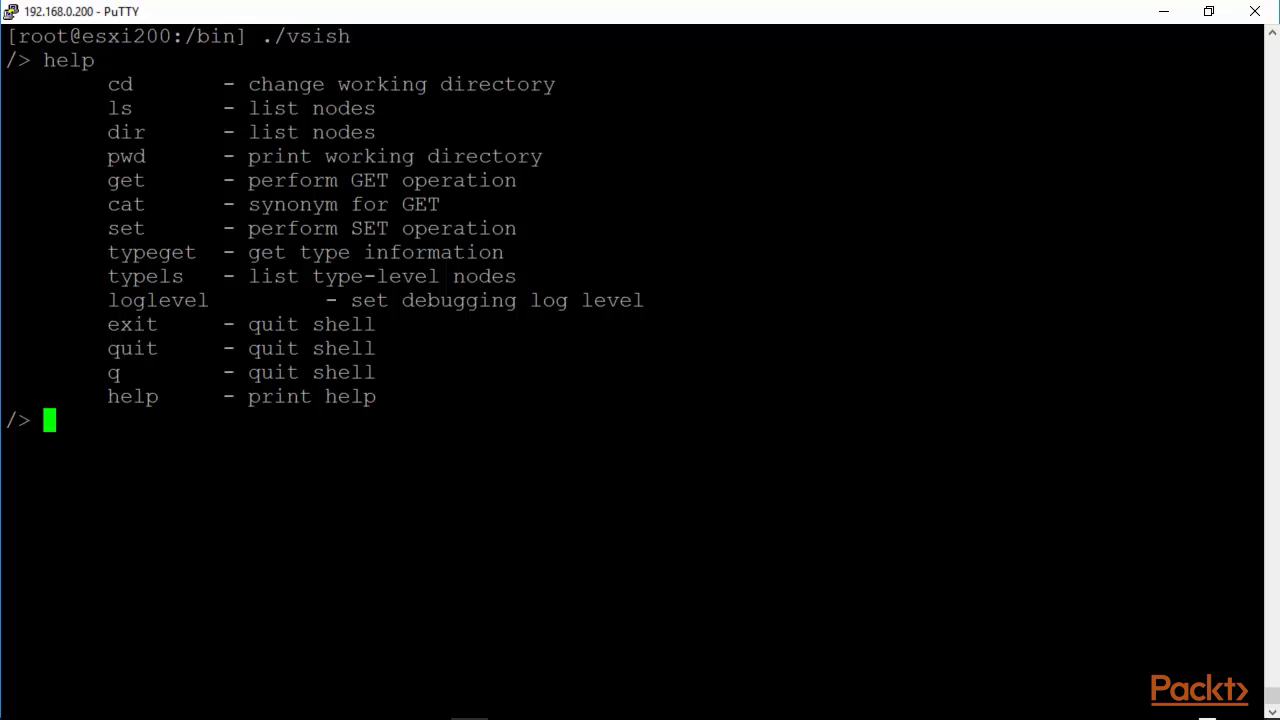
{"action": "type", "text": "ls"}
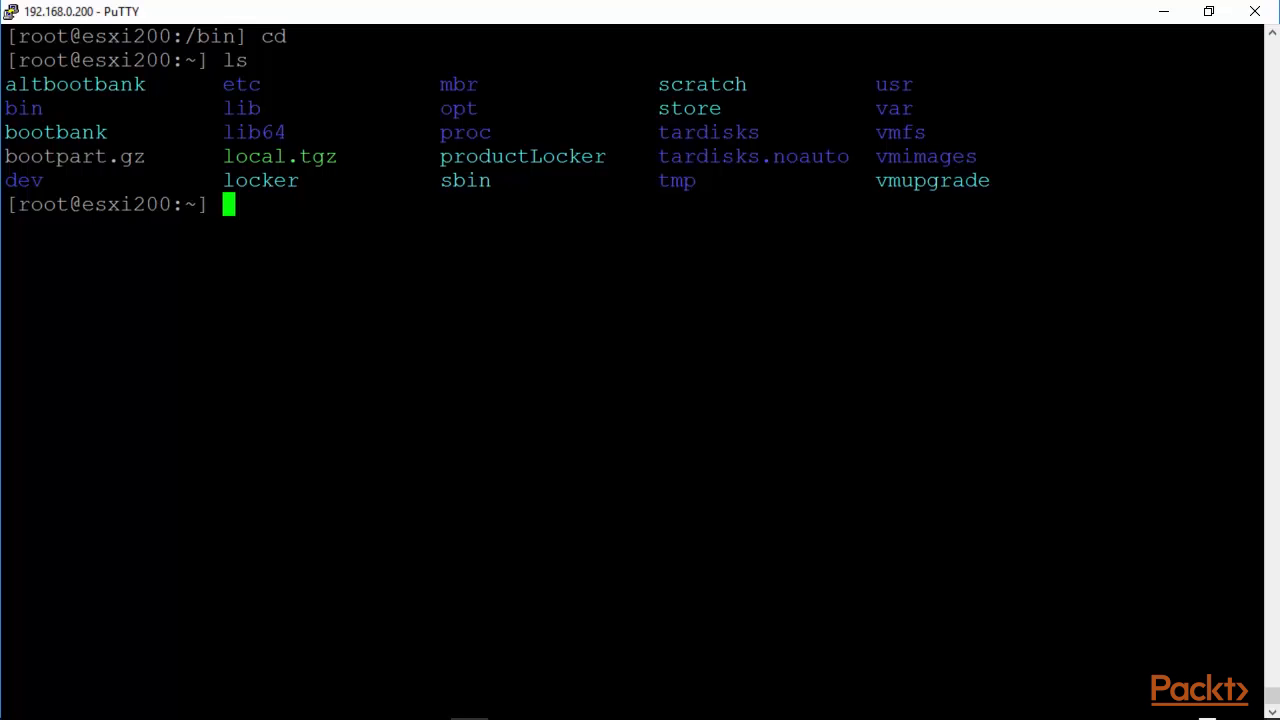
{"action": "type", "text": "x"}
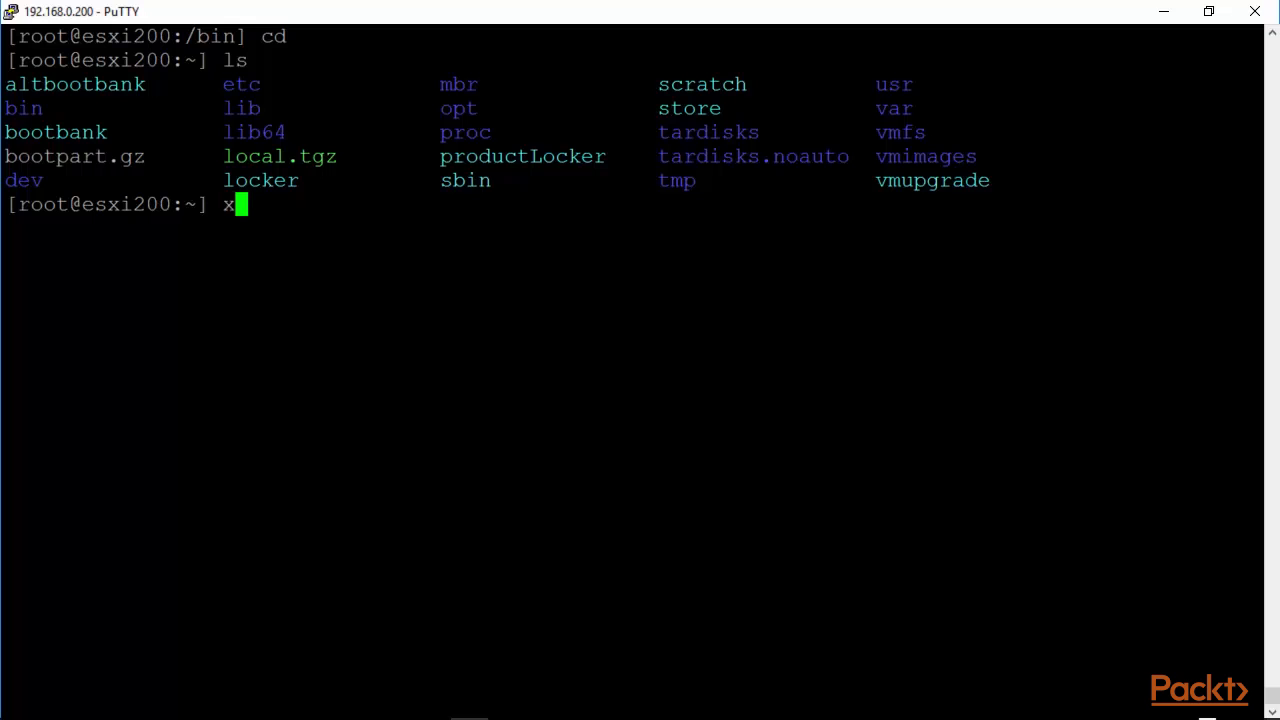
{"action": "type", "text": "cd vm"}
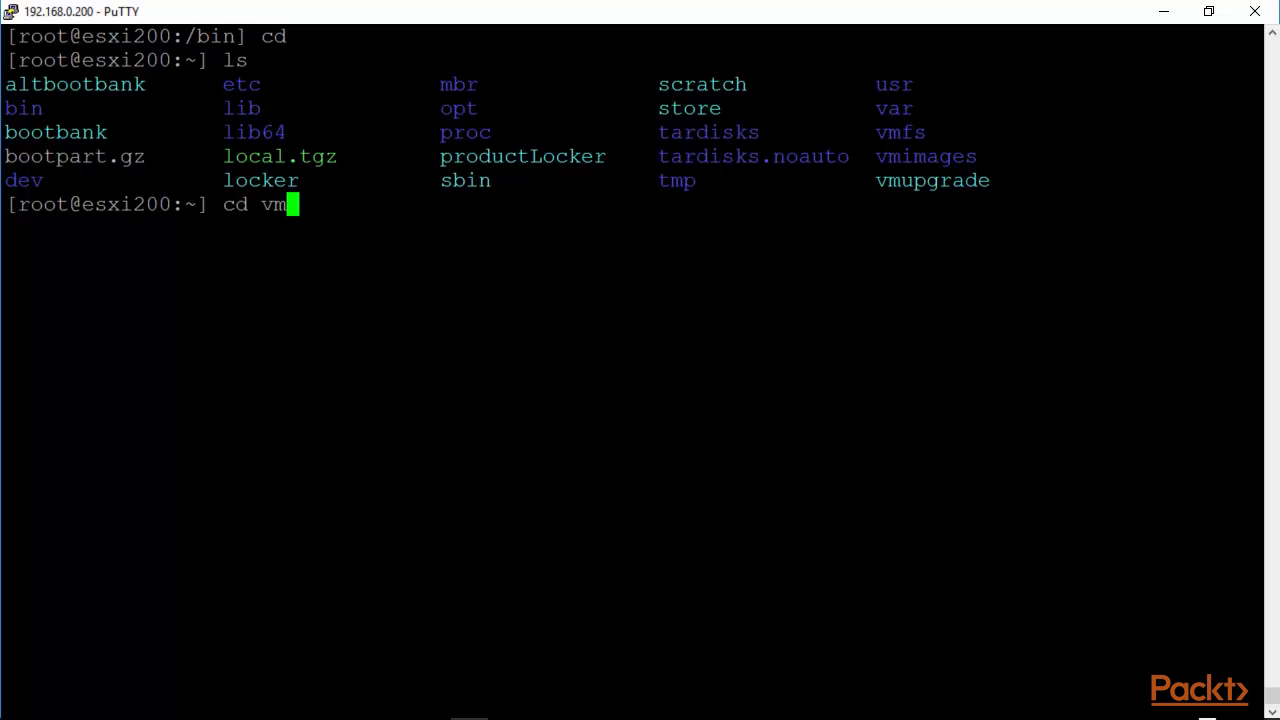
{"action": "key", "text": "Return"}
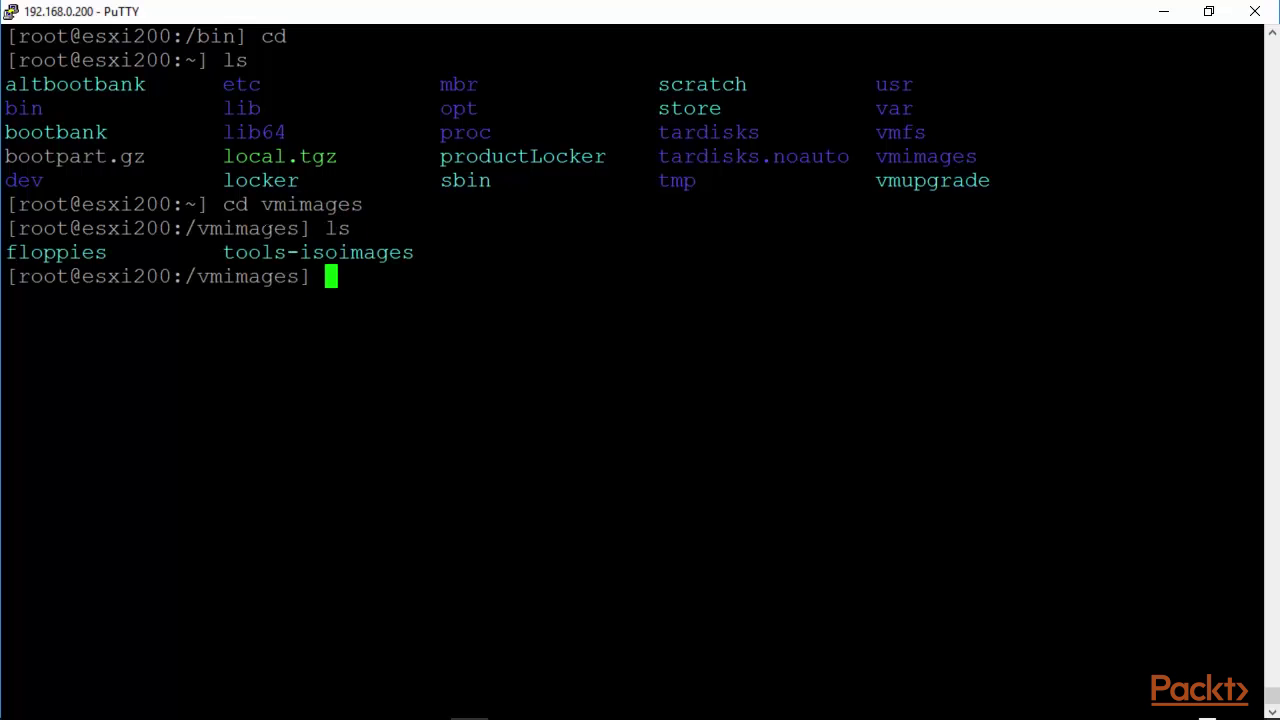
{"action": "key", "text": "Return"}
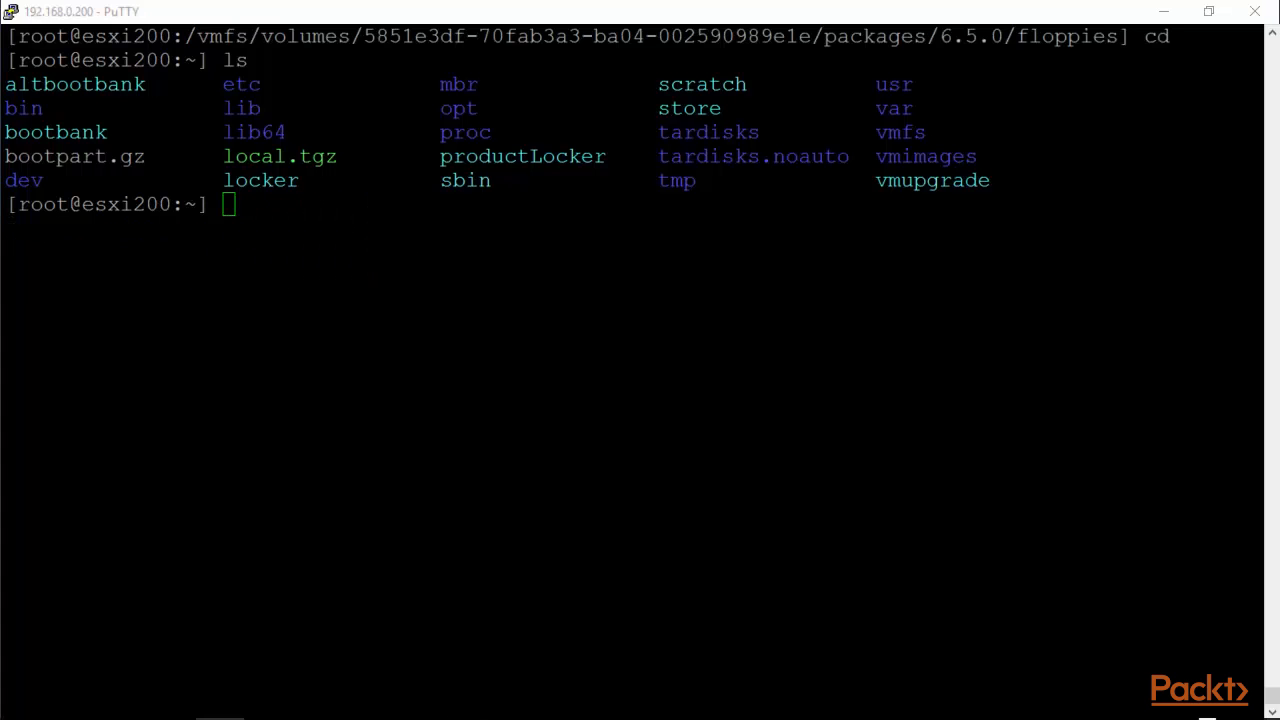